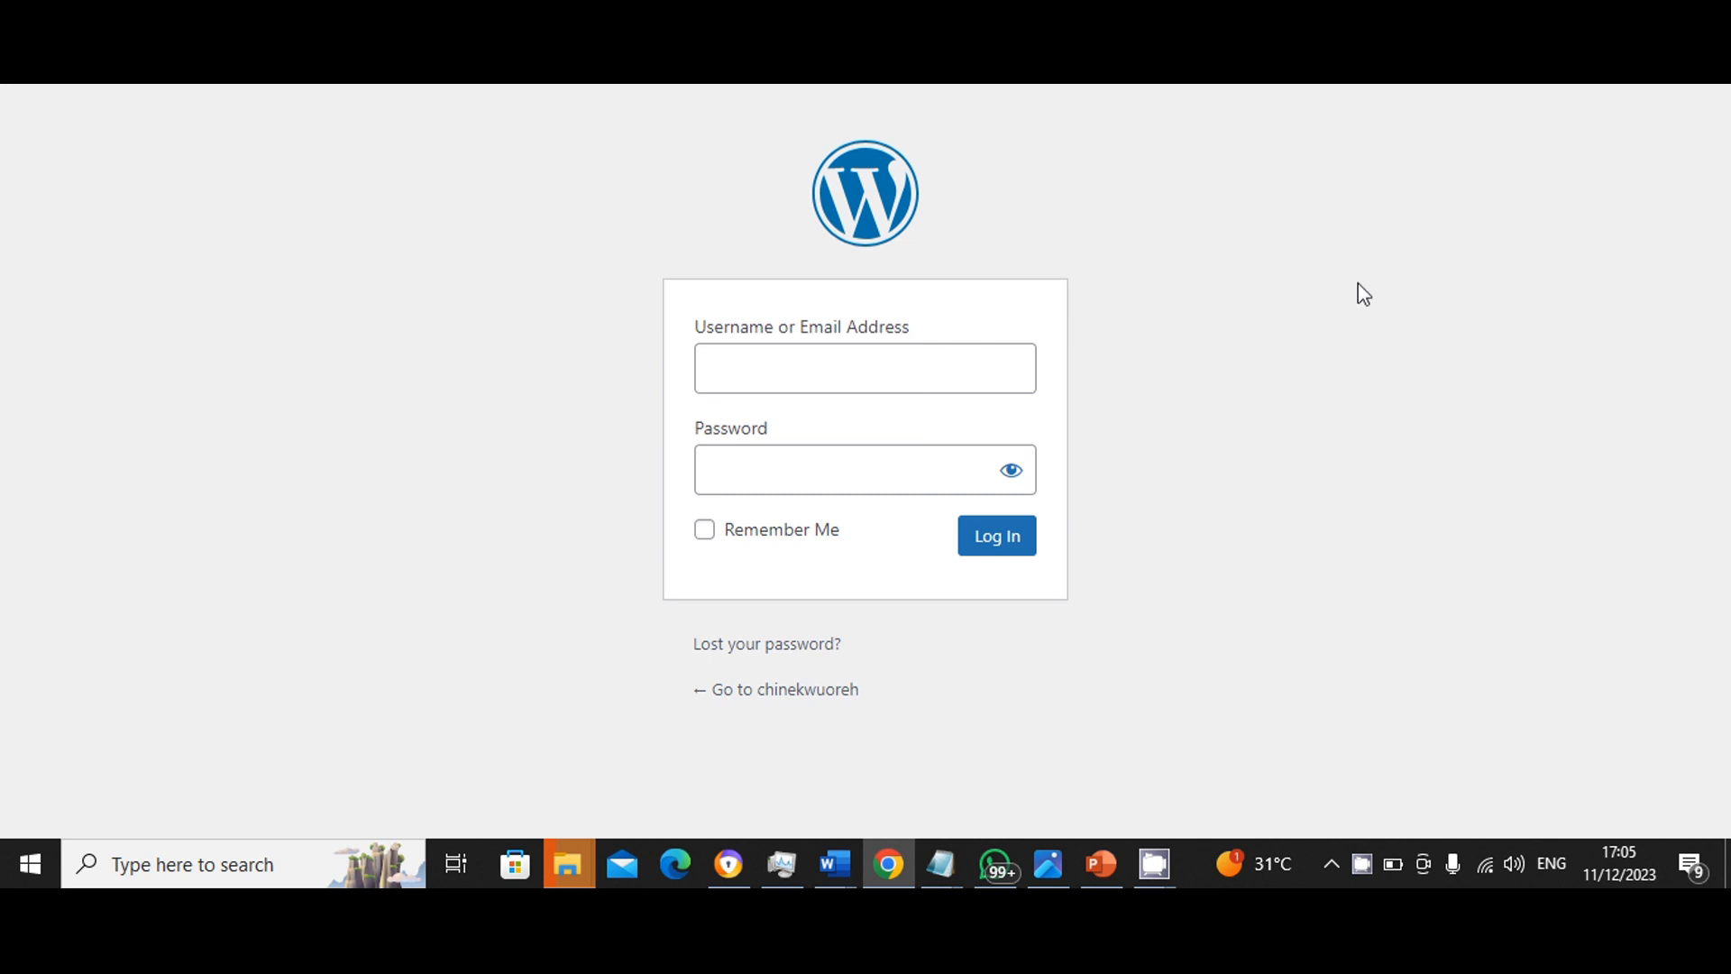
# Step: Fill the login form with username Admin and its password, shown in plain text
pyautogui.click(864, 368)
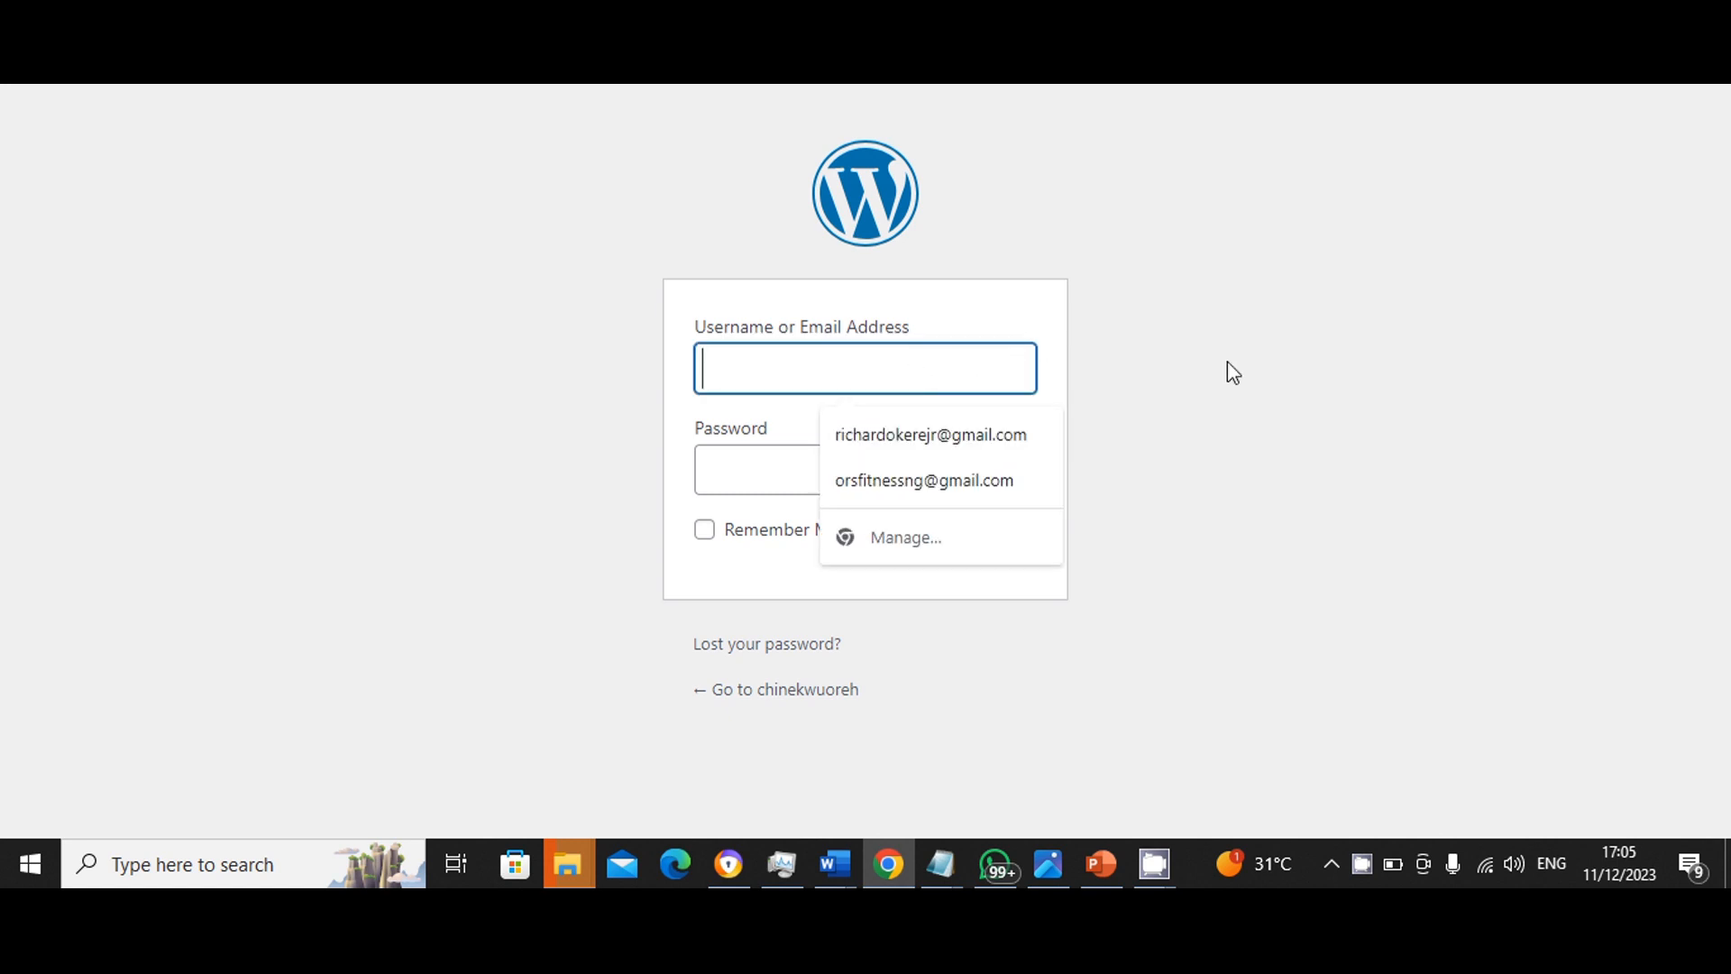
pyautogui.write('Admin')
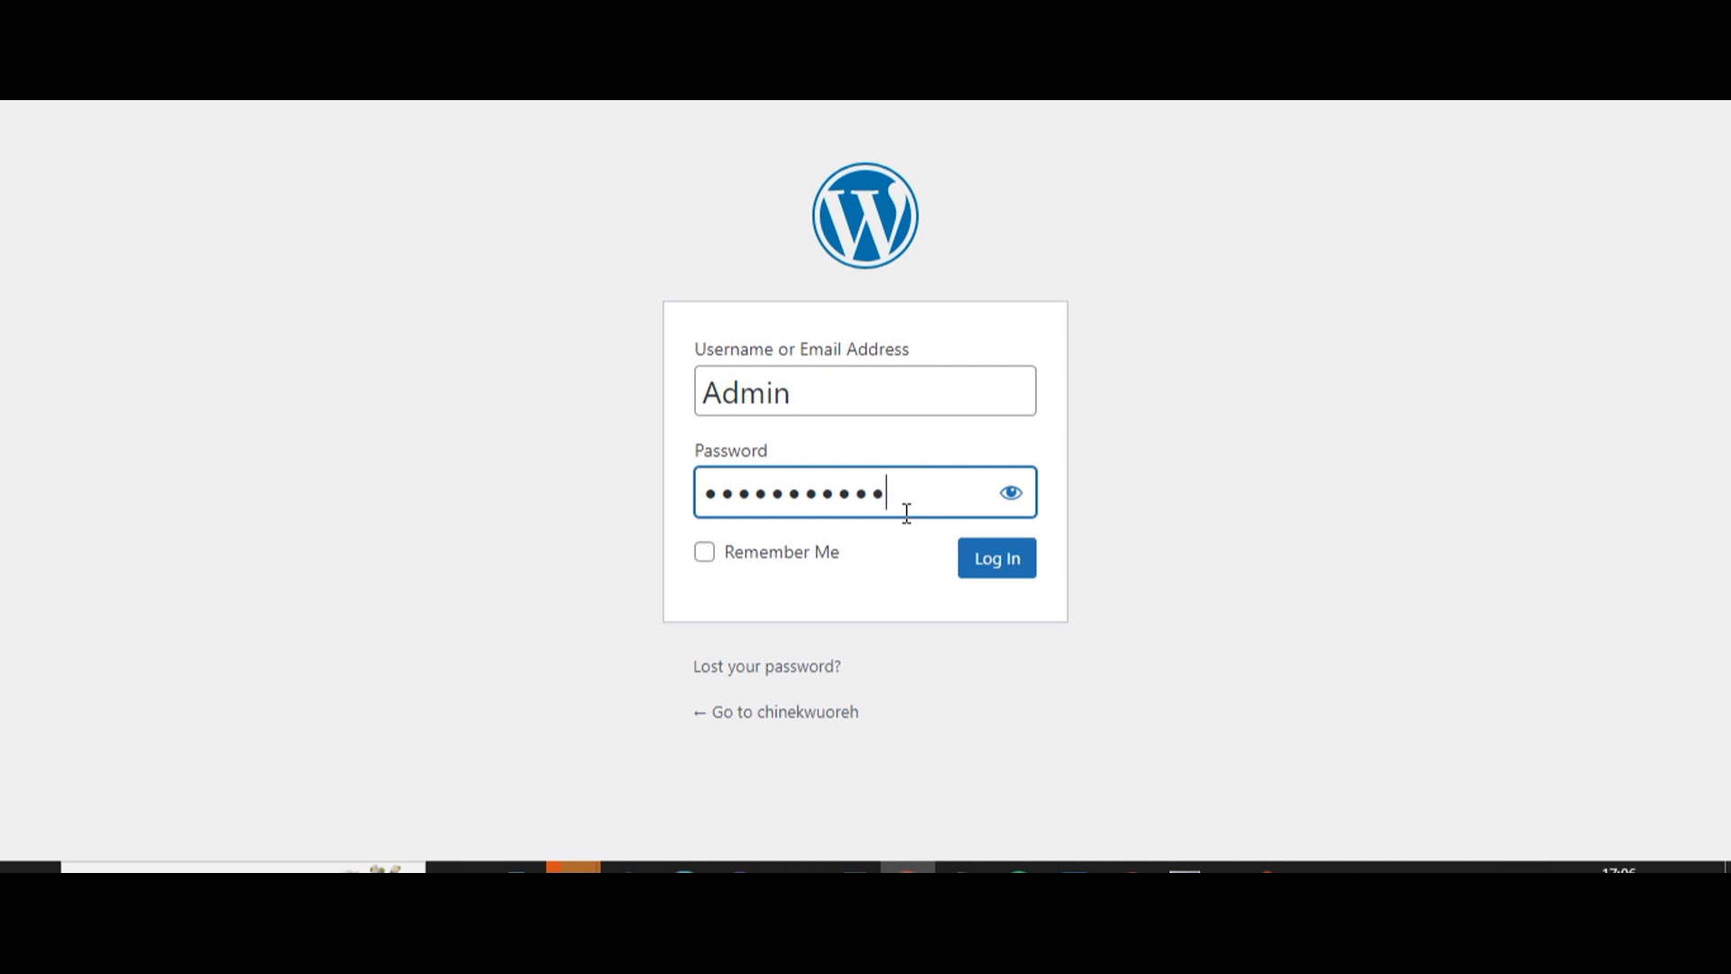
pyautogui.click(1010, 492)
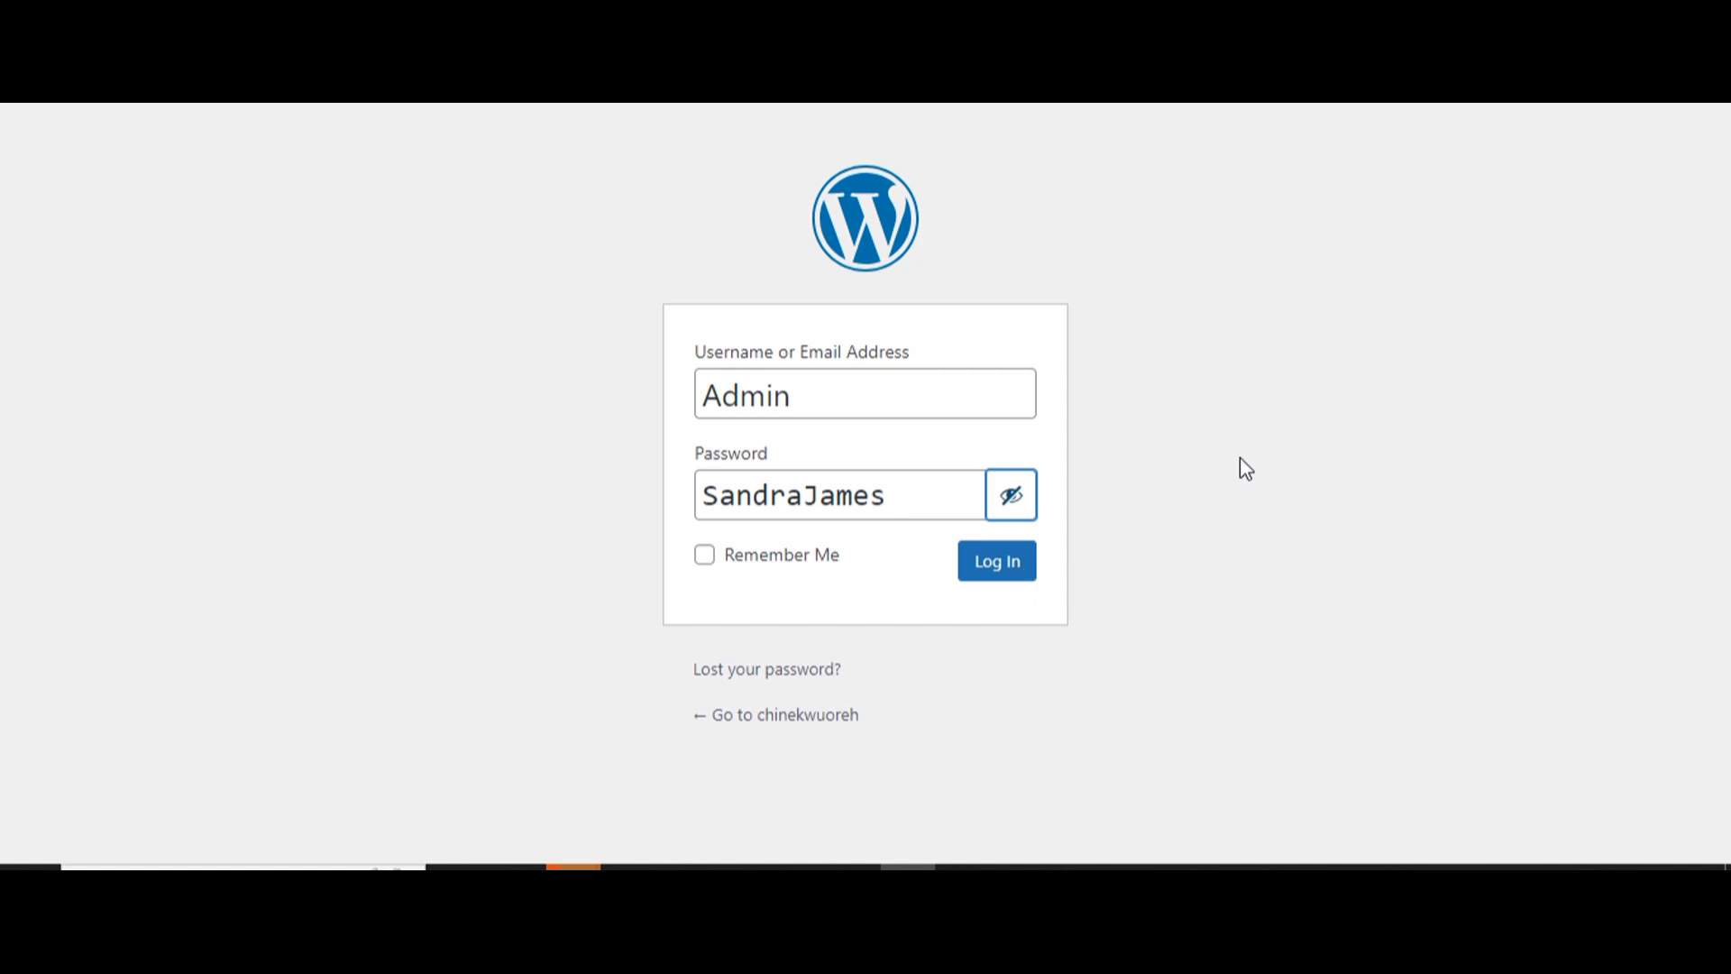
# Step: Log in to the dashboard and reach the Add New User form
pyautogui.click(994, 561)
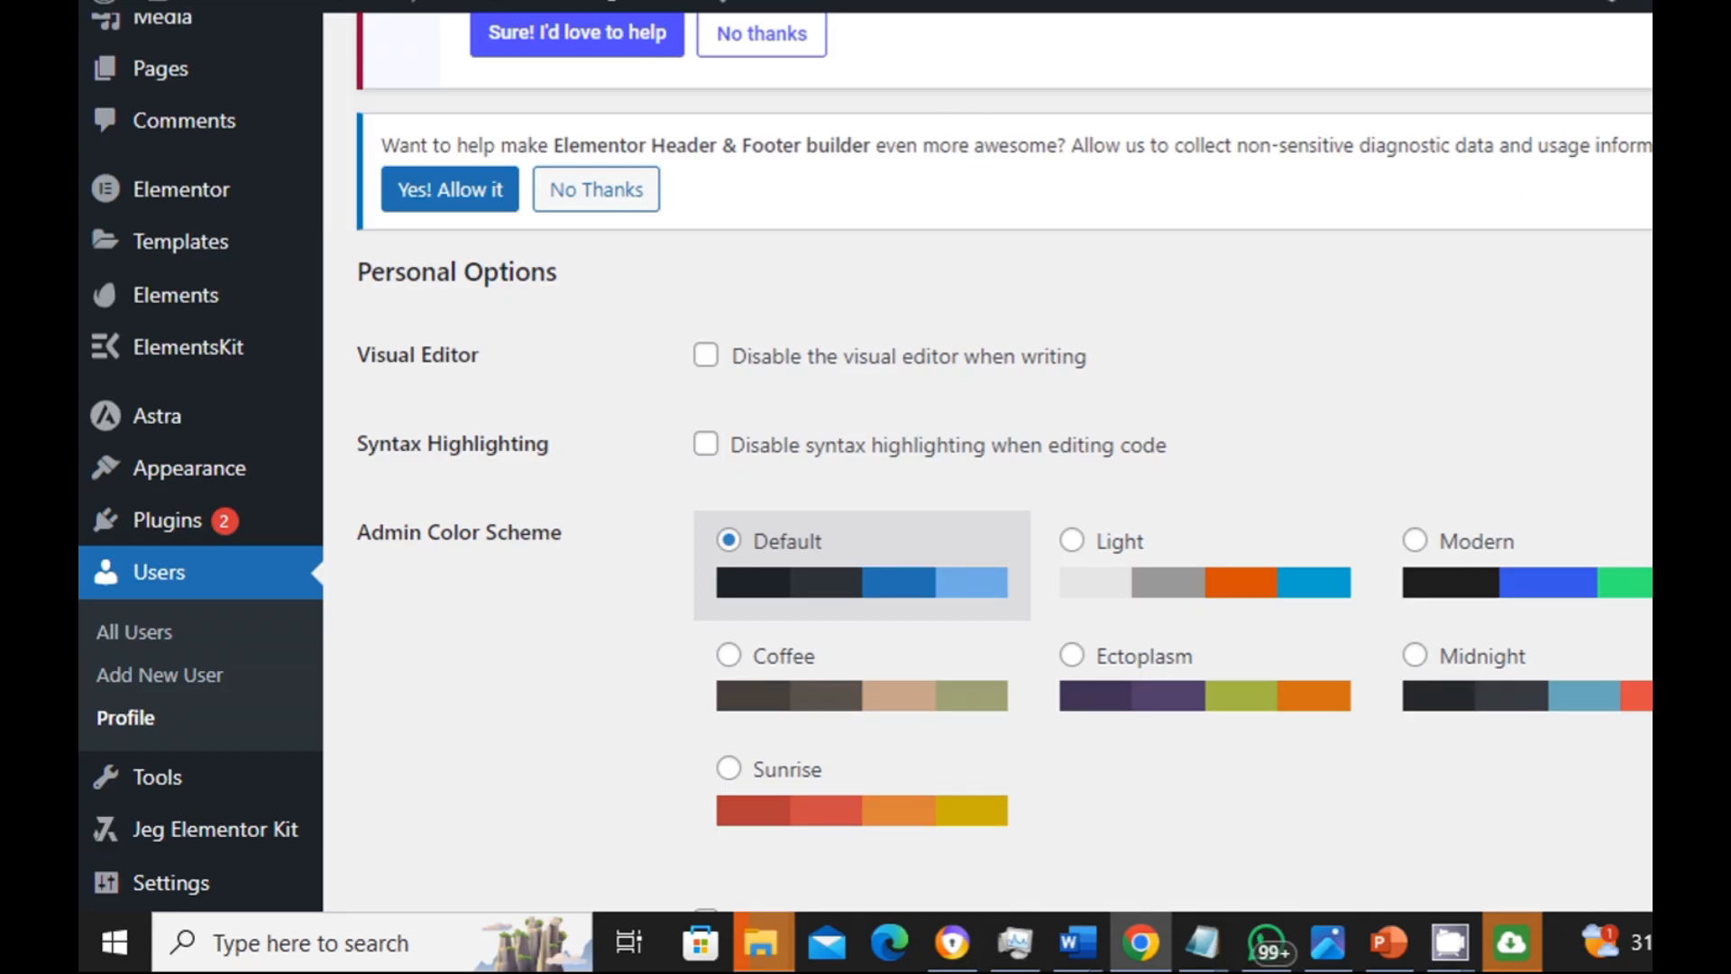
pyautogui.scroll(-3)
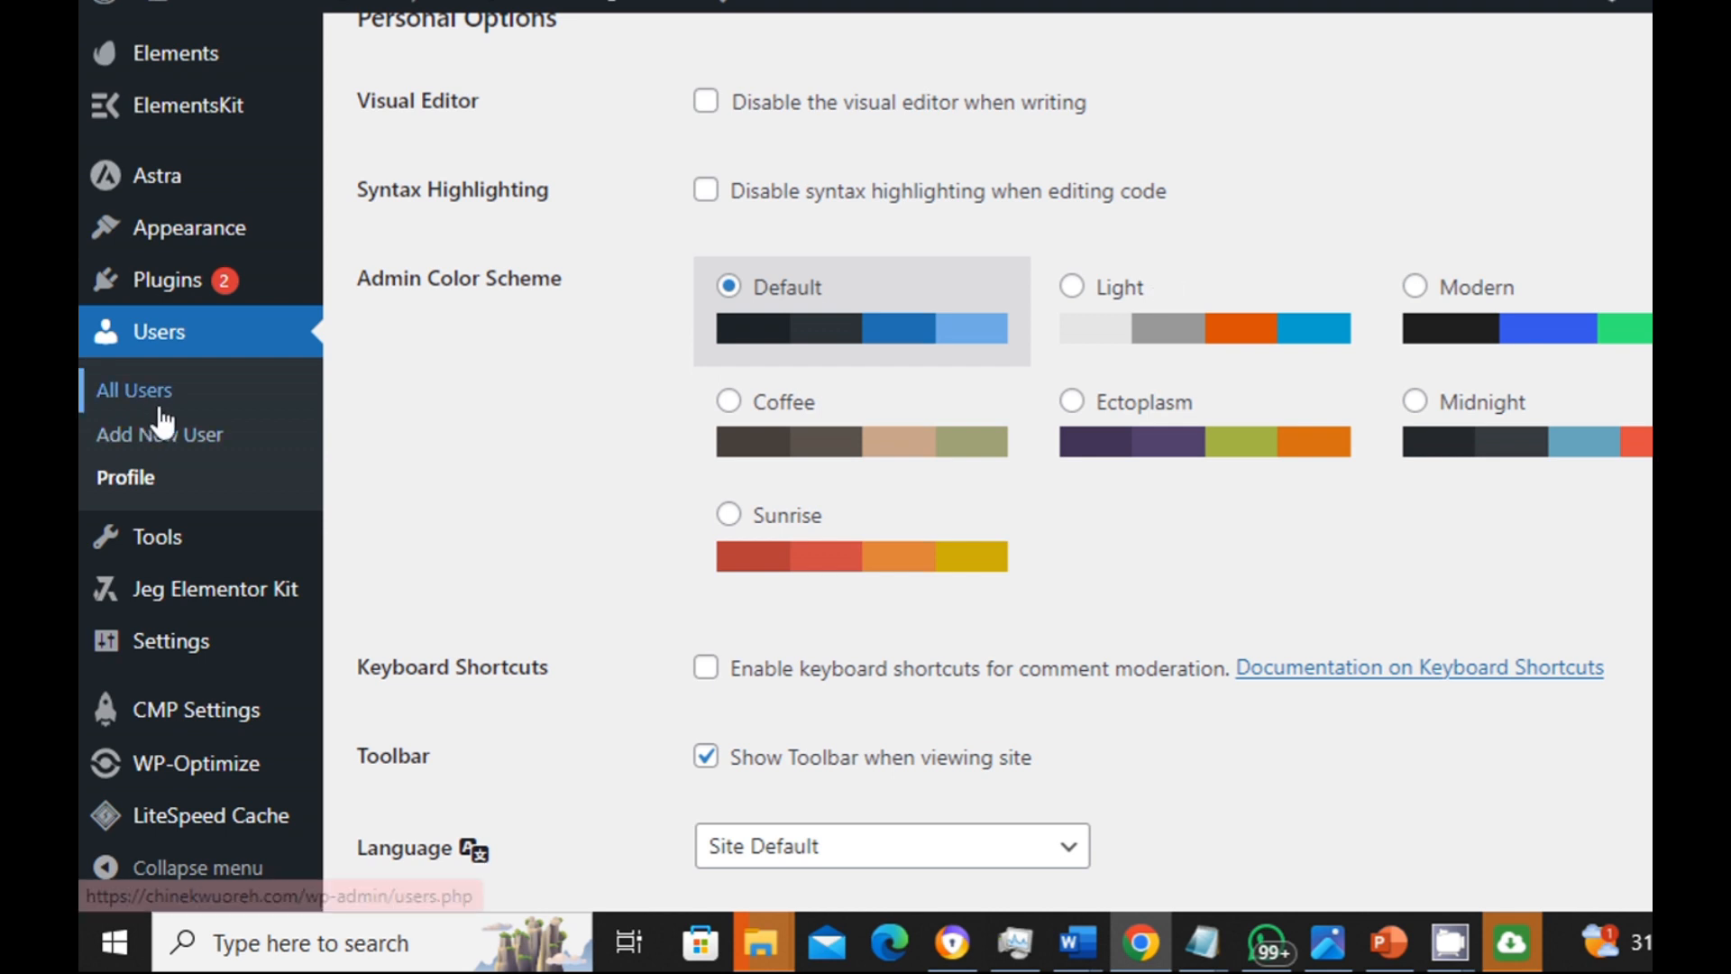
pyautogui.moveTo(159, 435)
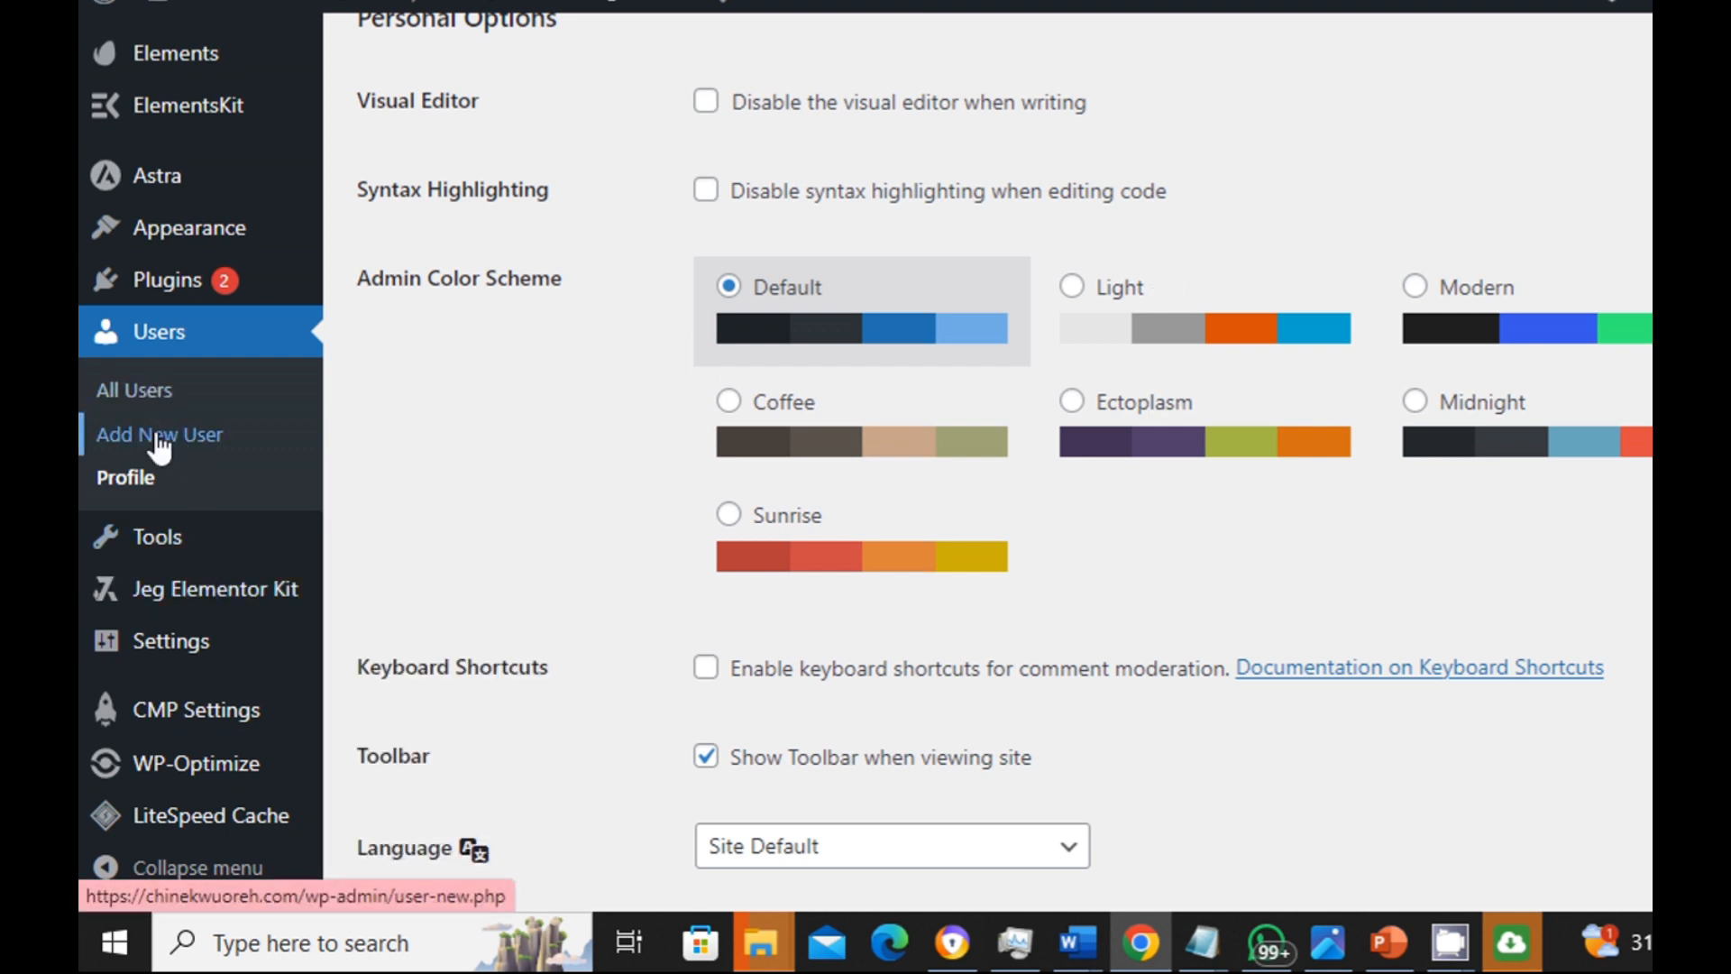
pyautogui.click(159, 434)
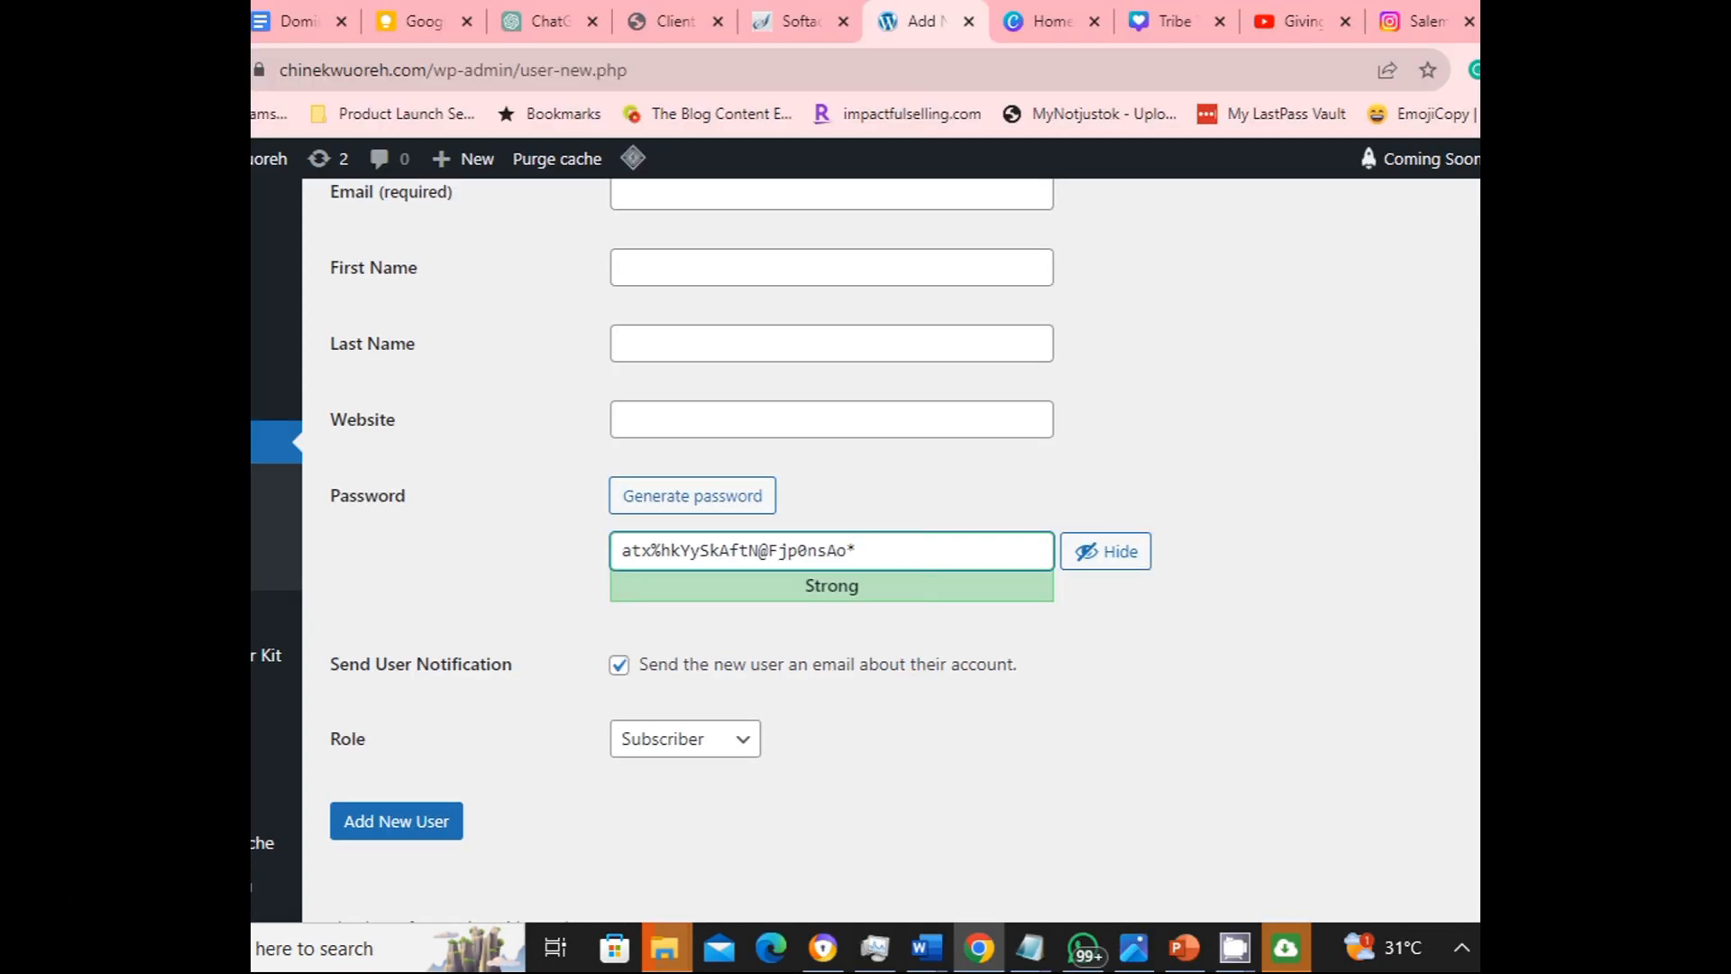
pyautogui.scroll(3)
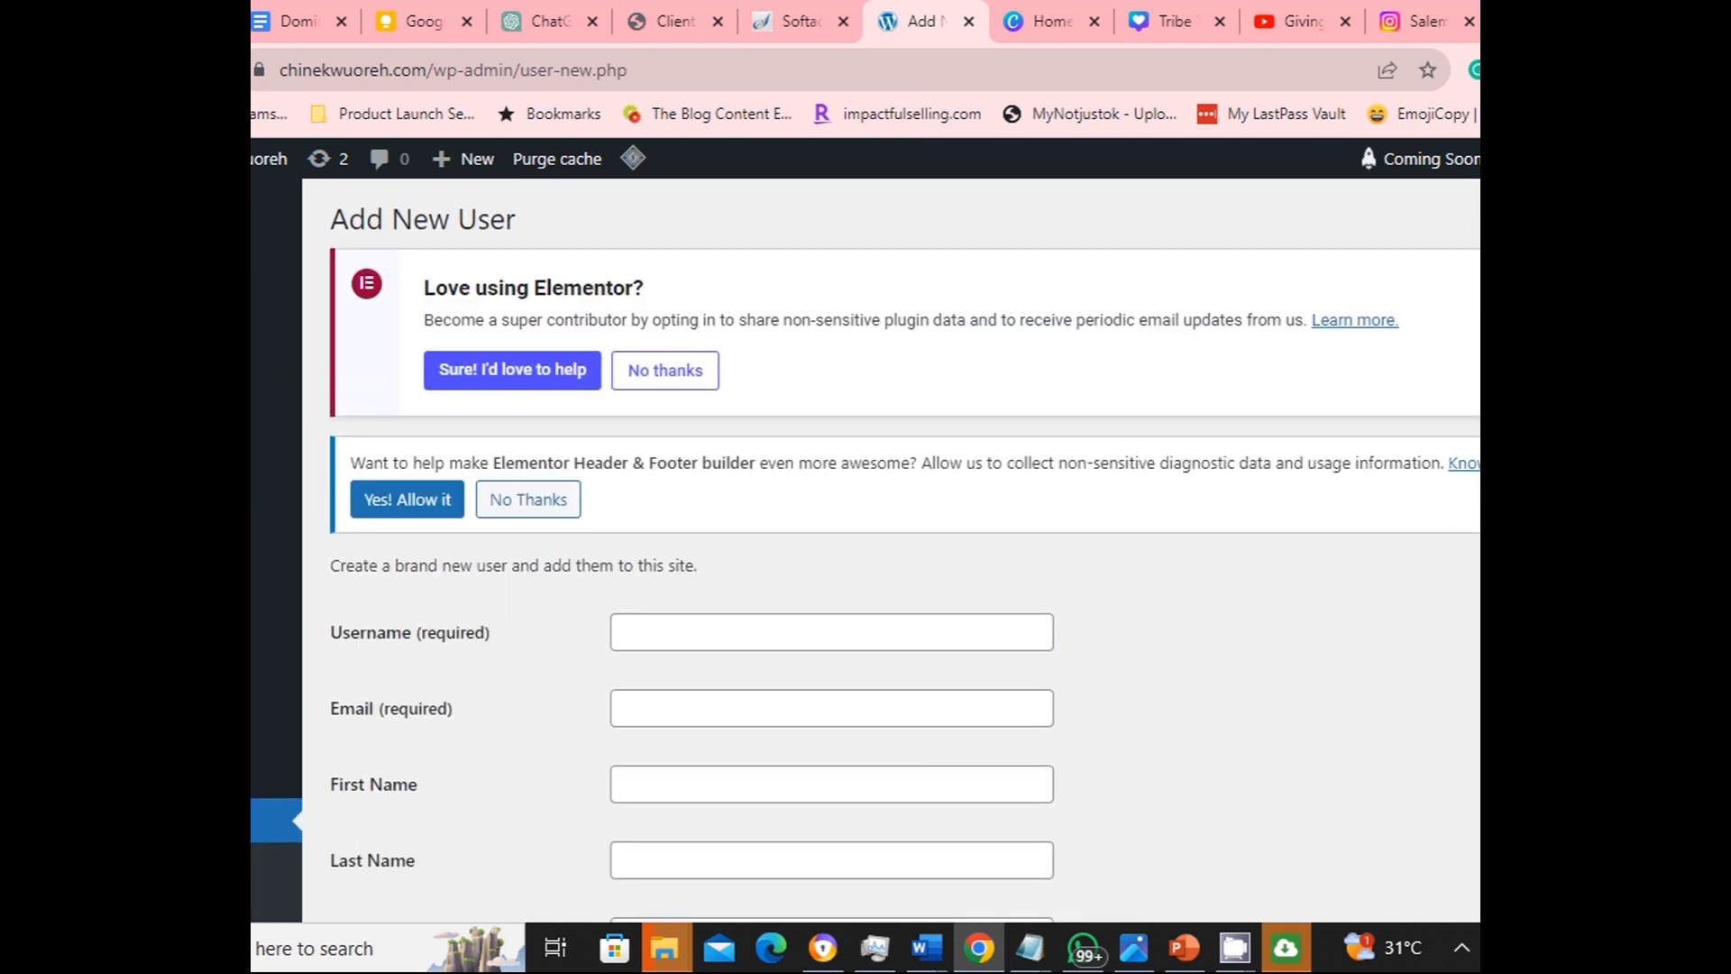
pyautogui.scroll(-3)
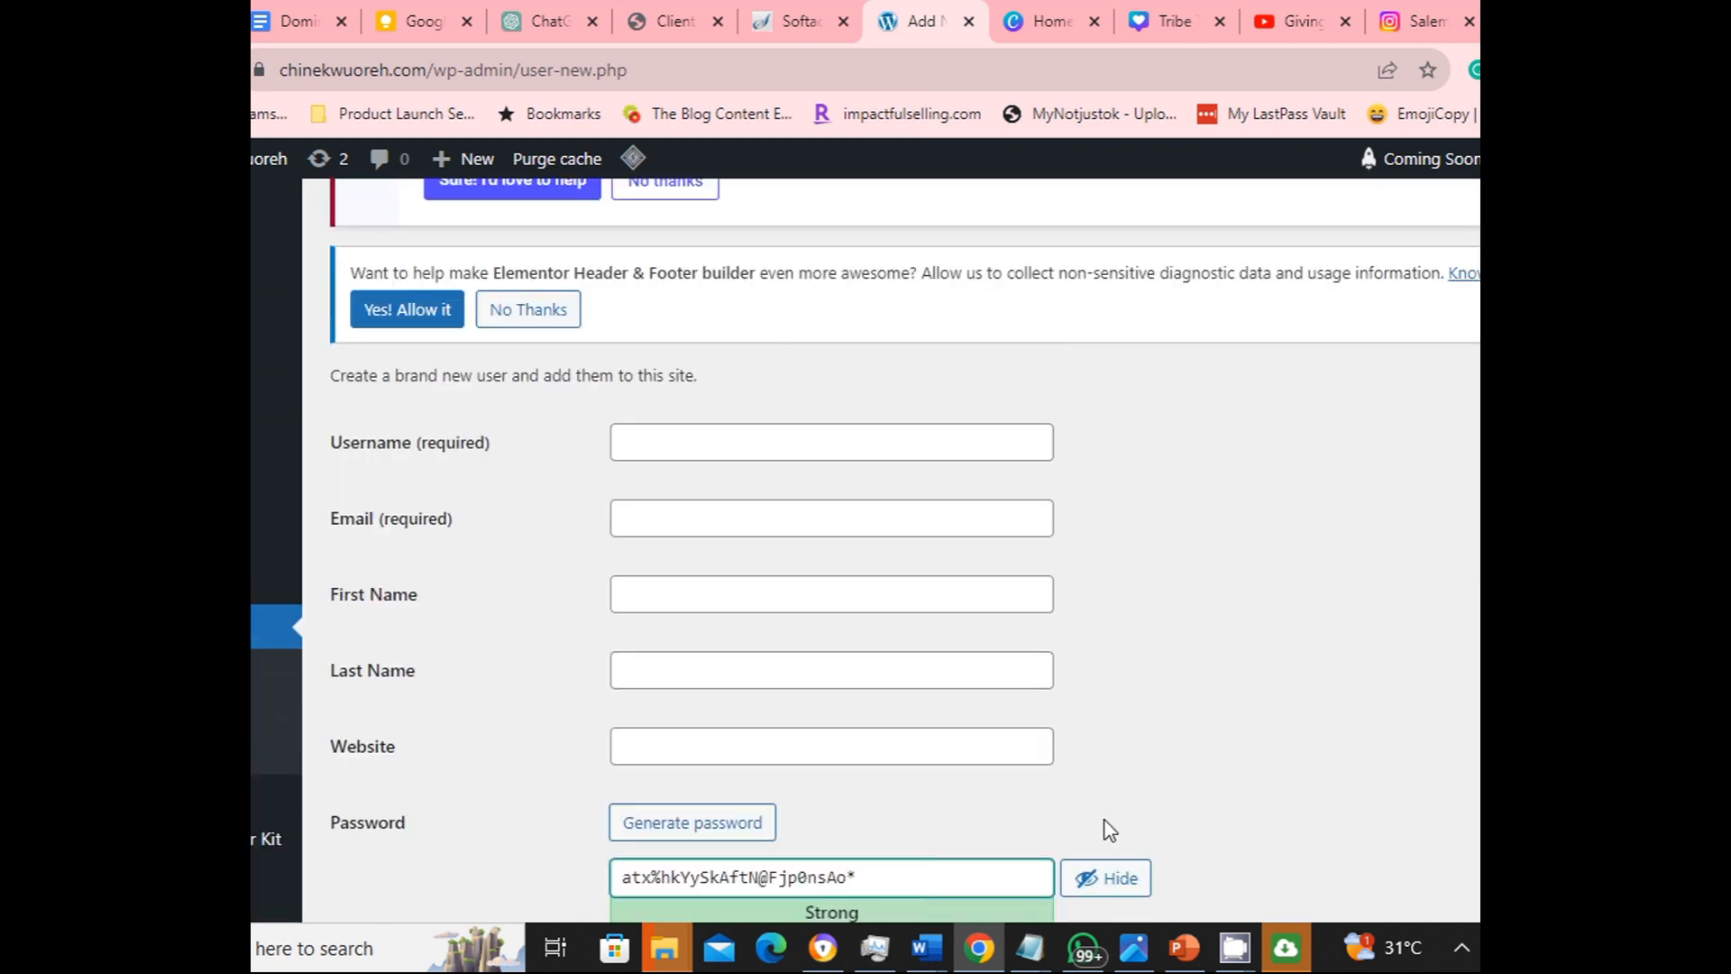
pyautogui.write('servechukwu')
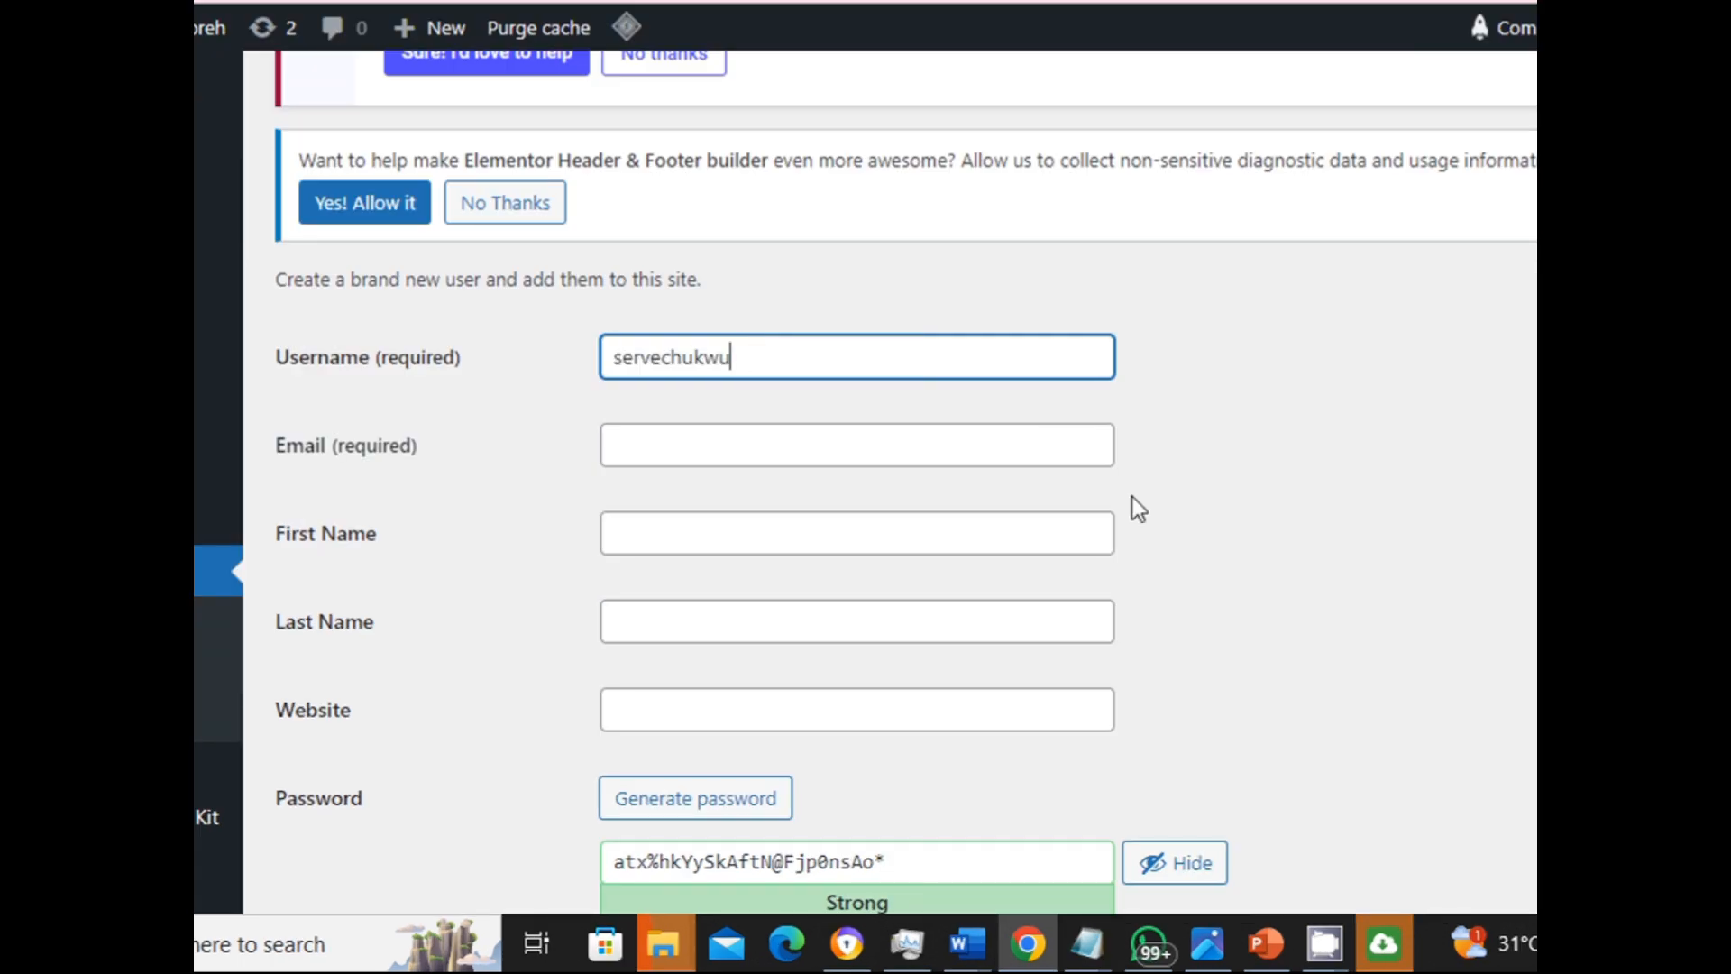
pyautogui.click(855, 446)
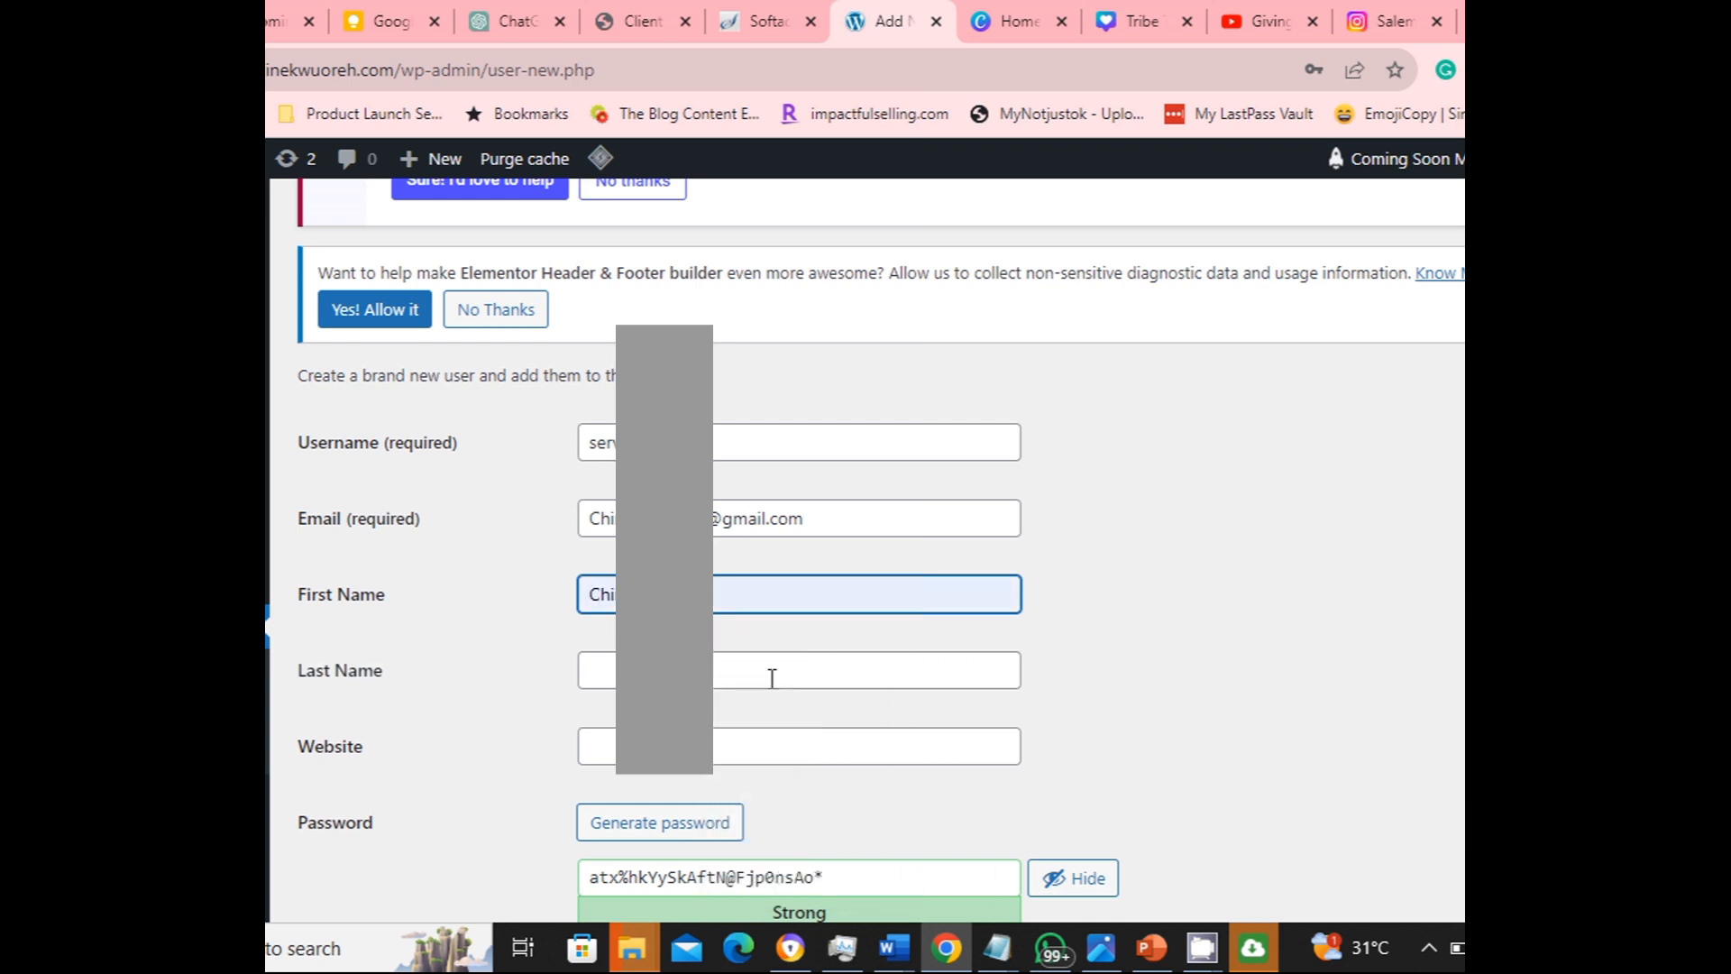
pyautogui.write('Oreh')
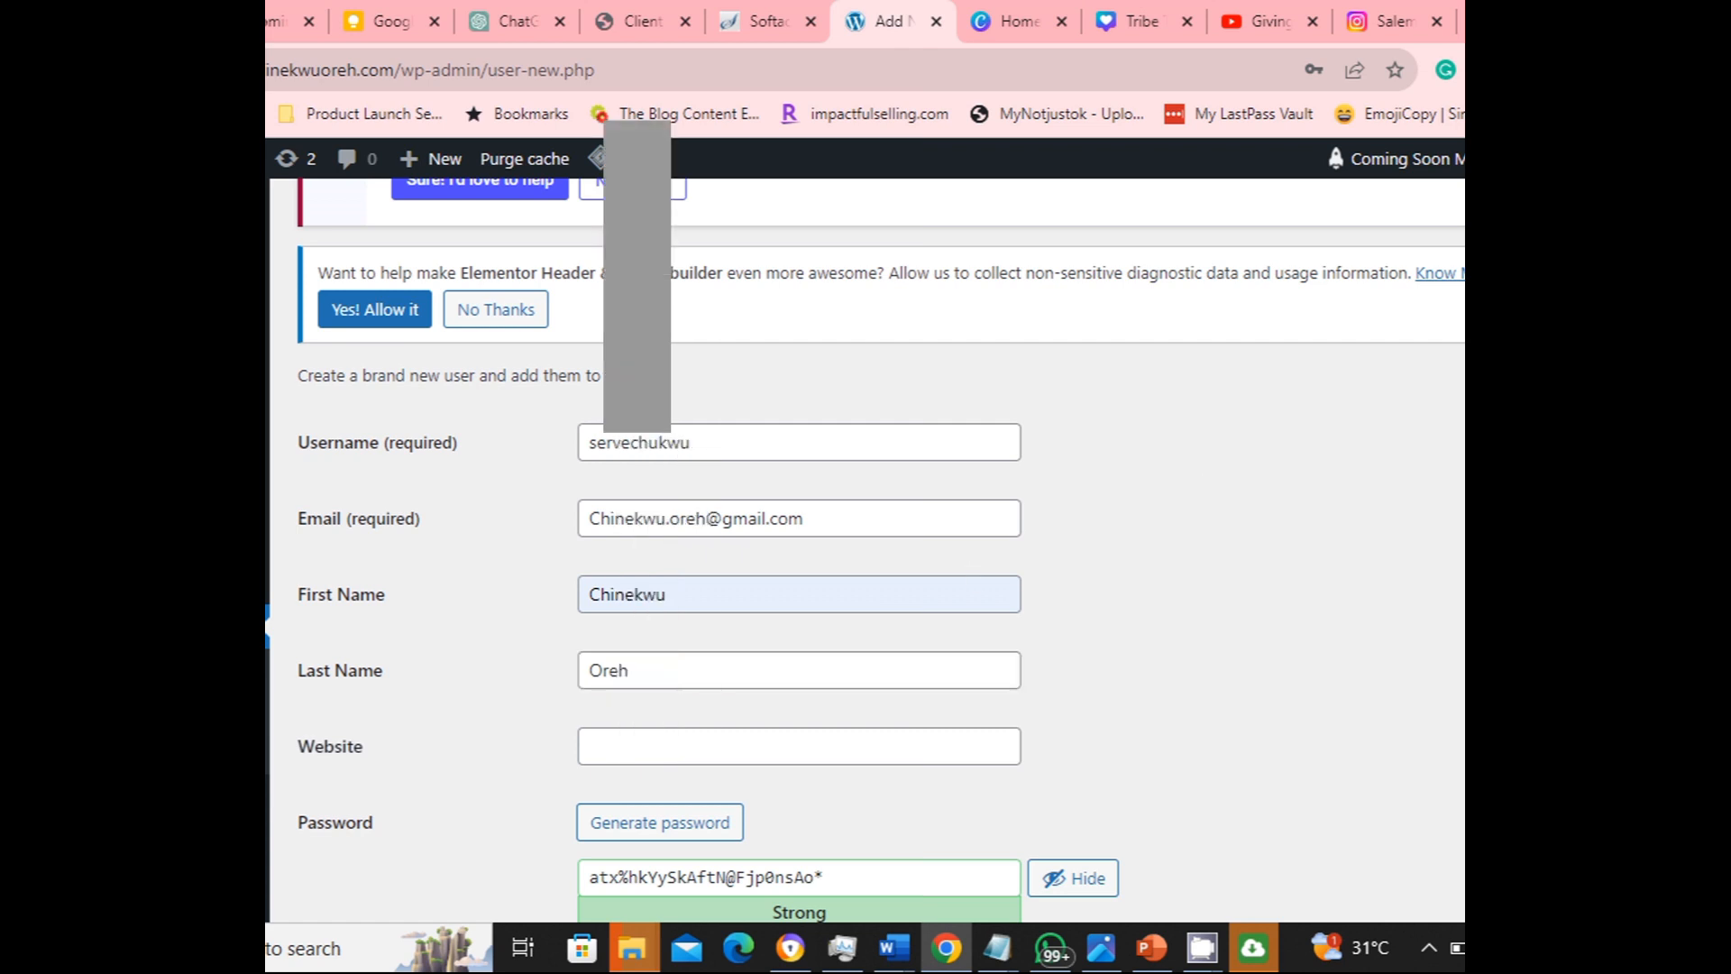
pyautogui.scroll(-3)
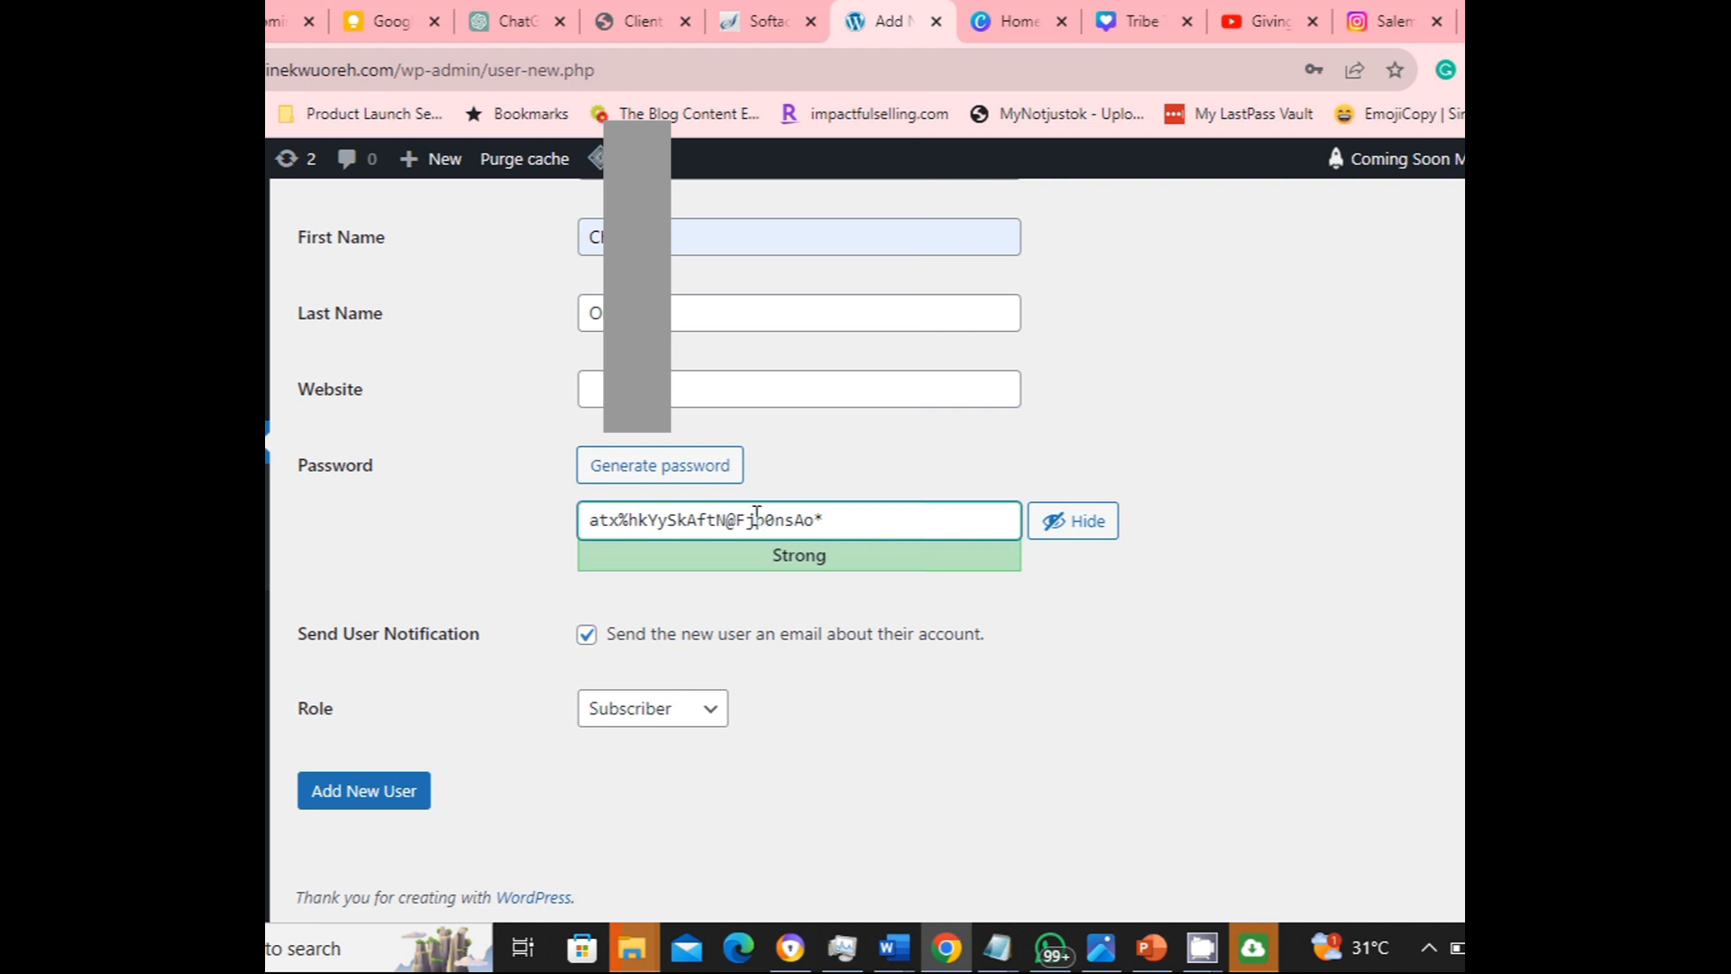
pyautogui.click(651, 707)
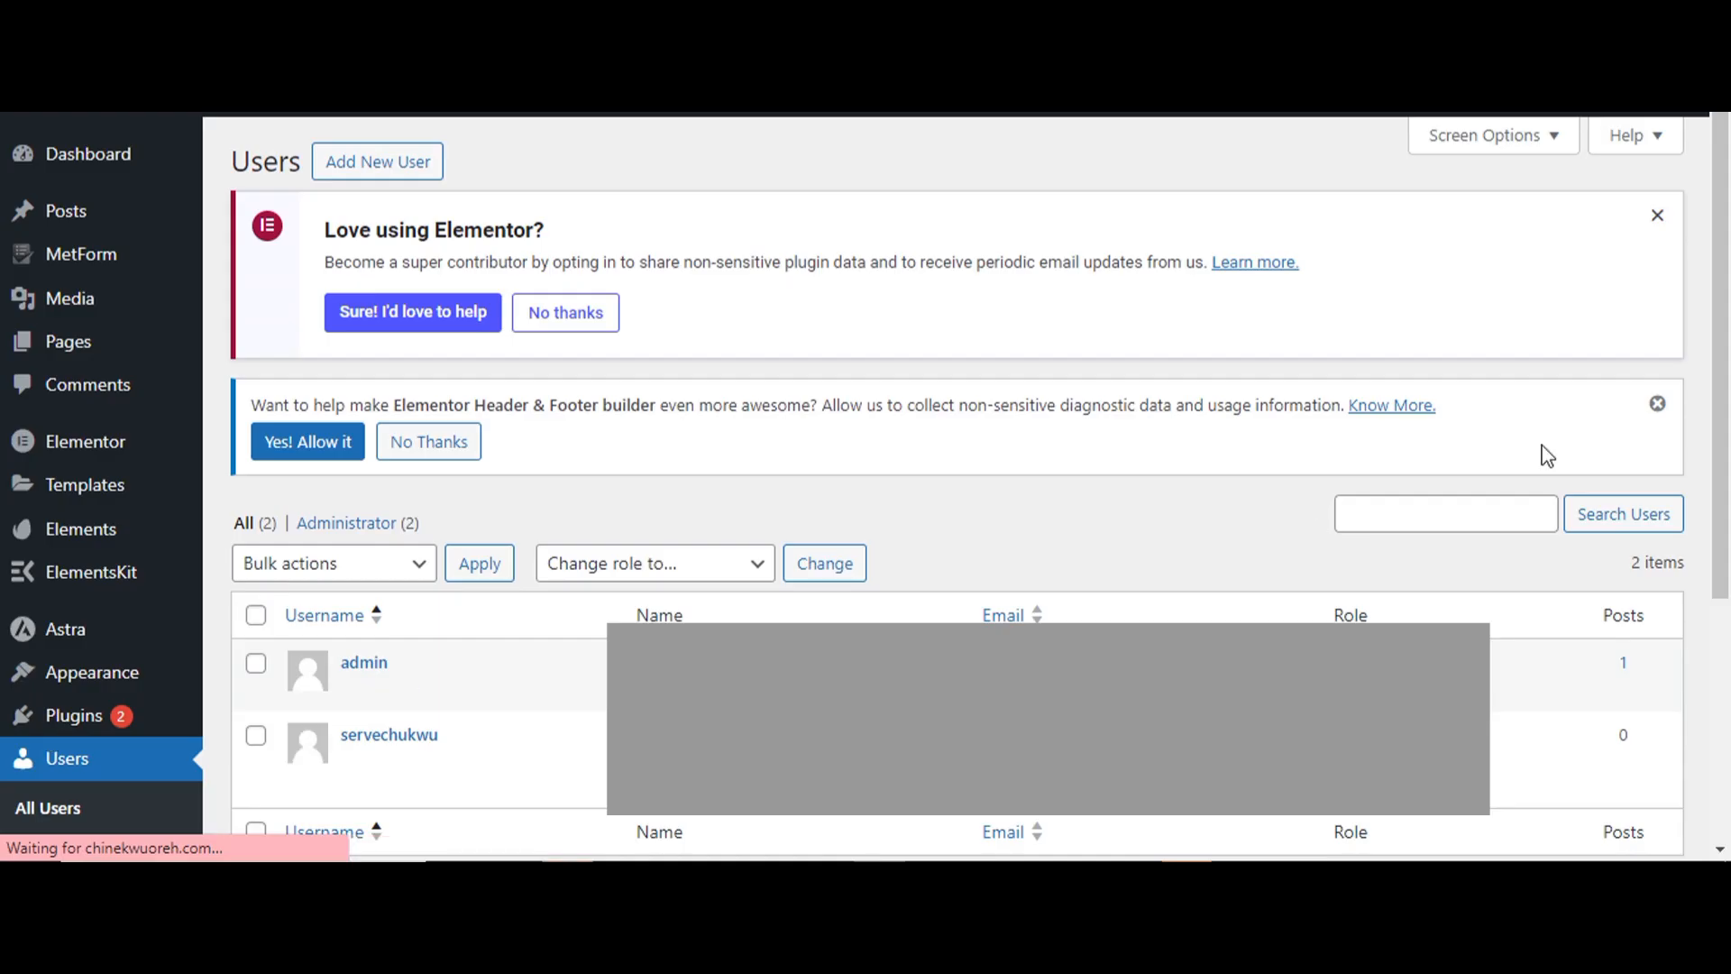
# Step: Log out of the old admin account from the admin bar menu
pyautogui.scroll(-3)
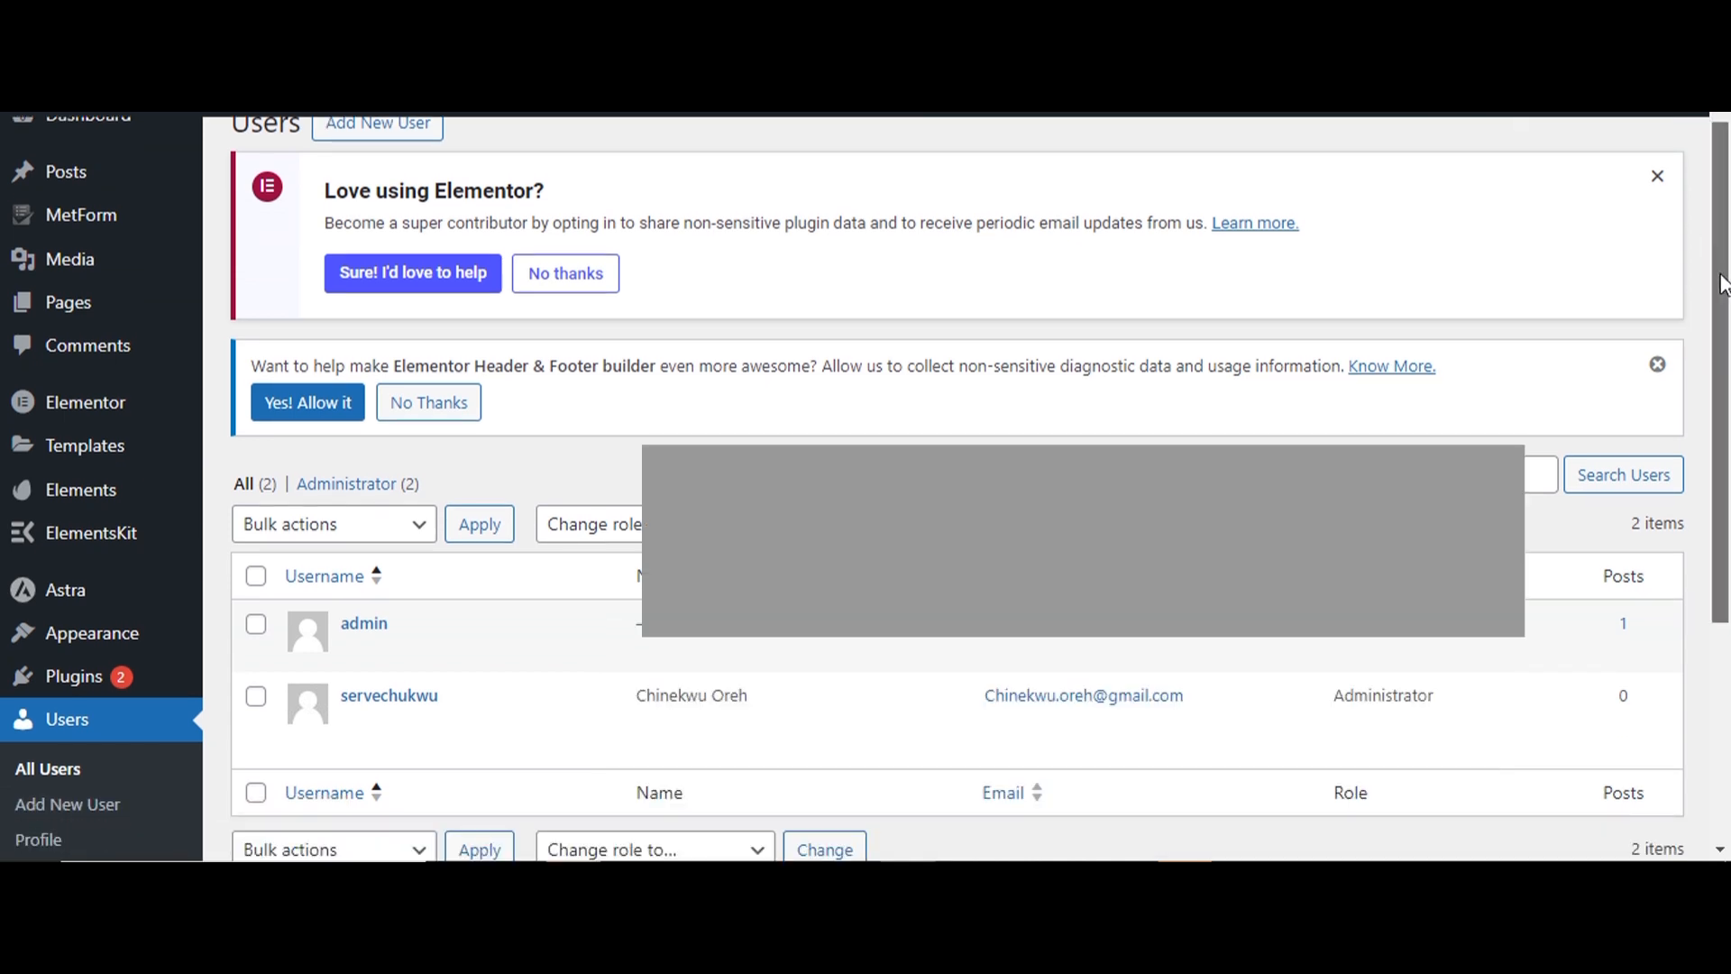
pyautogui.scroll(-3)
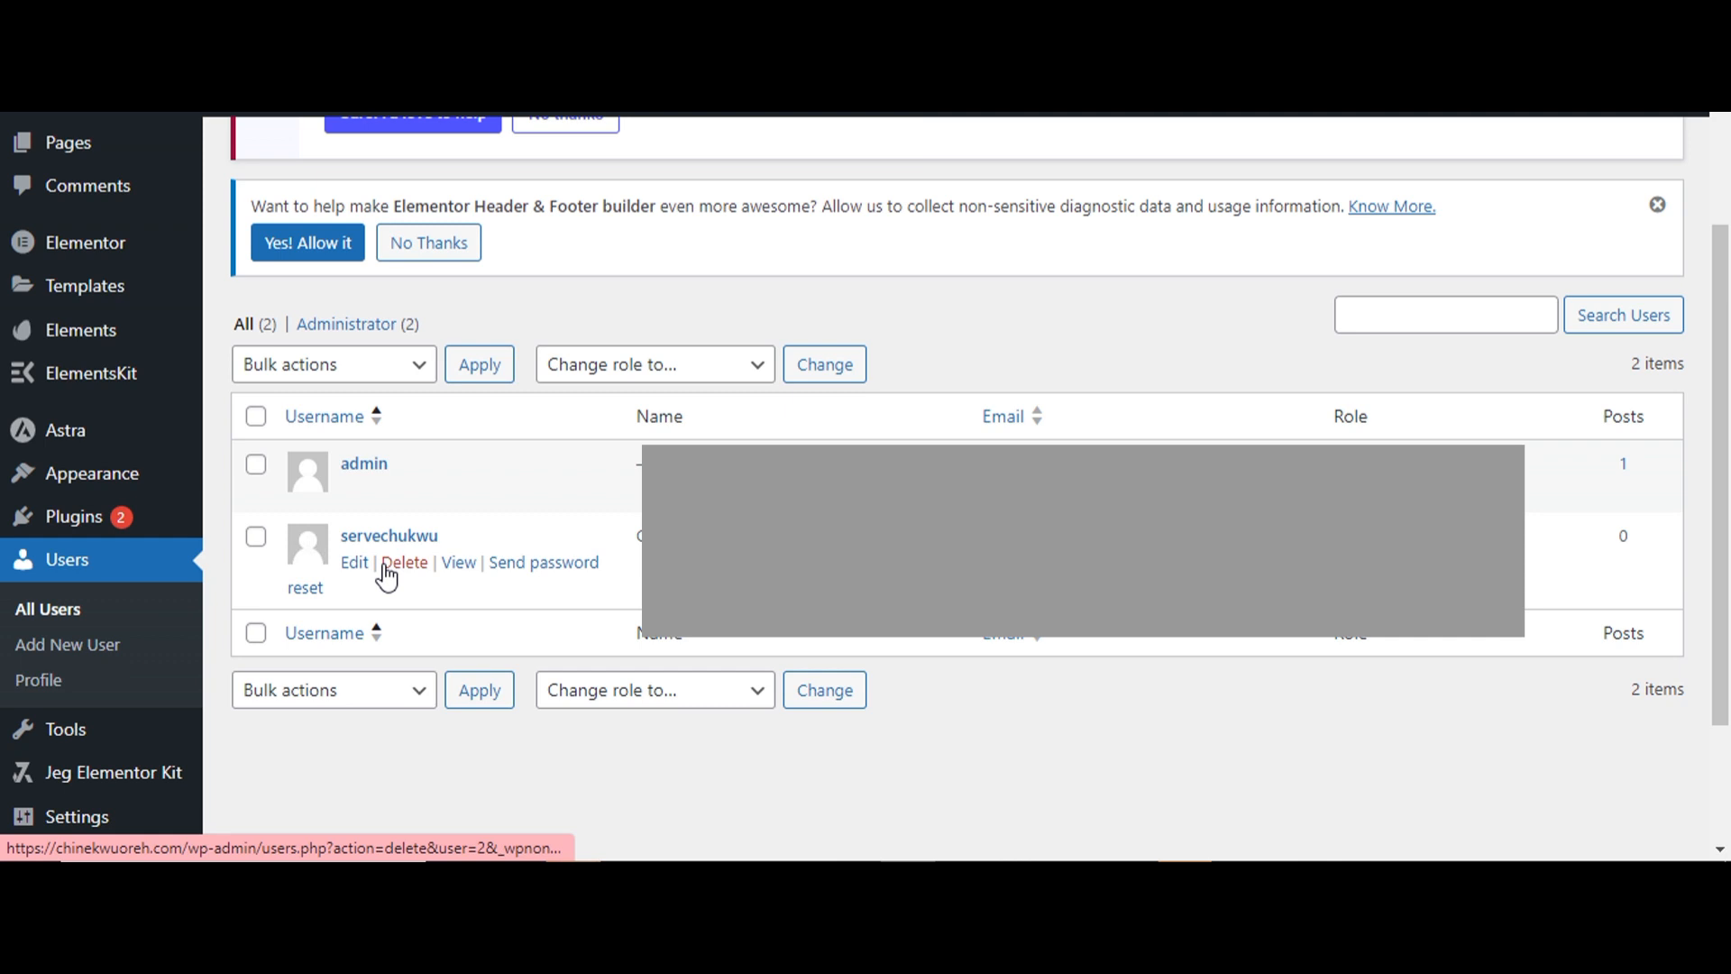
pyautogui.click(1643, 125)
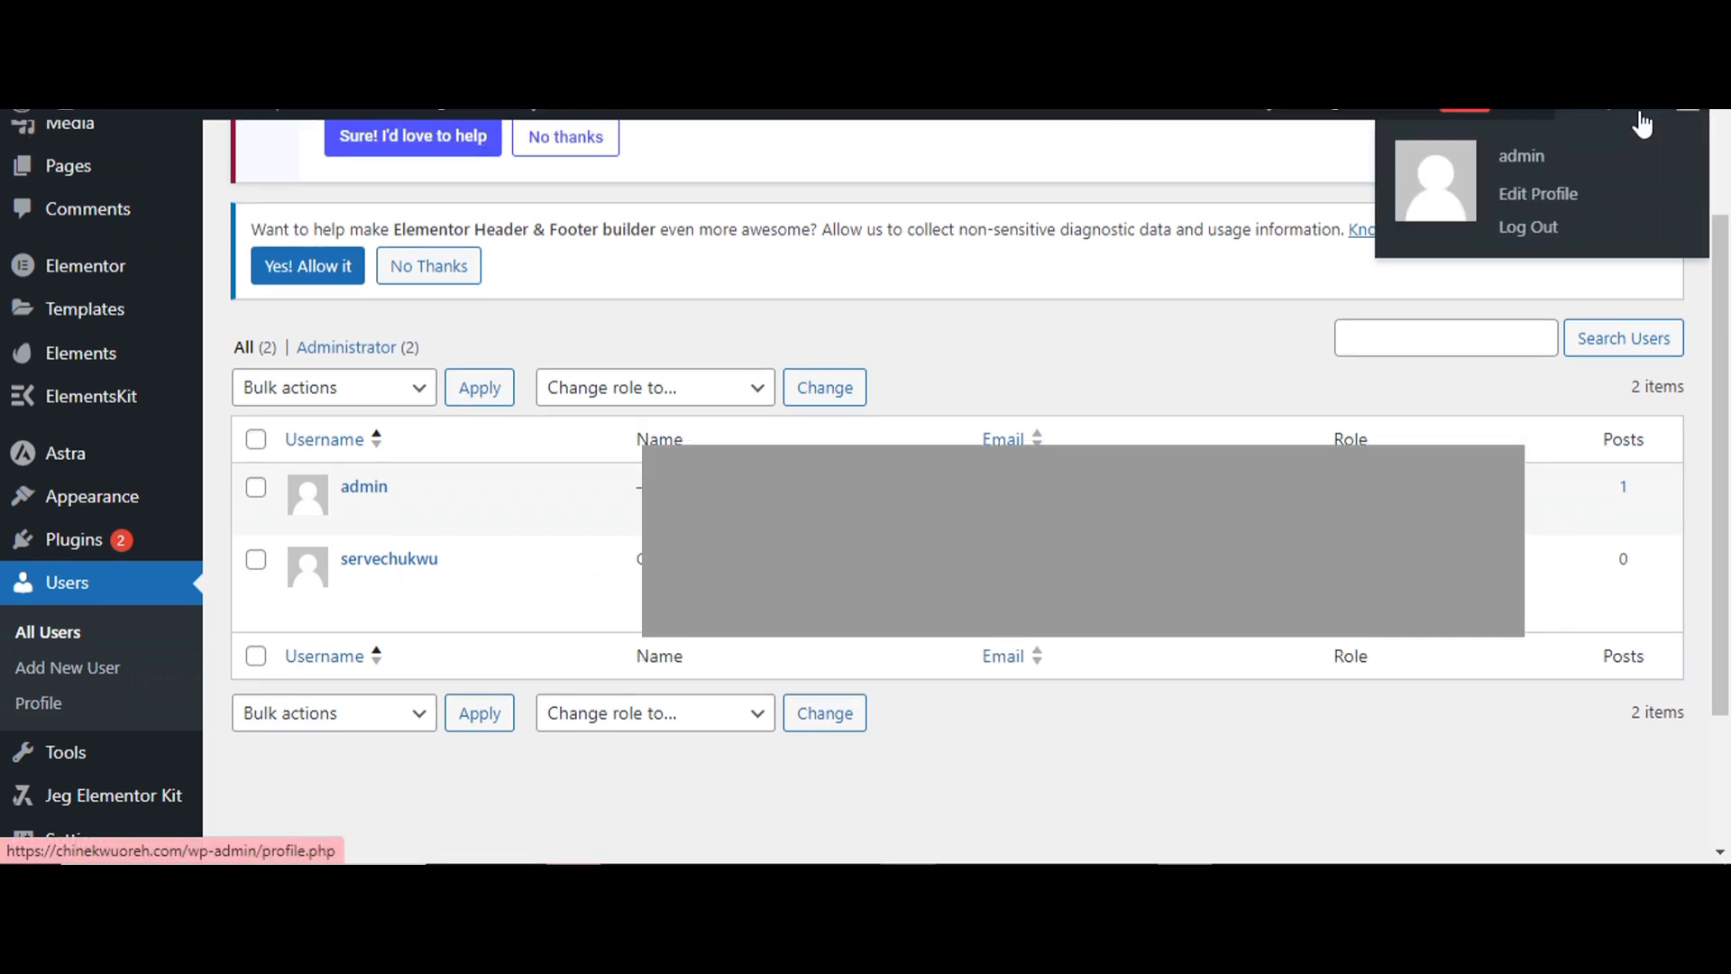
pyautogui.click(1528, 227)
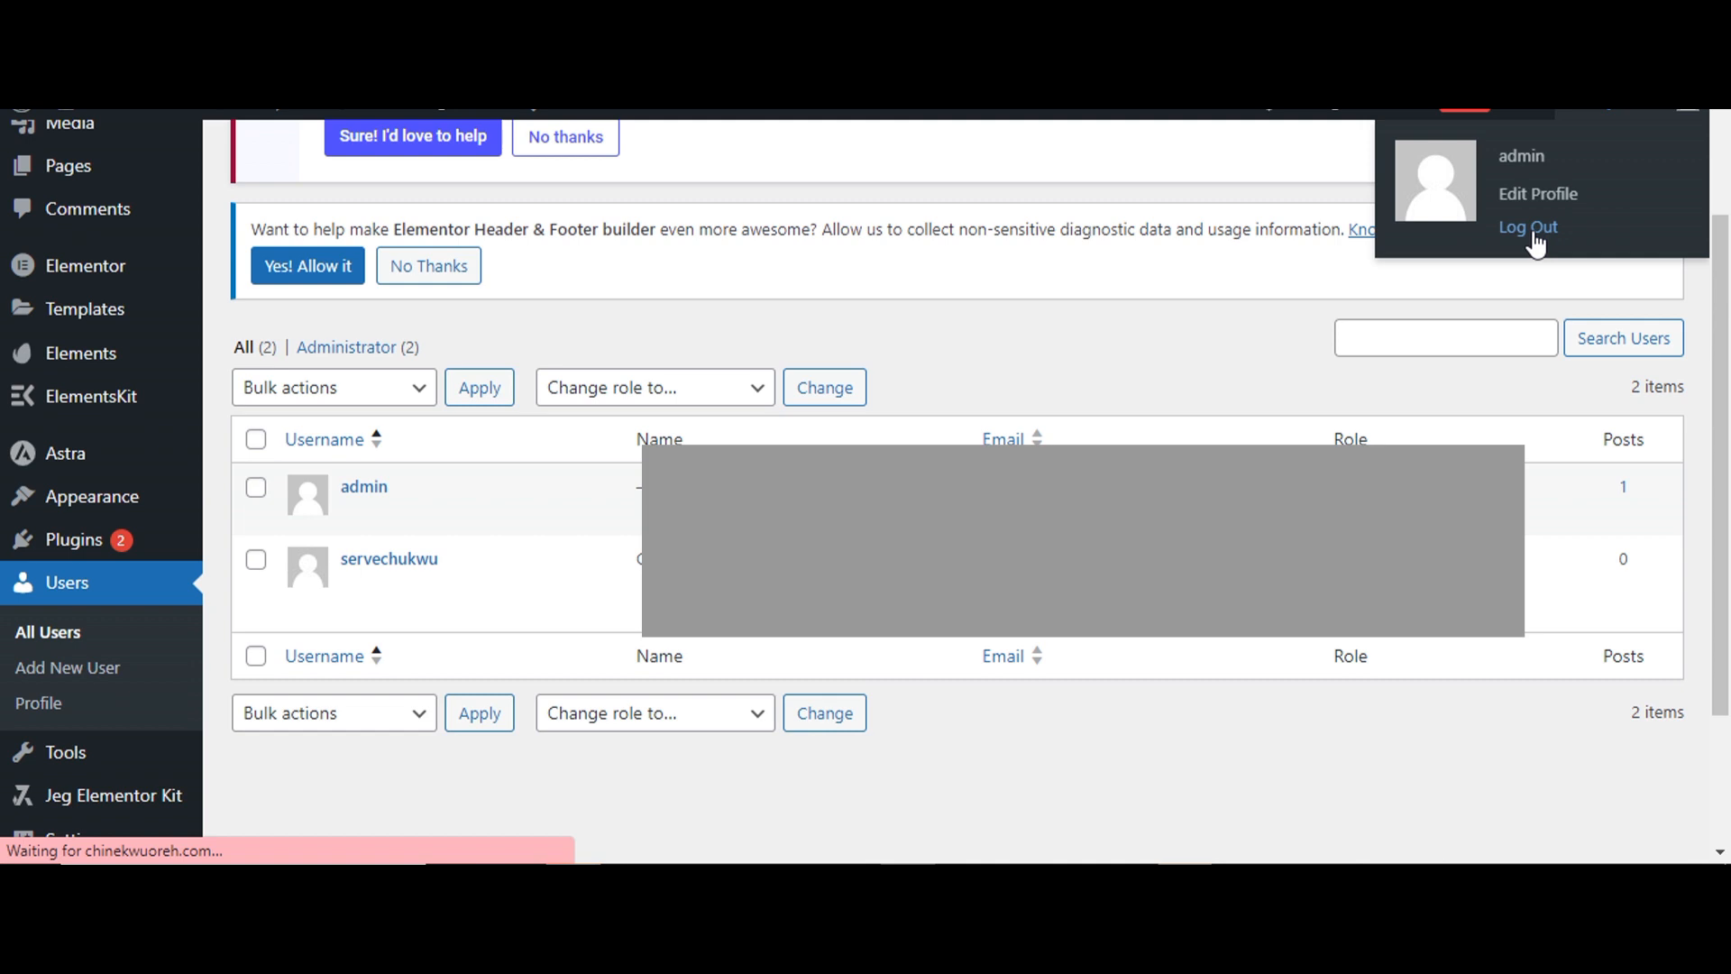
pyautogui.click(1527, 228)
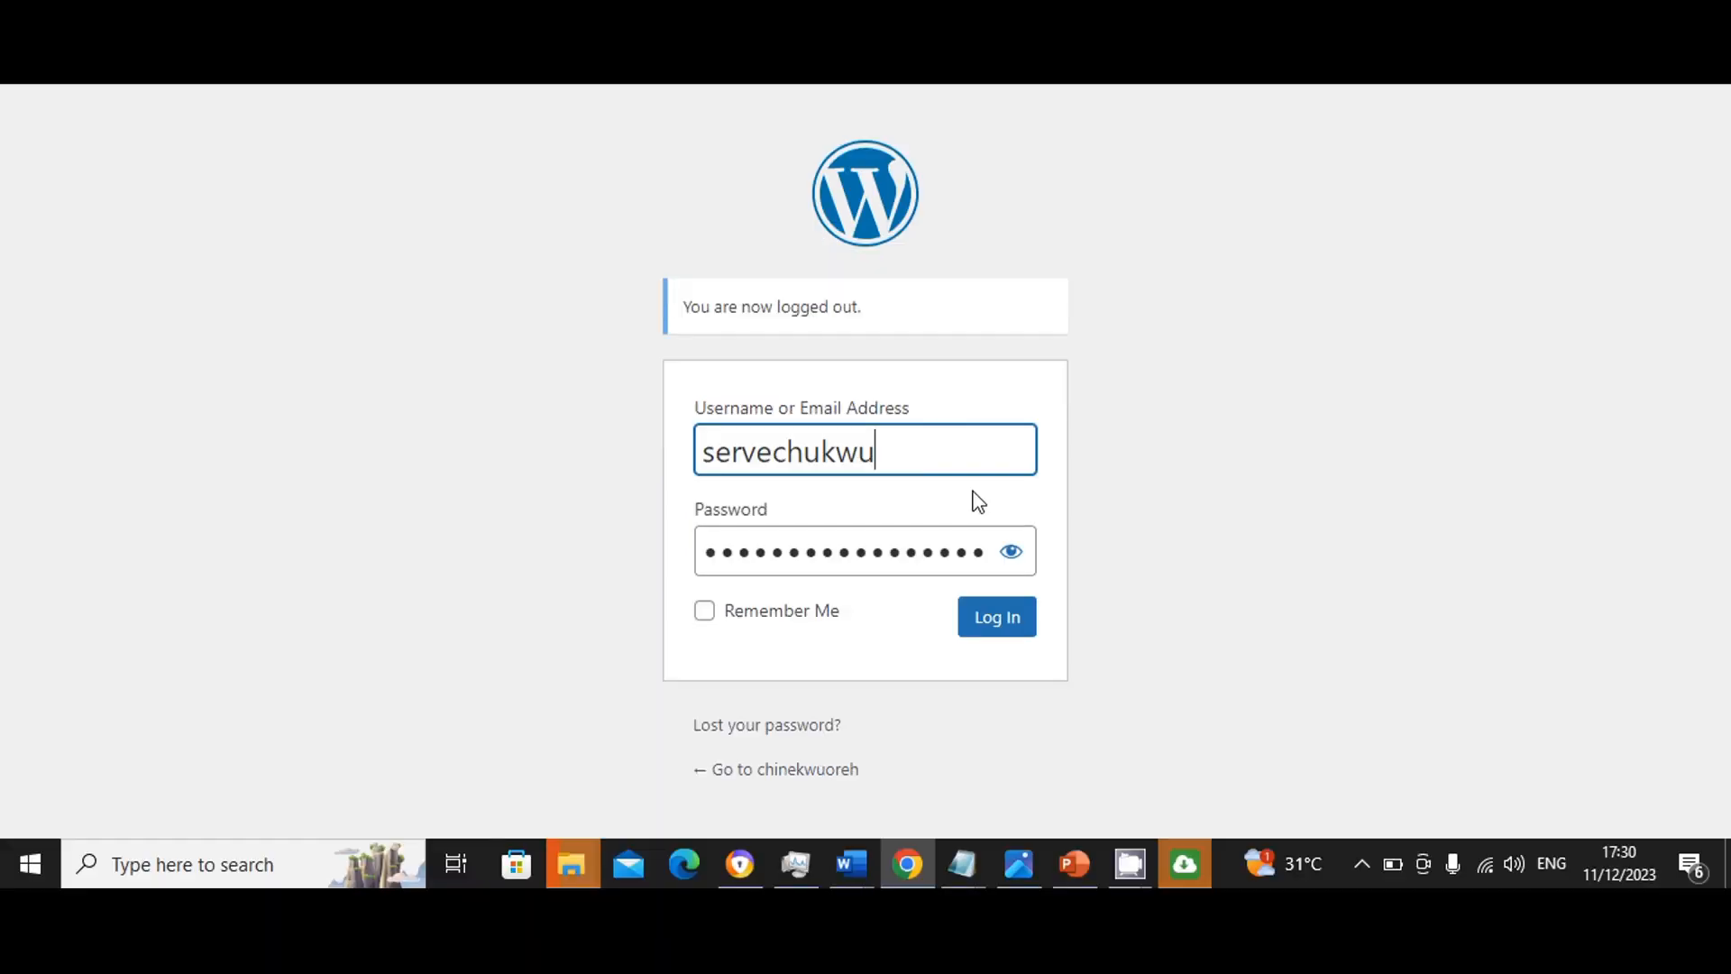
# Step: Sign back in as the newly created user
pyautogui.click(996, 617)
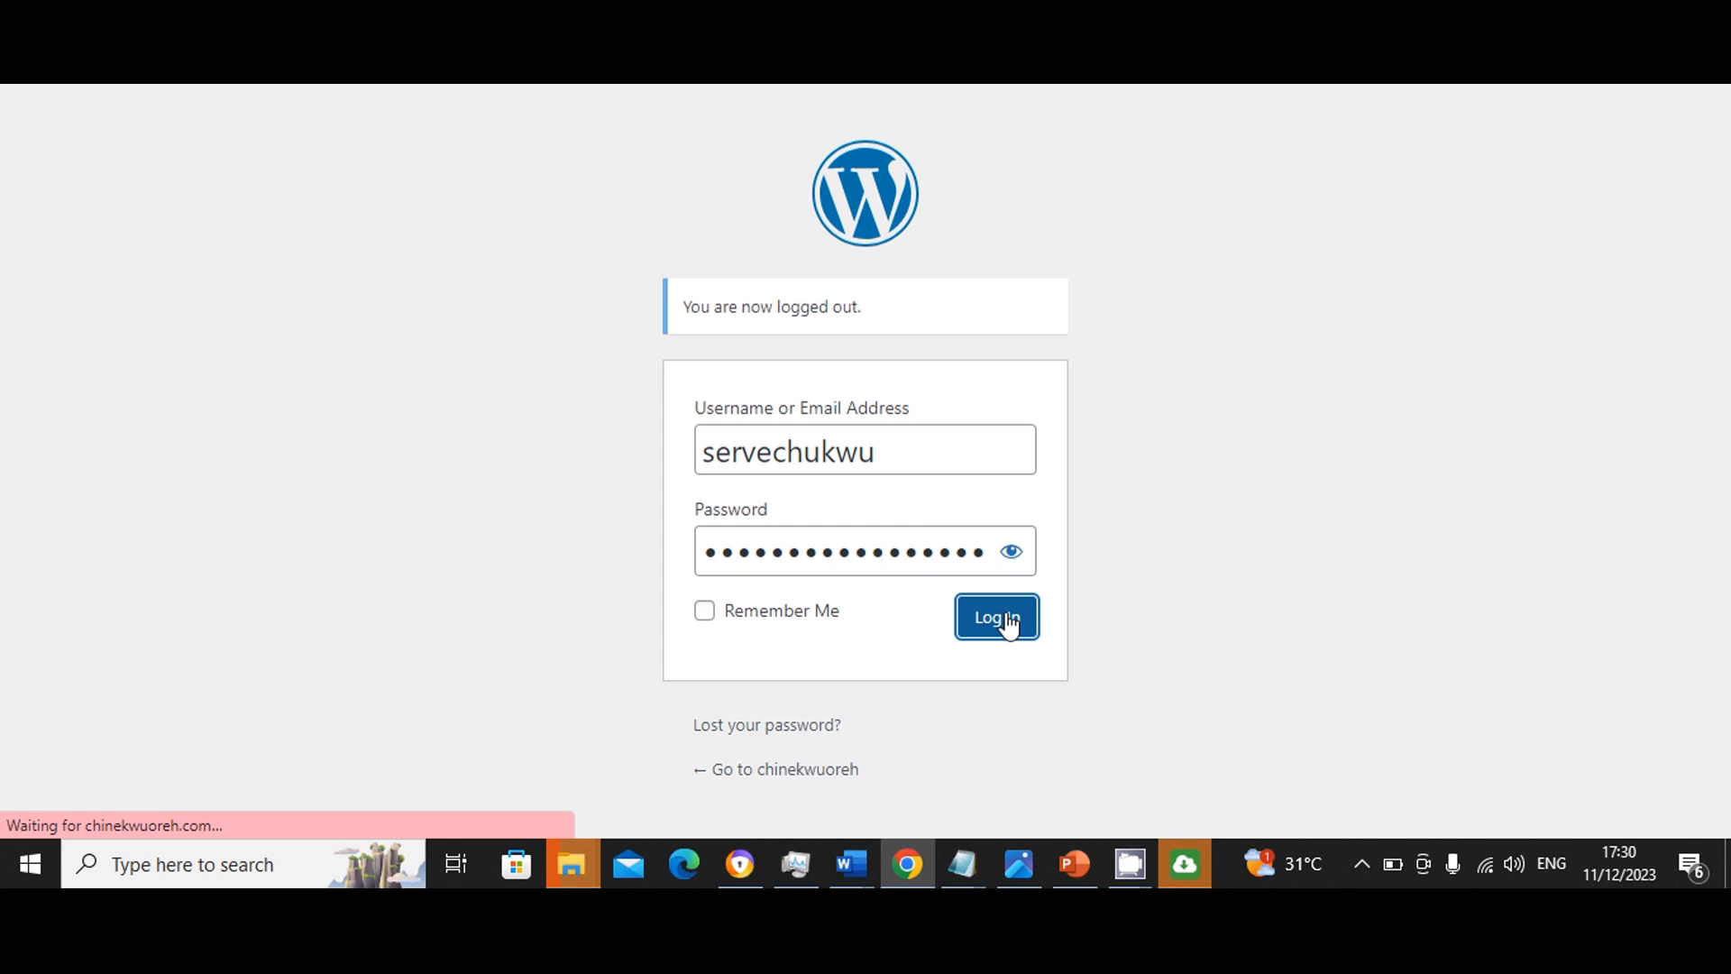
pyautogui.click(996, 617)
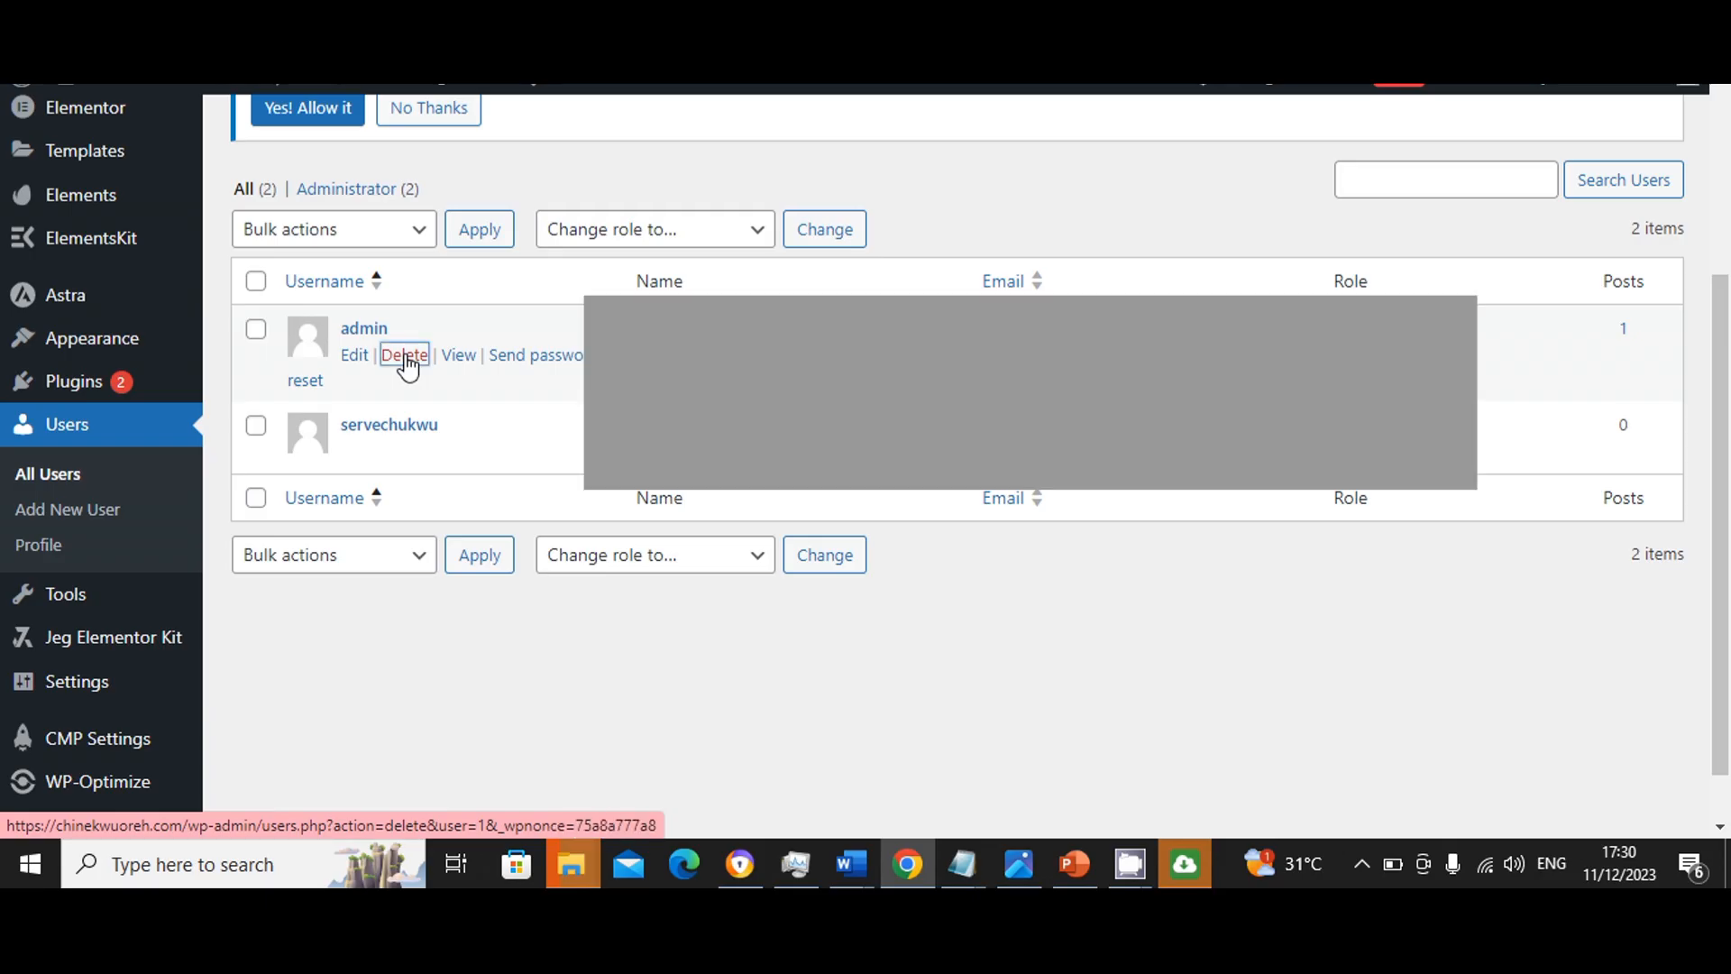
# Step: Delete the original admin account, attributing all its content to the new administrator
pyautogui.click(404, 355)
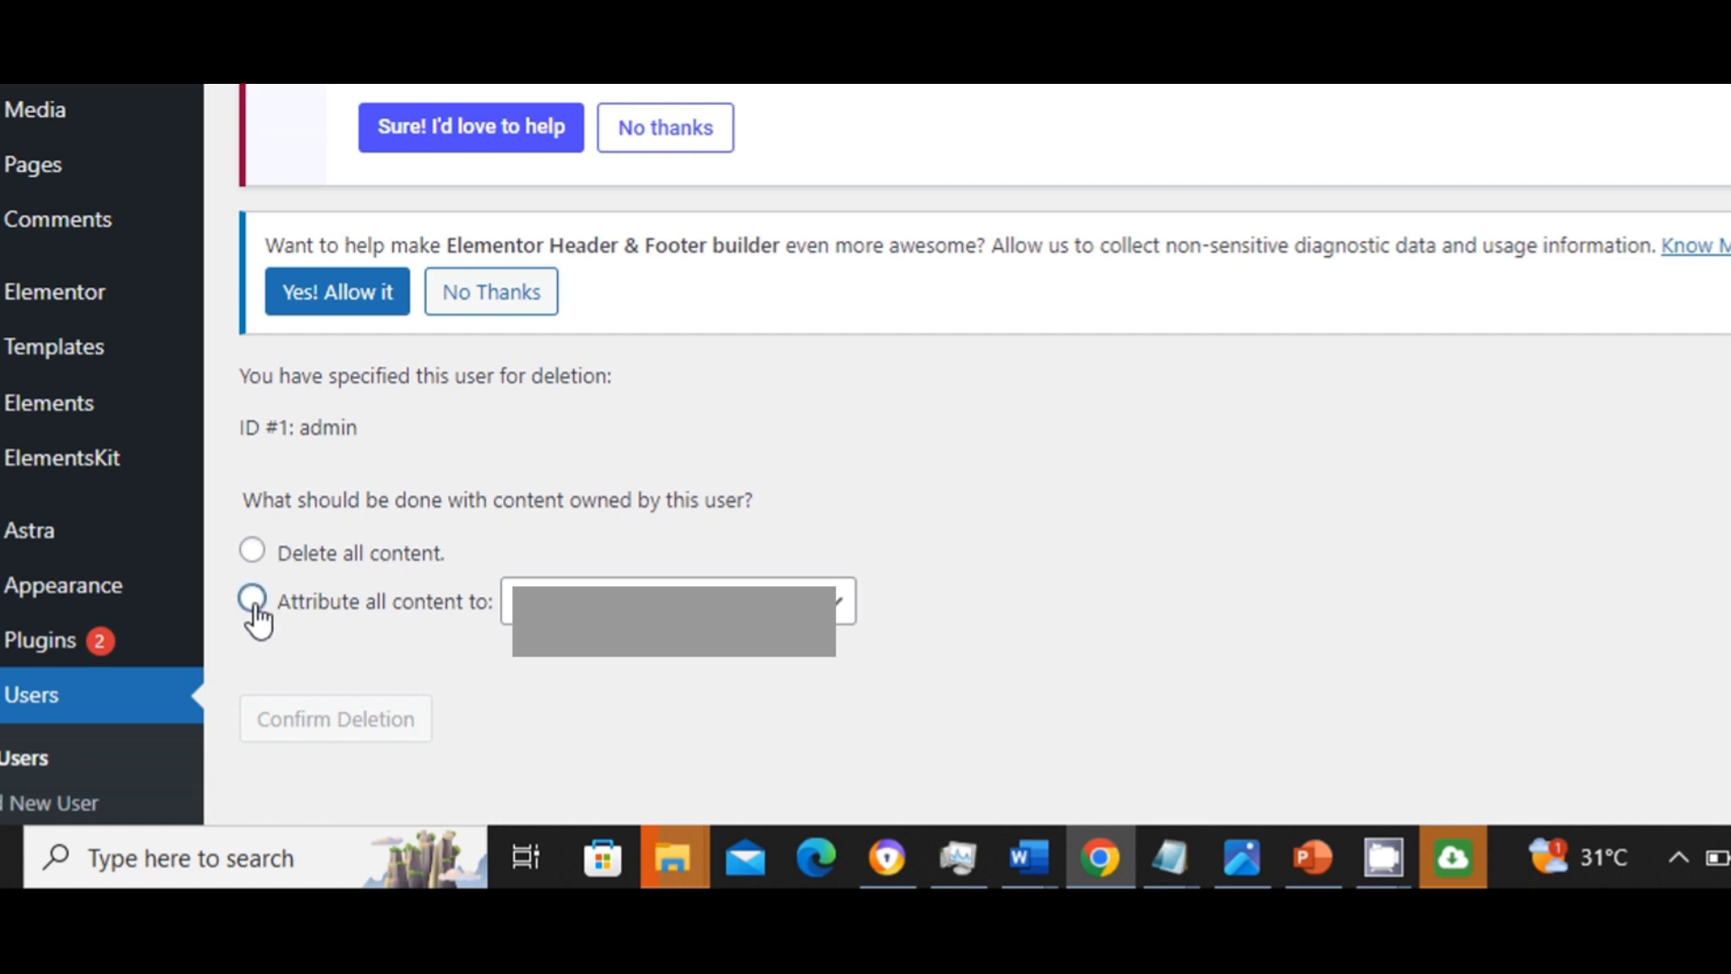
pyautogui.click(252, 601)
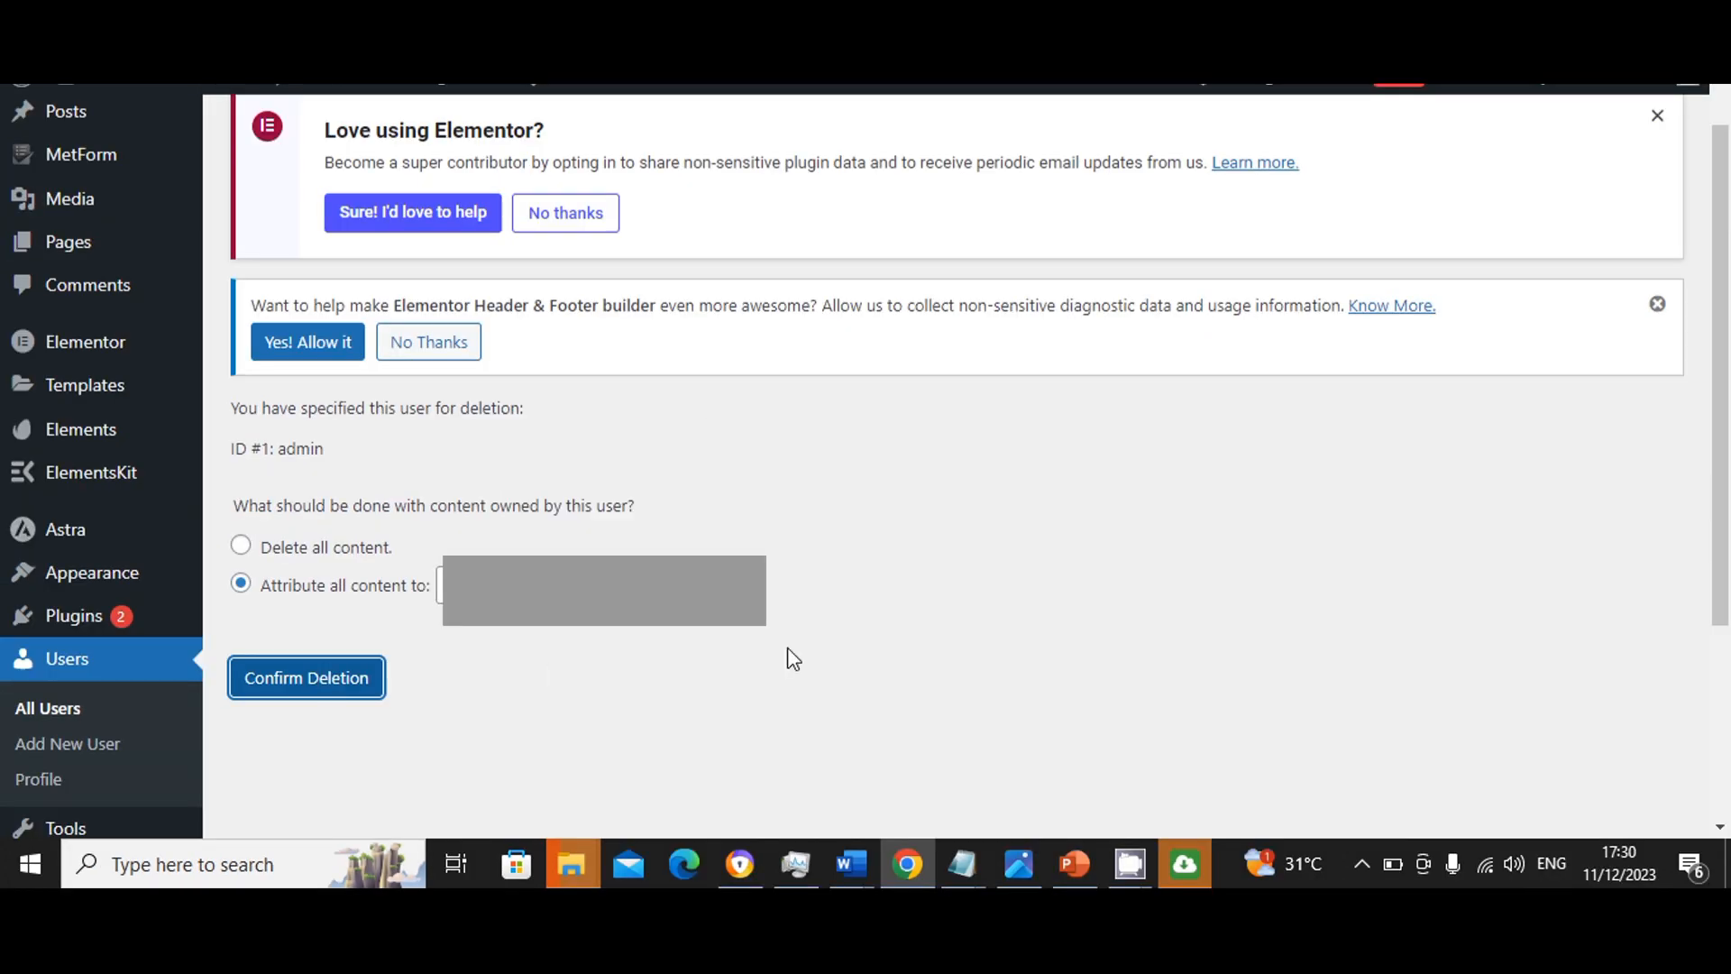
pyautogui.click(306, 676)
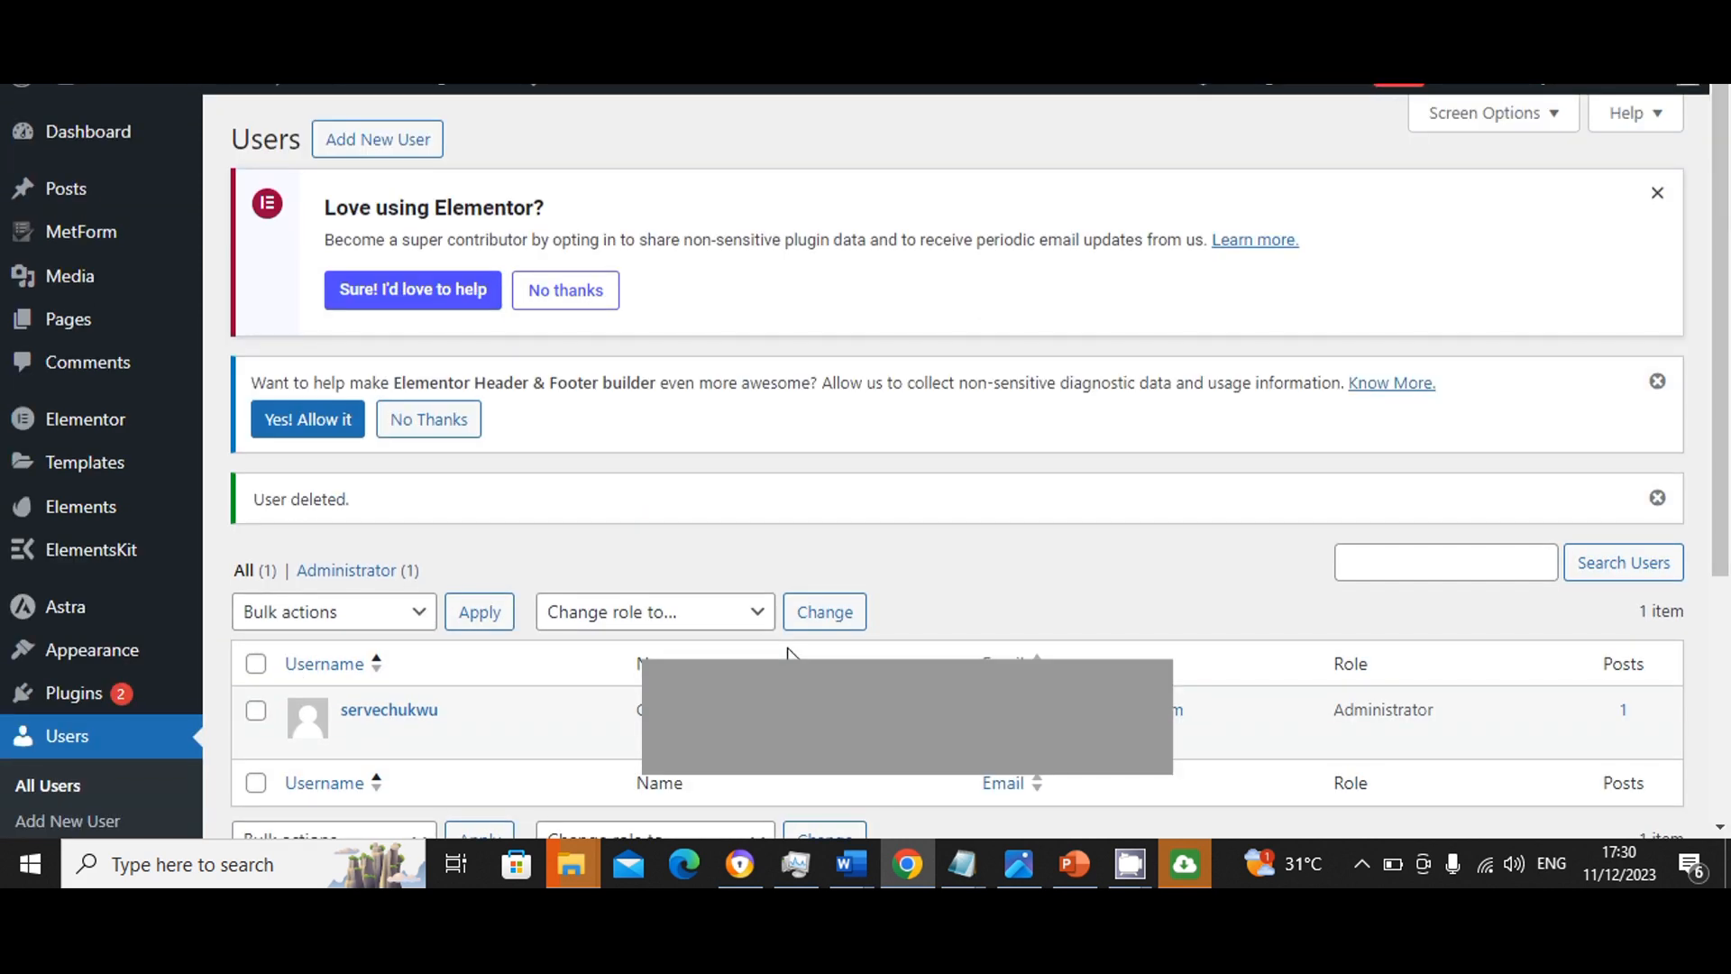
pyautogui.moveTo(967, 457)
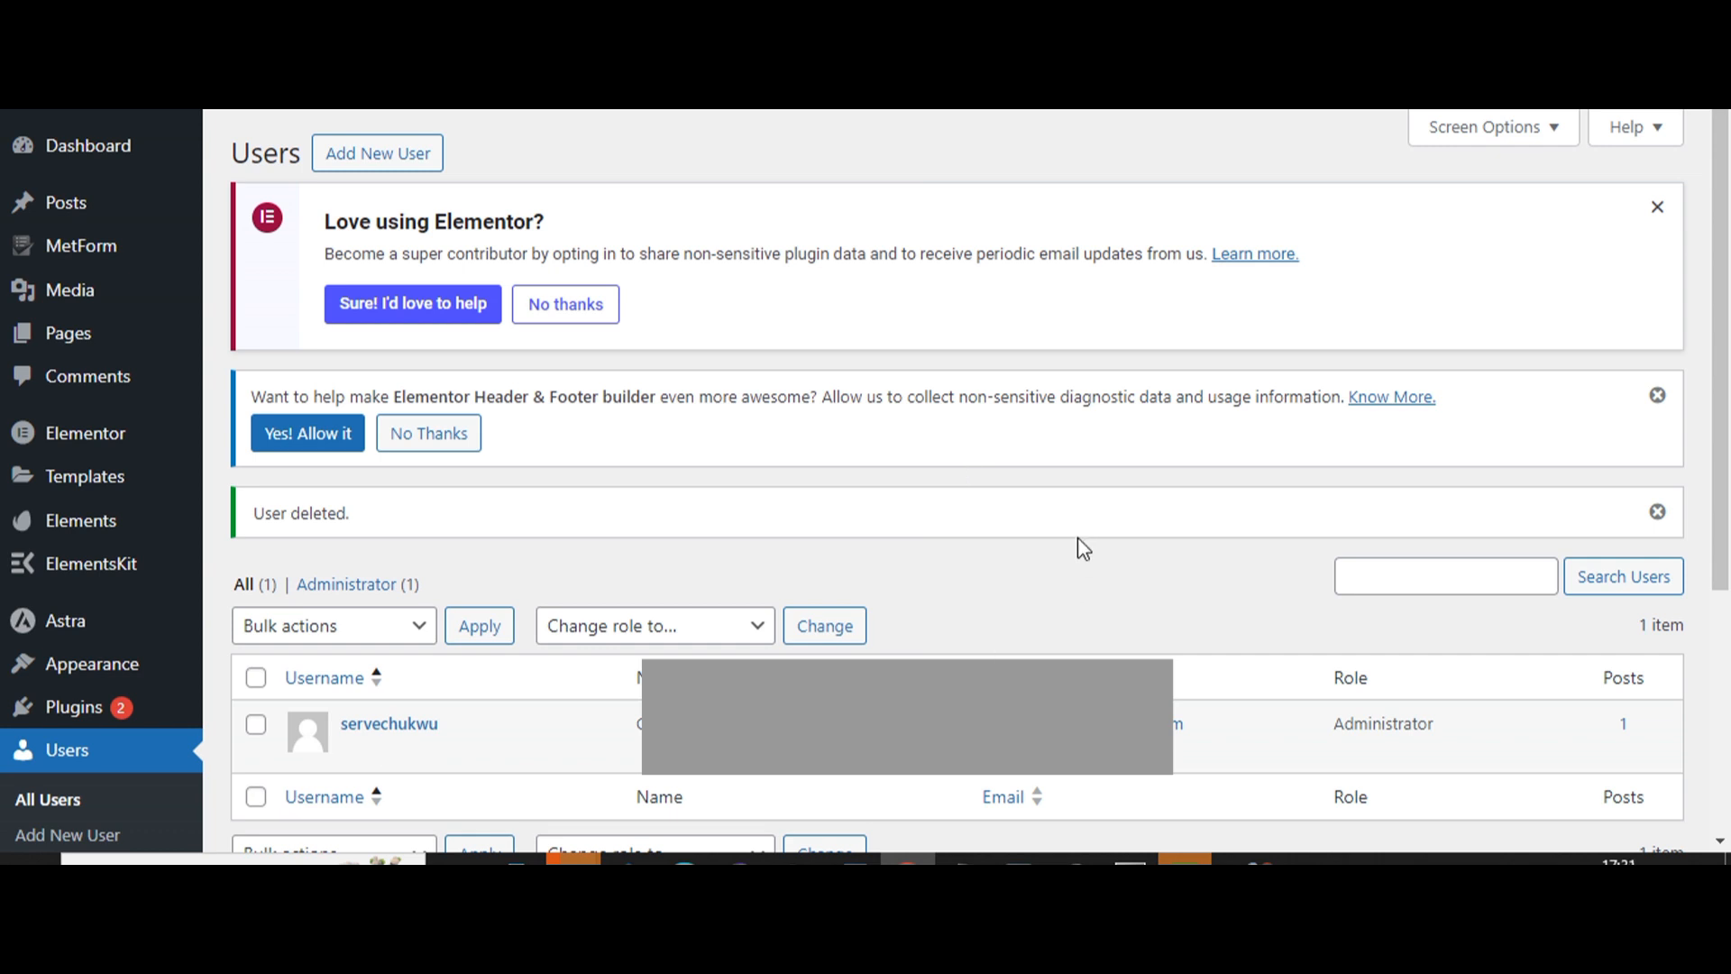
pyautogui.scroll(-3)
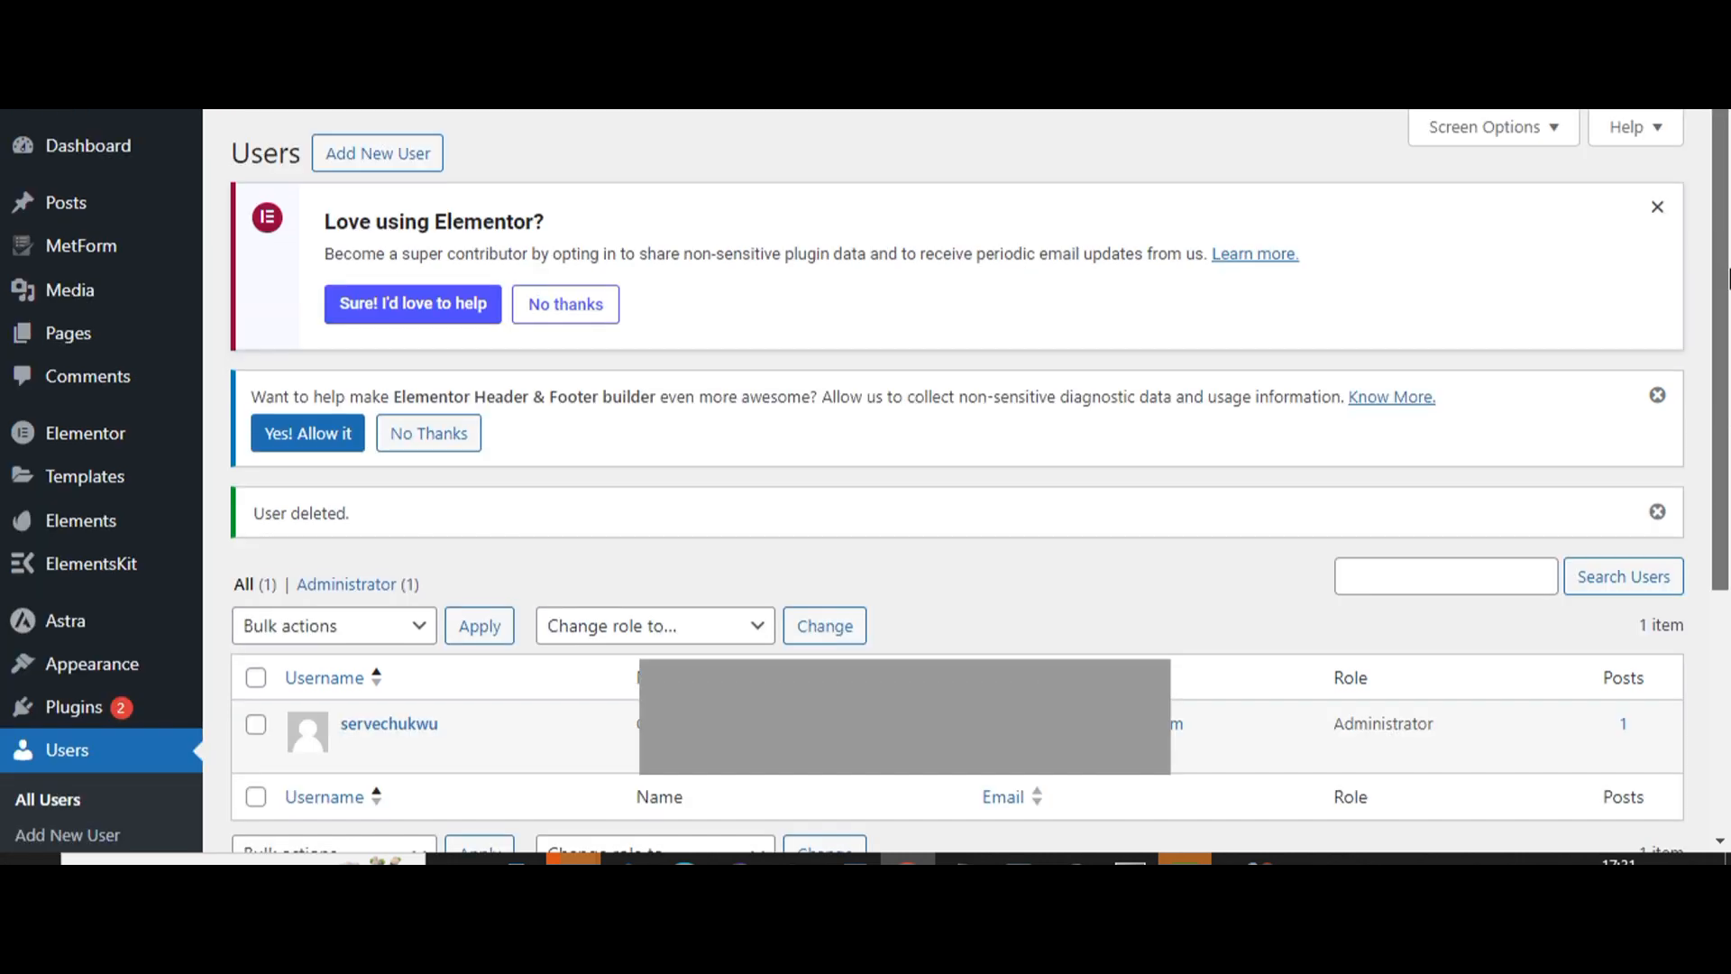
pyautogui.moveTo(74, 707)
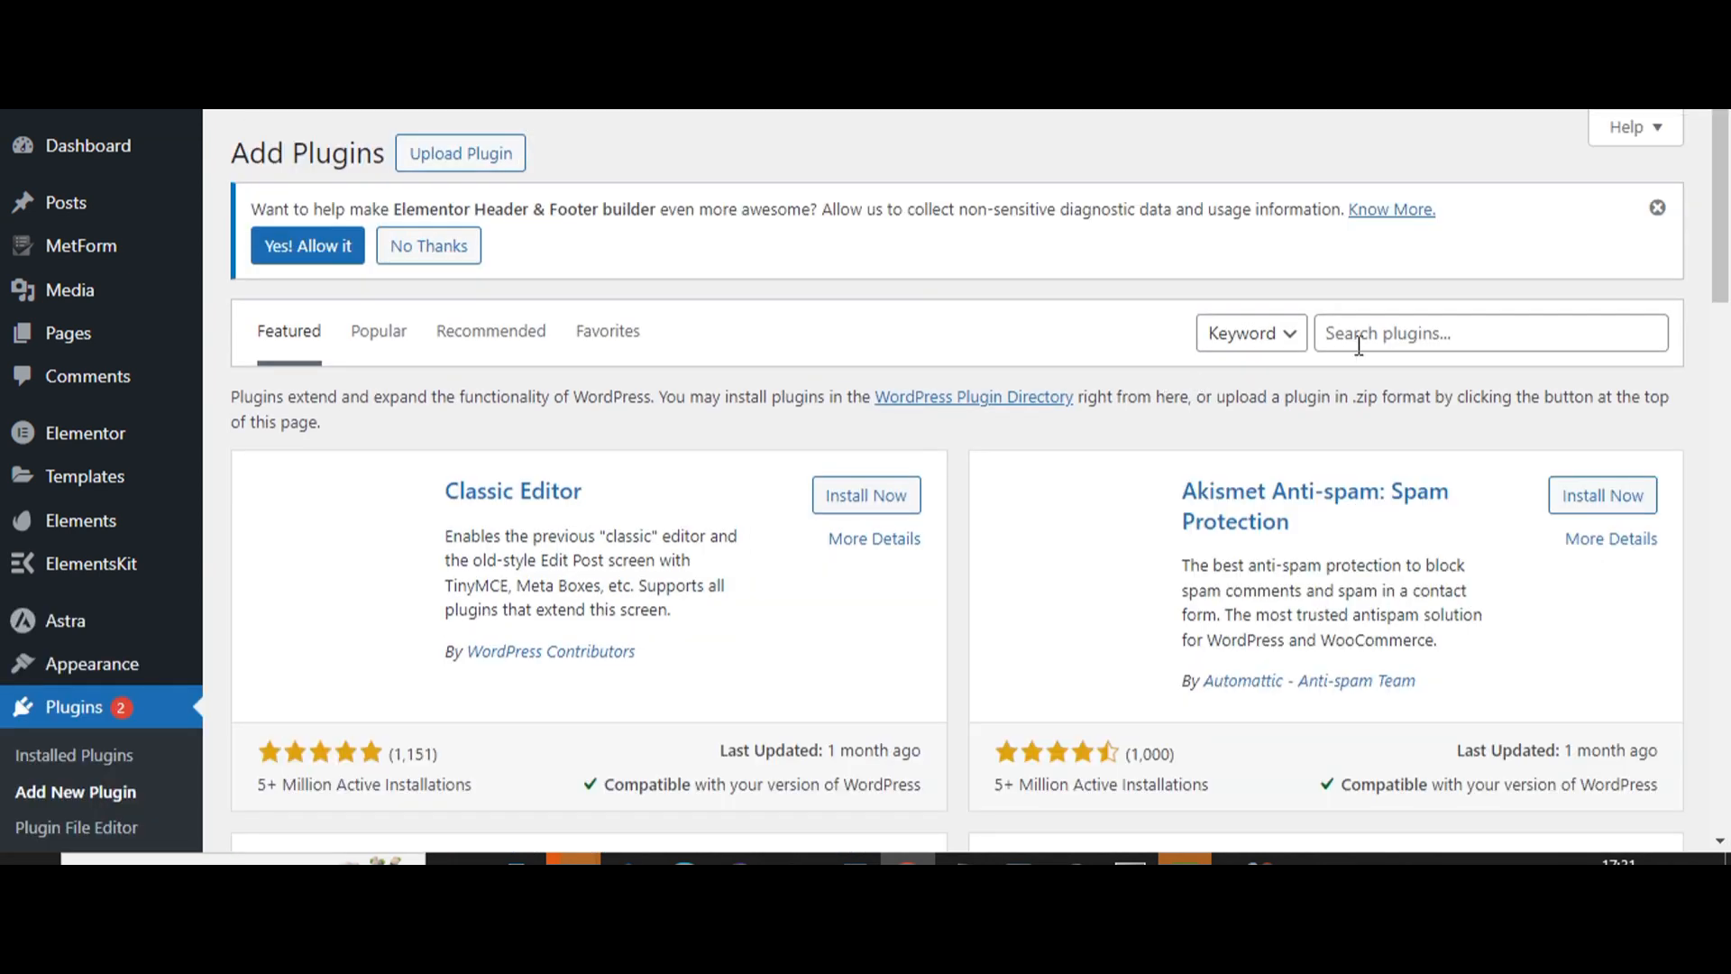
# Step: Search 'wordfe', install Wordfence Security and activate it
pyautogui.write('wordfence')
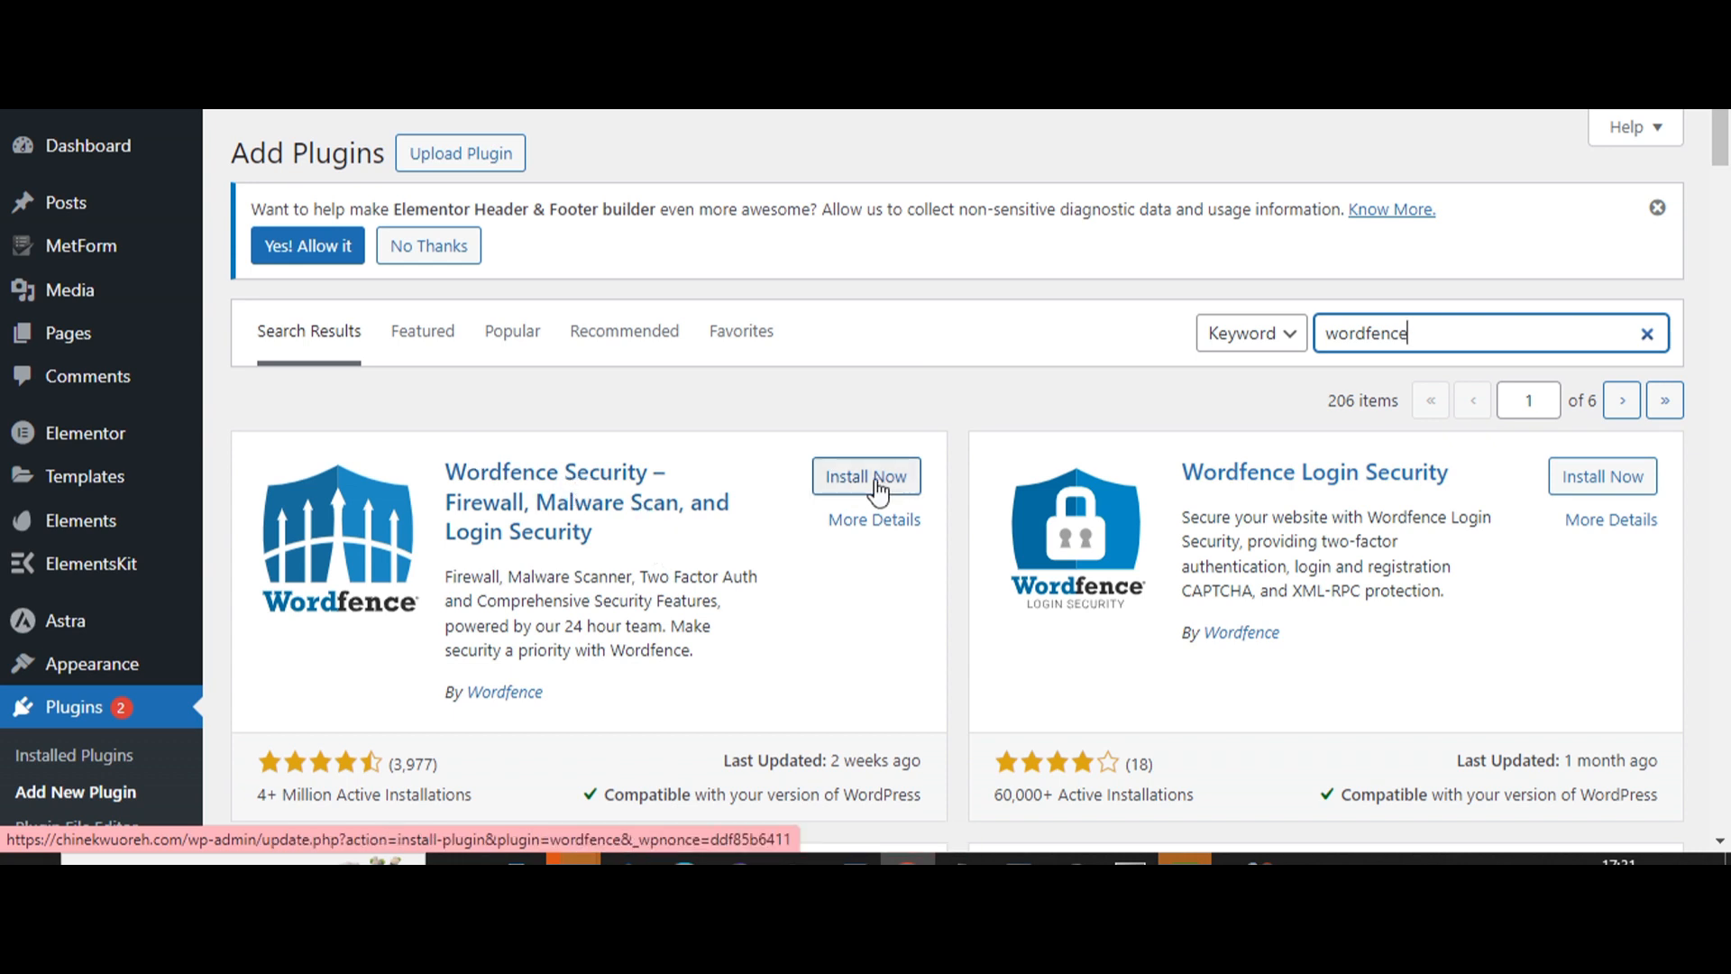
pyautogui.click(865, 476)
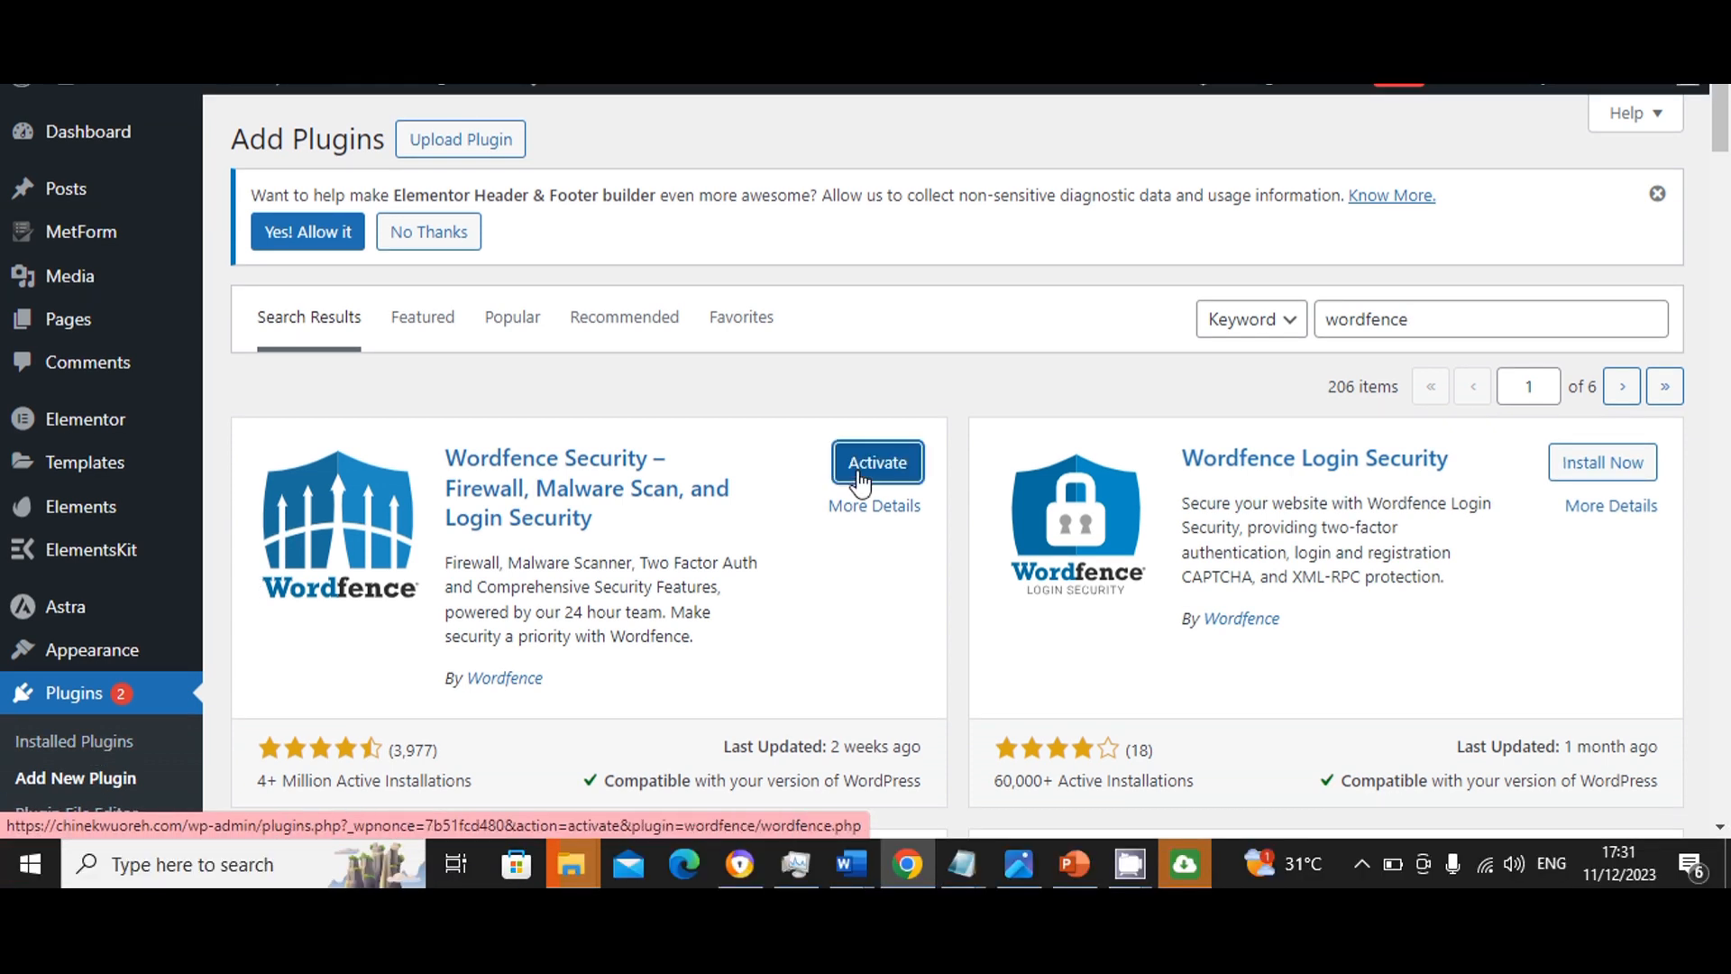
pyautogui.click(876, 462)
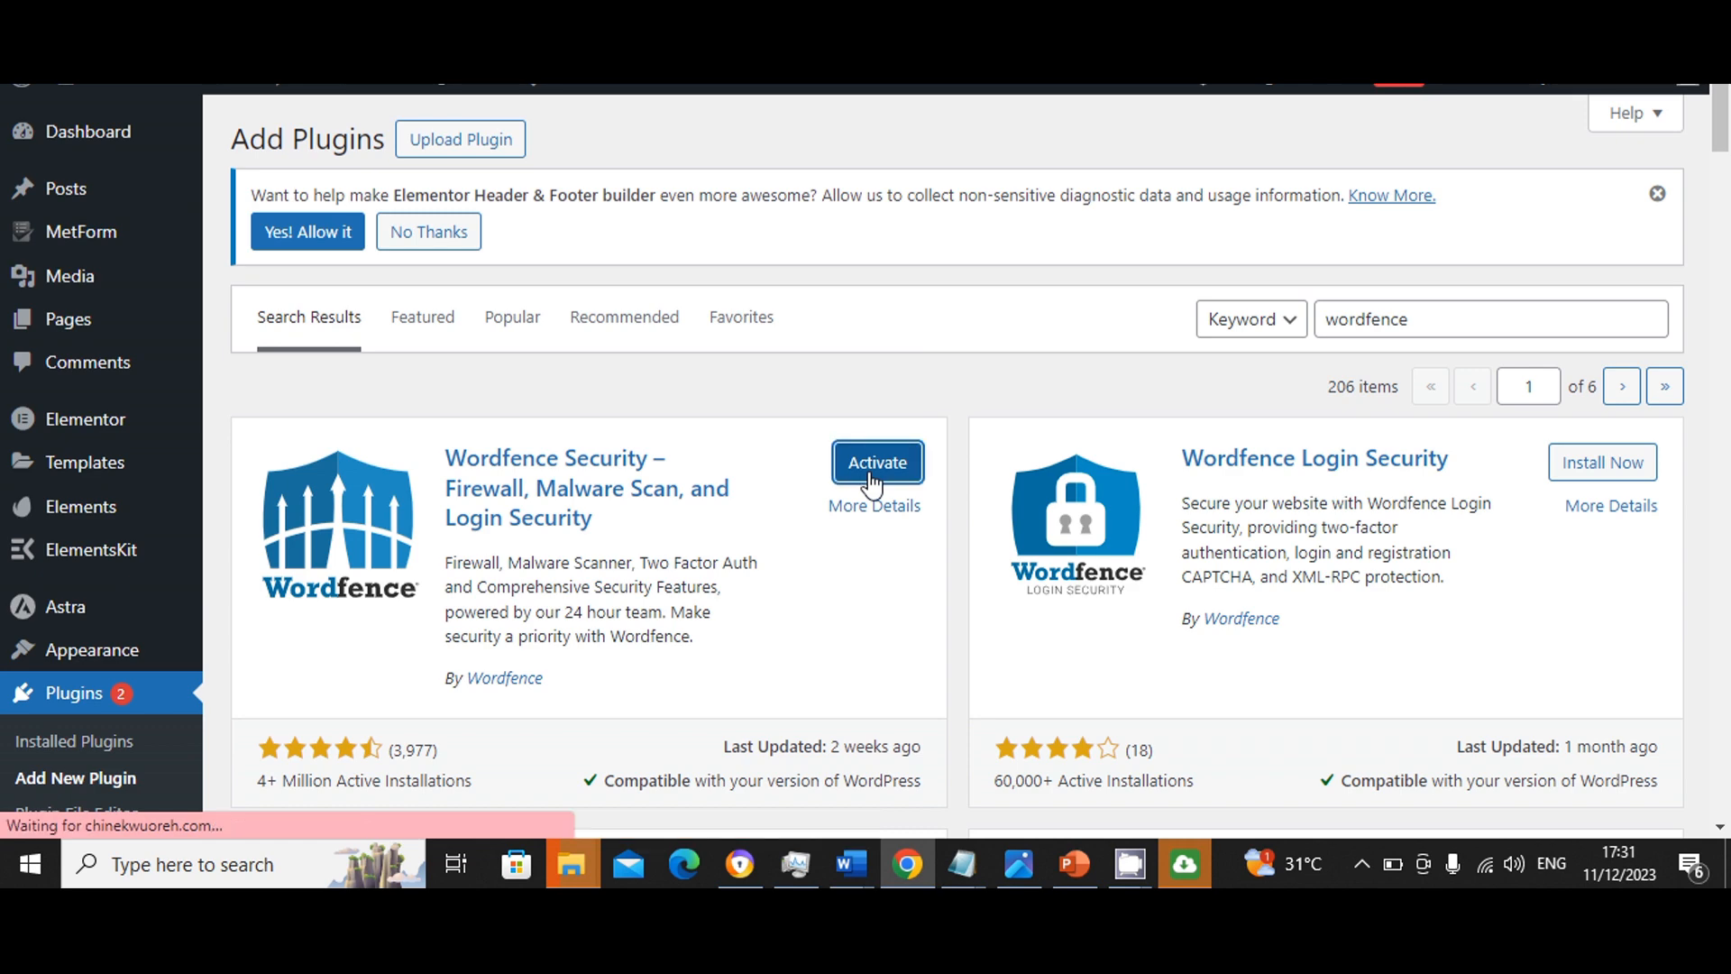
pyautogui.click(876, 462)
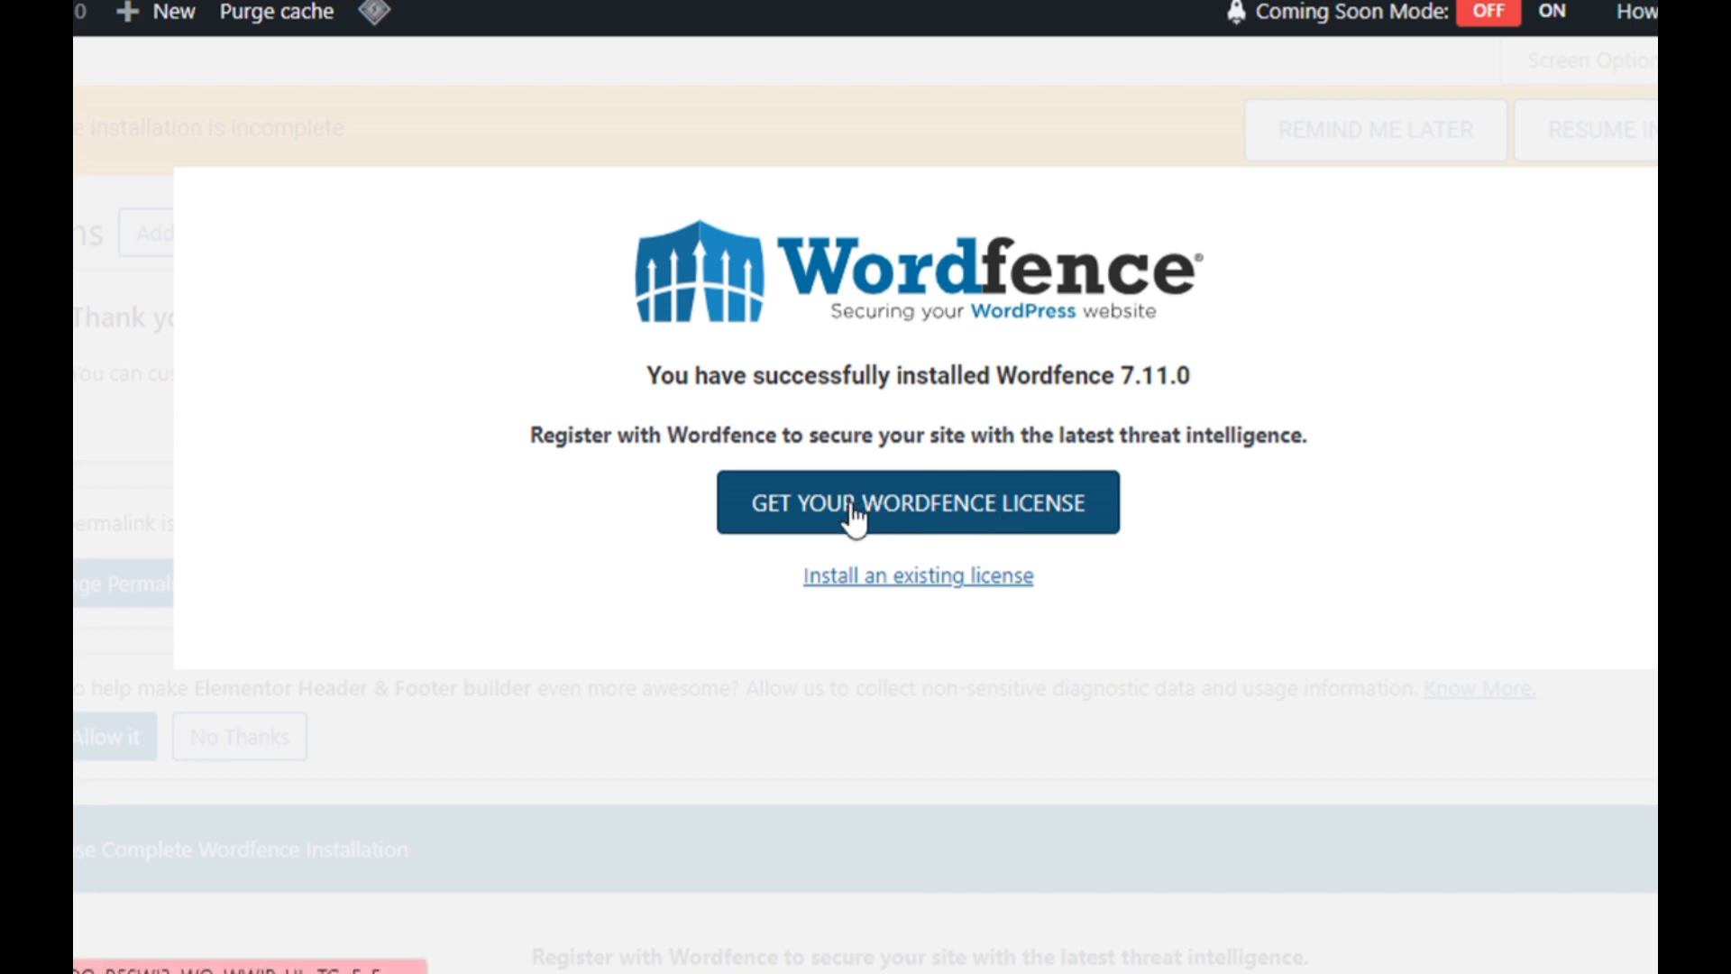
# Step: Choose the free Wordfence license tier, accepting the 30-day delayed protection
pyautogui.click(916, 501)
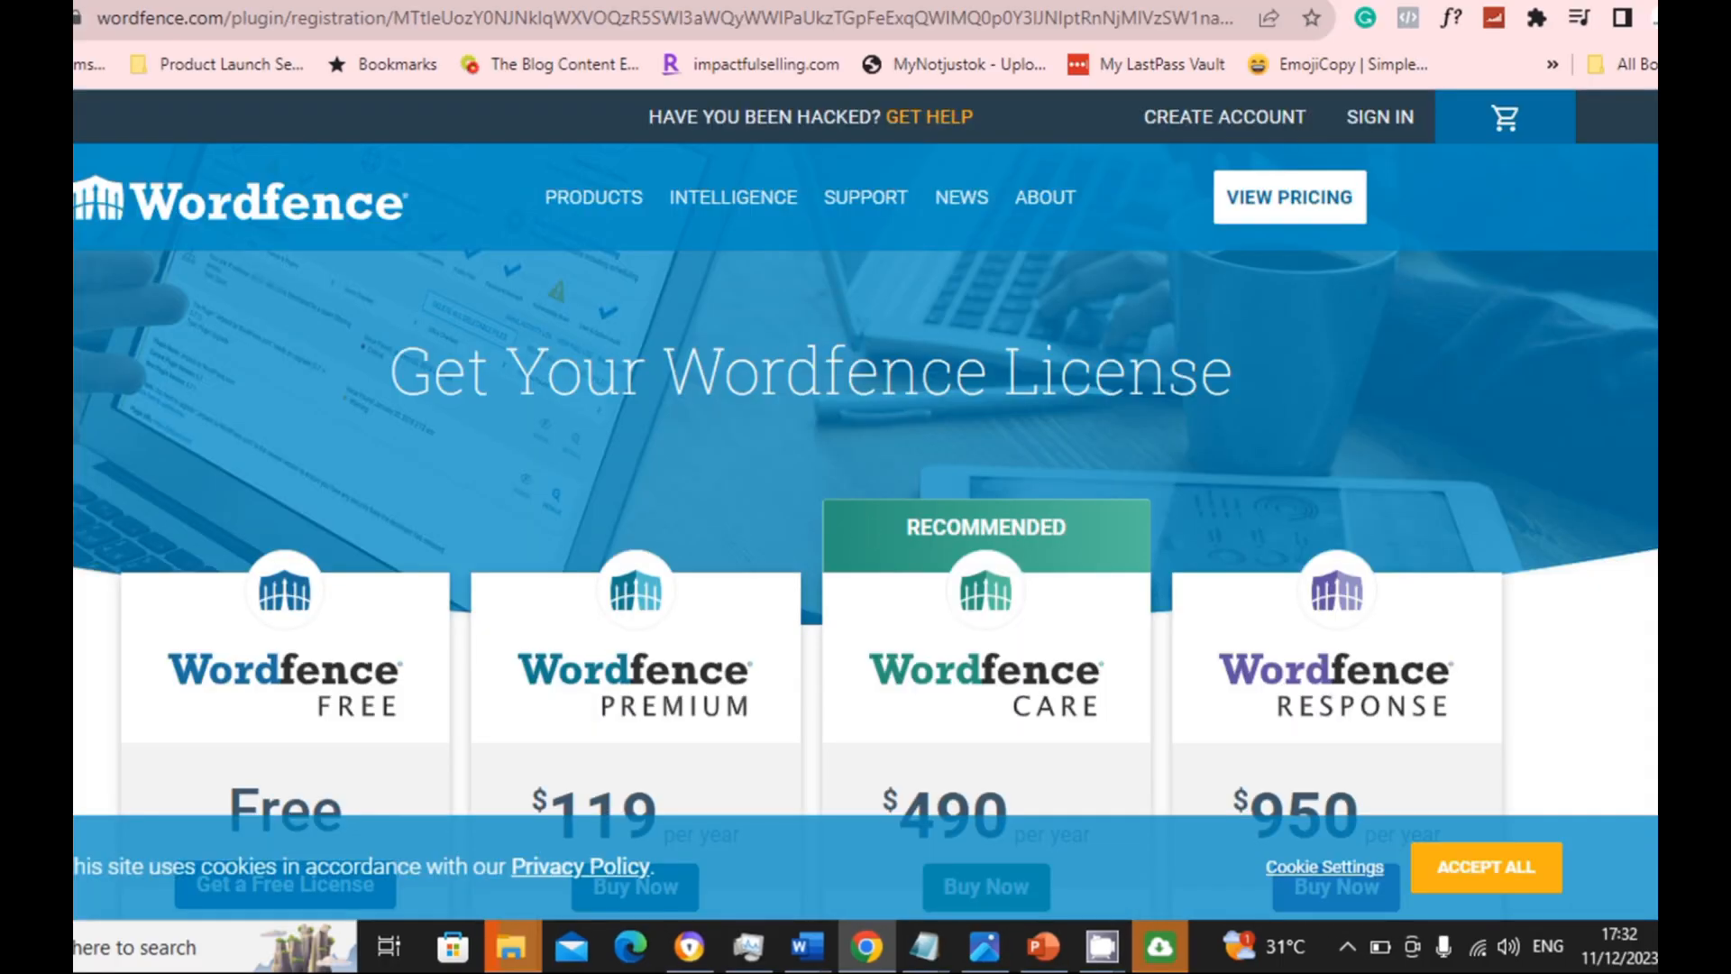
pyautogui.scroll(-3)
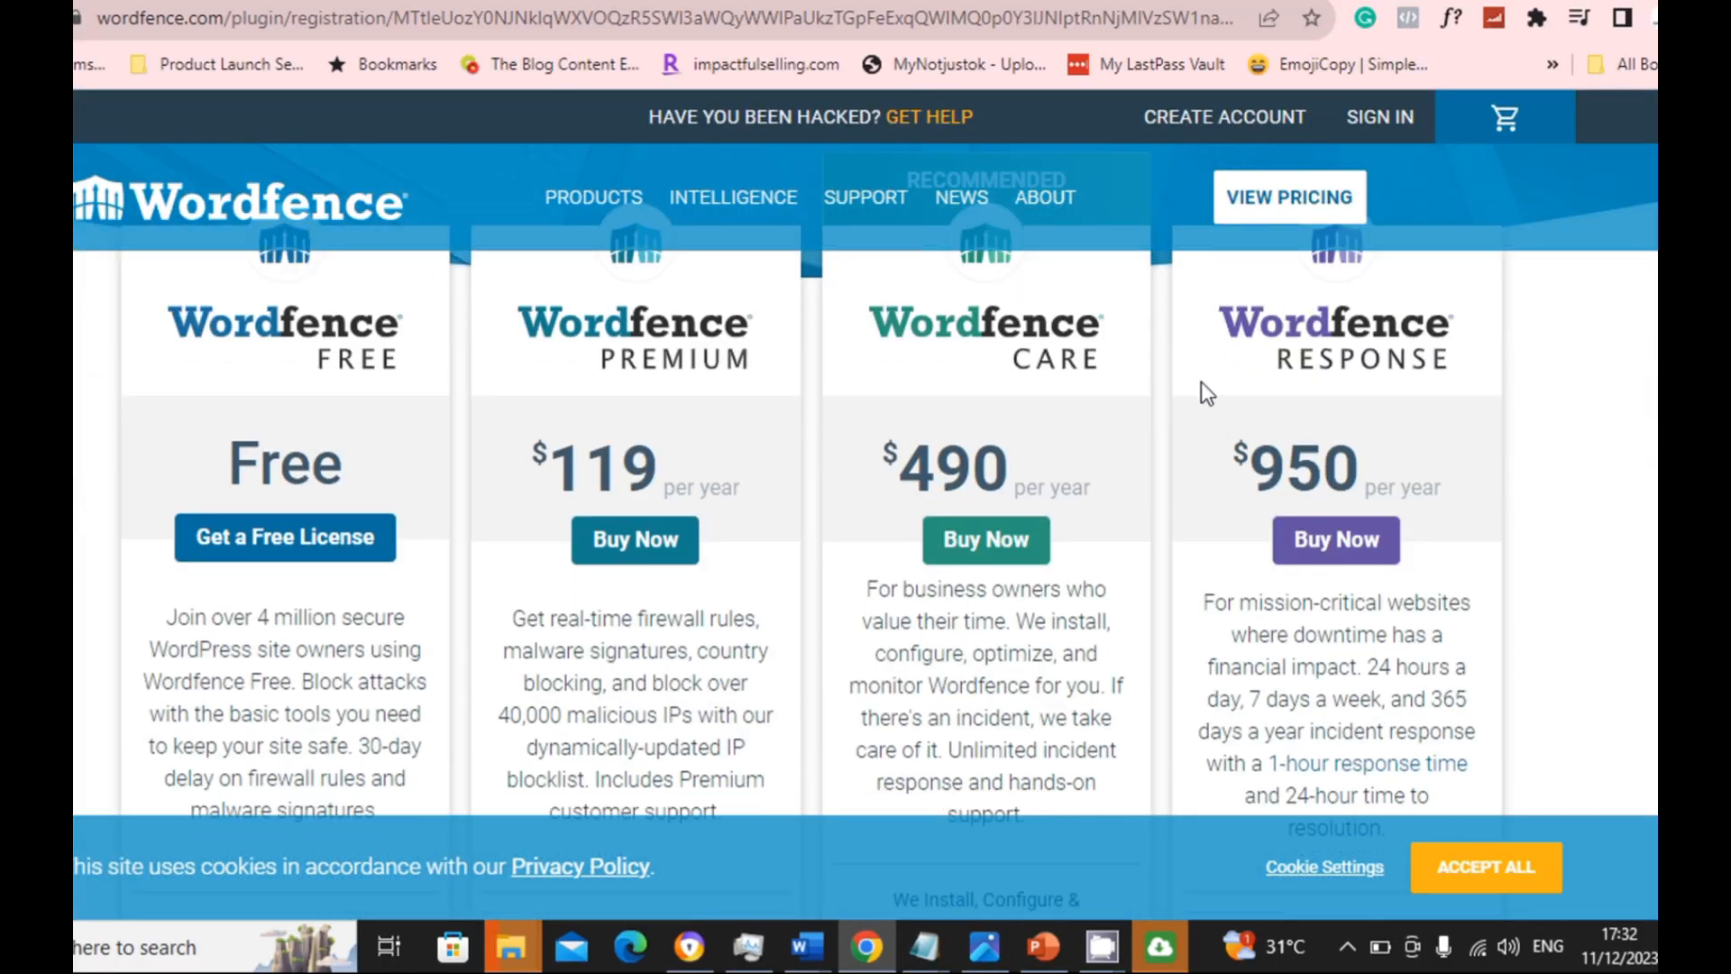
pyautogui.click(283, 537)
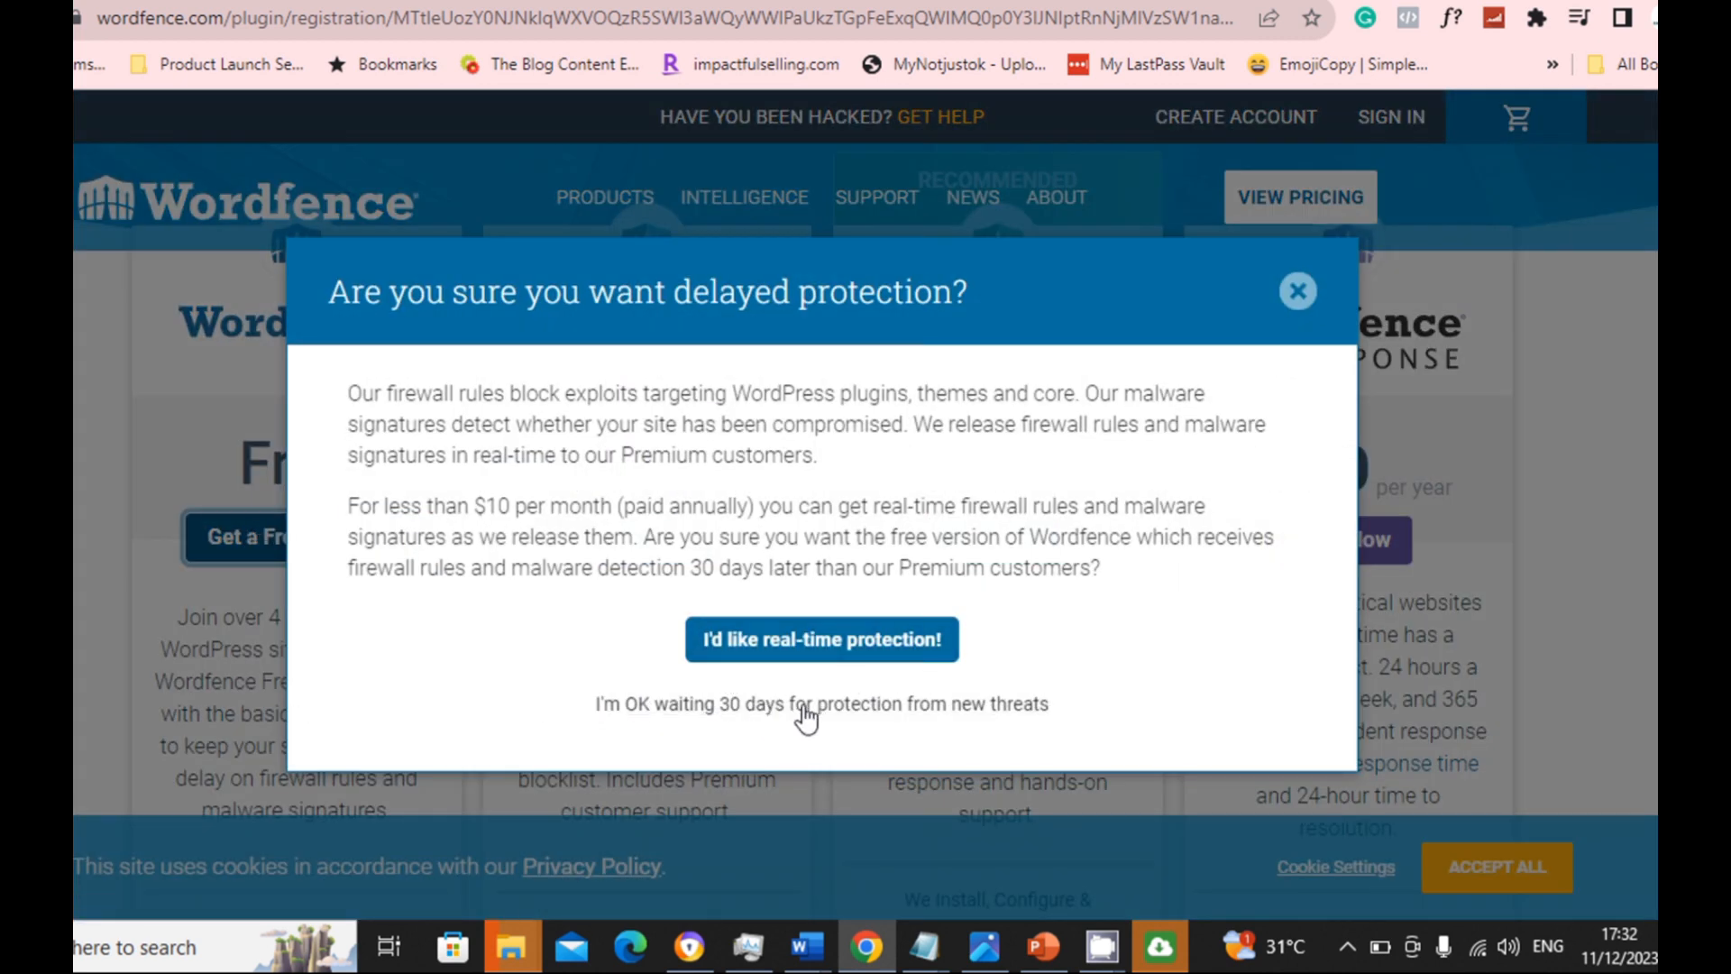
pyautogui.click(822, 703)
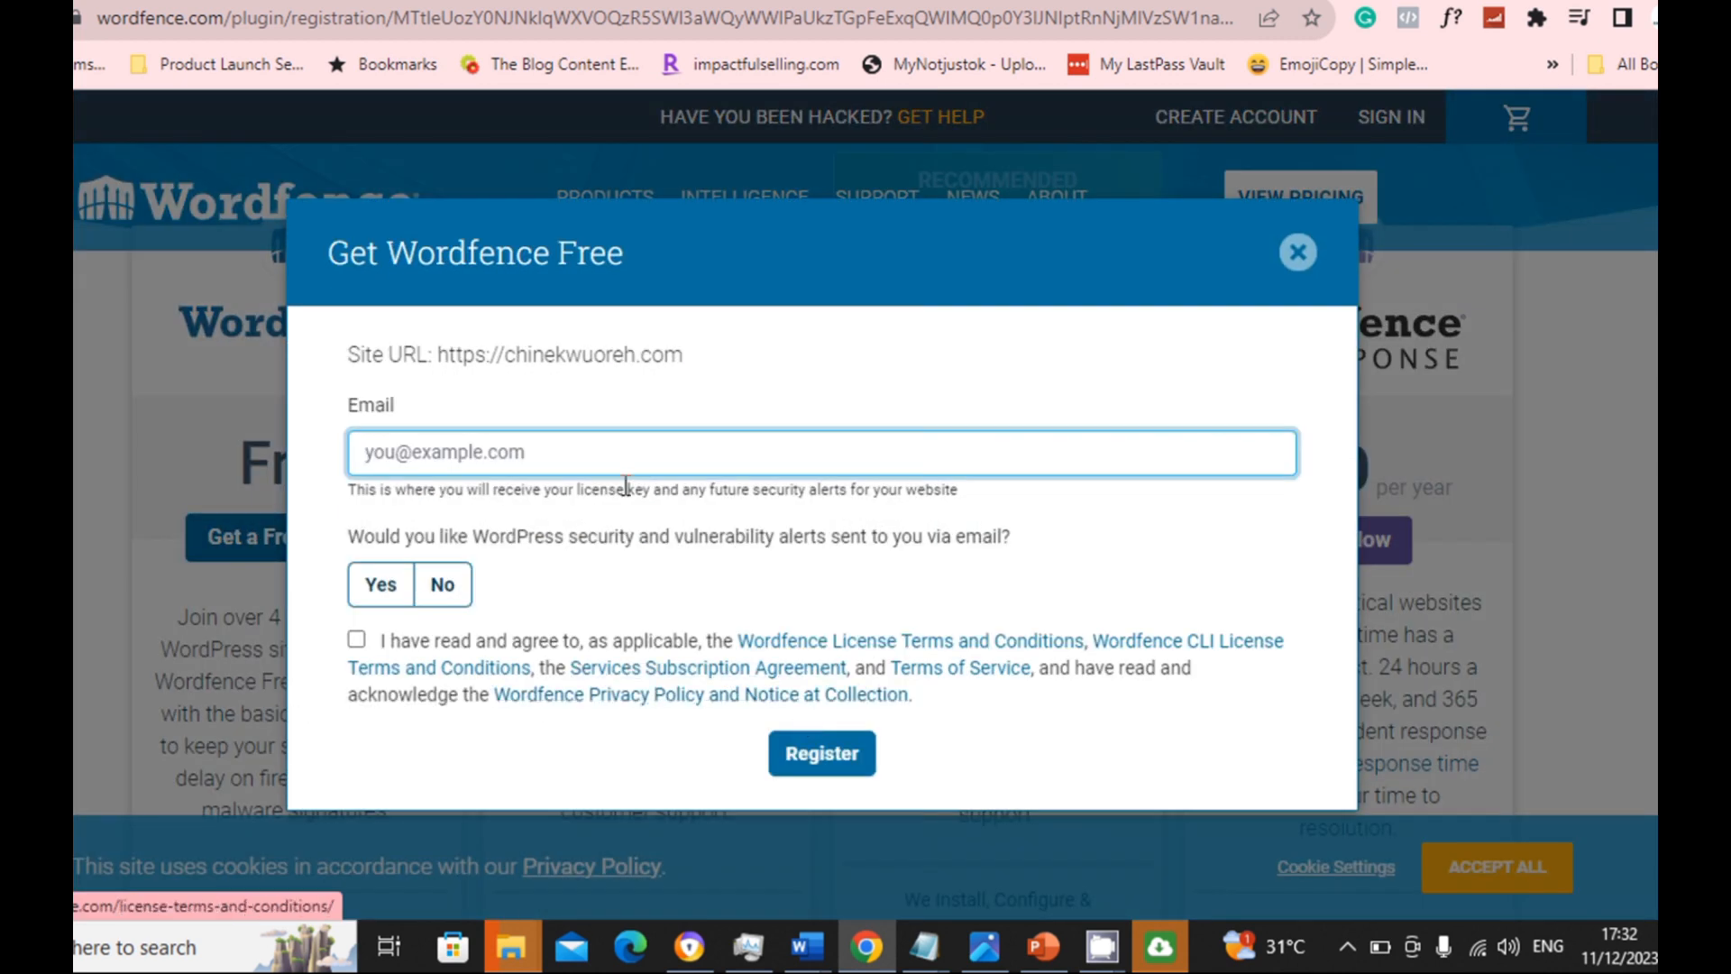
# Step: Register with the site's info email, alerts opted in and terms accepted
pyautogui.click(822, 453)
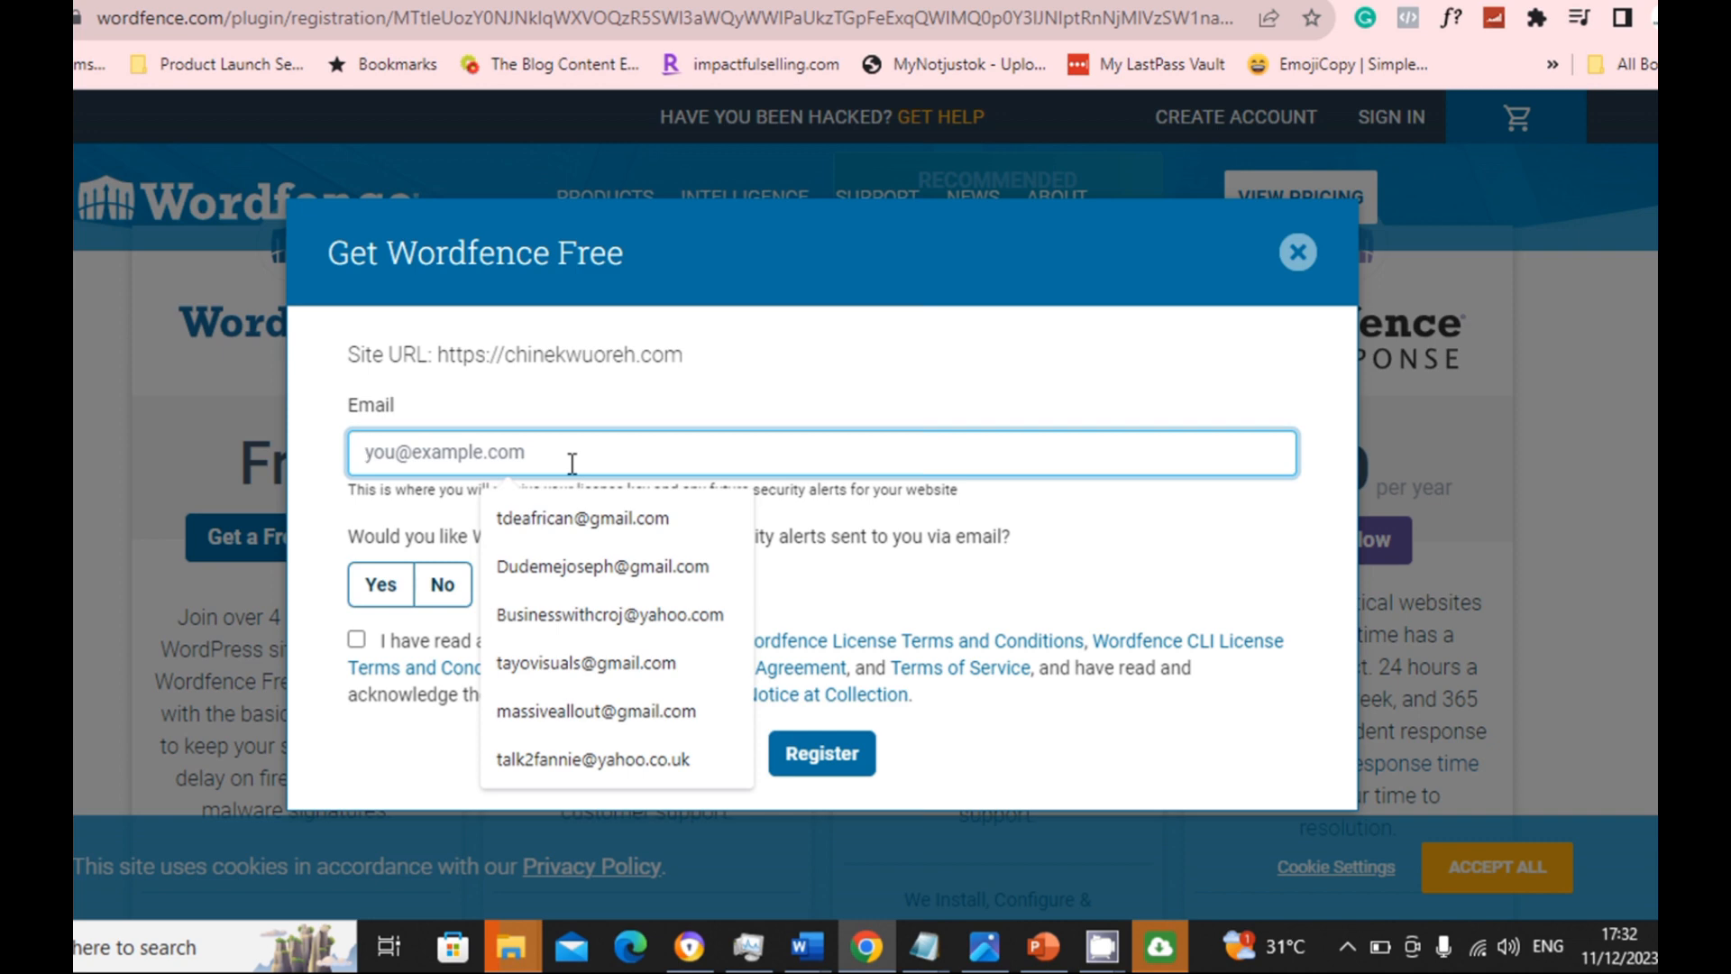
pyautogui.write('info')
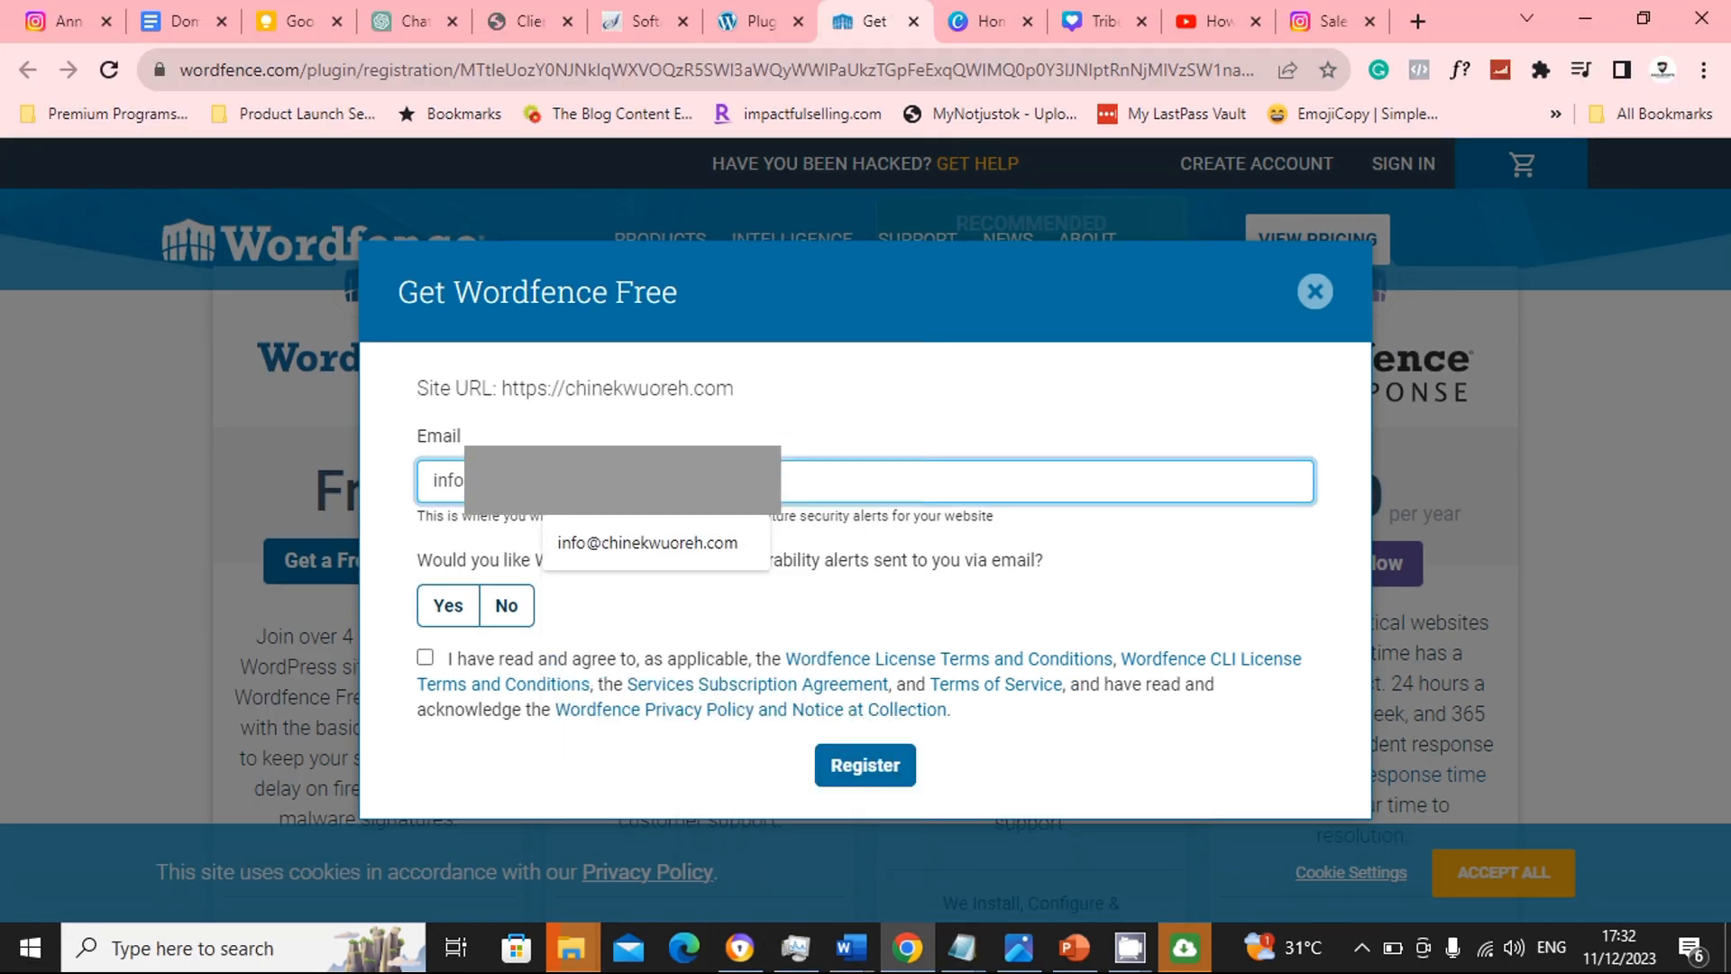
pyautogui.click(505, 606)
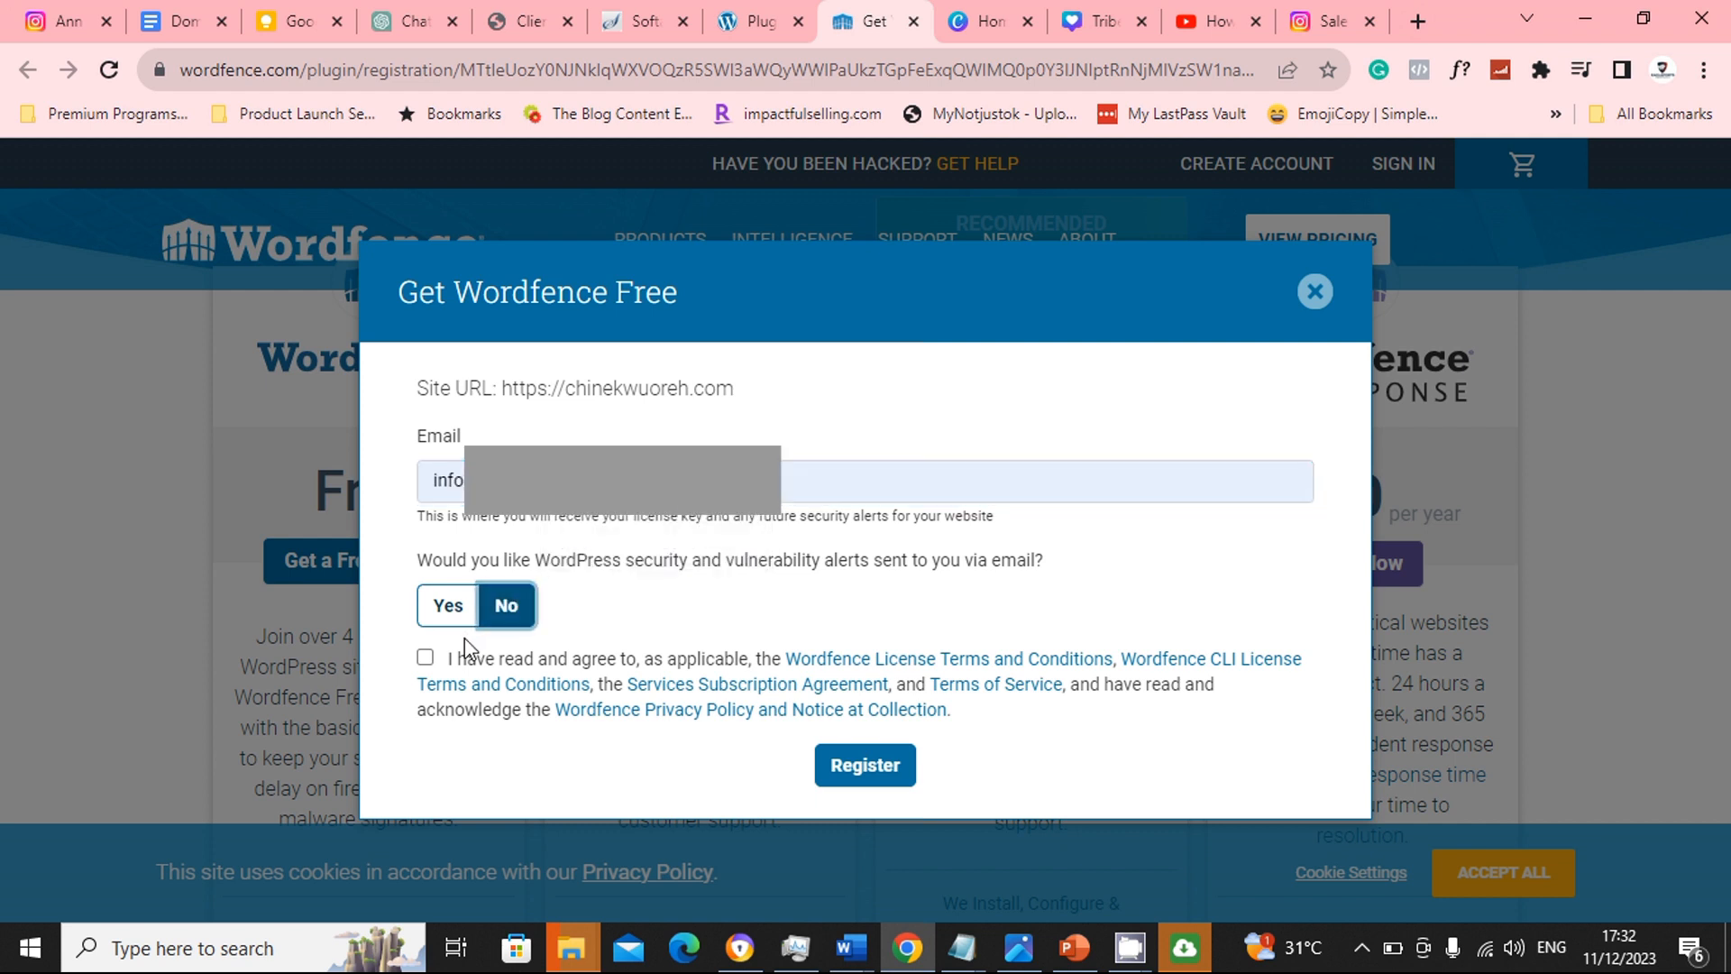
pyautogui.click(425, 657)
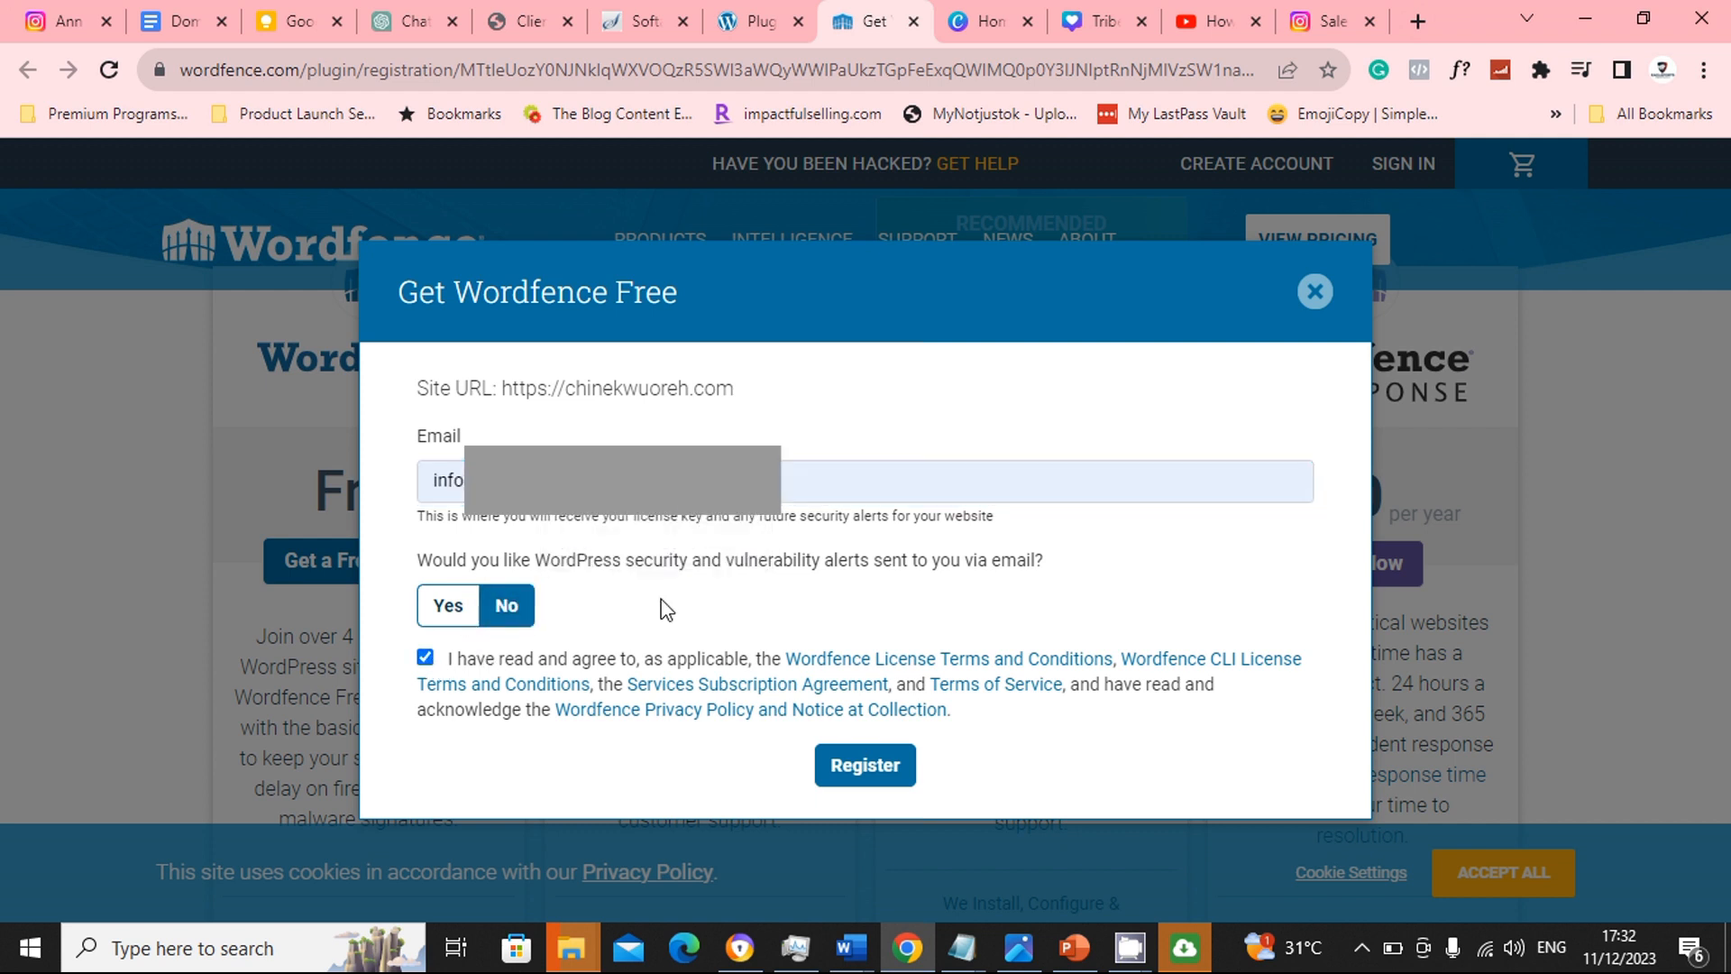
pyautogui.click(447, 606)
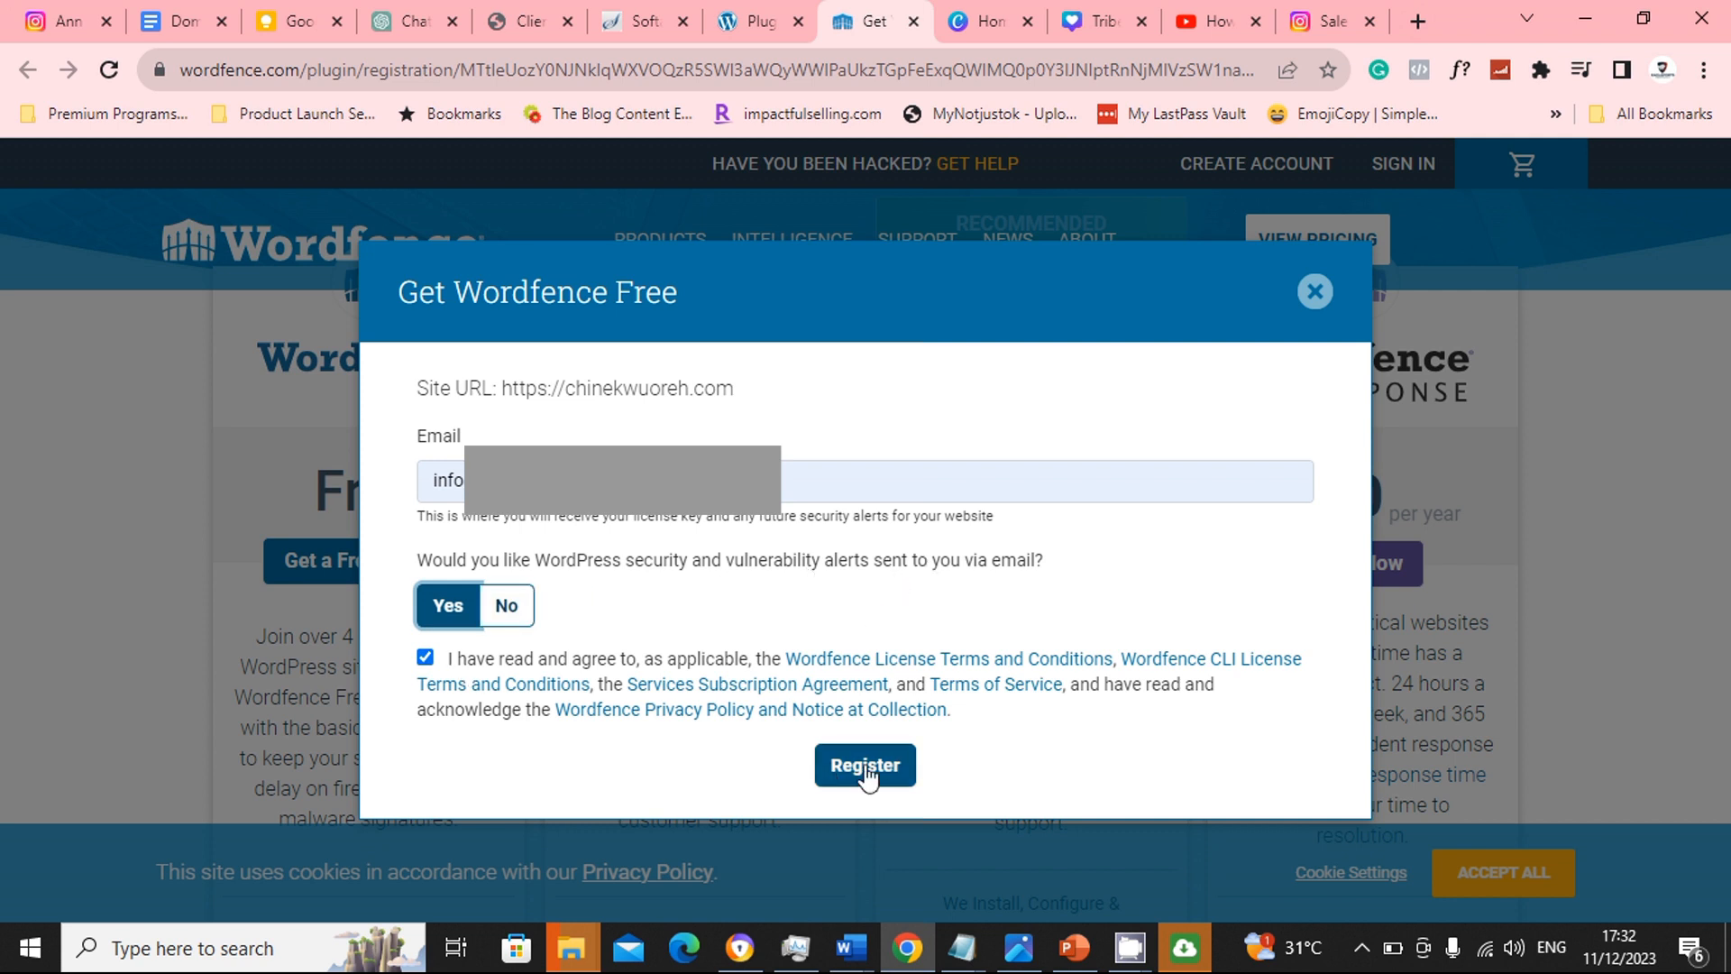
pyautogui.click(864, 764)
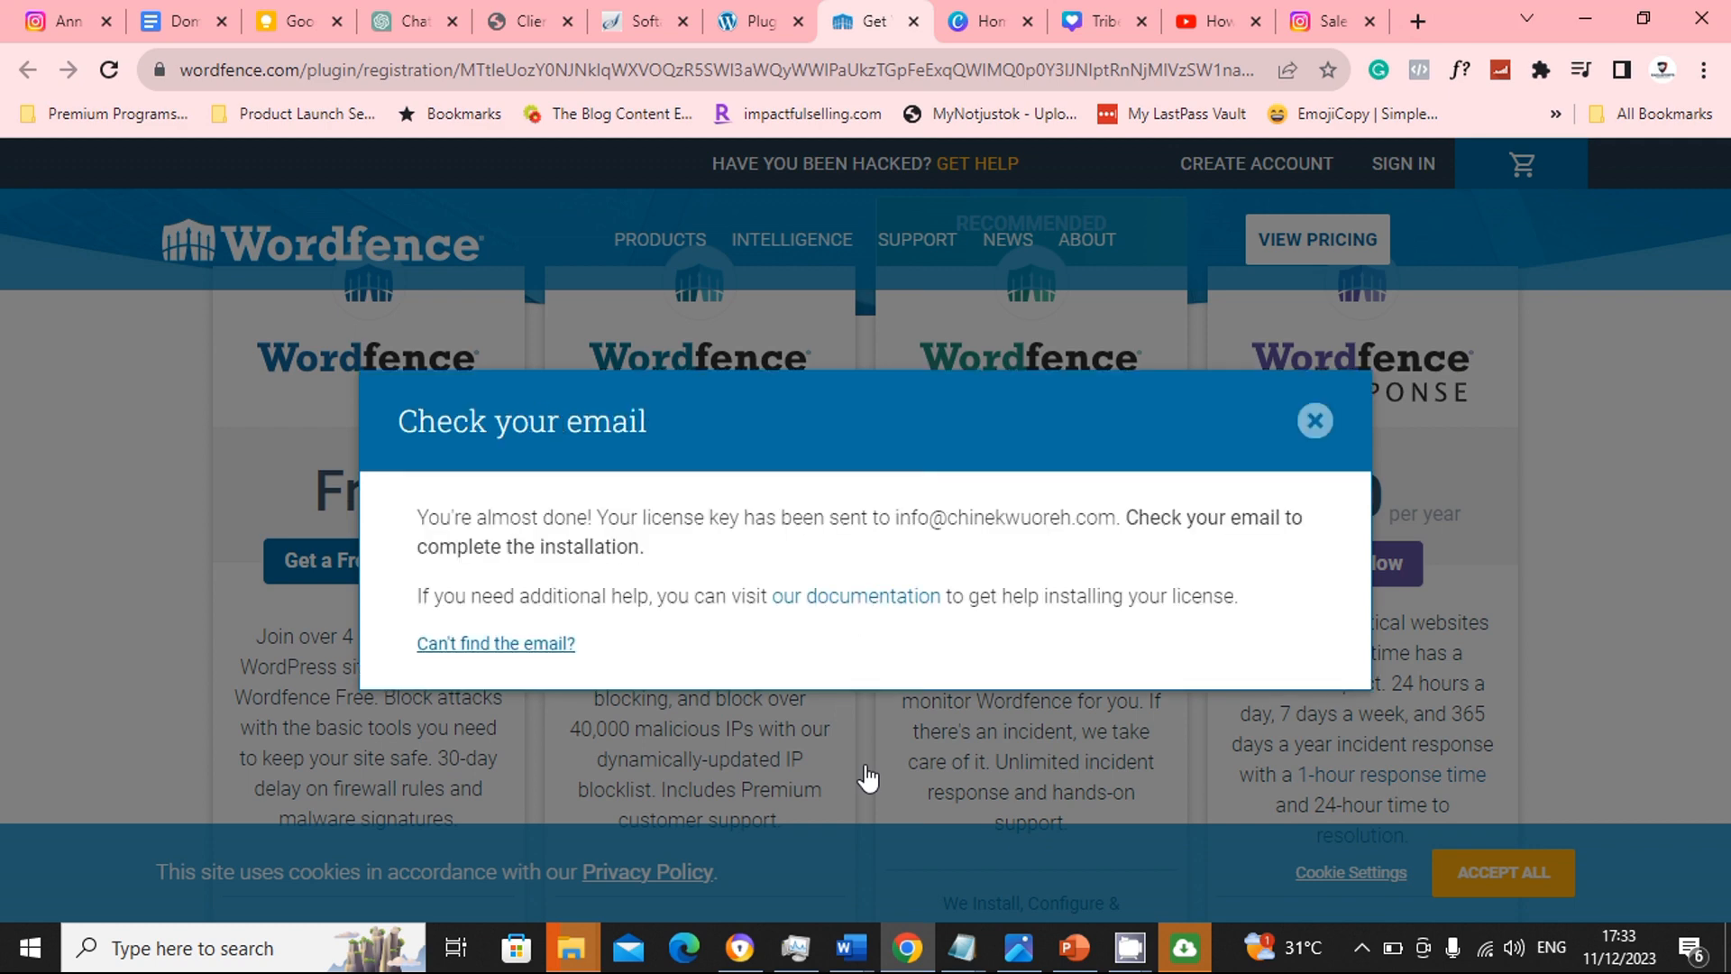
pyautogui.moveTo(1264, 446)
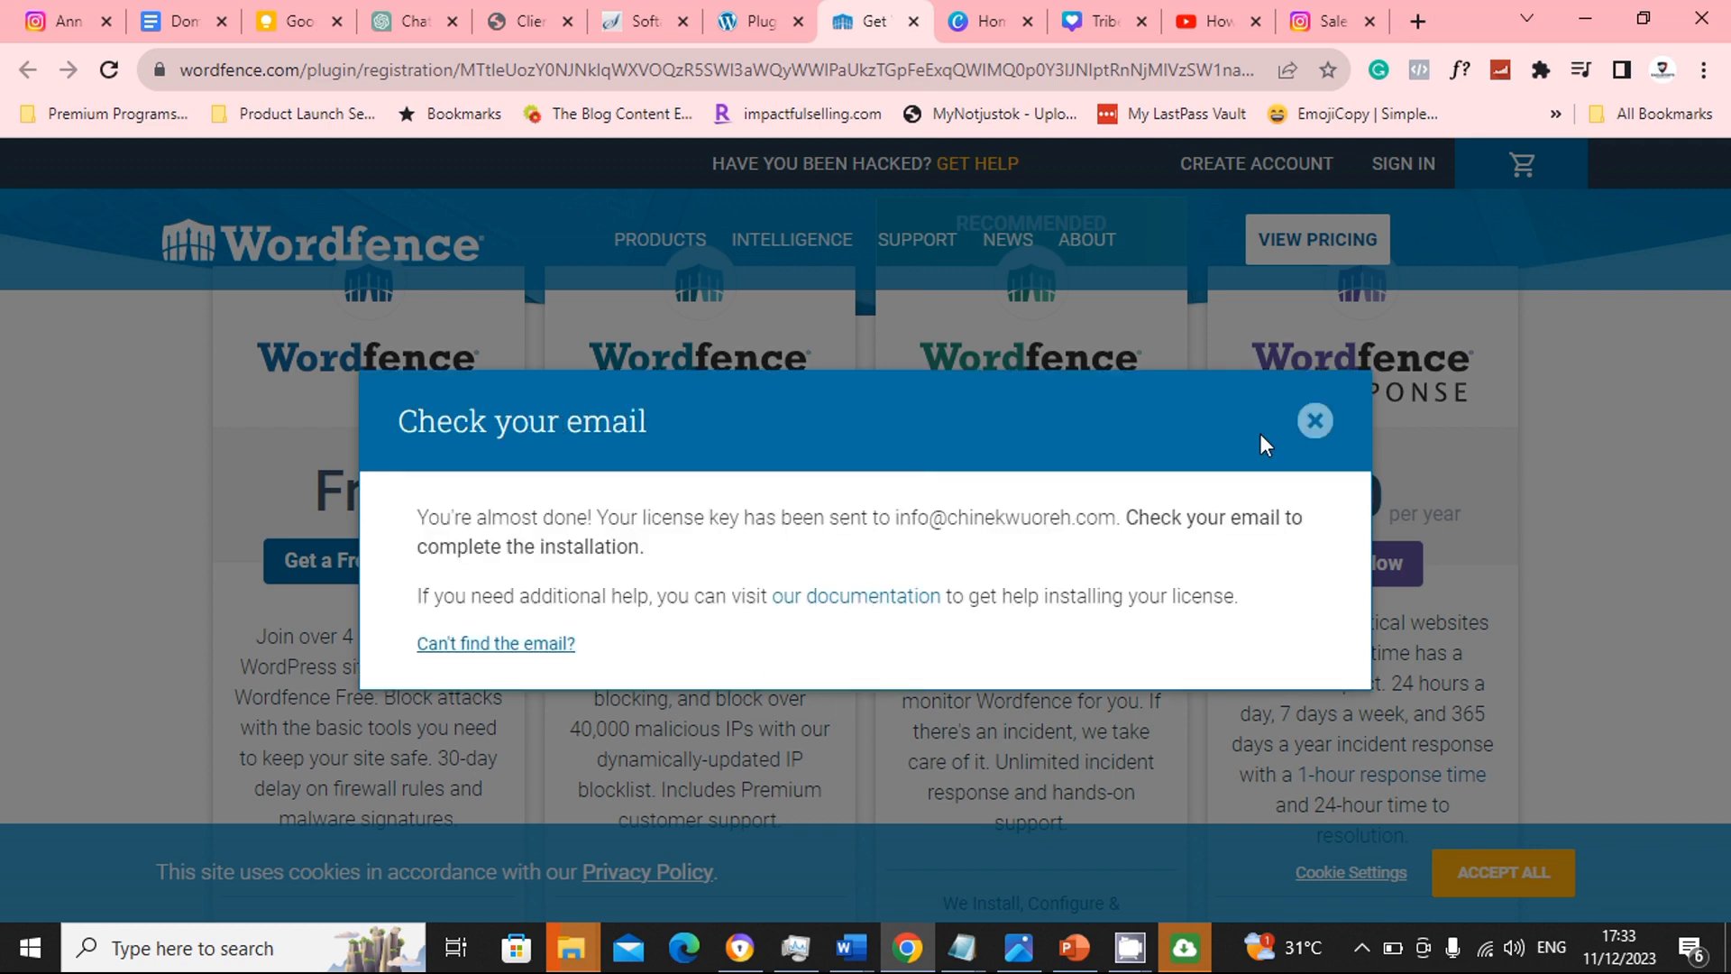
# Step: Read the newest 'Your Wordfence License' email in the webmail inbox
pyautogui.click(1315, 421)
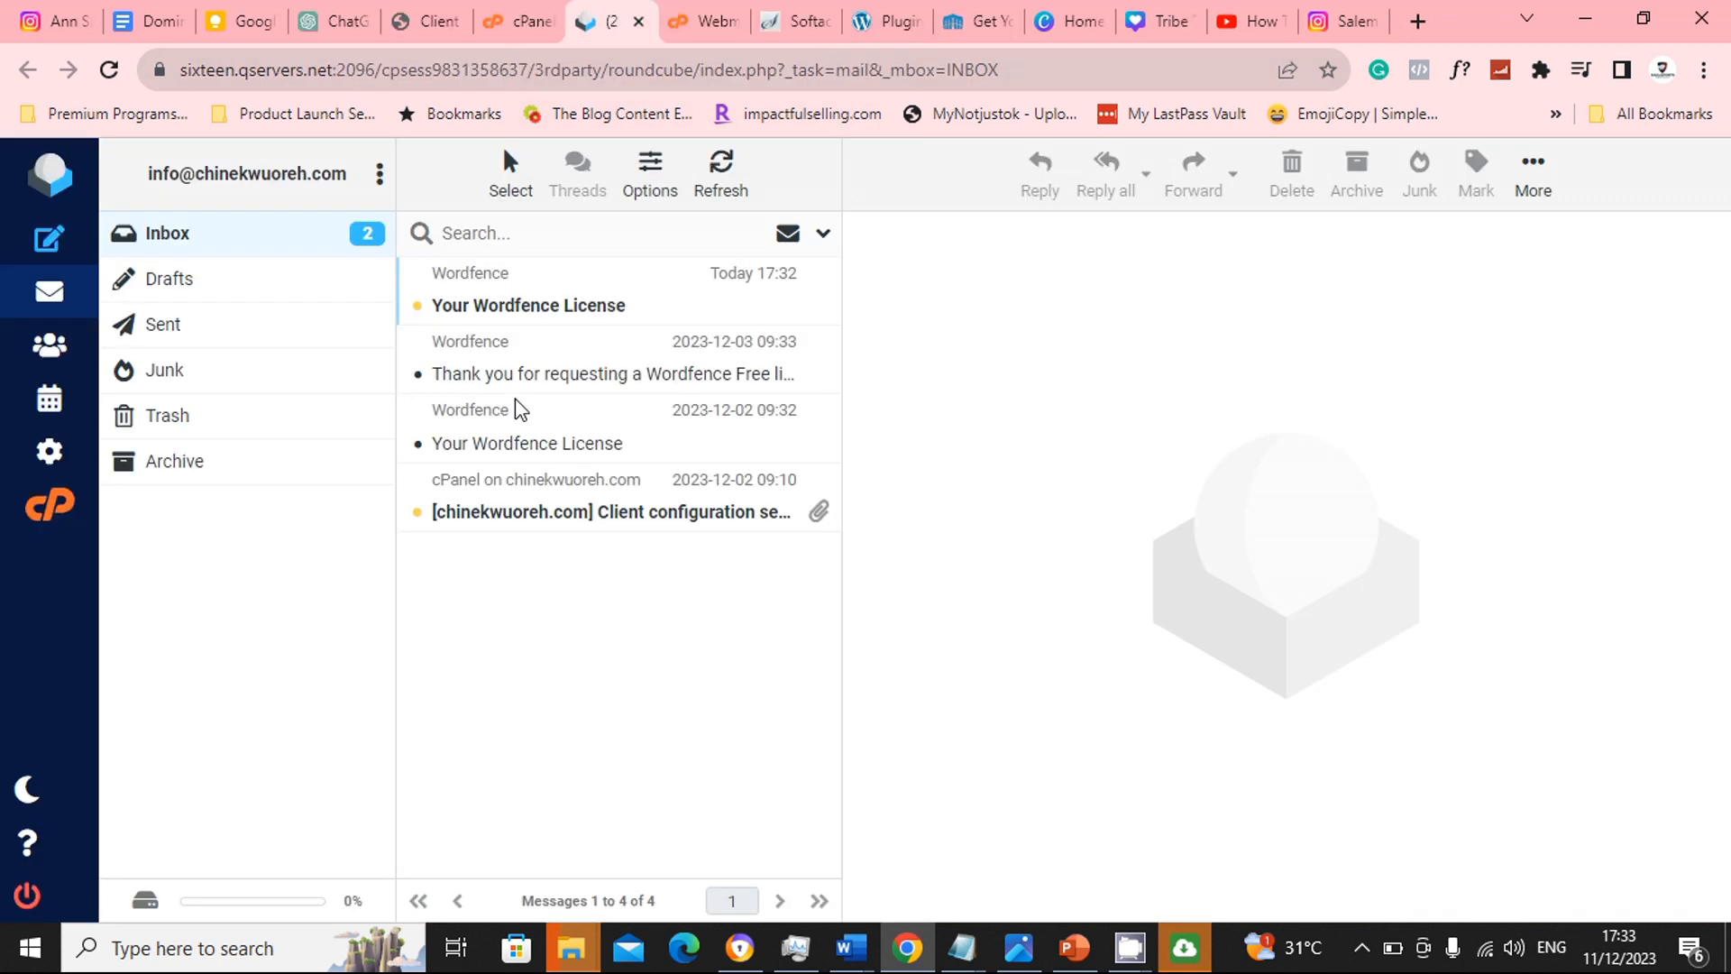
pyautogui.click(528, 306)
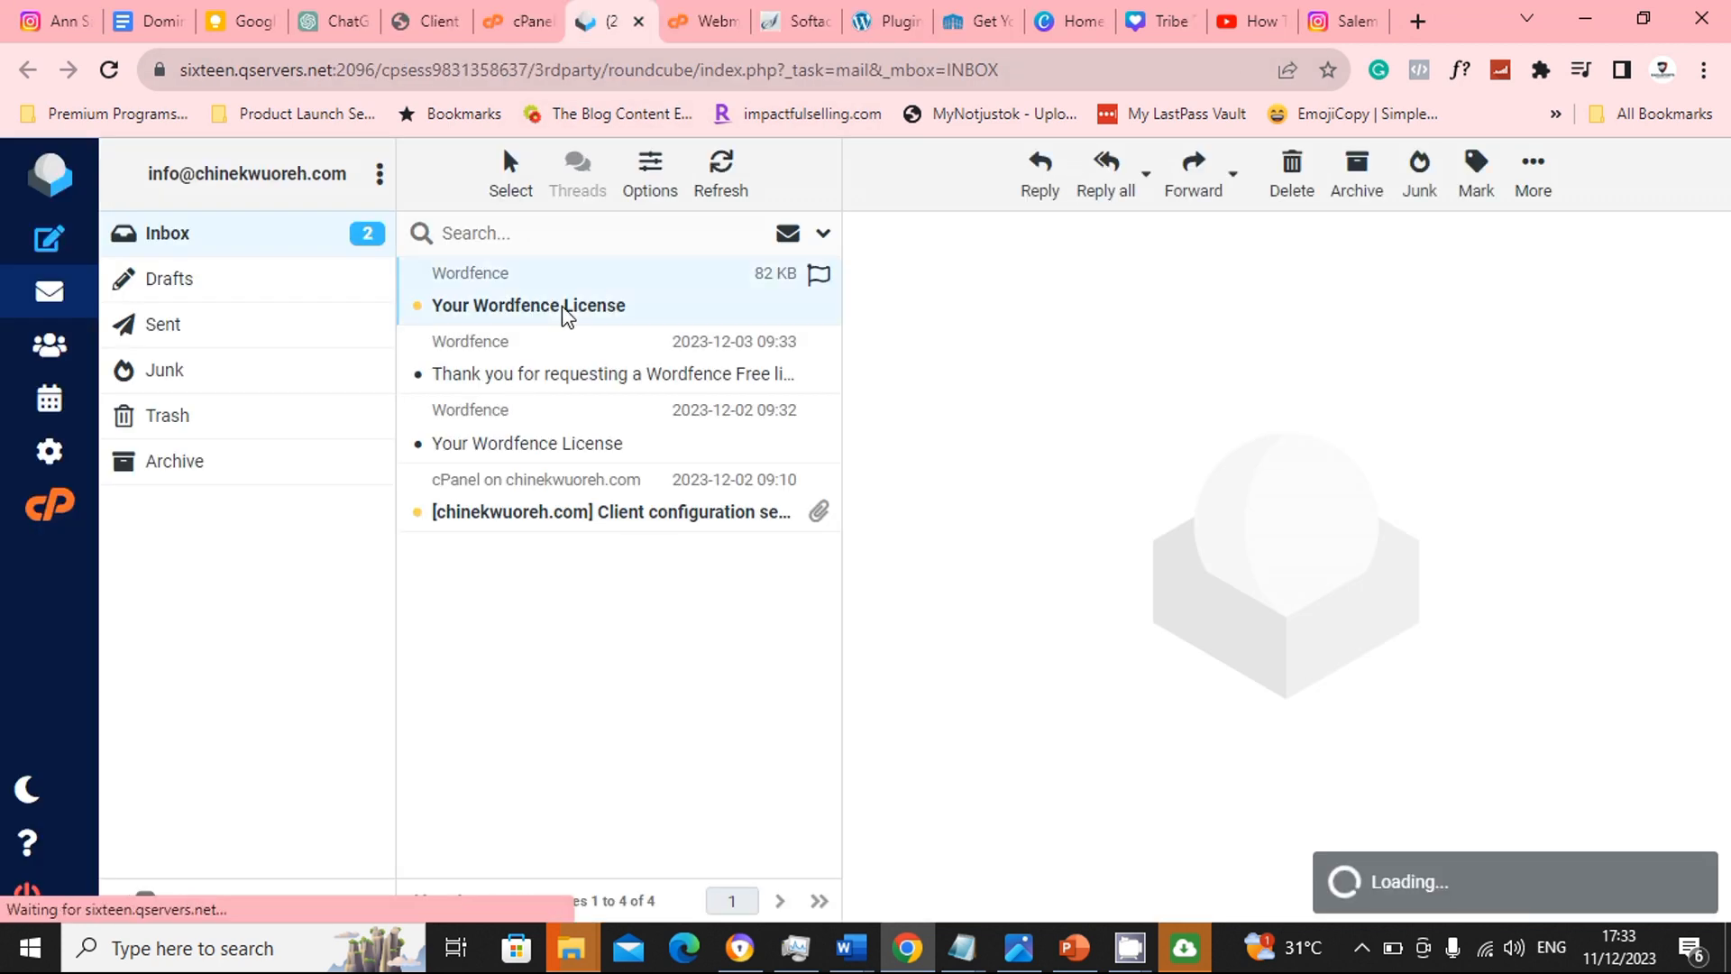
pyautogui.click(526, 304)
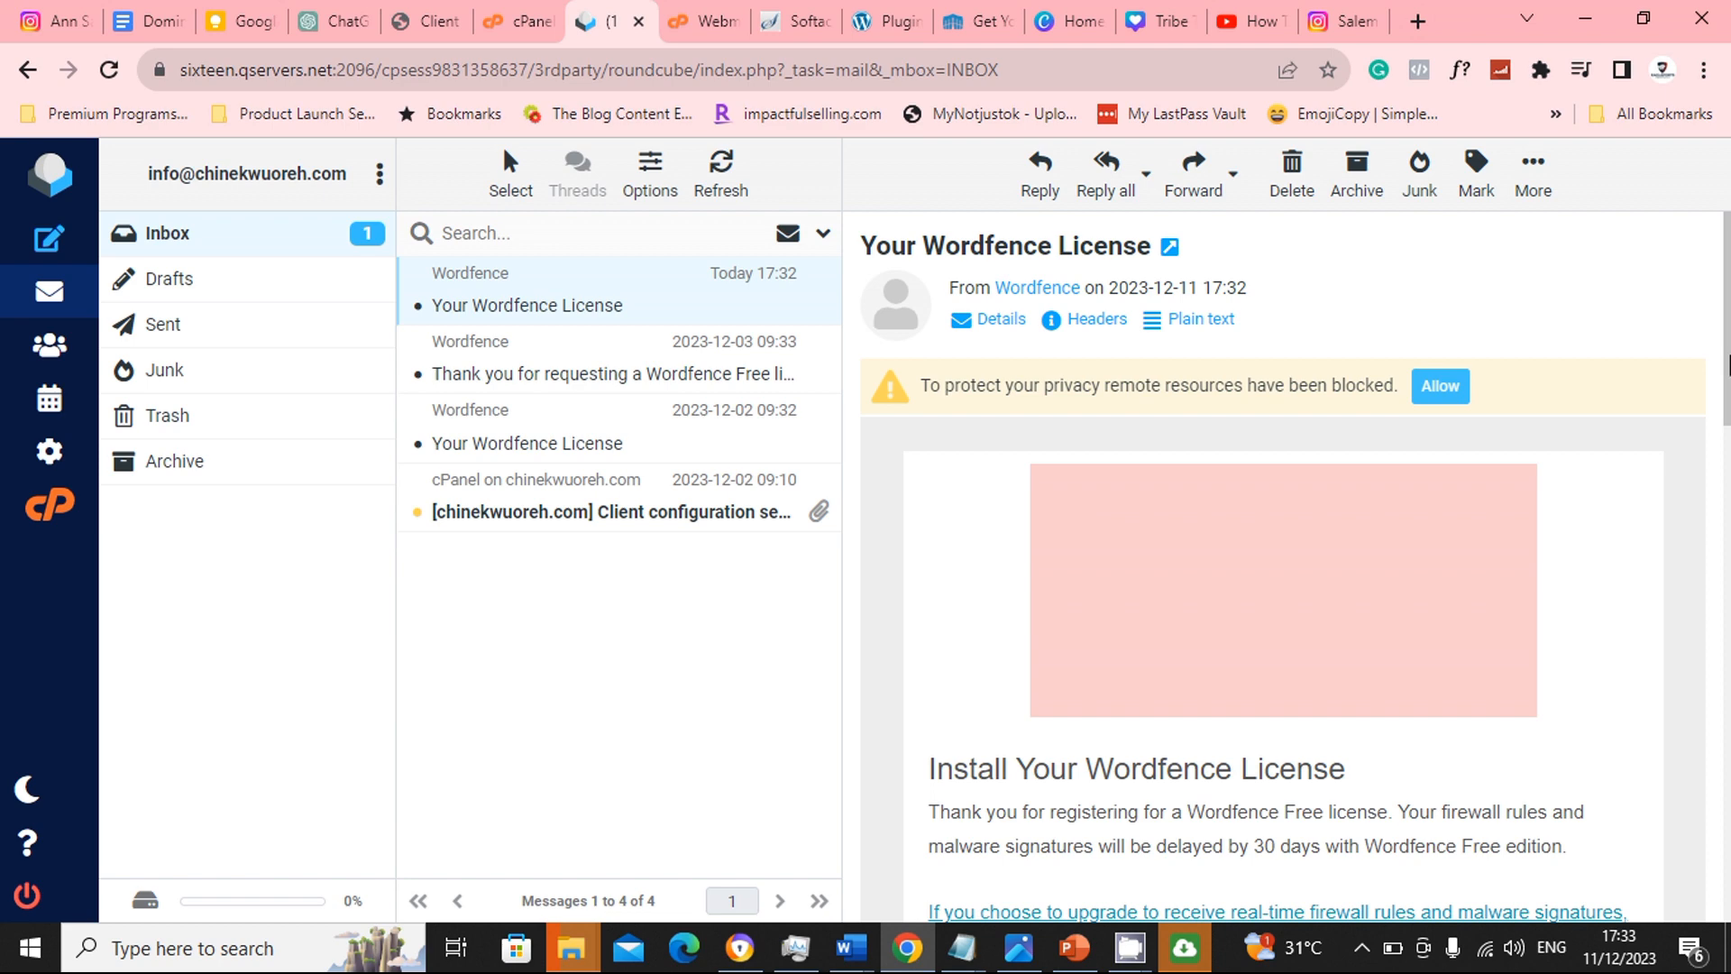
pyautogui.scroll(-3)
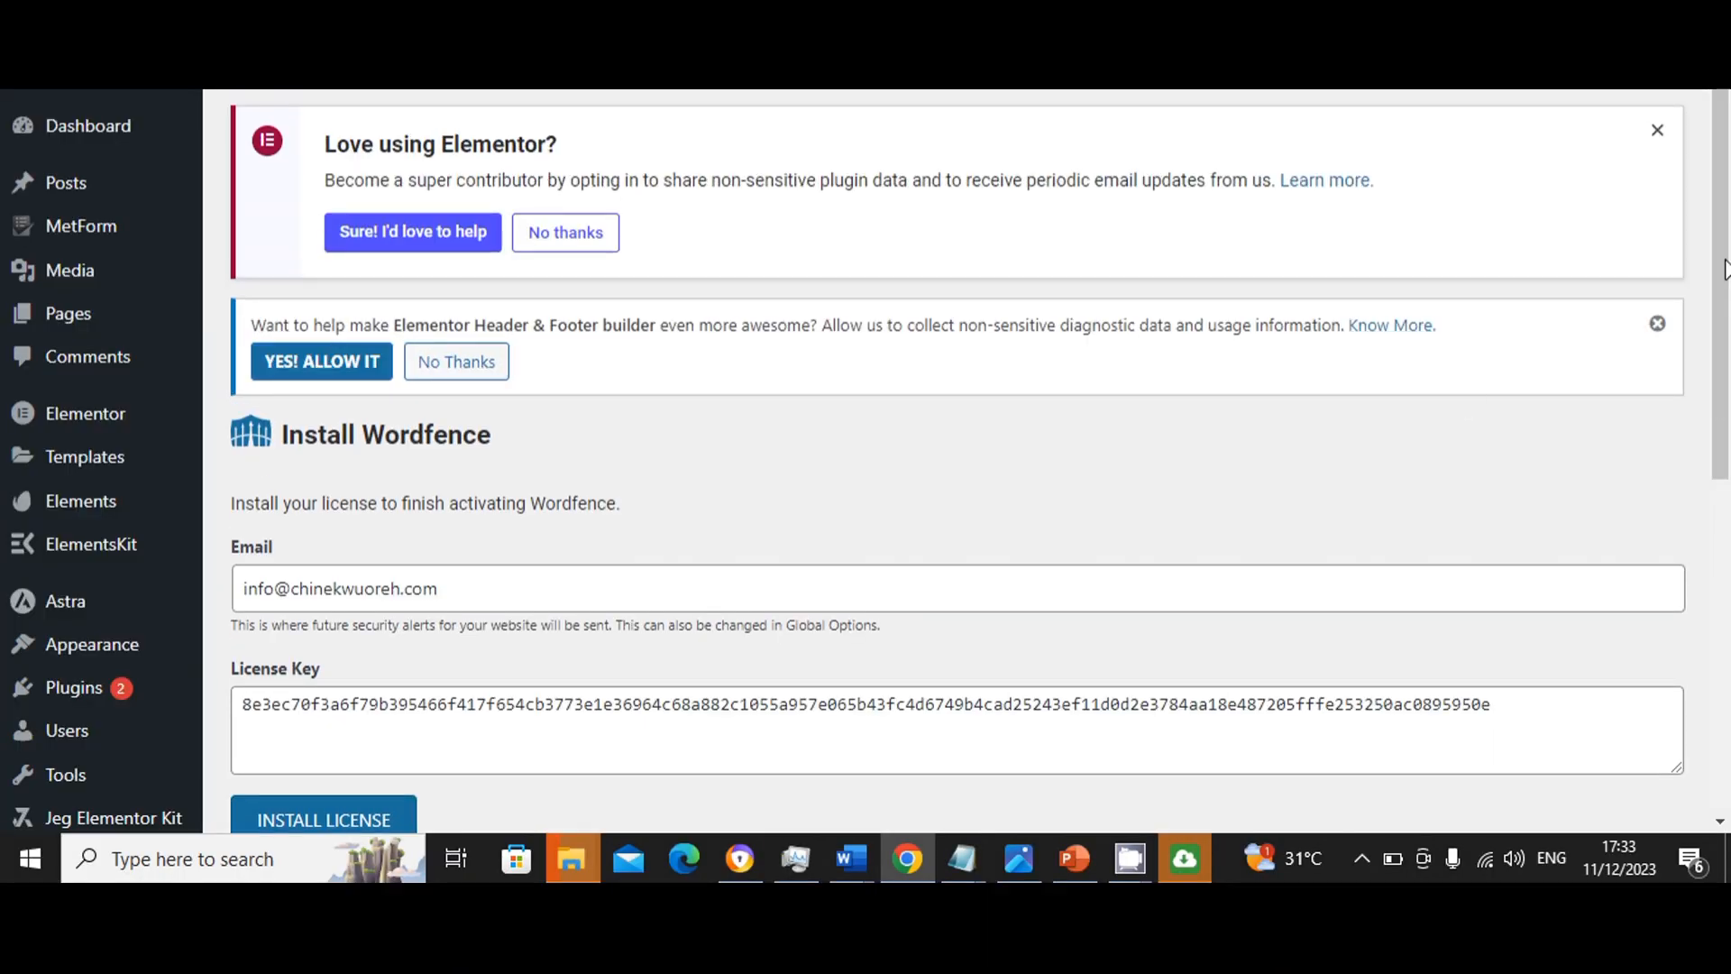
# Step: Install the emailed license key and continue to the Wordfence dashboard
pyautogui.scroll(-3)
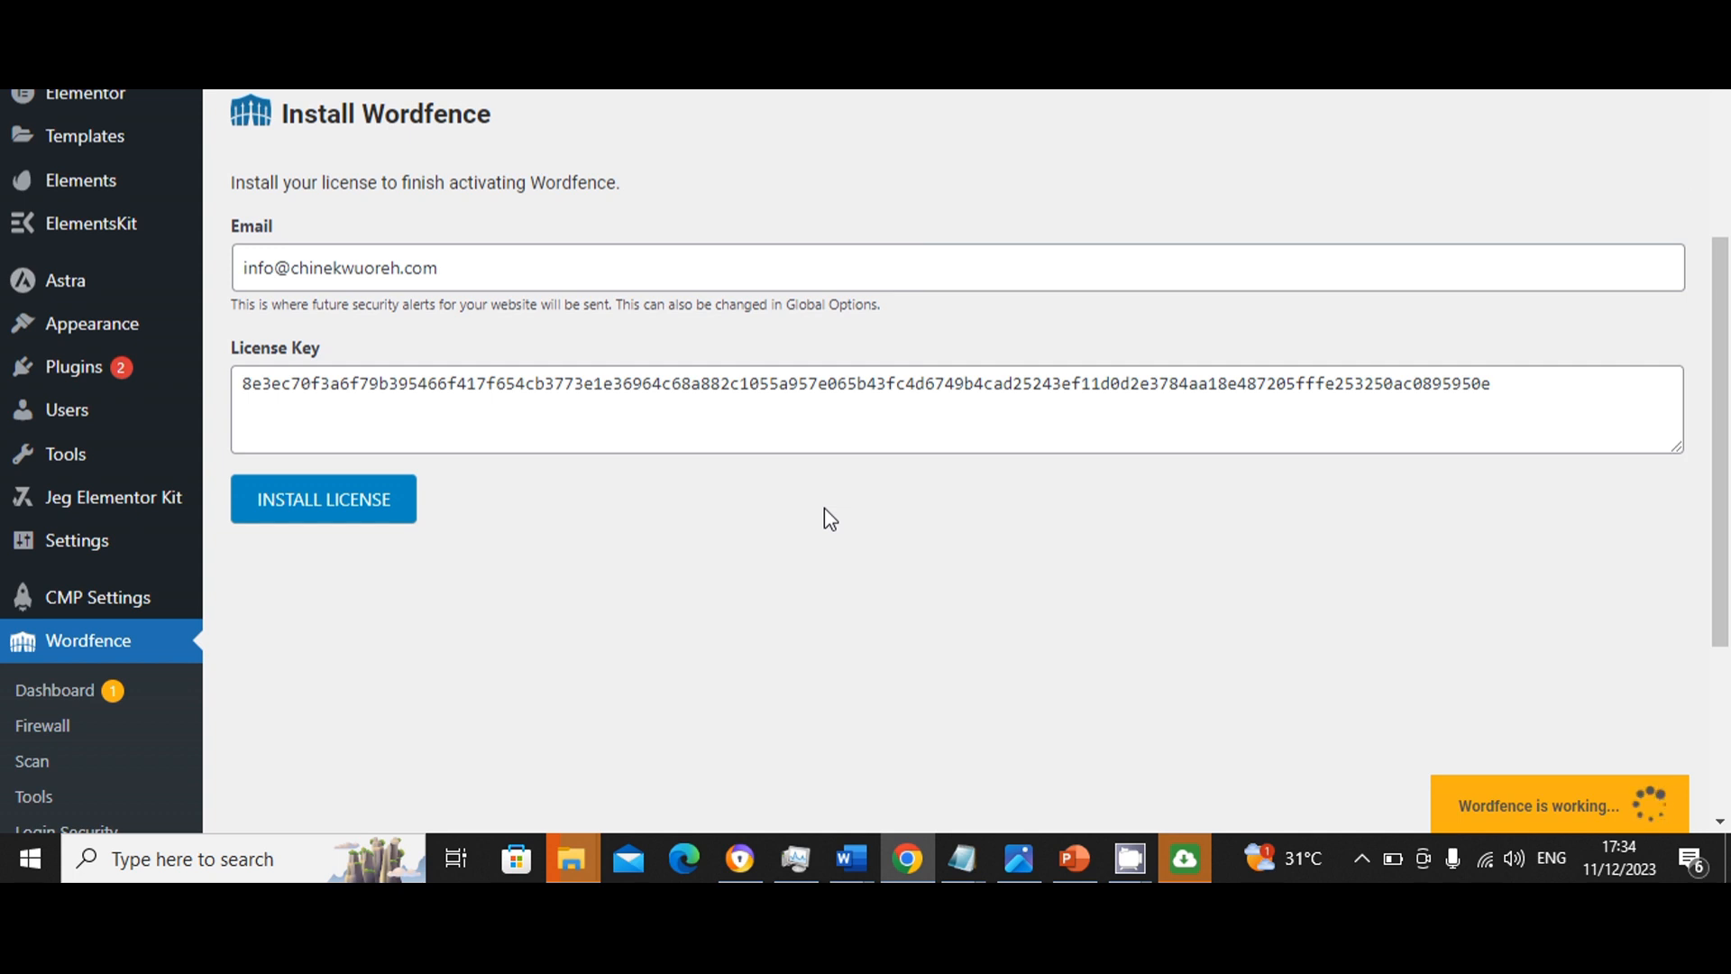
pyautogui.click(323, 499)
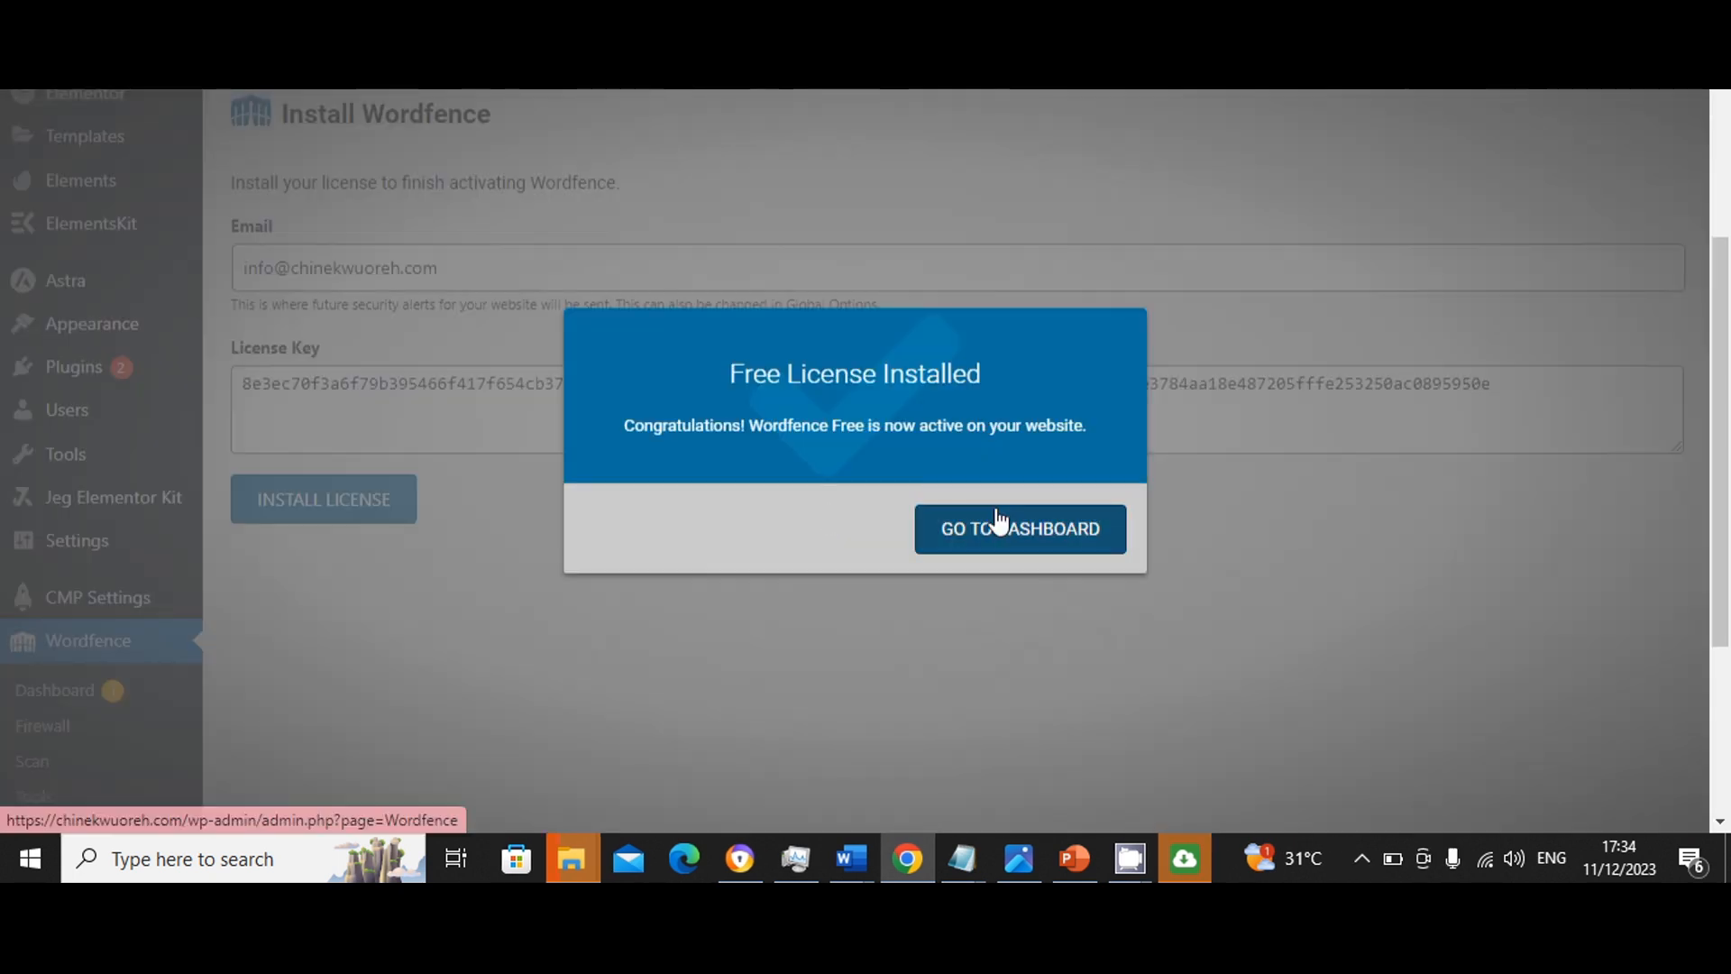
pyautogui.moveTo(998, 464)
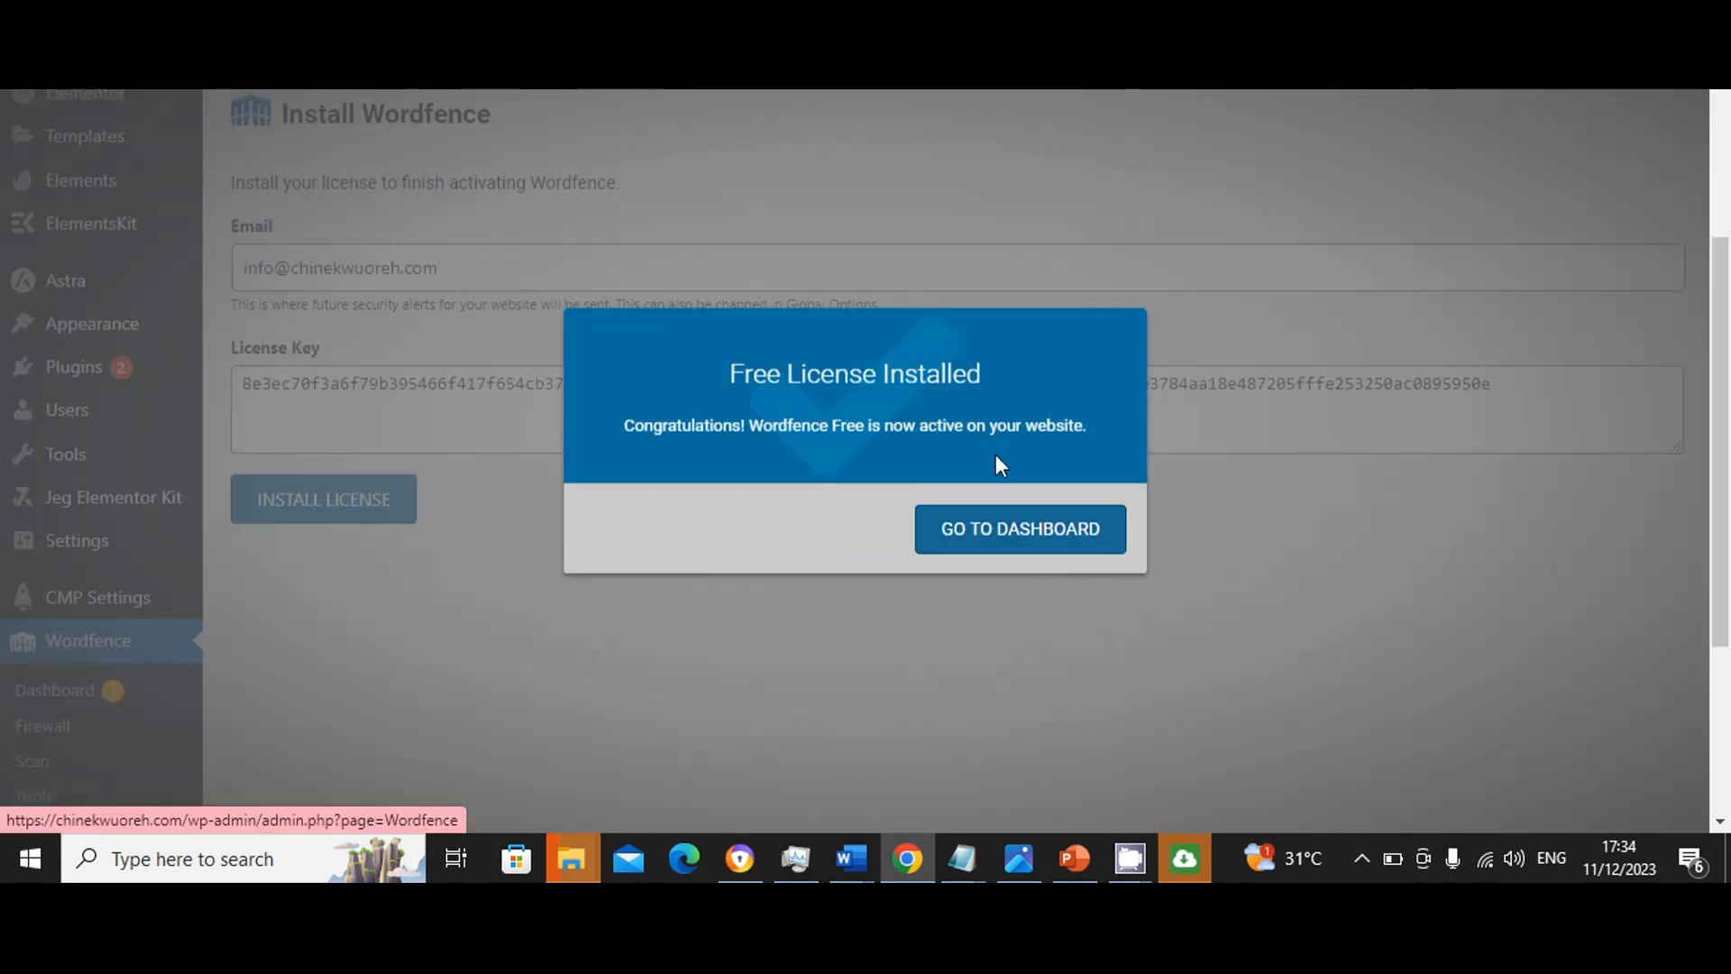
pyautogui.click(1017, 528)
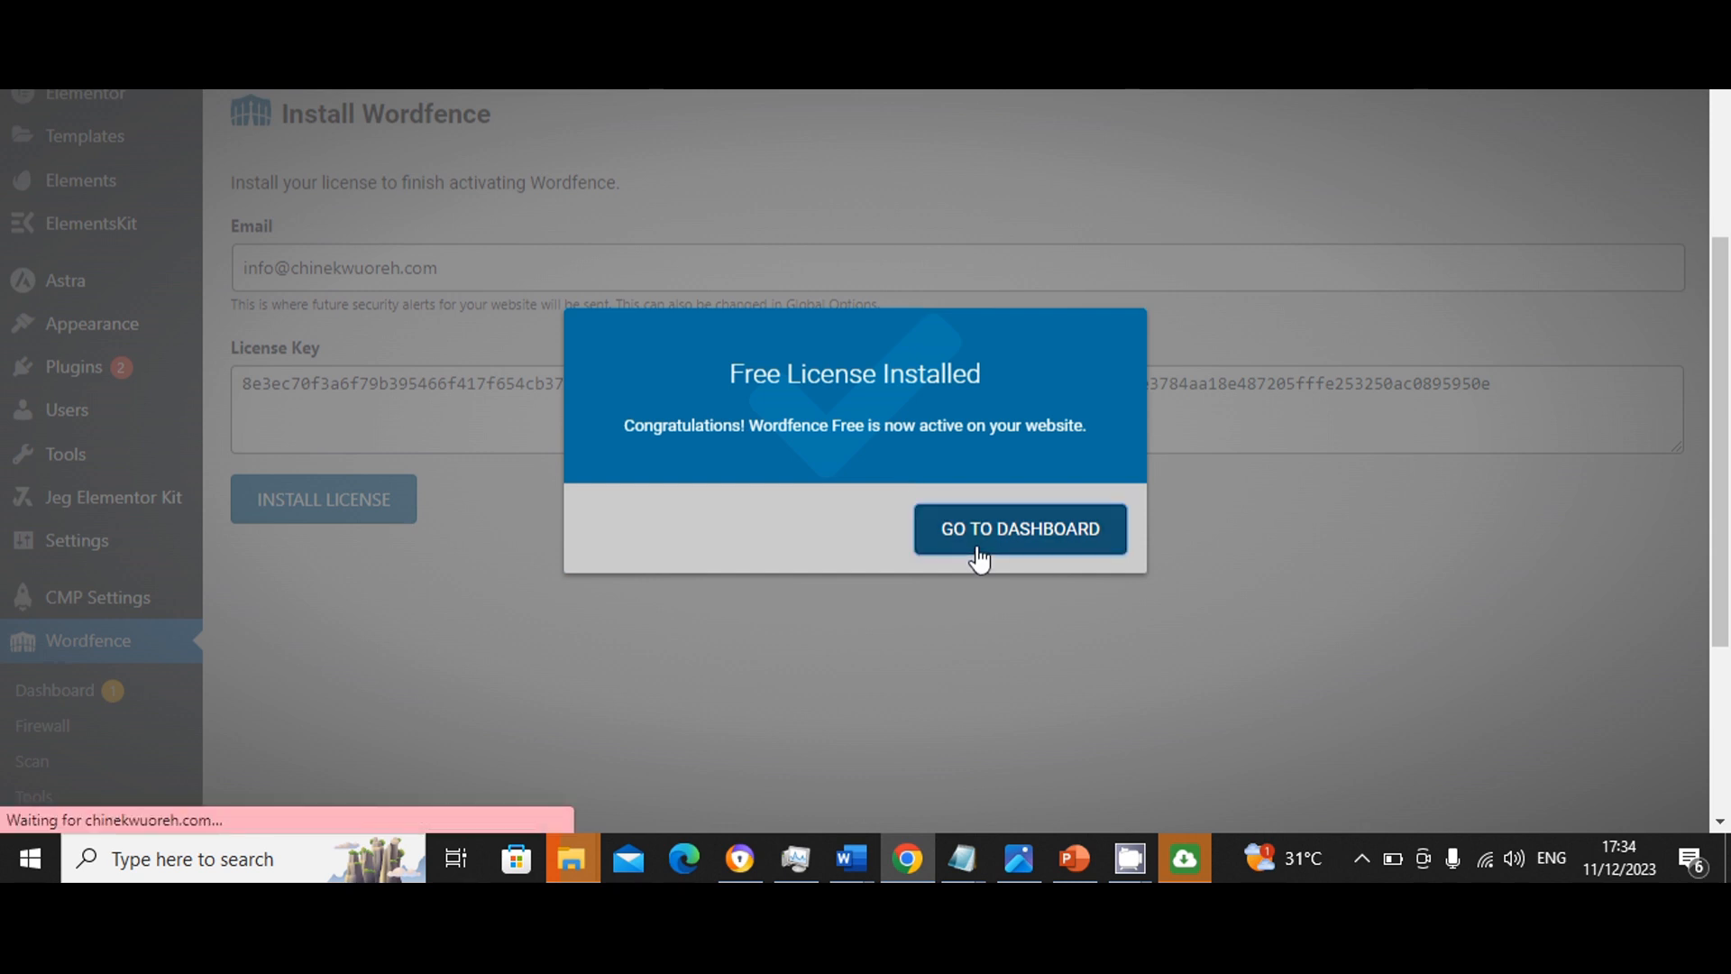
pyautogui.click(1017, 528)
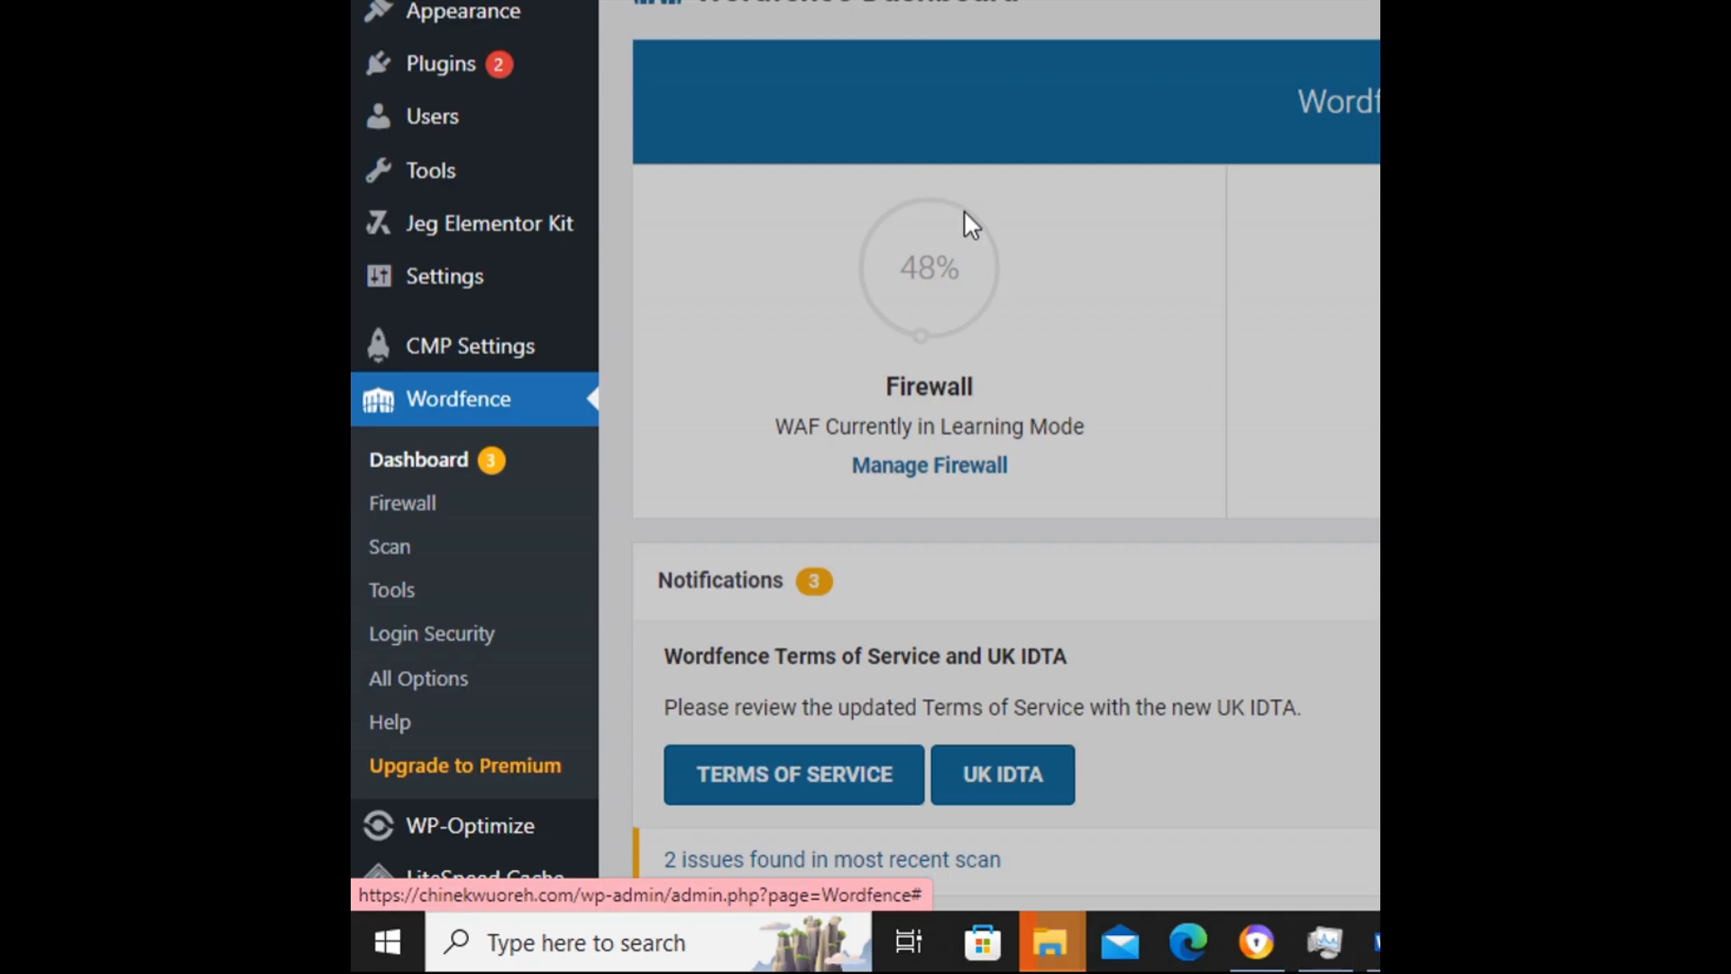
# Step: In Wordfence All Options, enable Hide WordPress version under General Wordfence Options
pyautogui.click(416, 676)
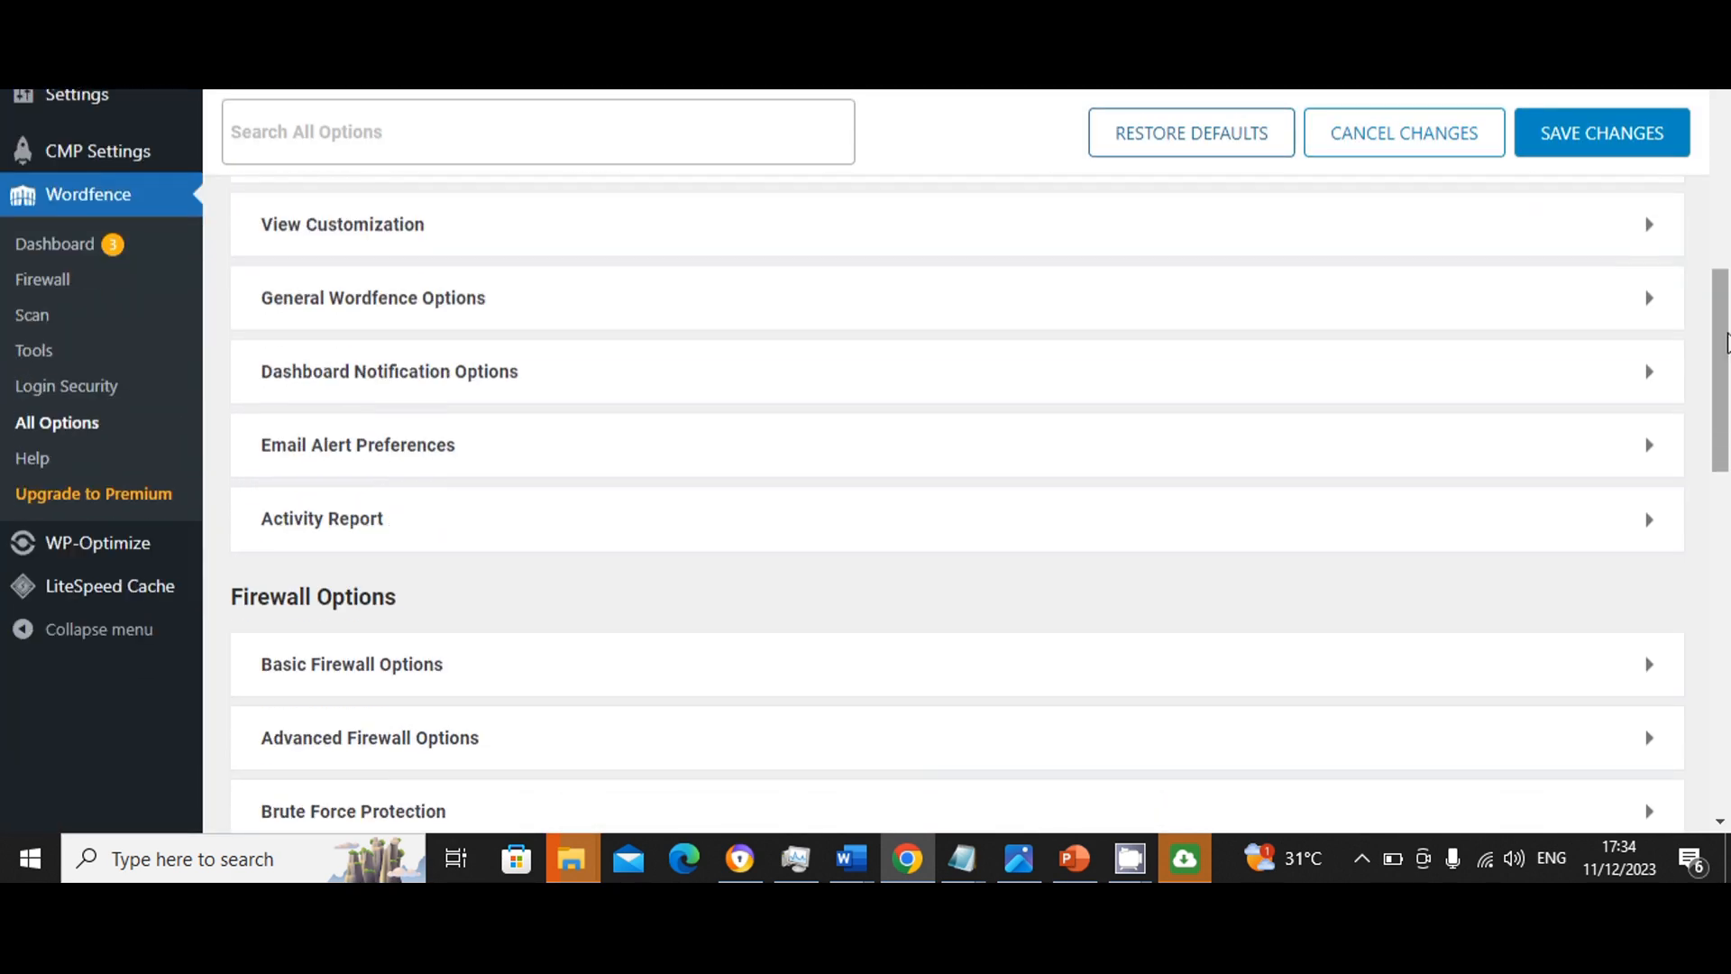
pyautogui.click(371, 297)
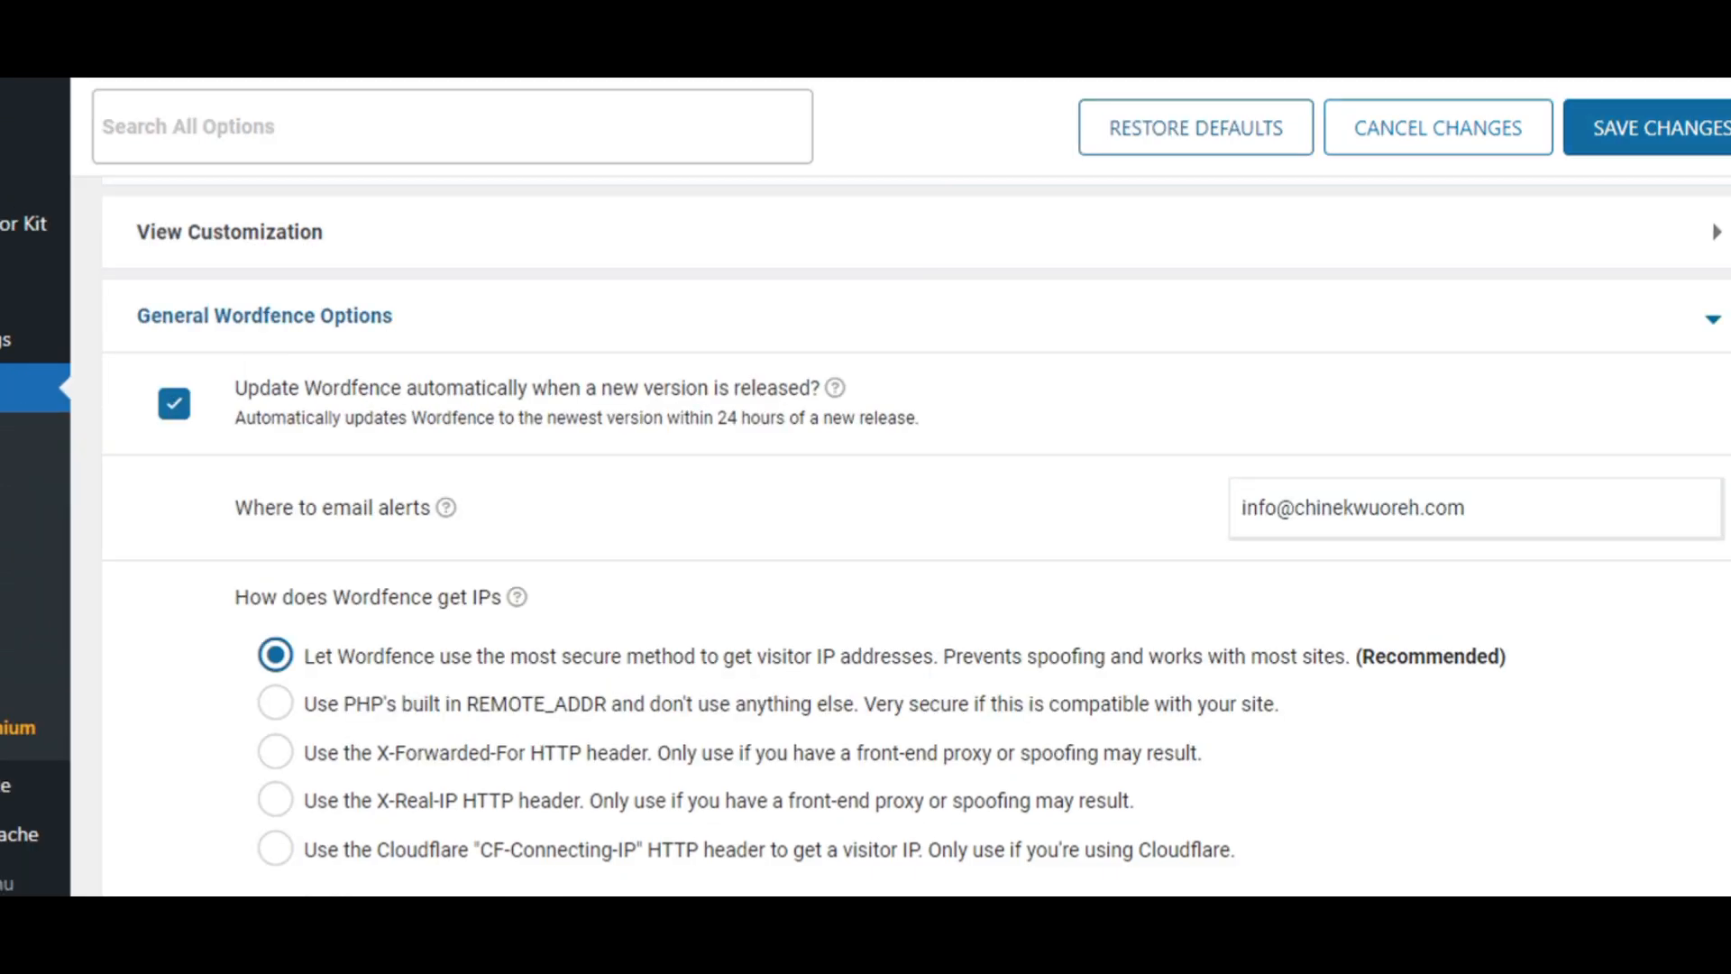
pyautogui.scroll(-3)
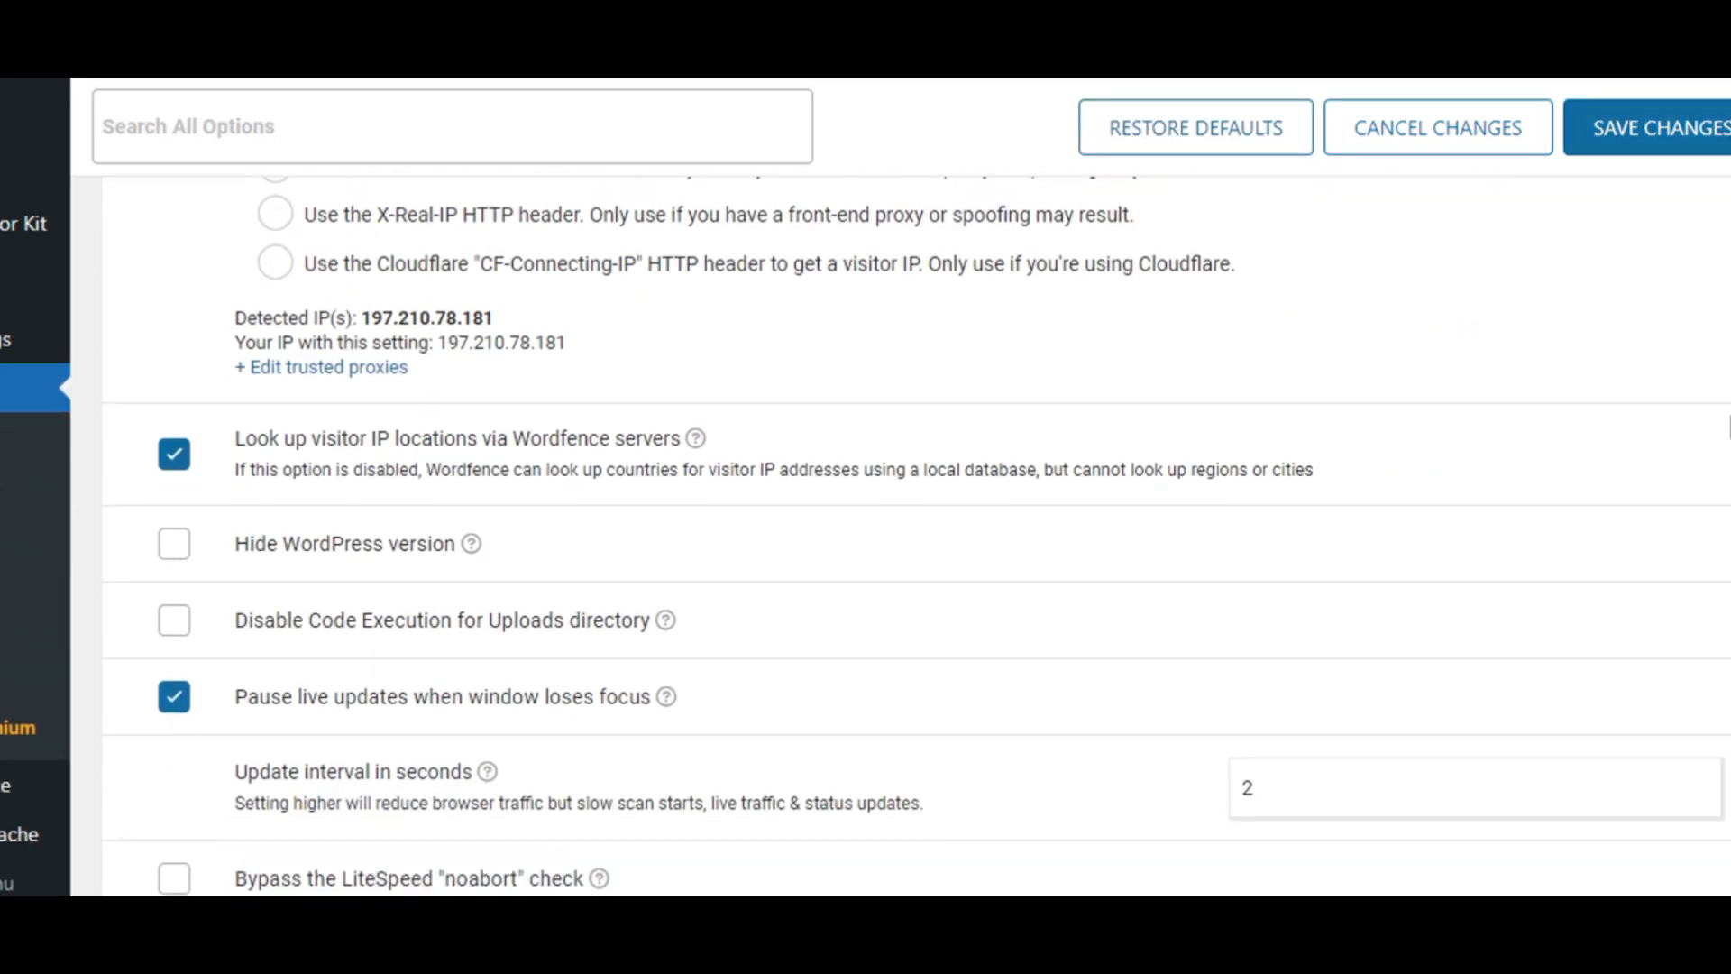
pyautogui.click(173, 543)
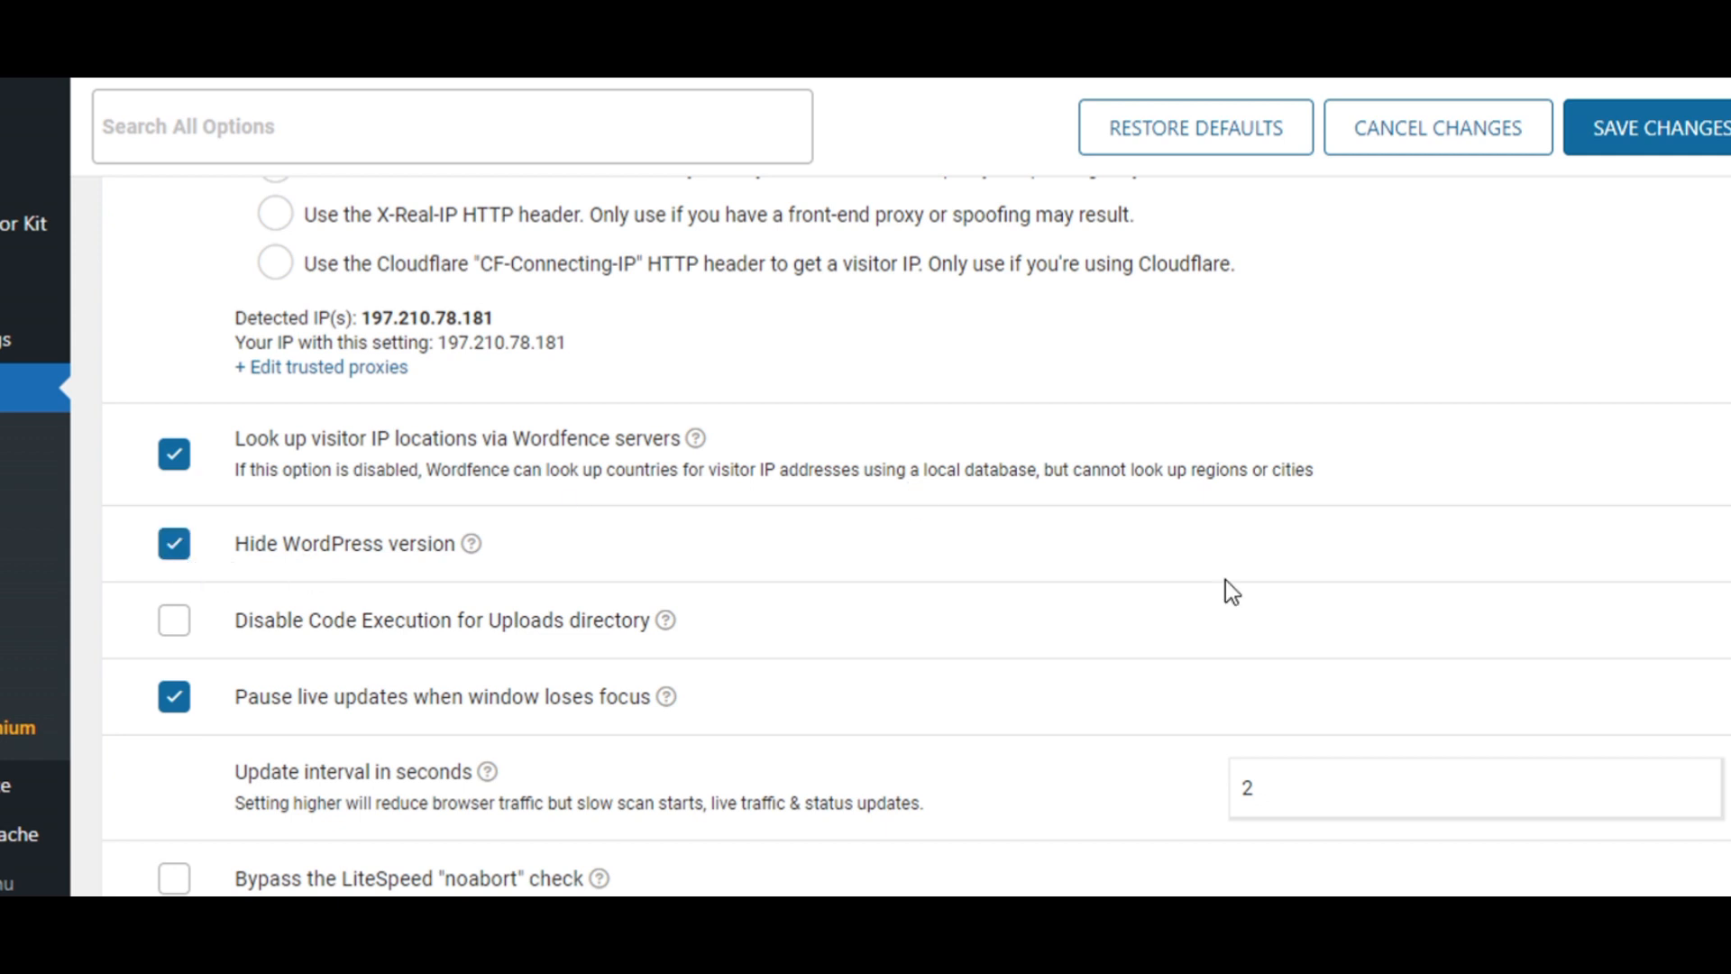
# Step: Expand Basic Firewall Options and review the learning-mode firewall settings
pyautogui.scroll(-3)
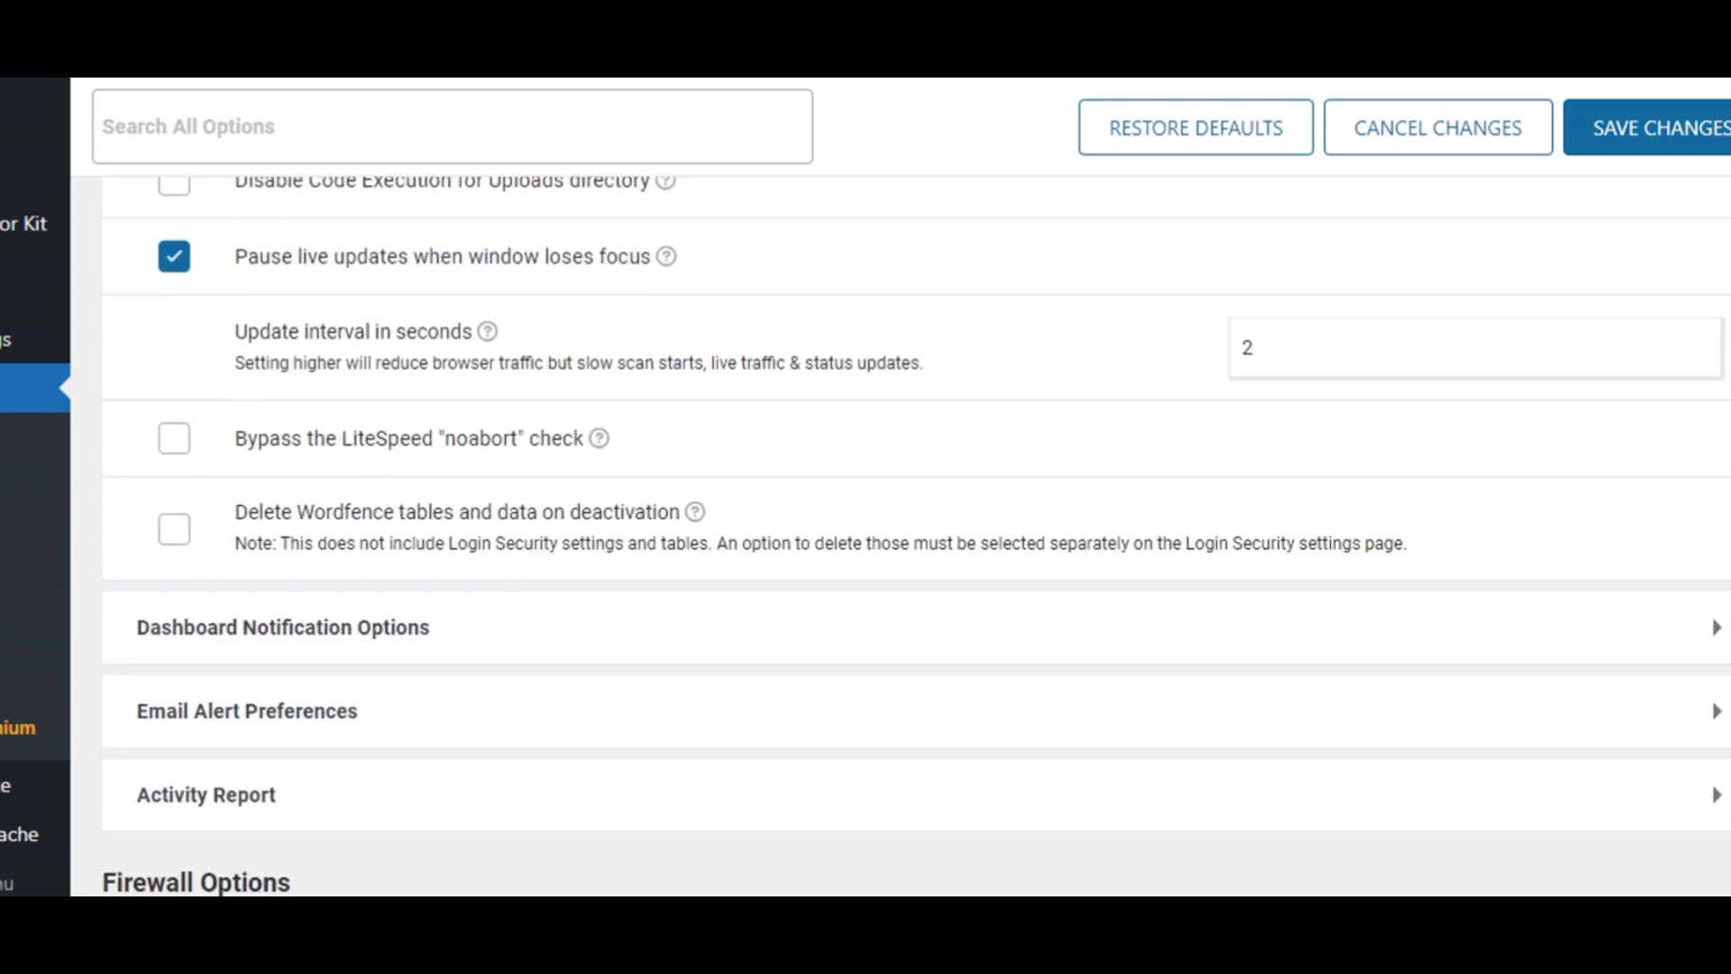
pyautogui.scroll(-3)
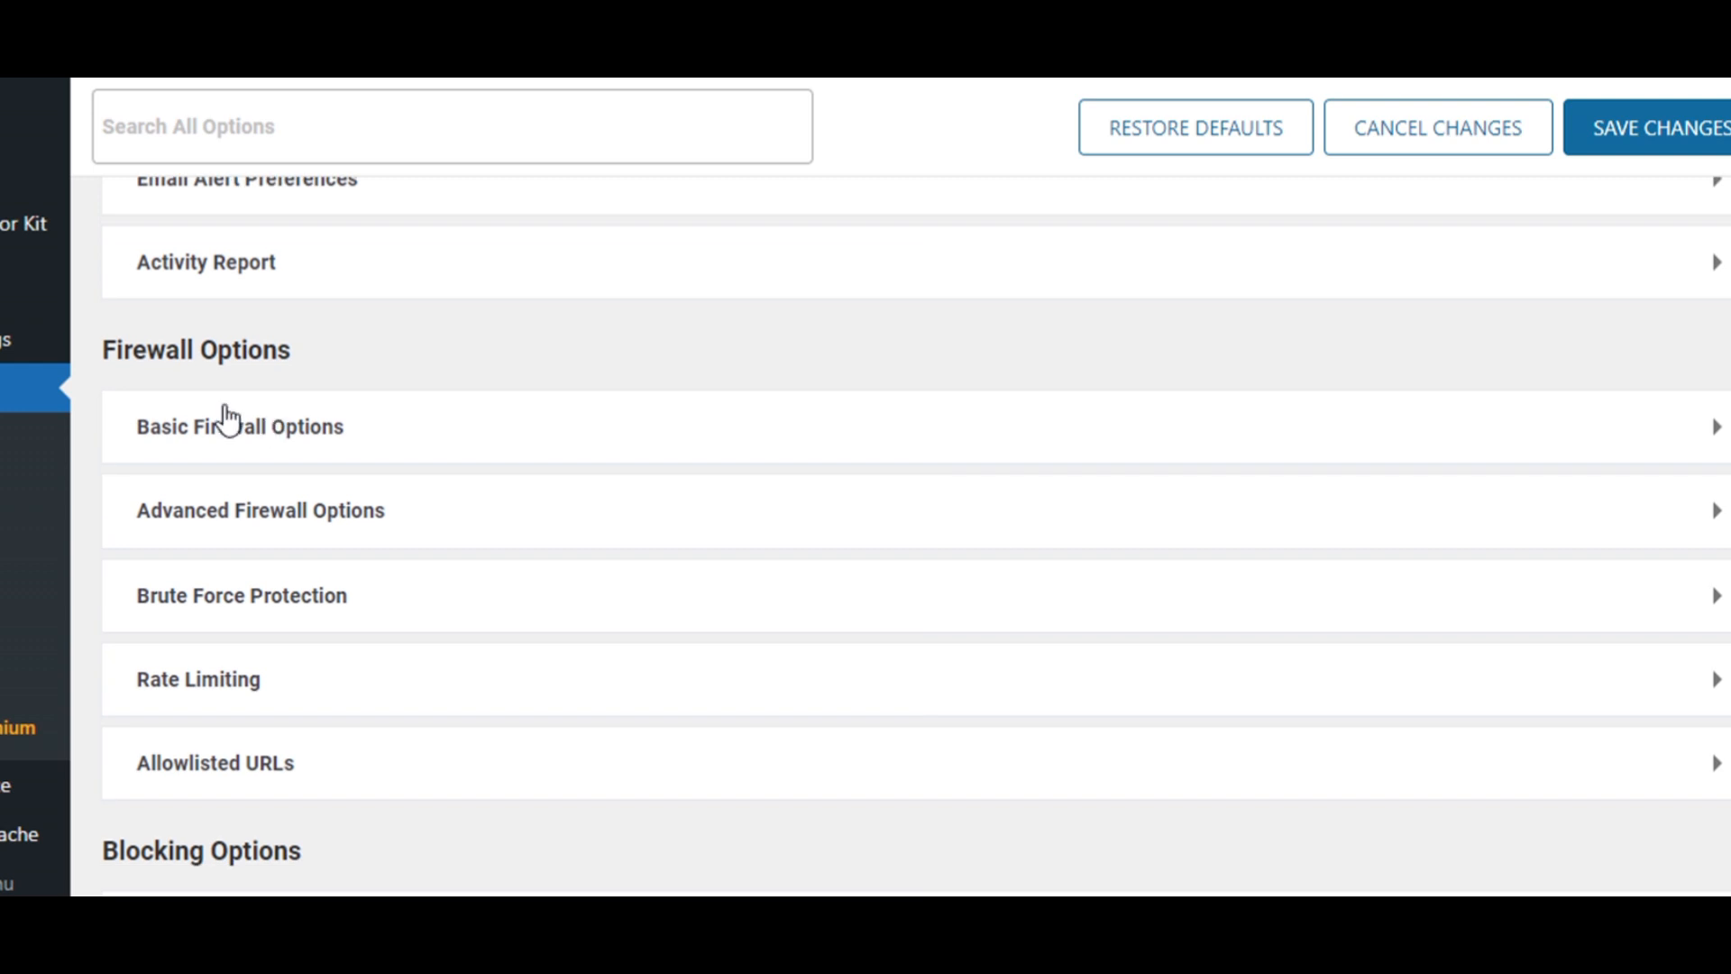
pyautogui.click(239, 428)
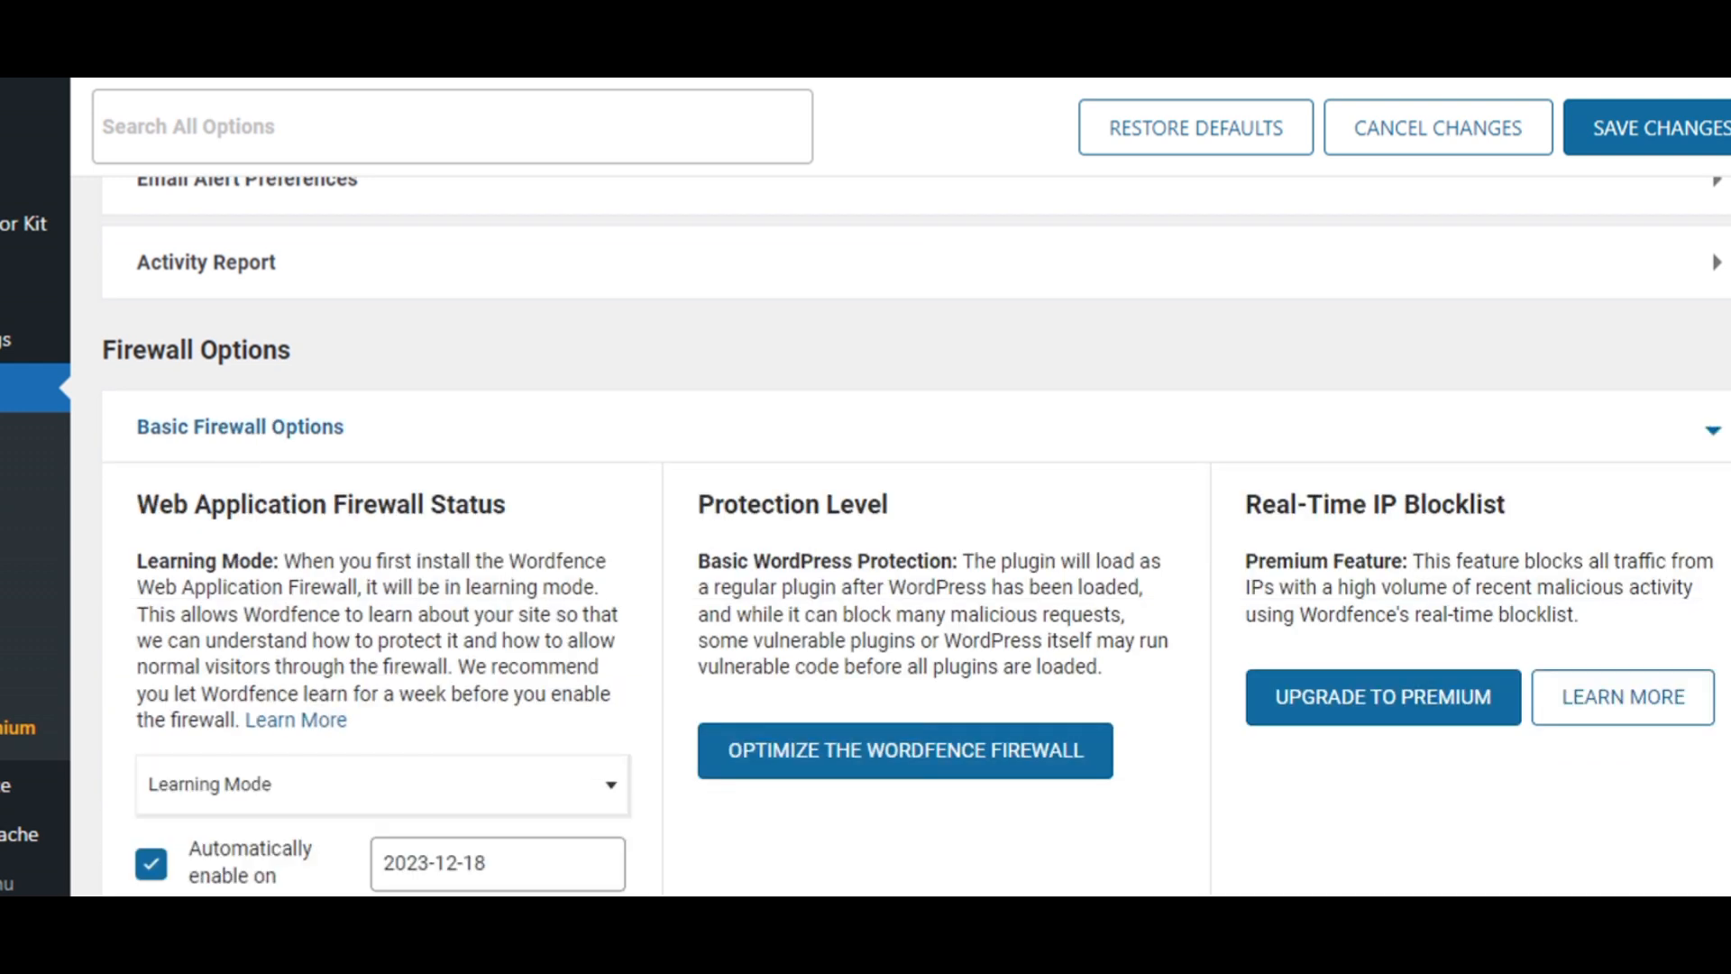
pyautogui.scroll(-3)
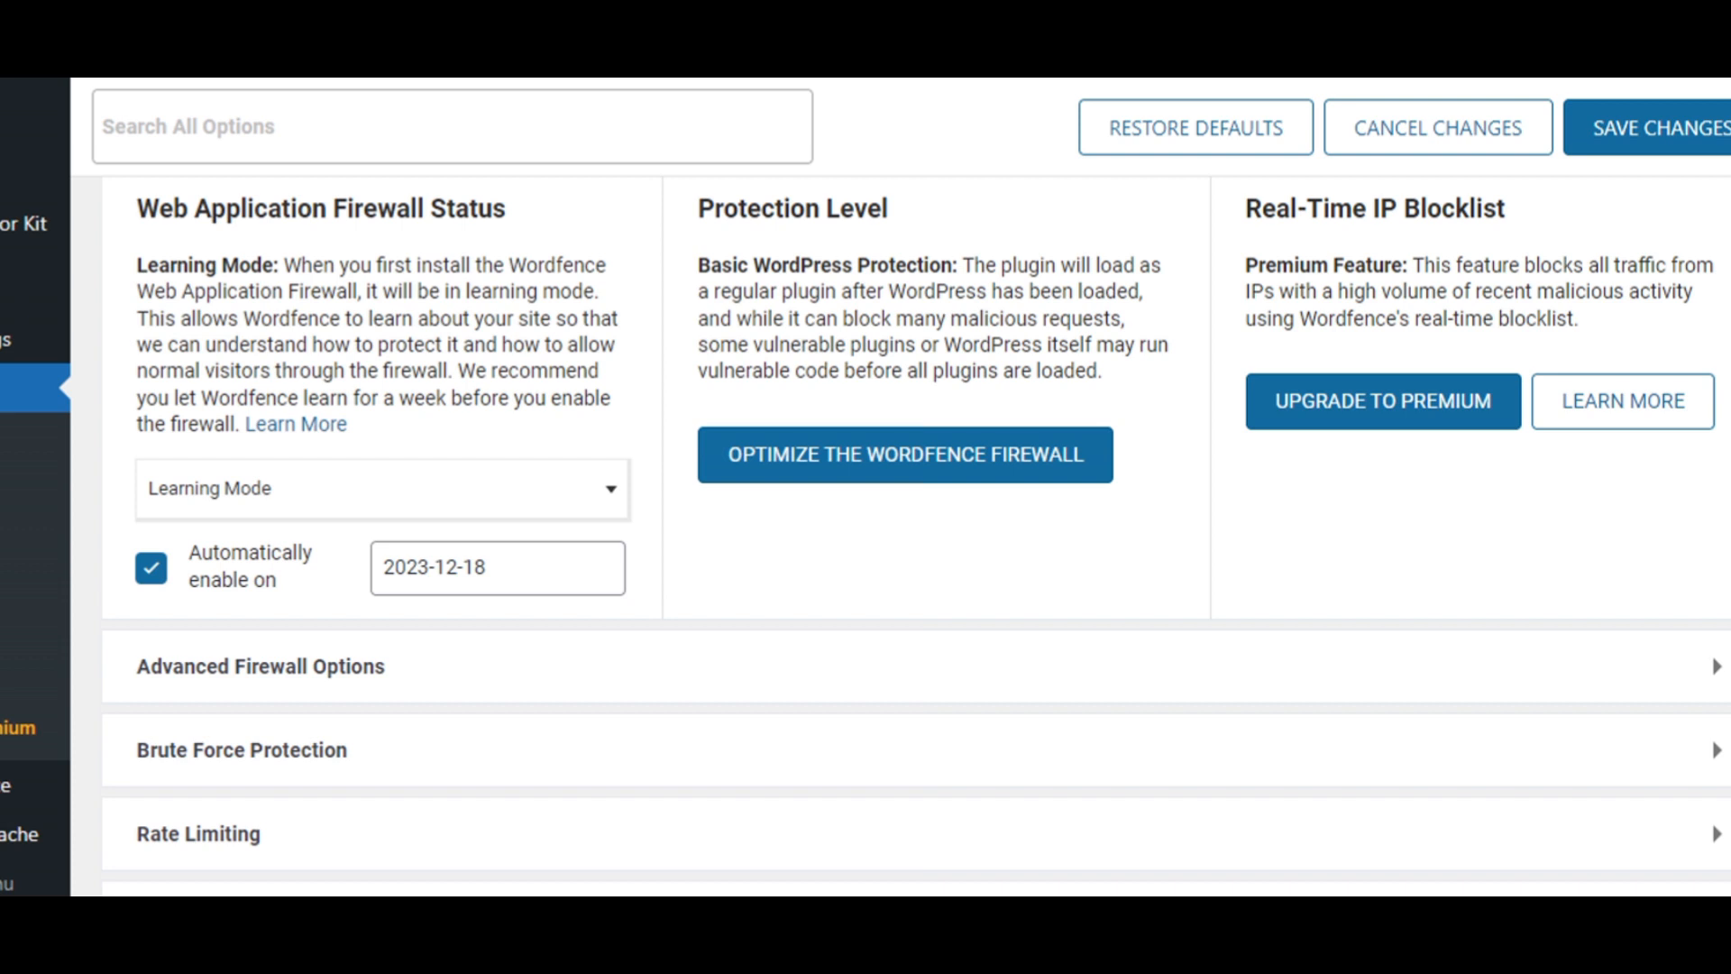
pyautogui.scroll(-3)
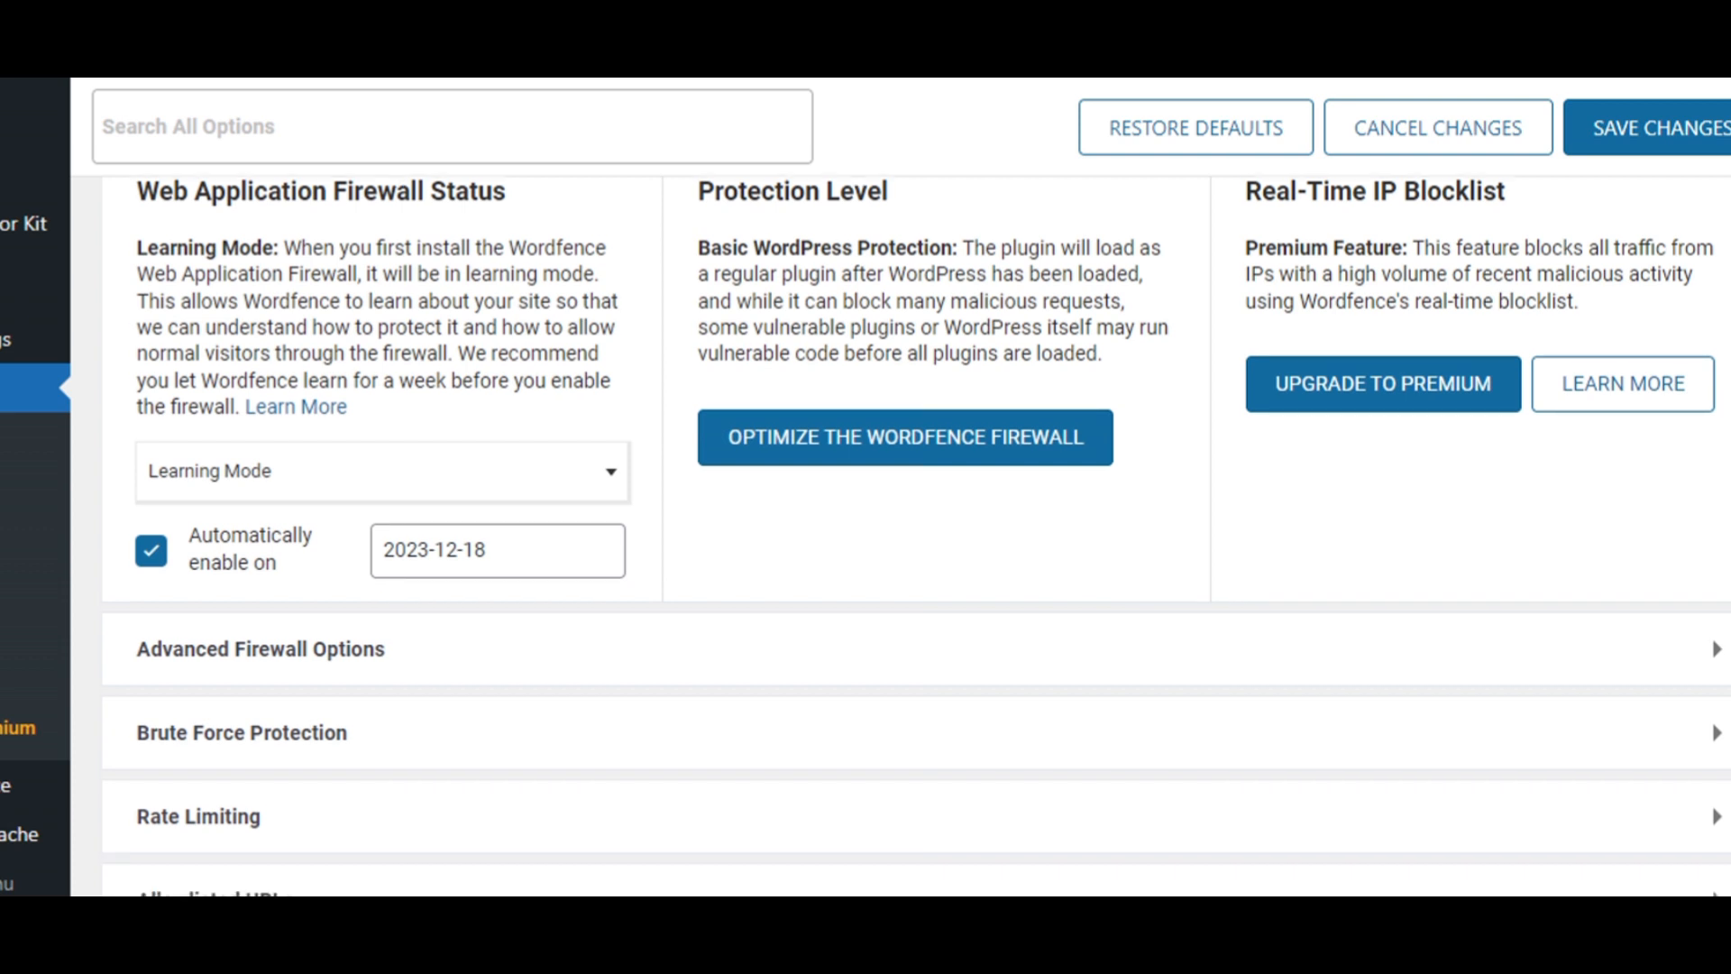
pyautogui.scroll(-3)
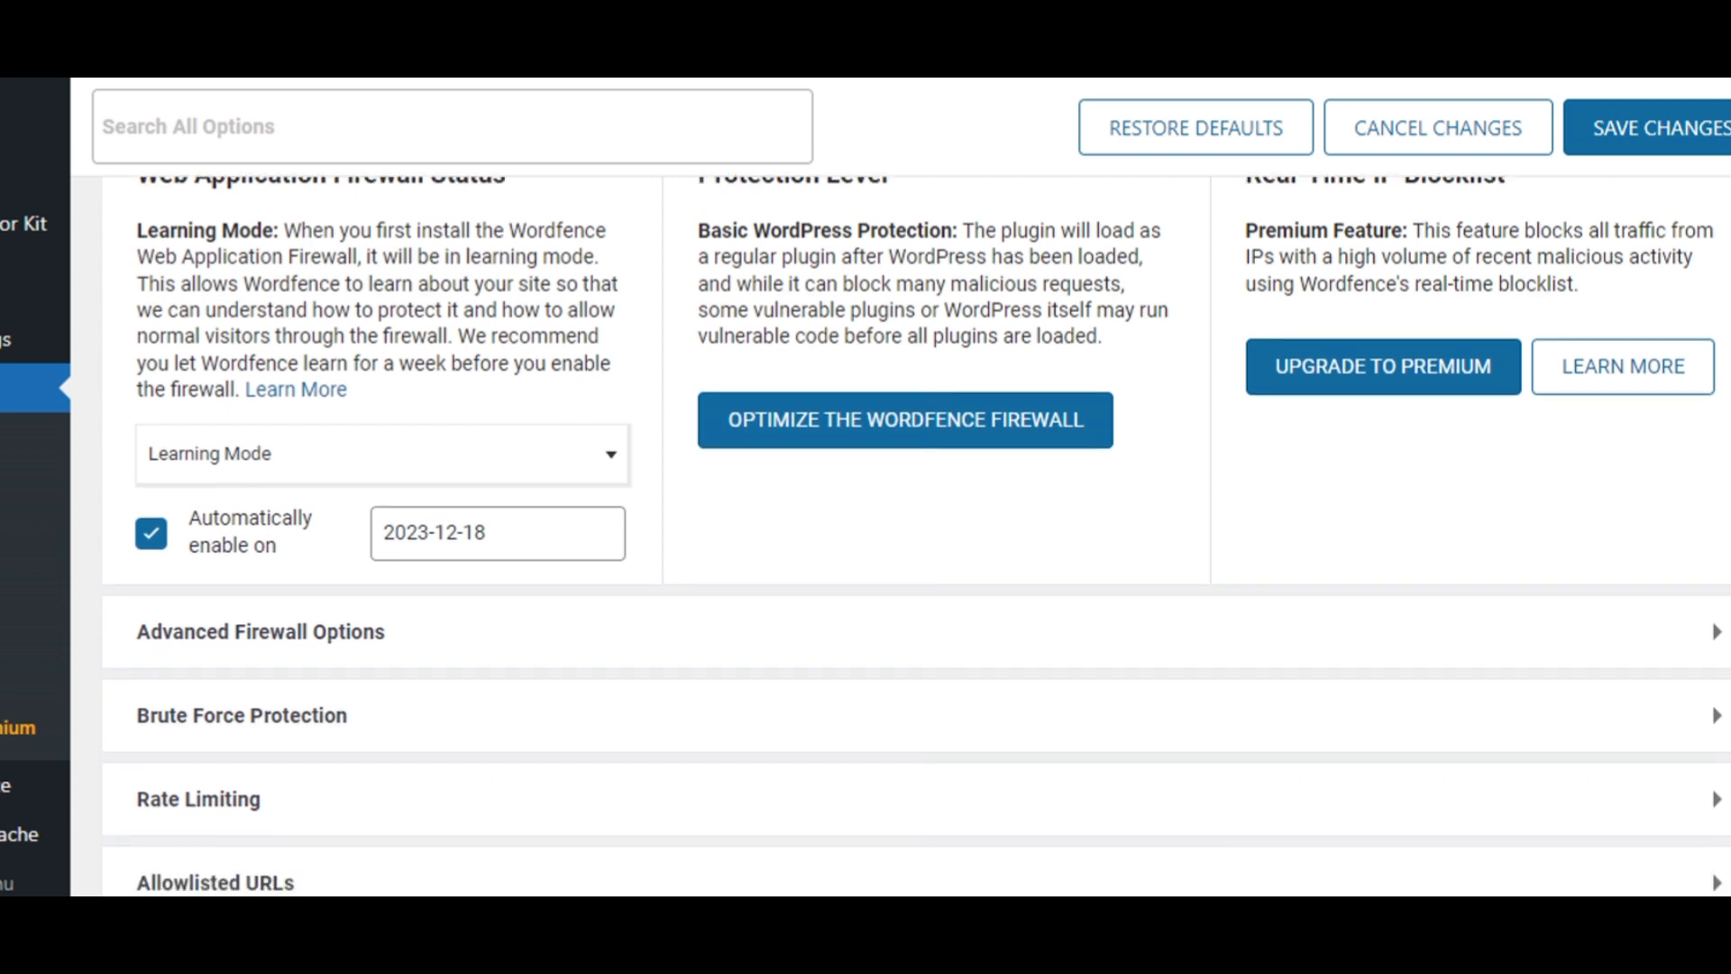
pyautogui.scroll(-3)
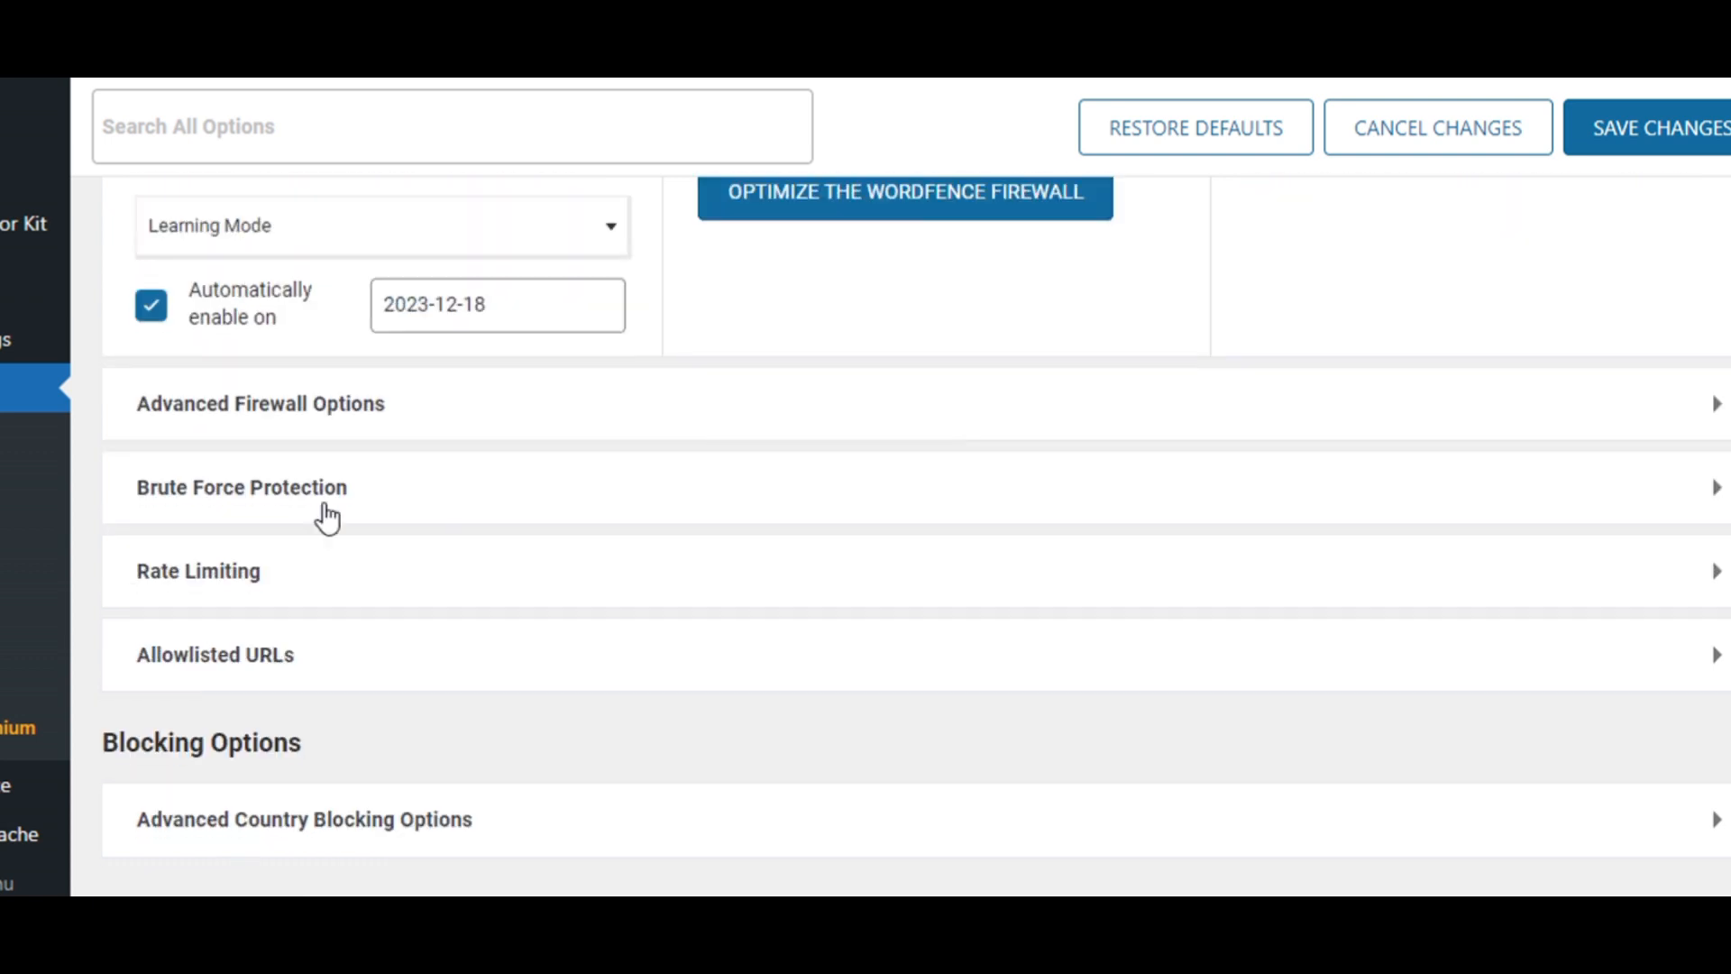
# Step: Under Brute Force Protection, set login failure and forgot-password limits to 2
pyautogui.click(242, 487)
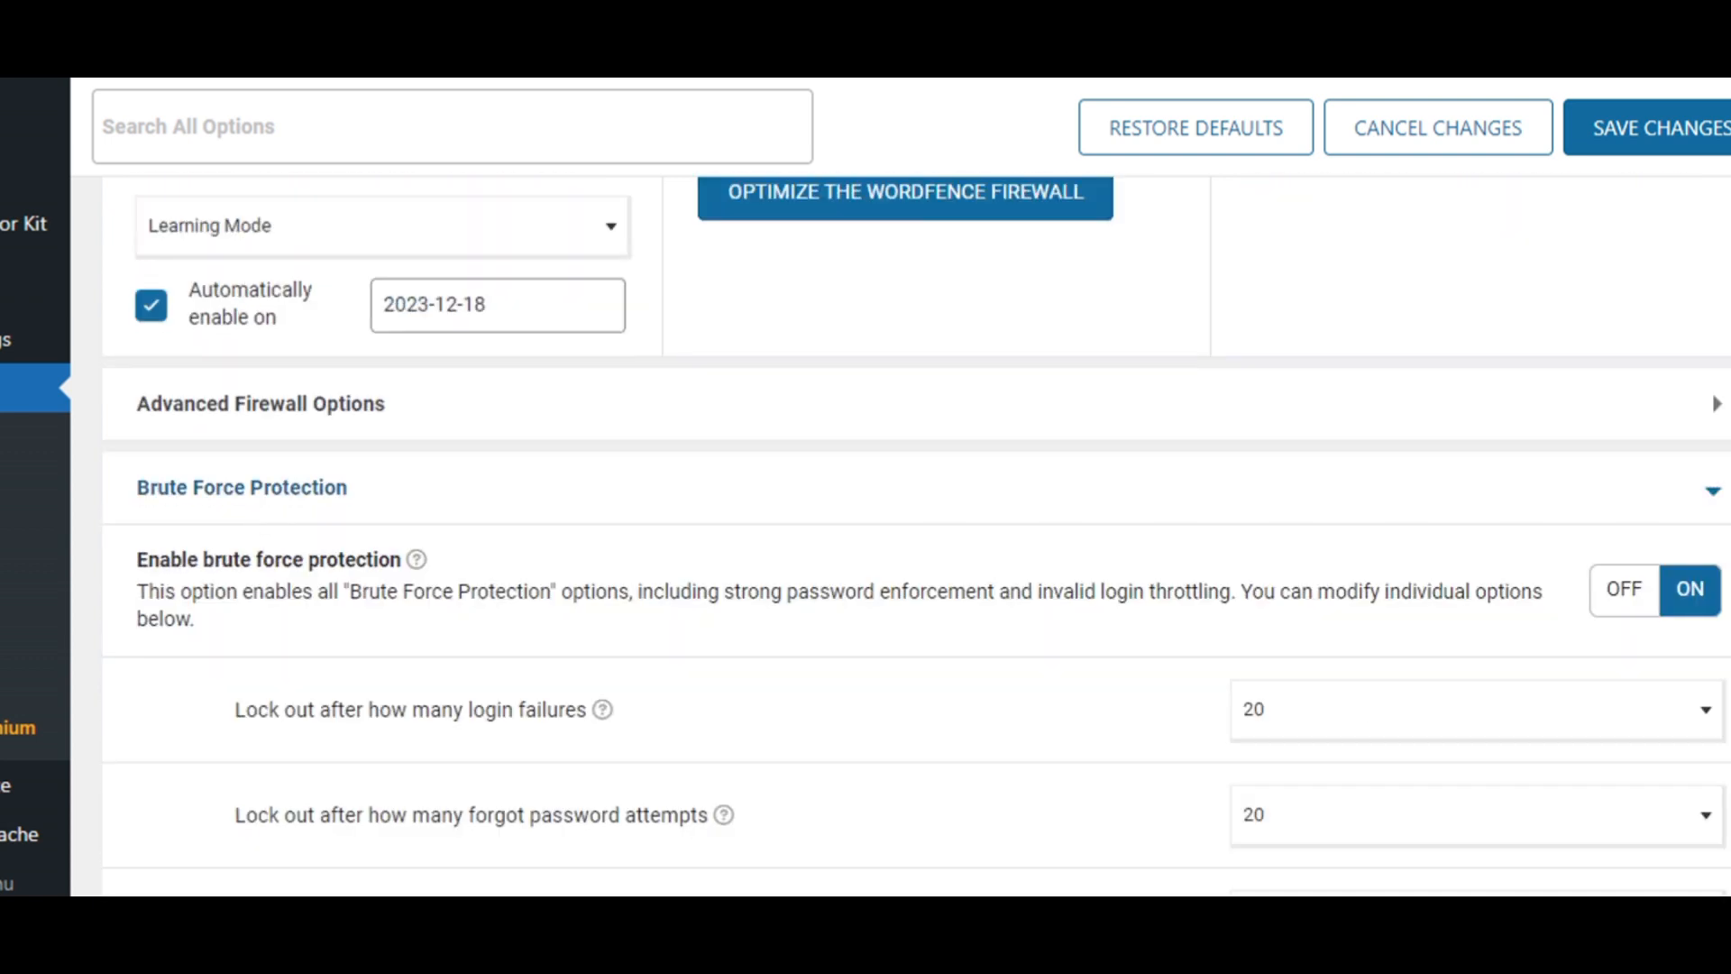
pyautogui.scroll(-3)
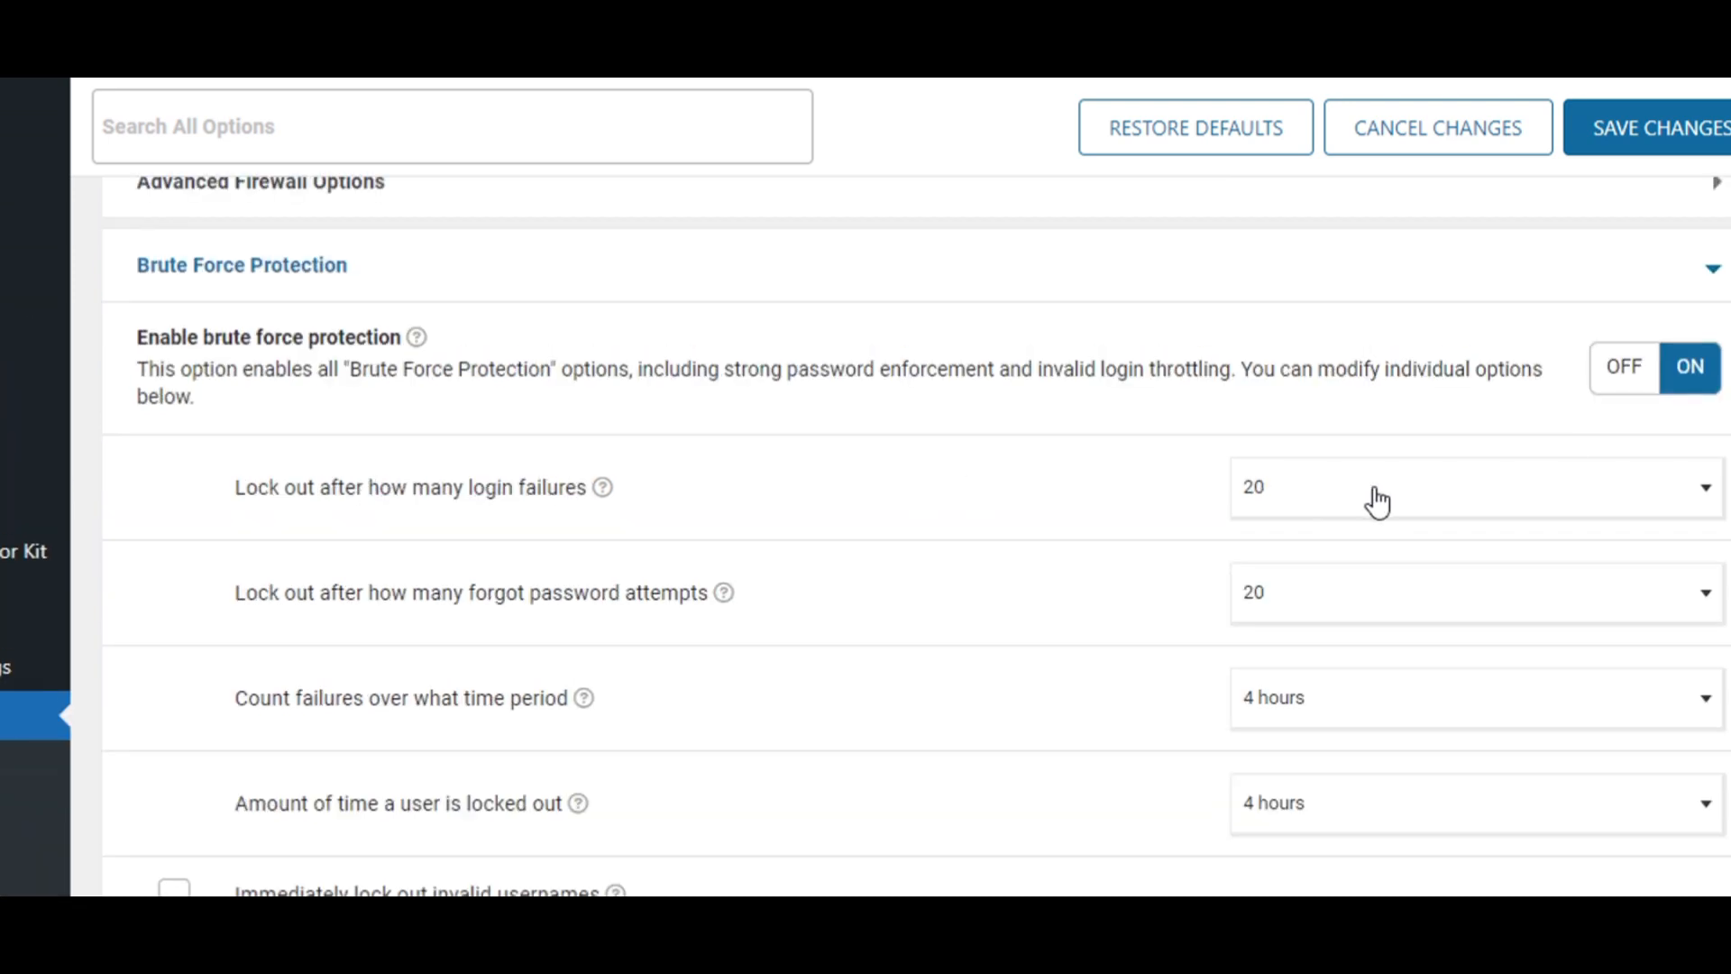
pyautogui.click(1474, 487)
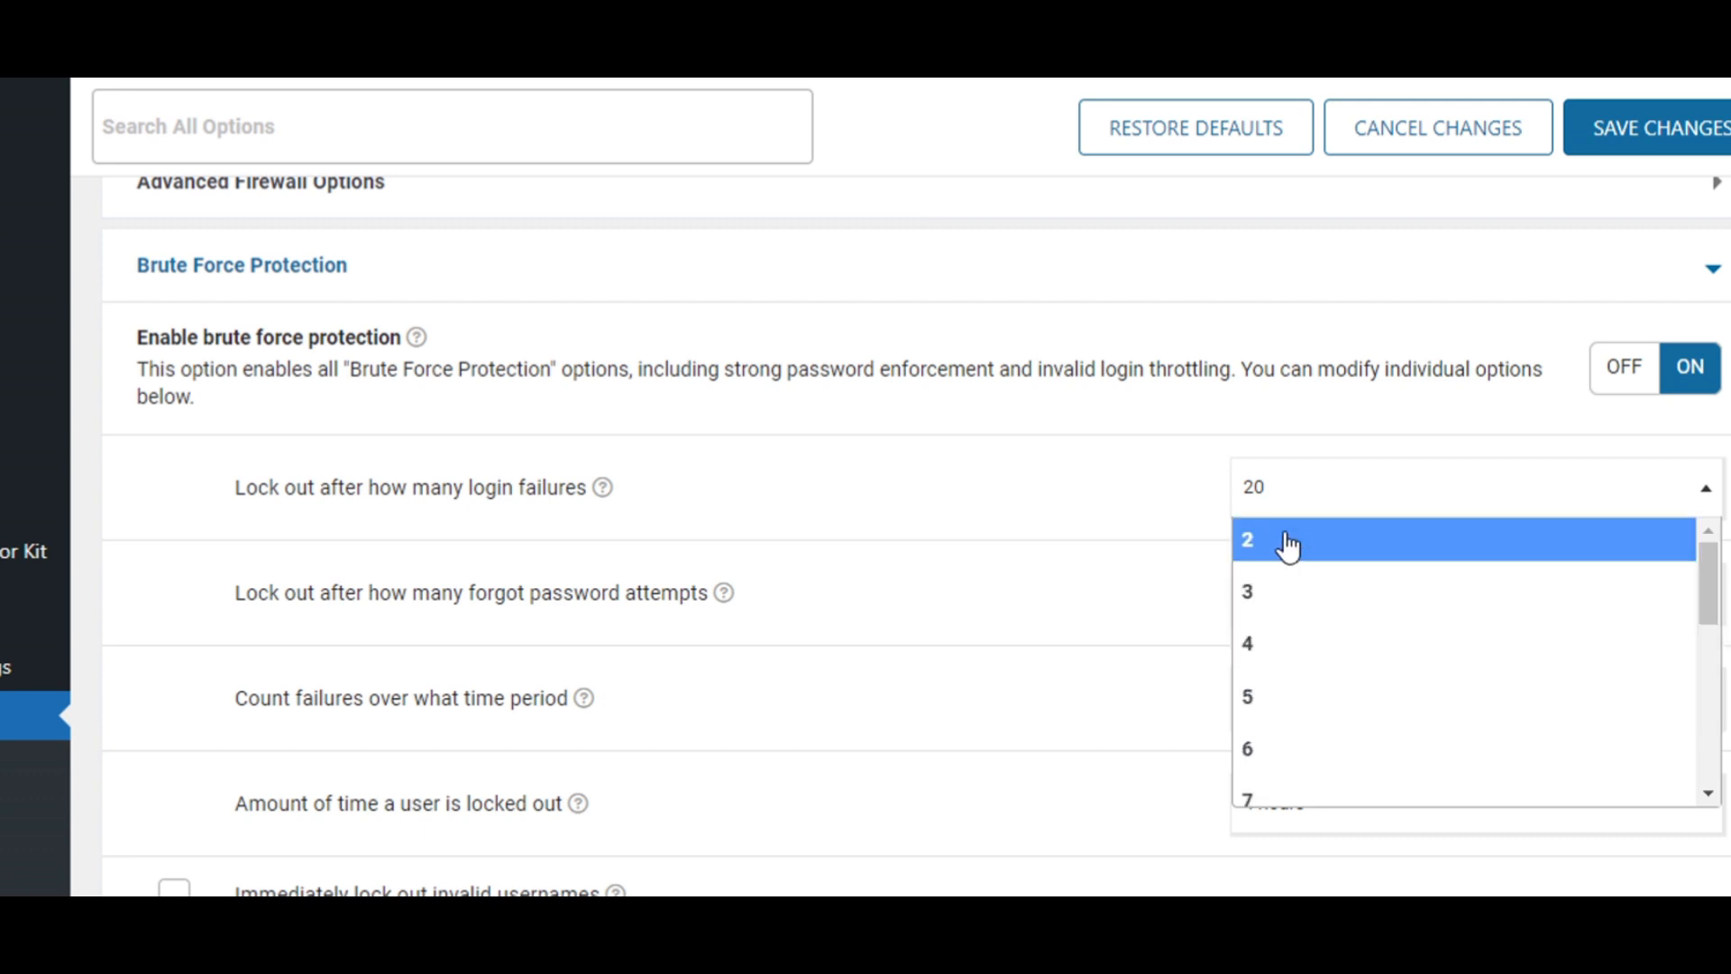
pyautogui.click(1248, 540)
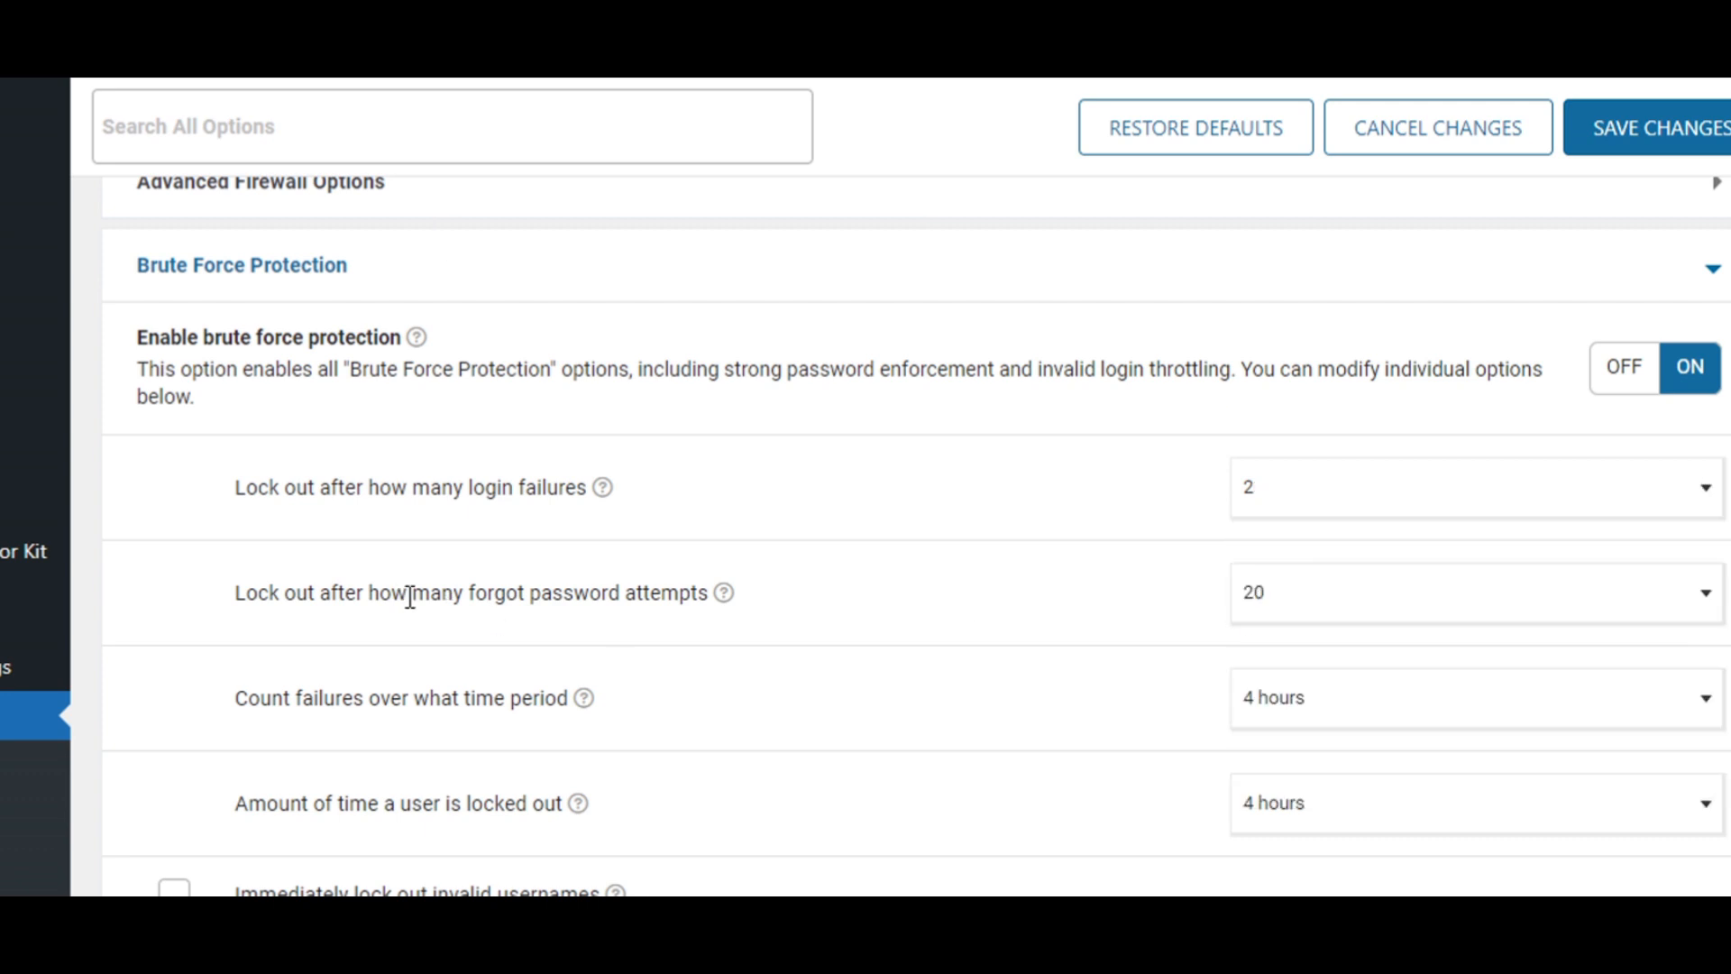
pyautogui.click(1468, 592)
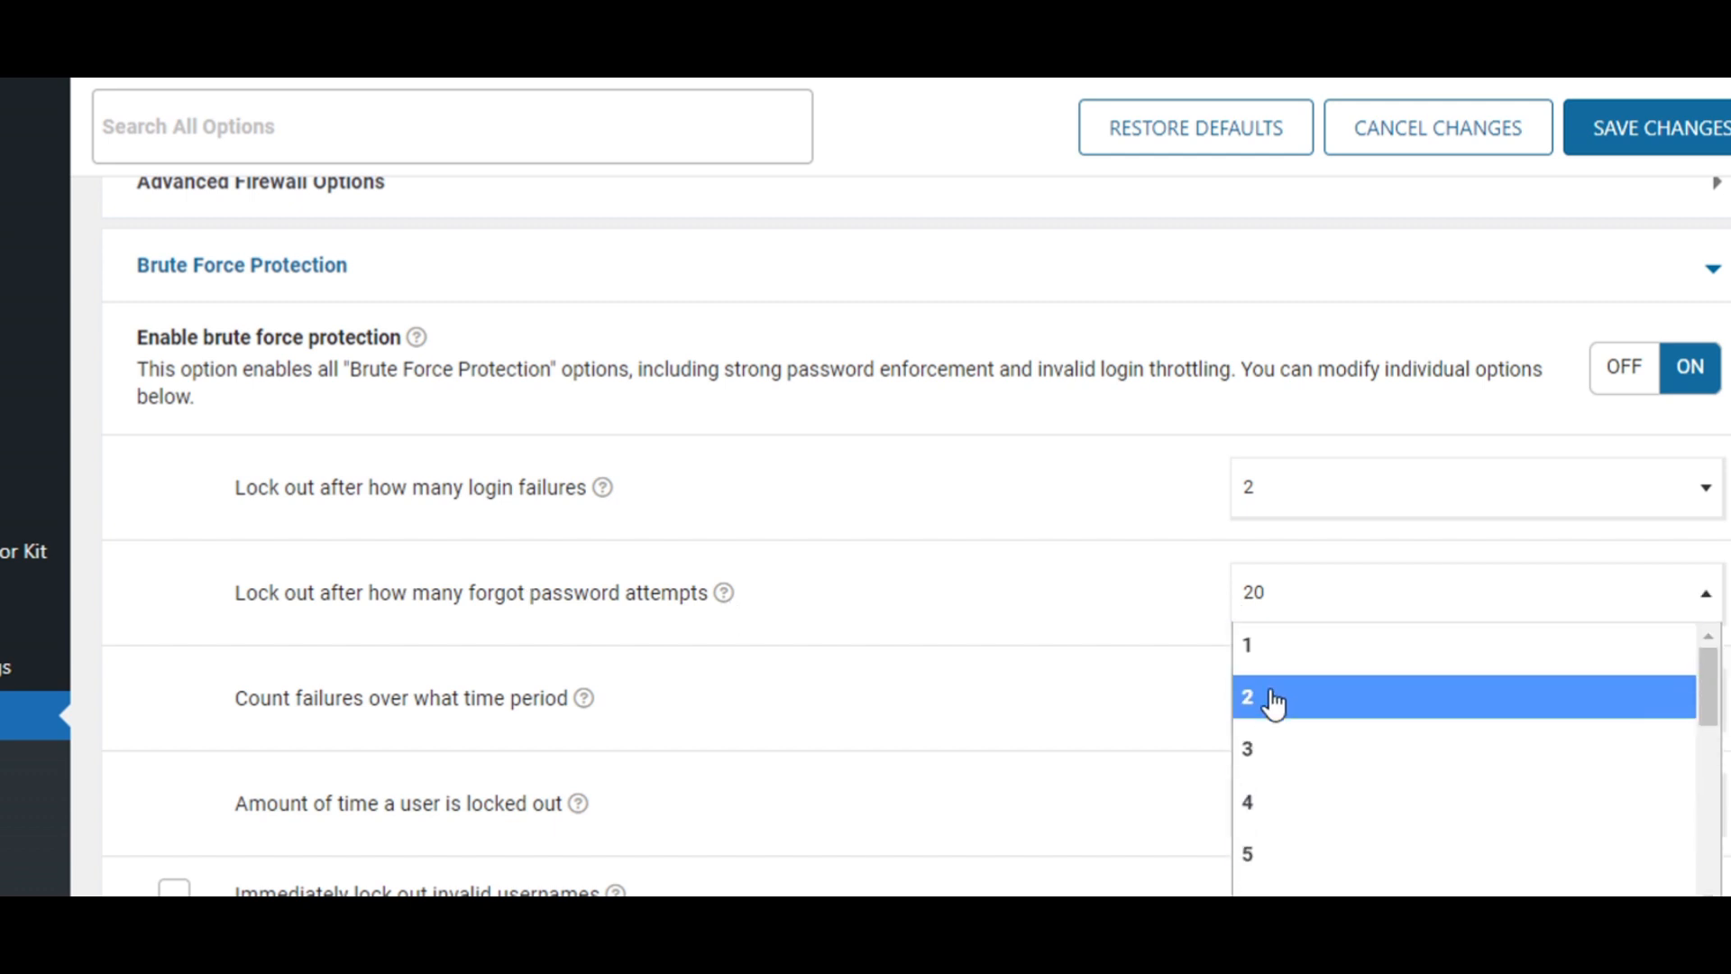
pyautogui.click(1248, 696)
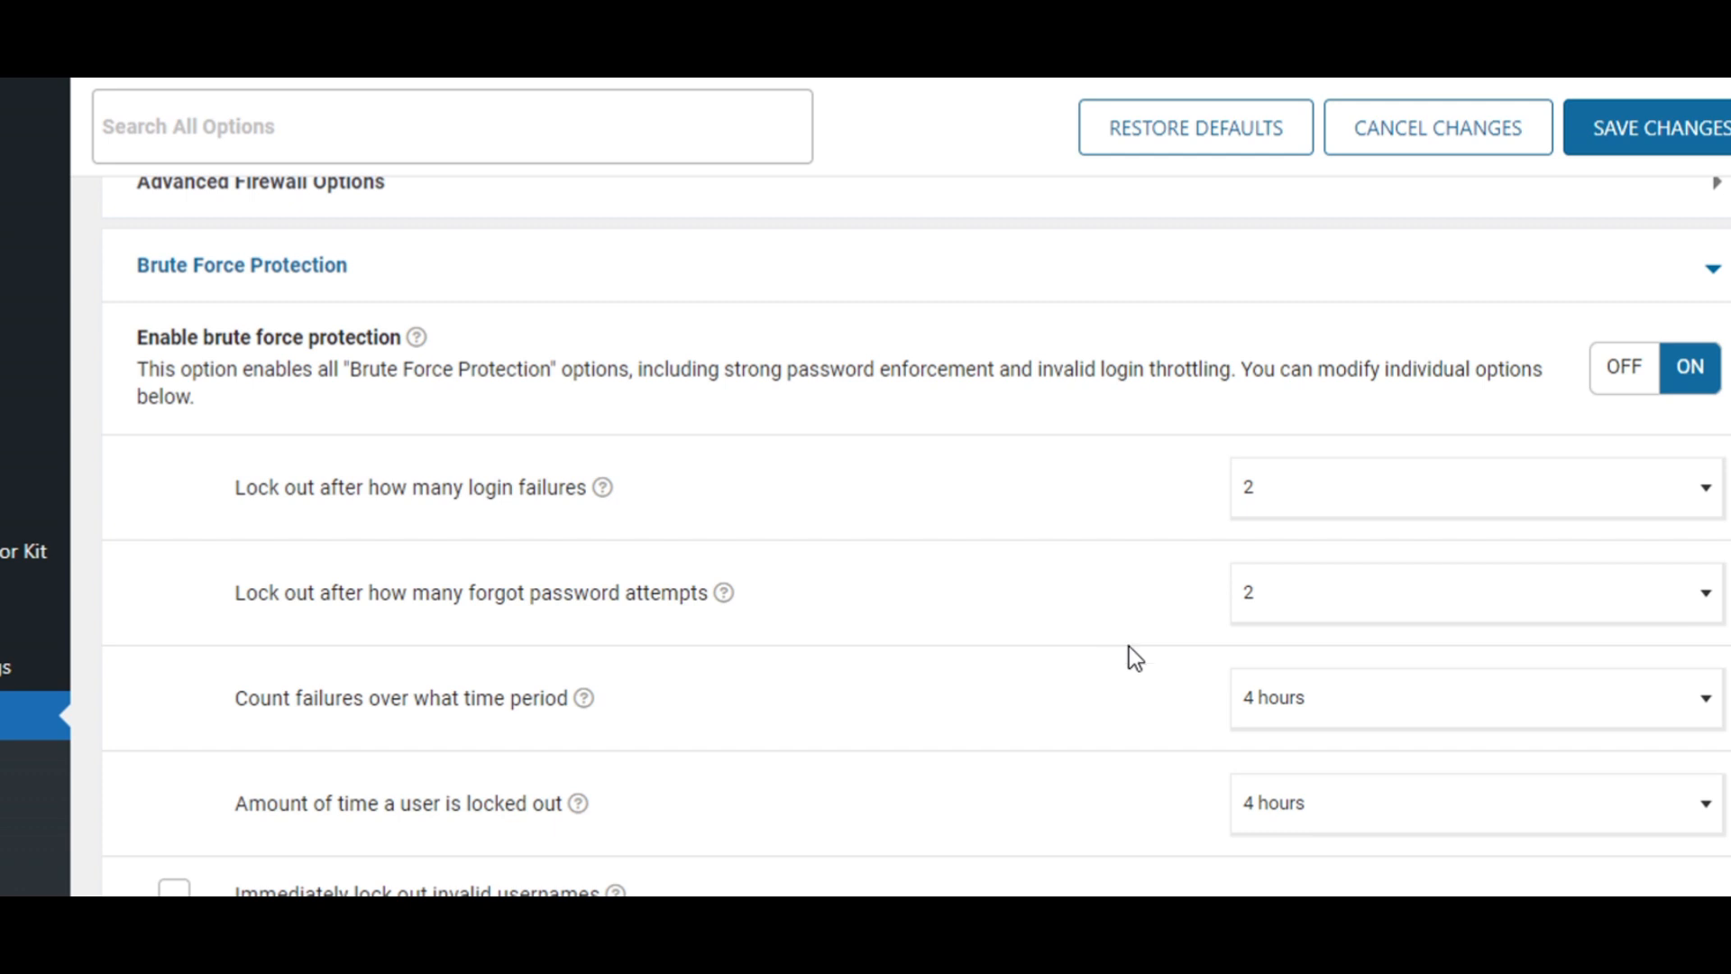
# Step: Count failures over 1 day, lock out for 2 days, and immediately lock invalid usernames
pyautogui.click(1468, 696)
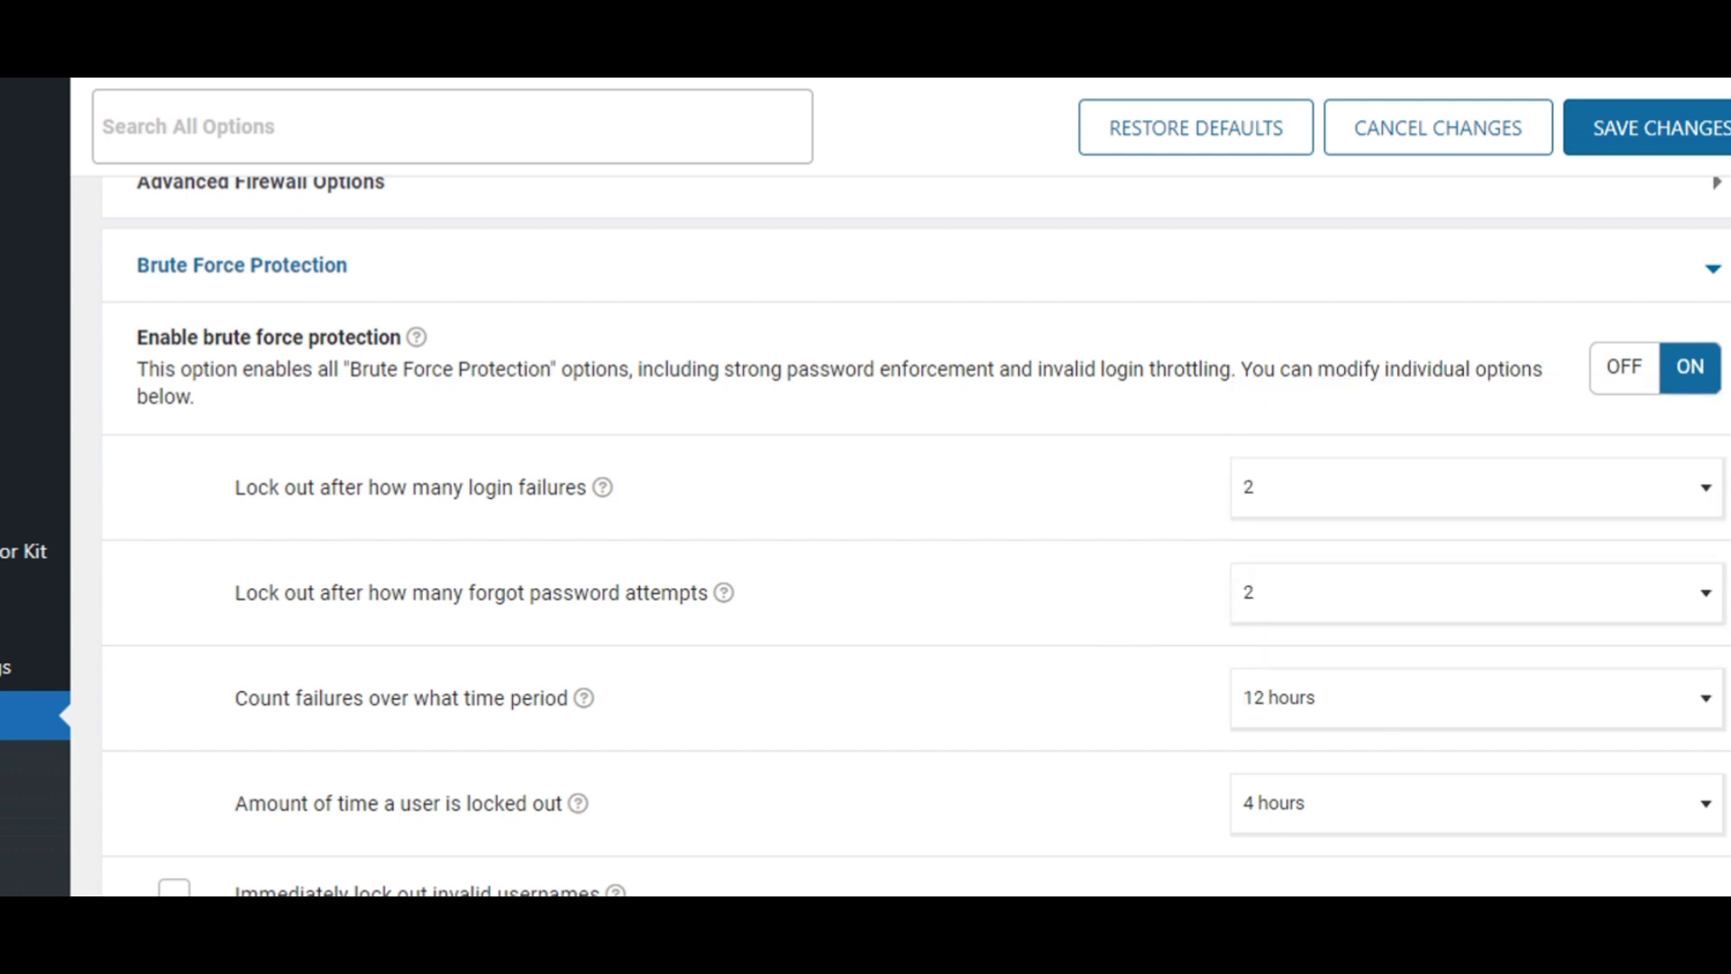
pyautogui.scroll(-3)
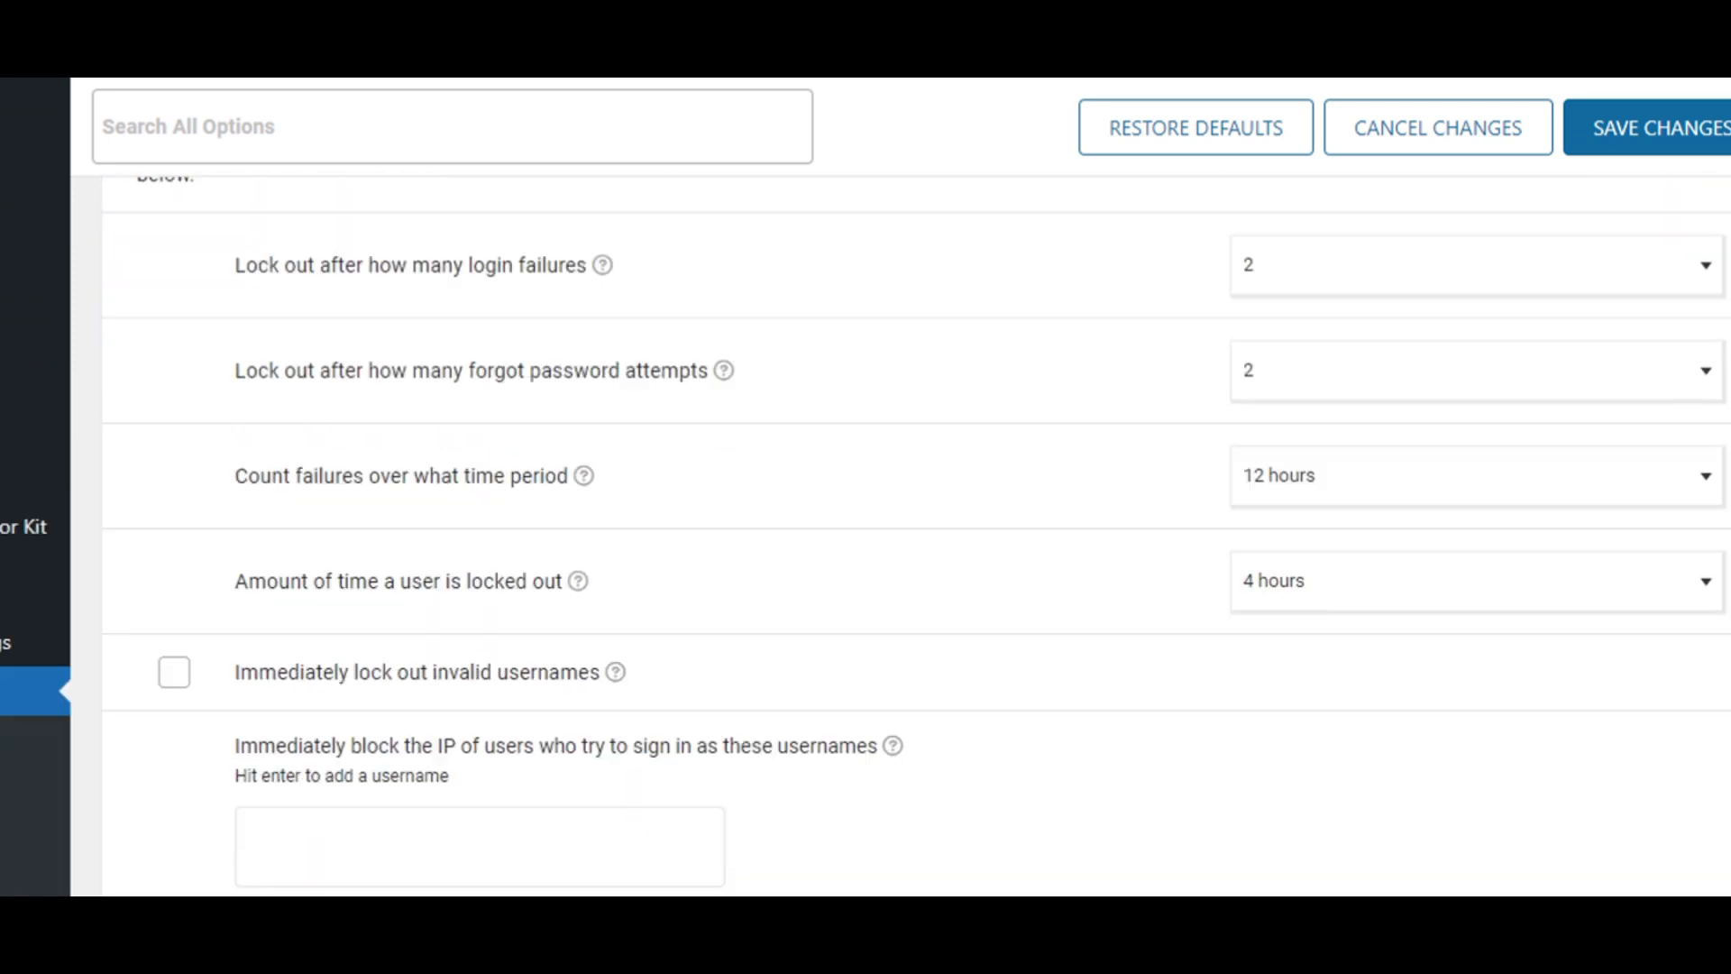
pyautogui.click(1468, 474)
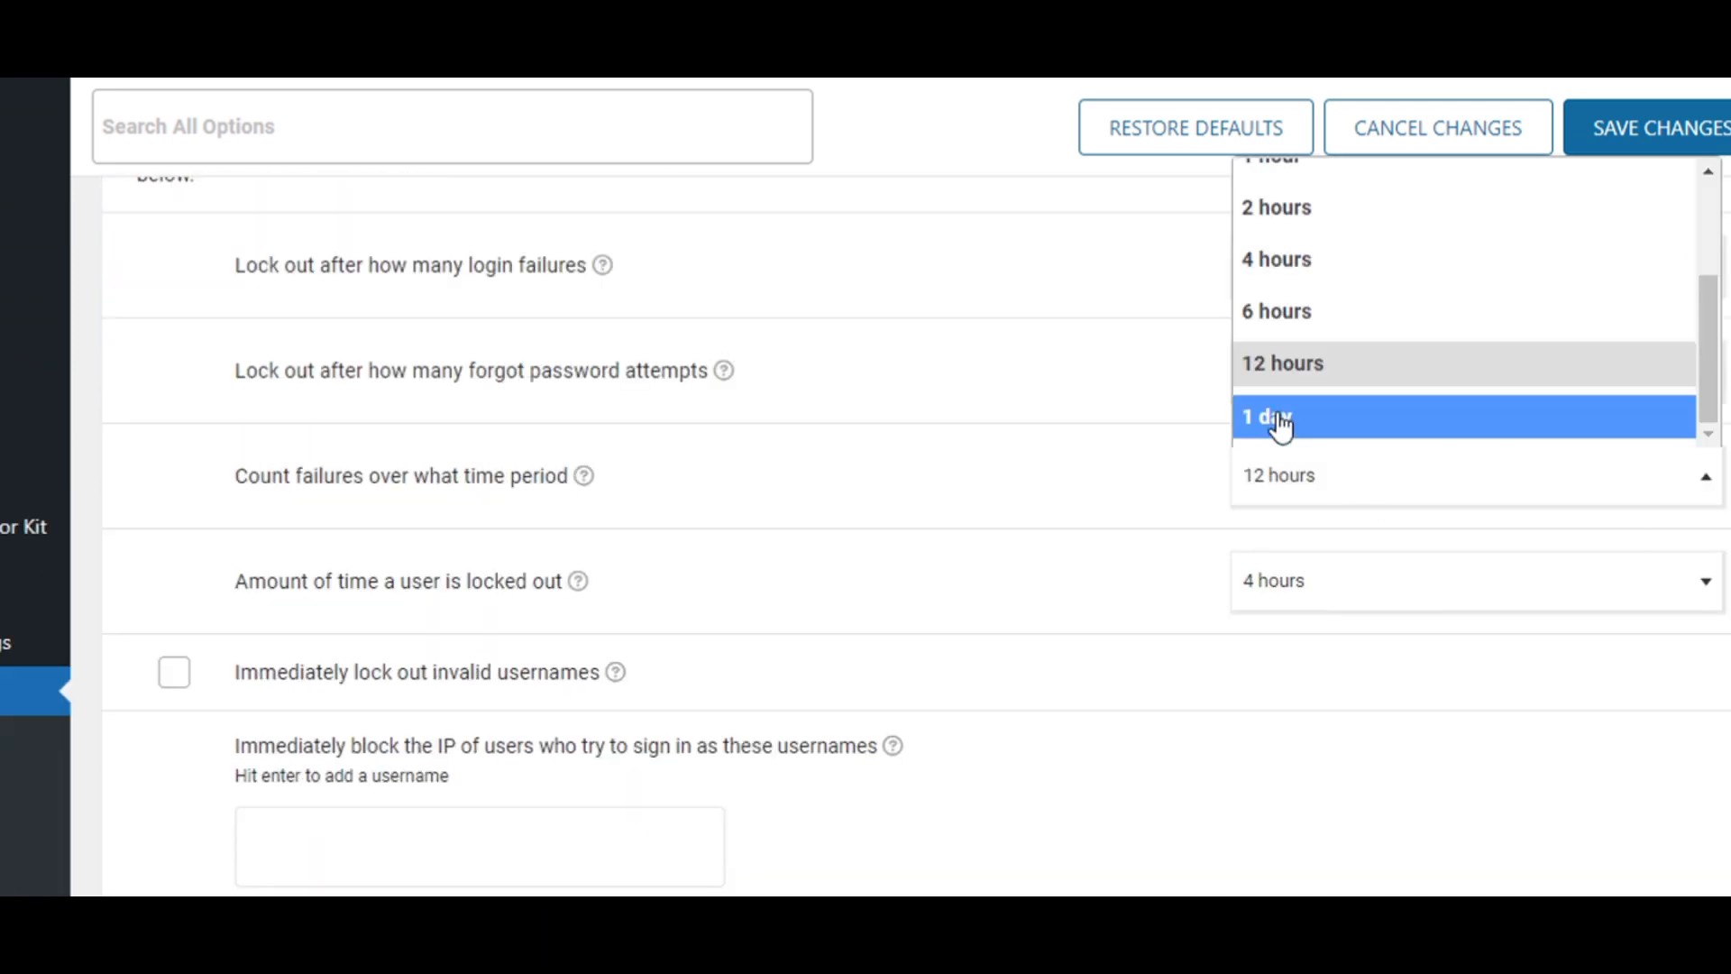
pyautogui.moveTo(1282, 363)
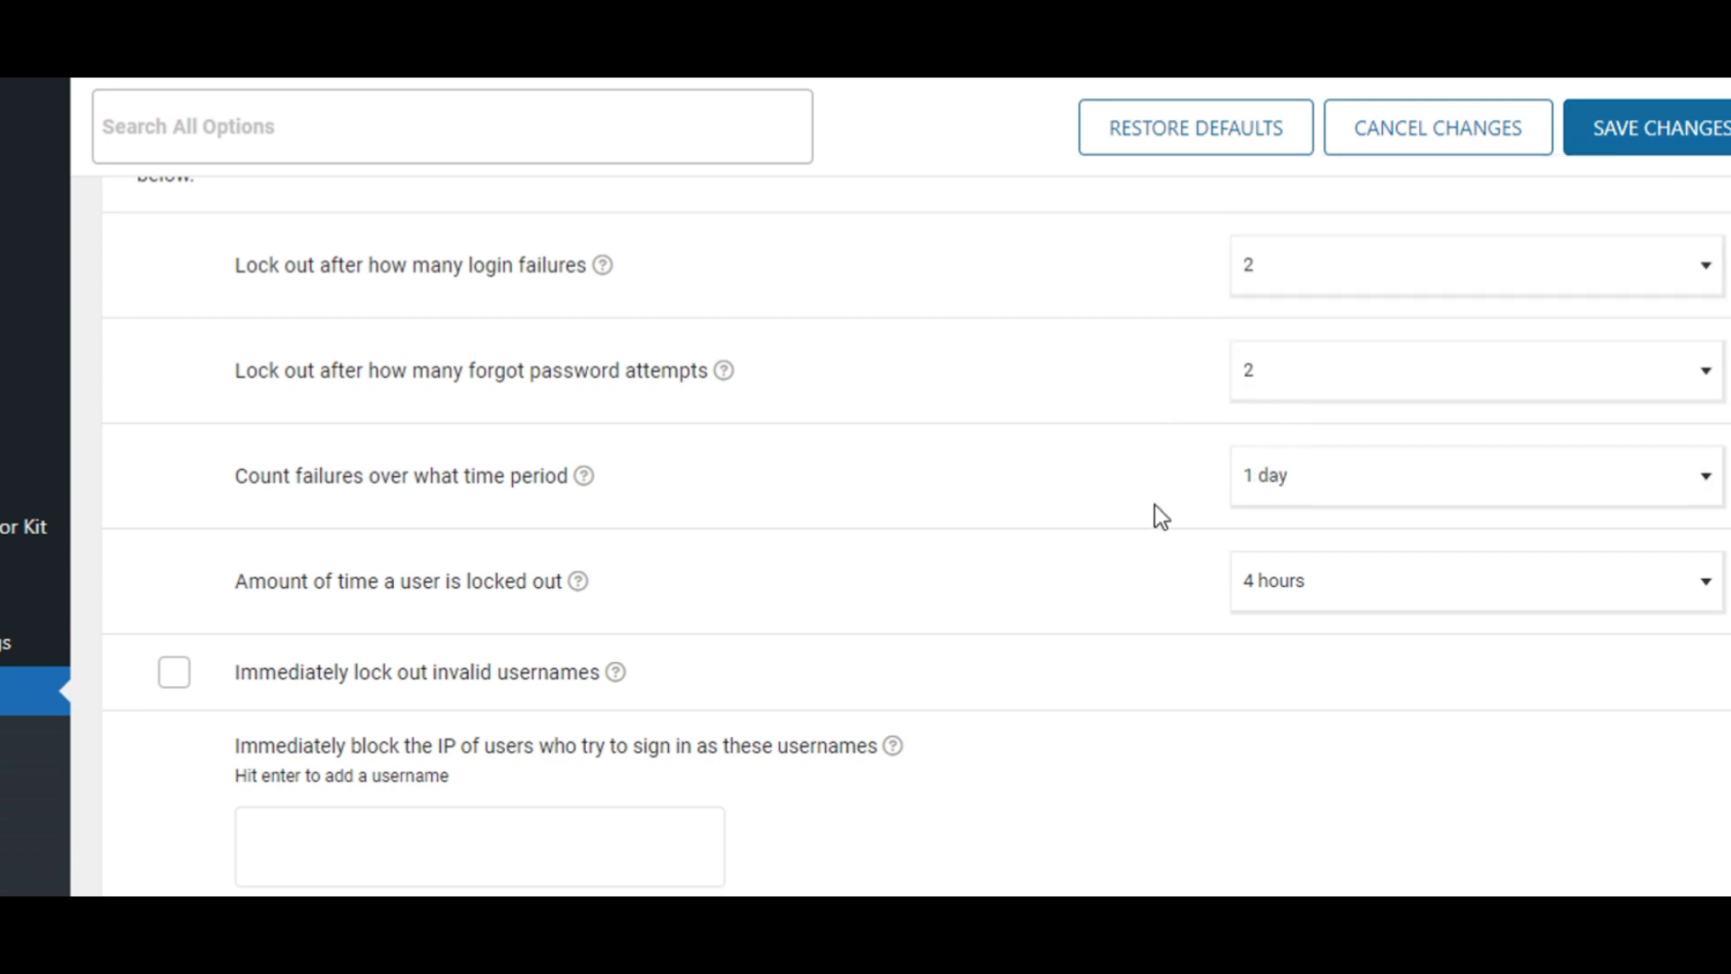
pyautogui.moveTo(1278, 584)
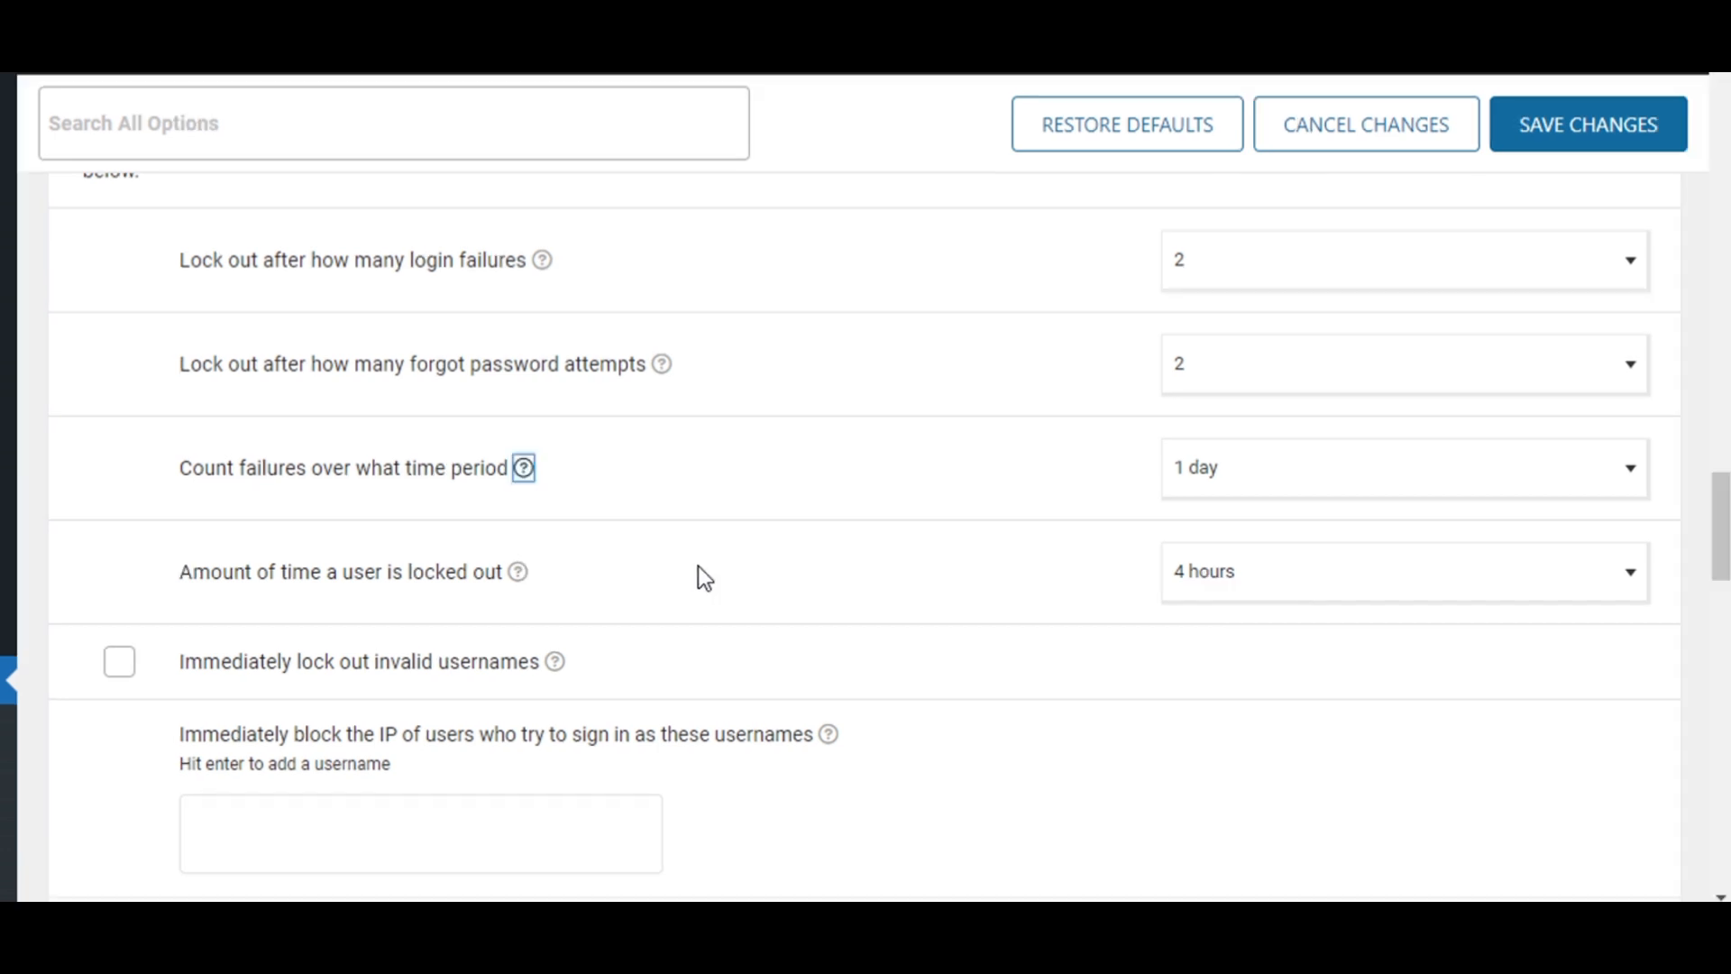
pyautogui.click(1403, 572)
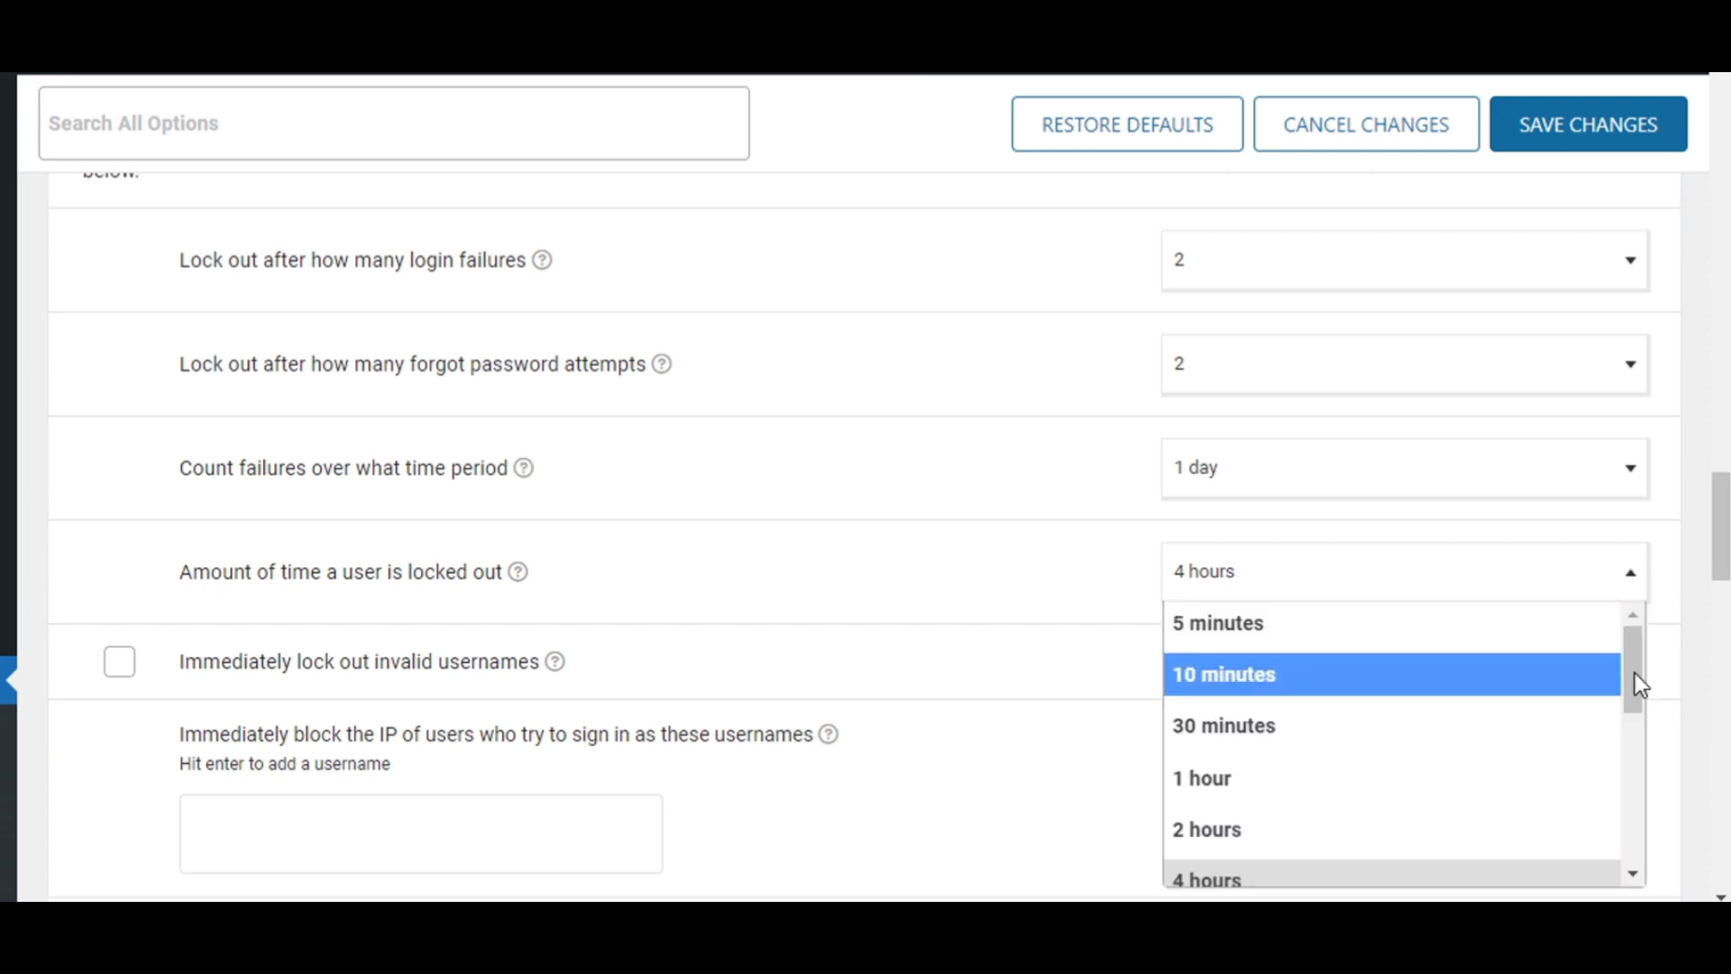
pyautogui.scroll(-3)
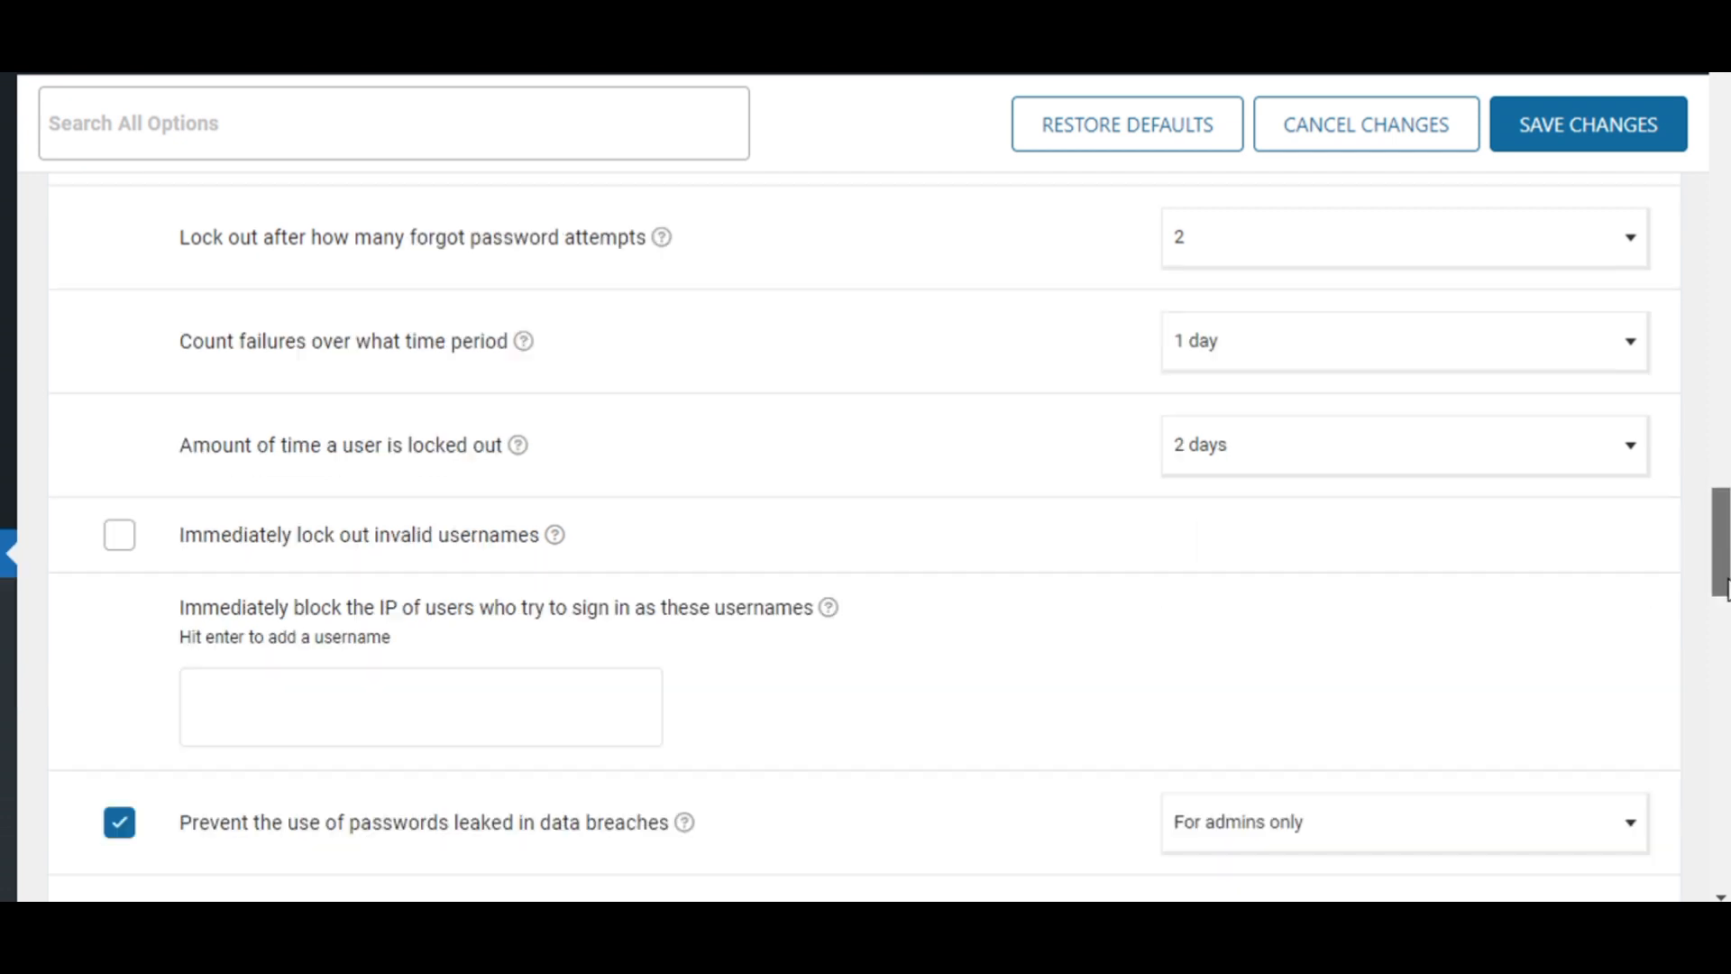
pyautogui.scroll(-3)
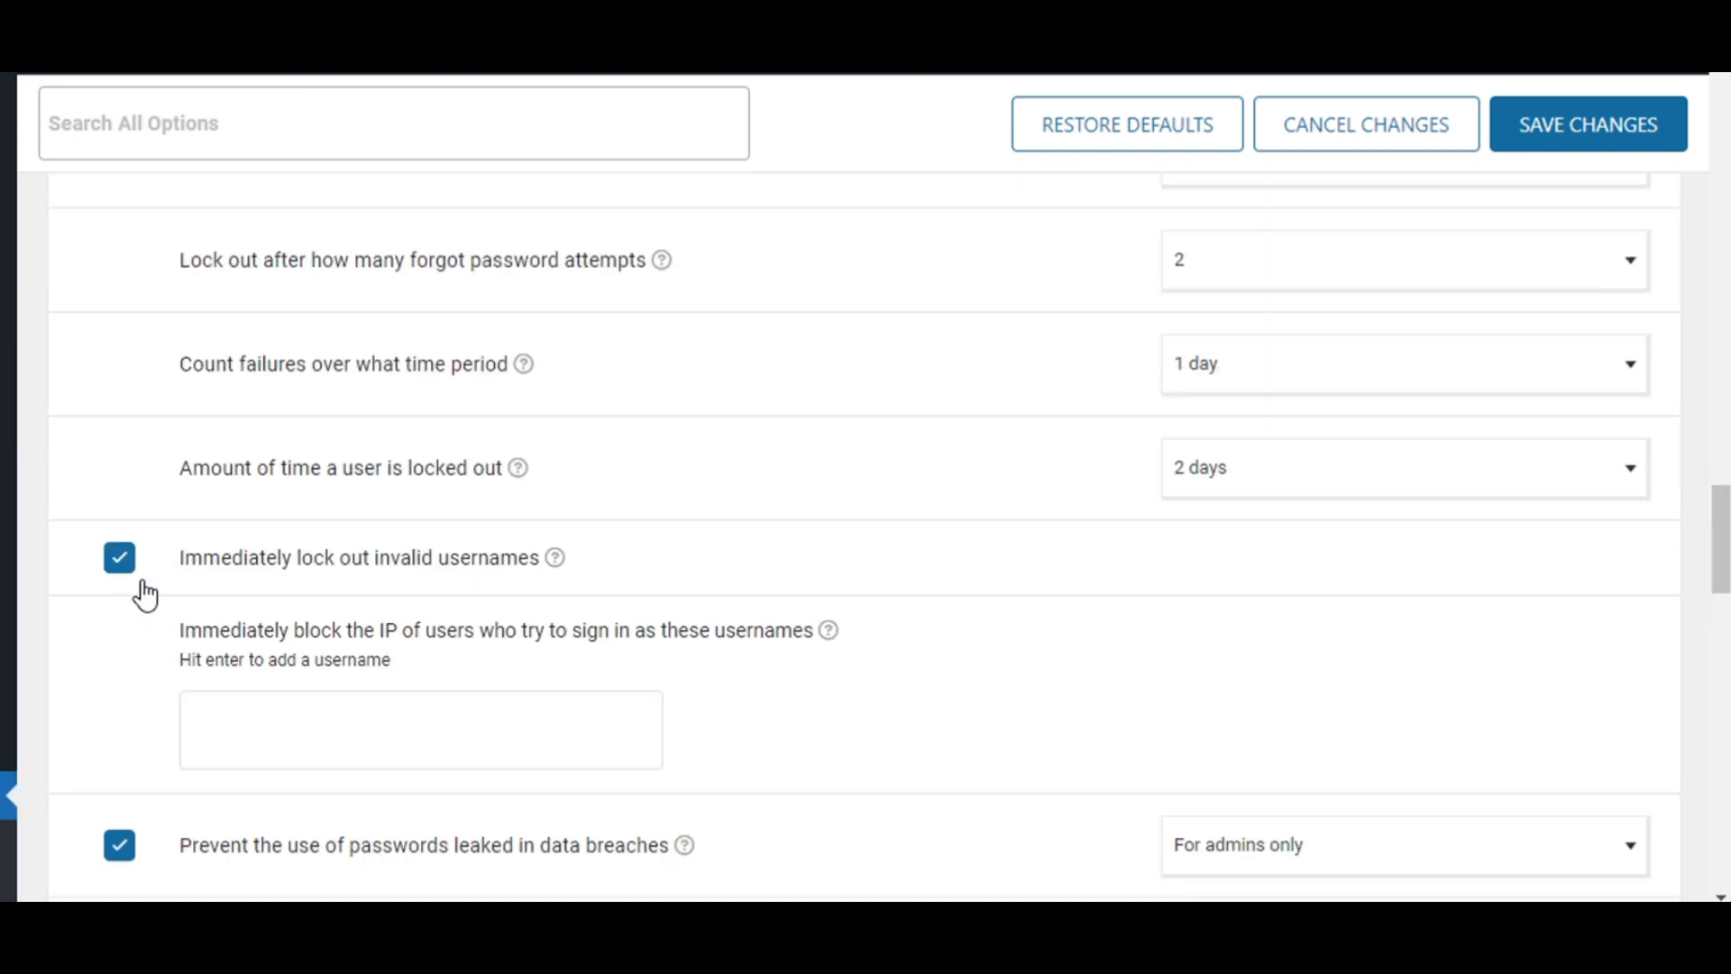
pyautogui.write('admi')
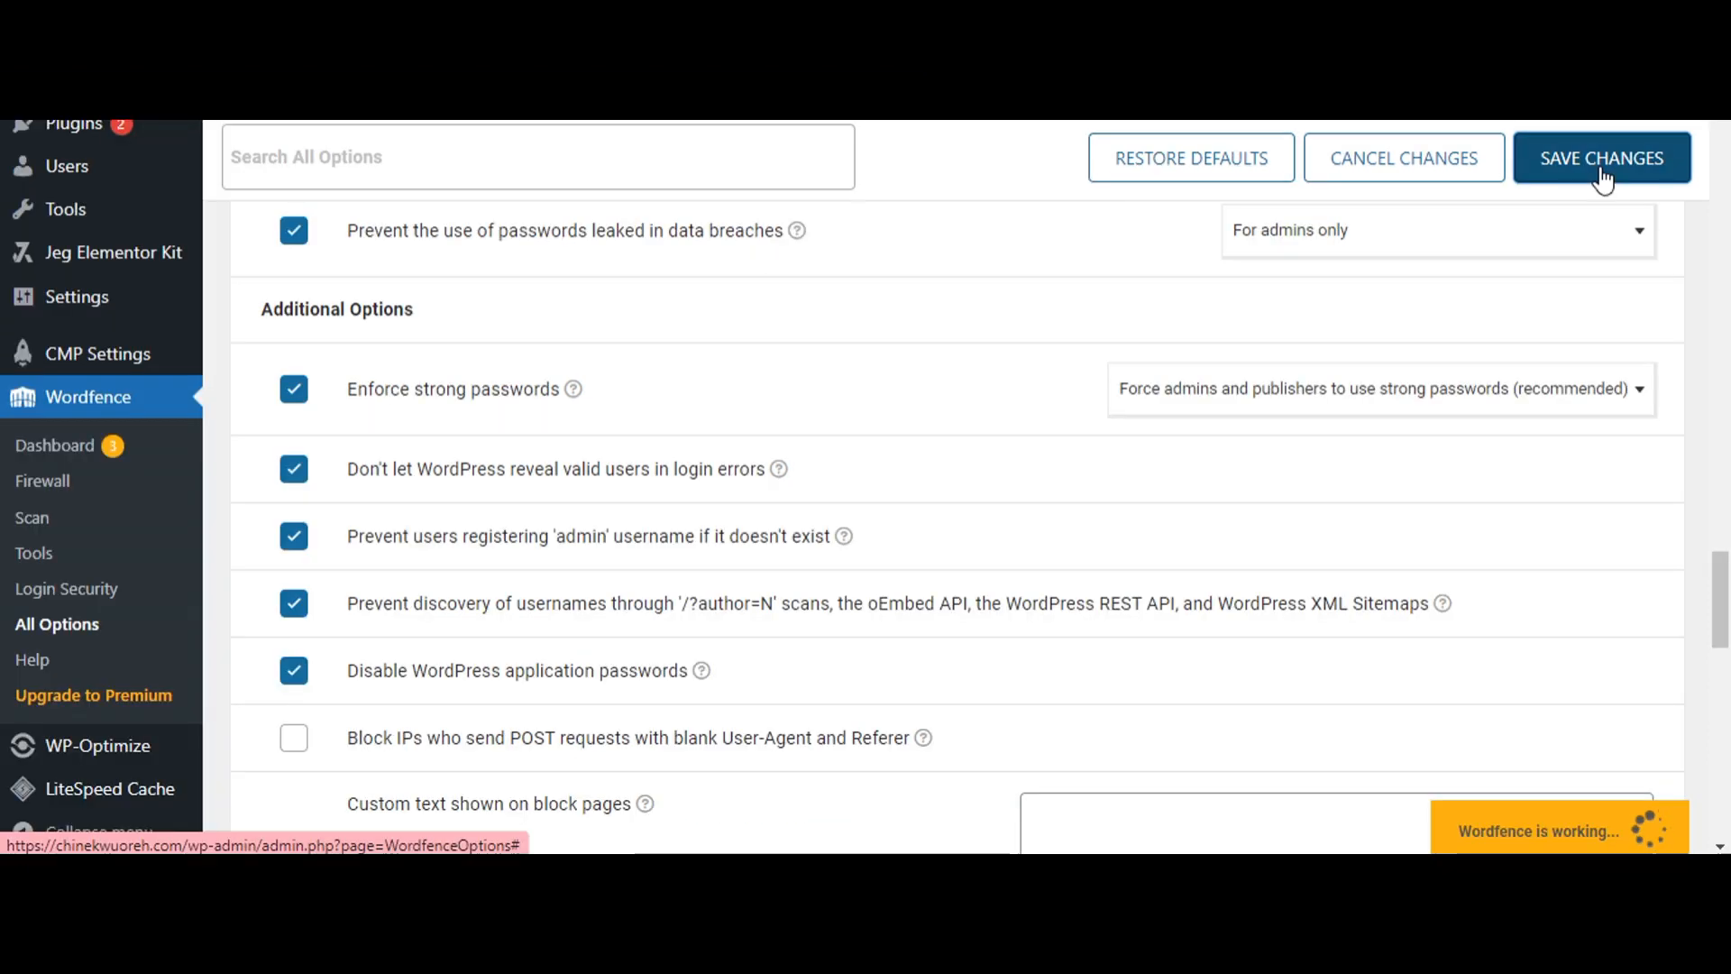
# Step: Save Changes on the Wordfence All Options page to keep the brute force settings
pyautogui.click(1602, 161)
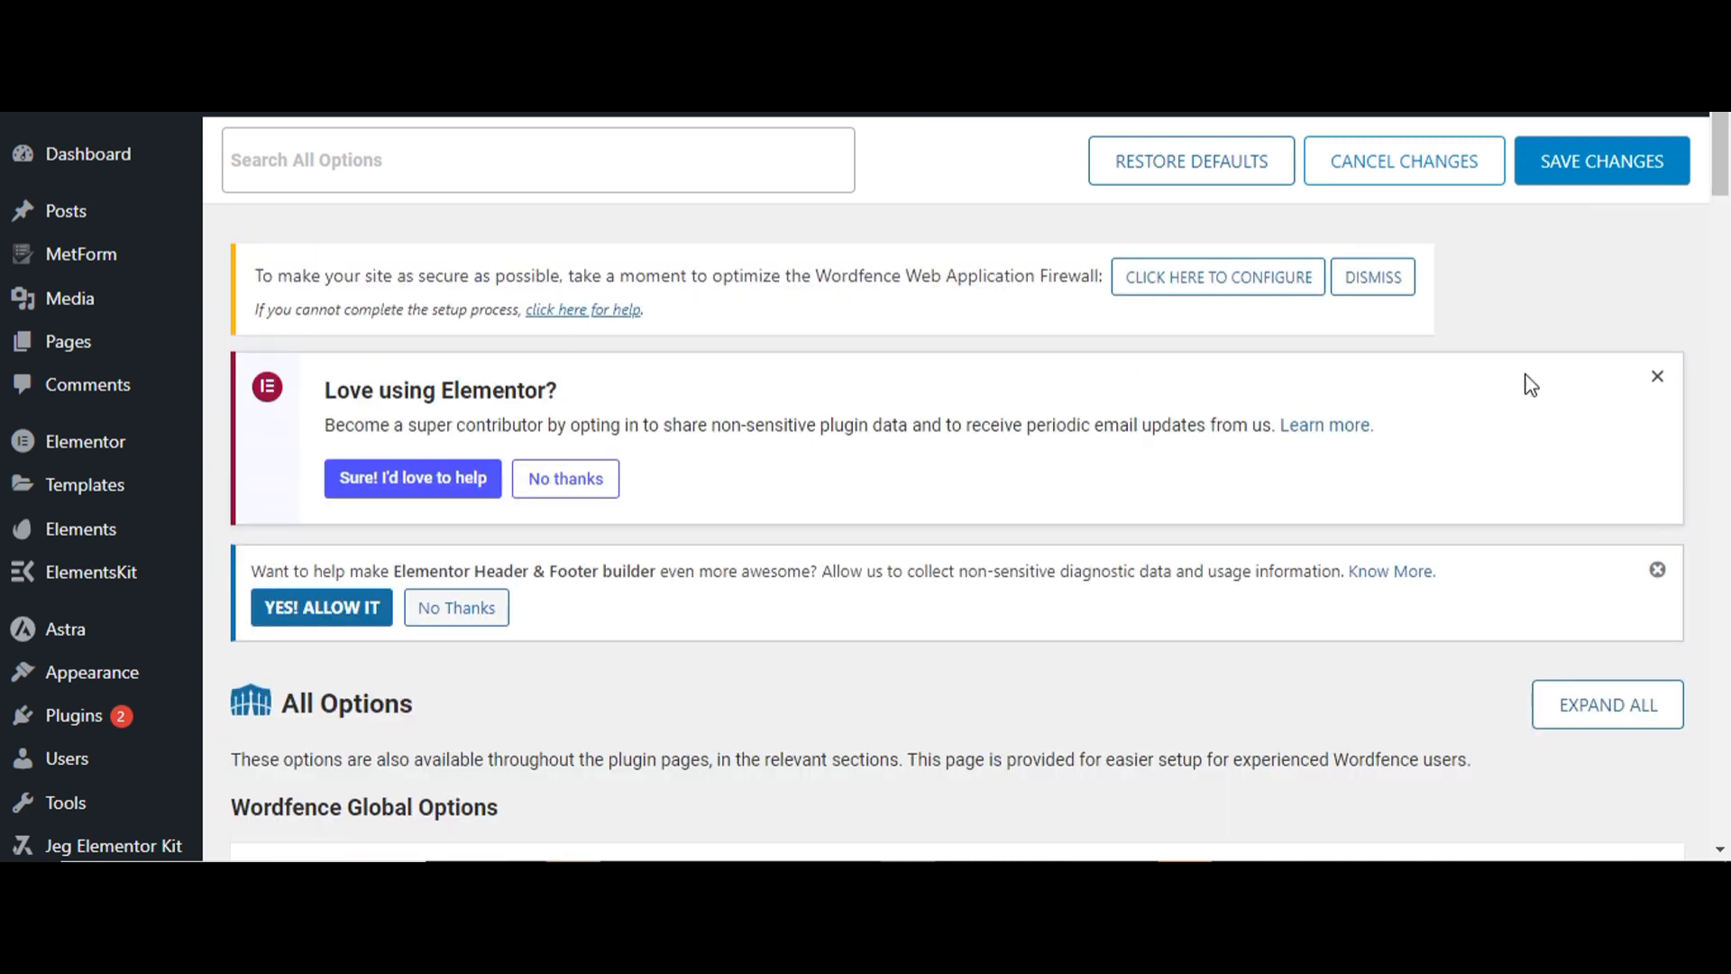
pyautogui.moveTo(1419, 563)
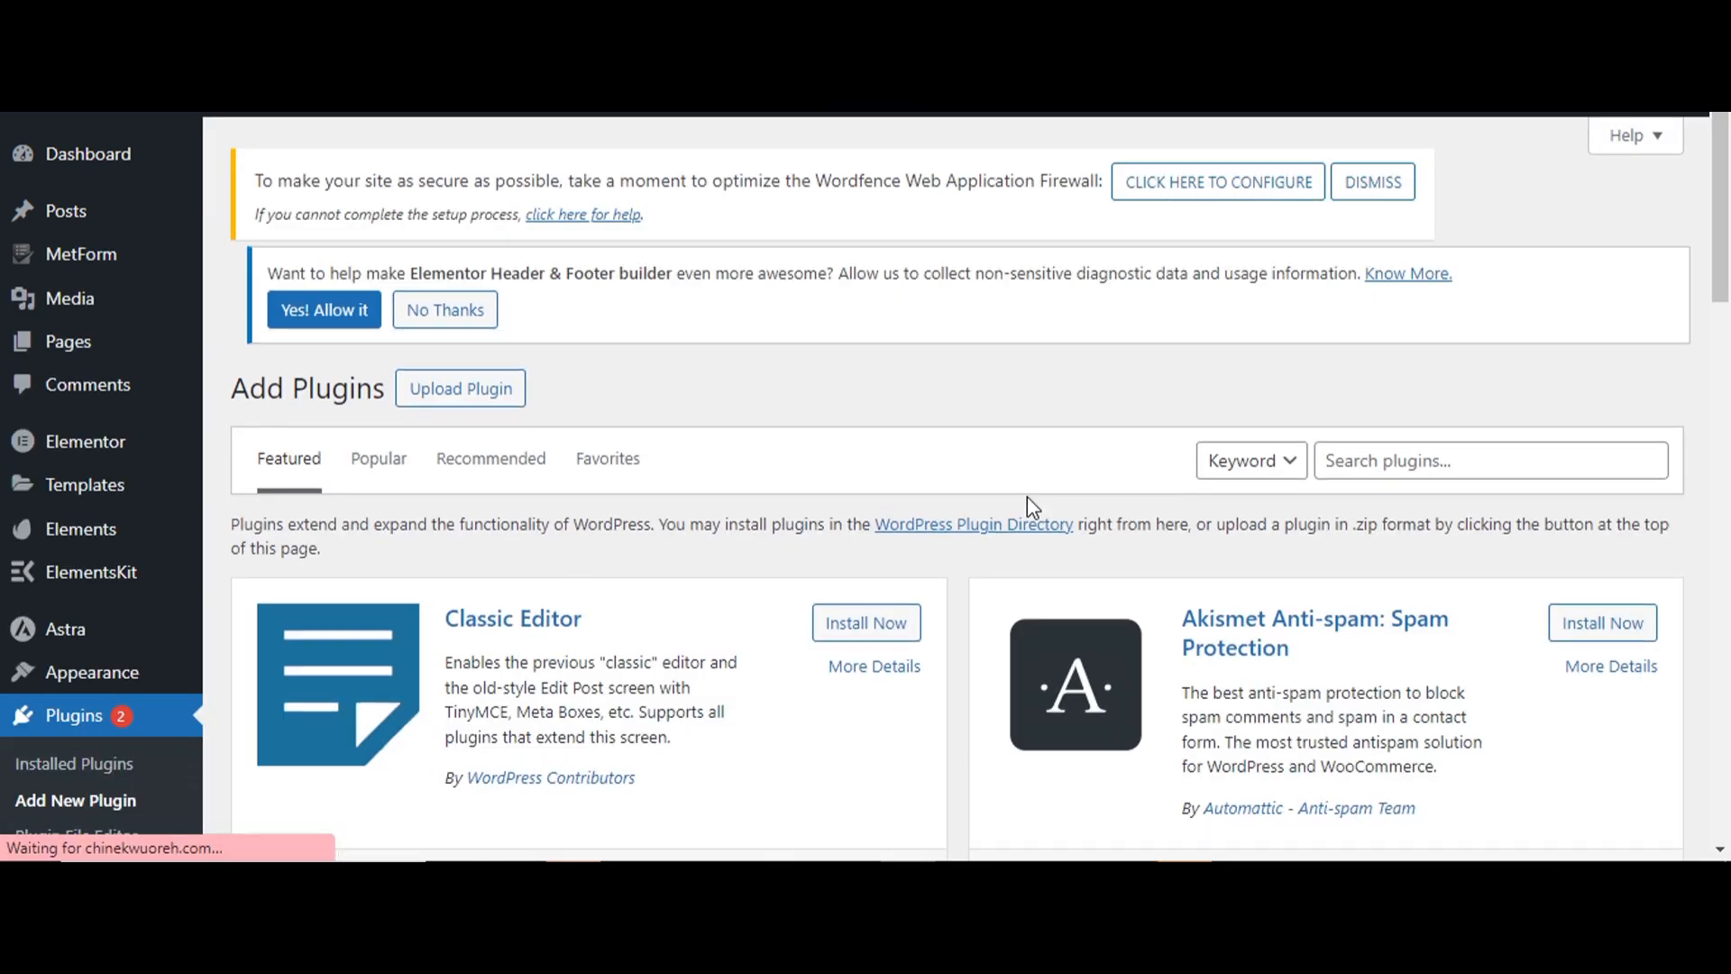
# Step: Search the Add New Plugin directory for 'wp hide login'
pyautogui.click(1489, 464)
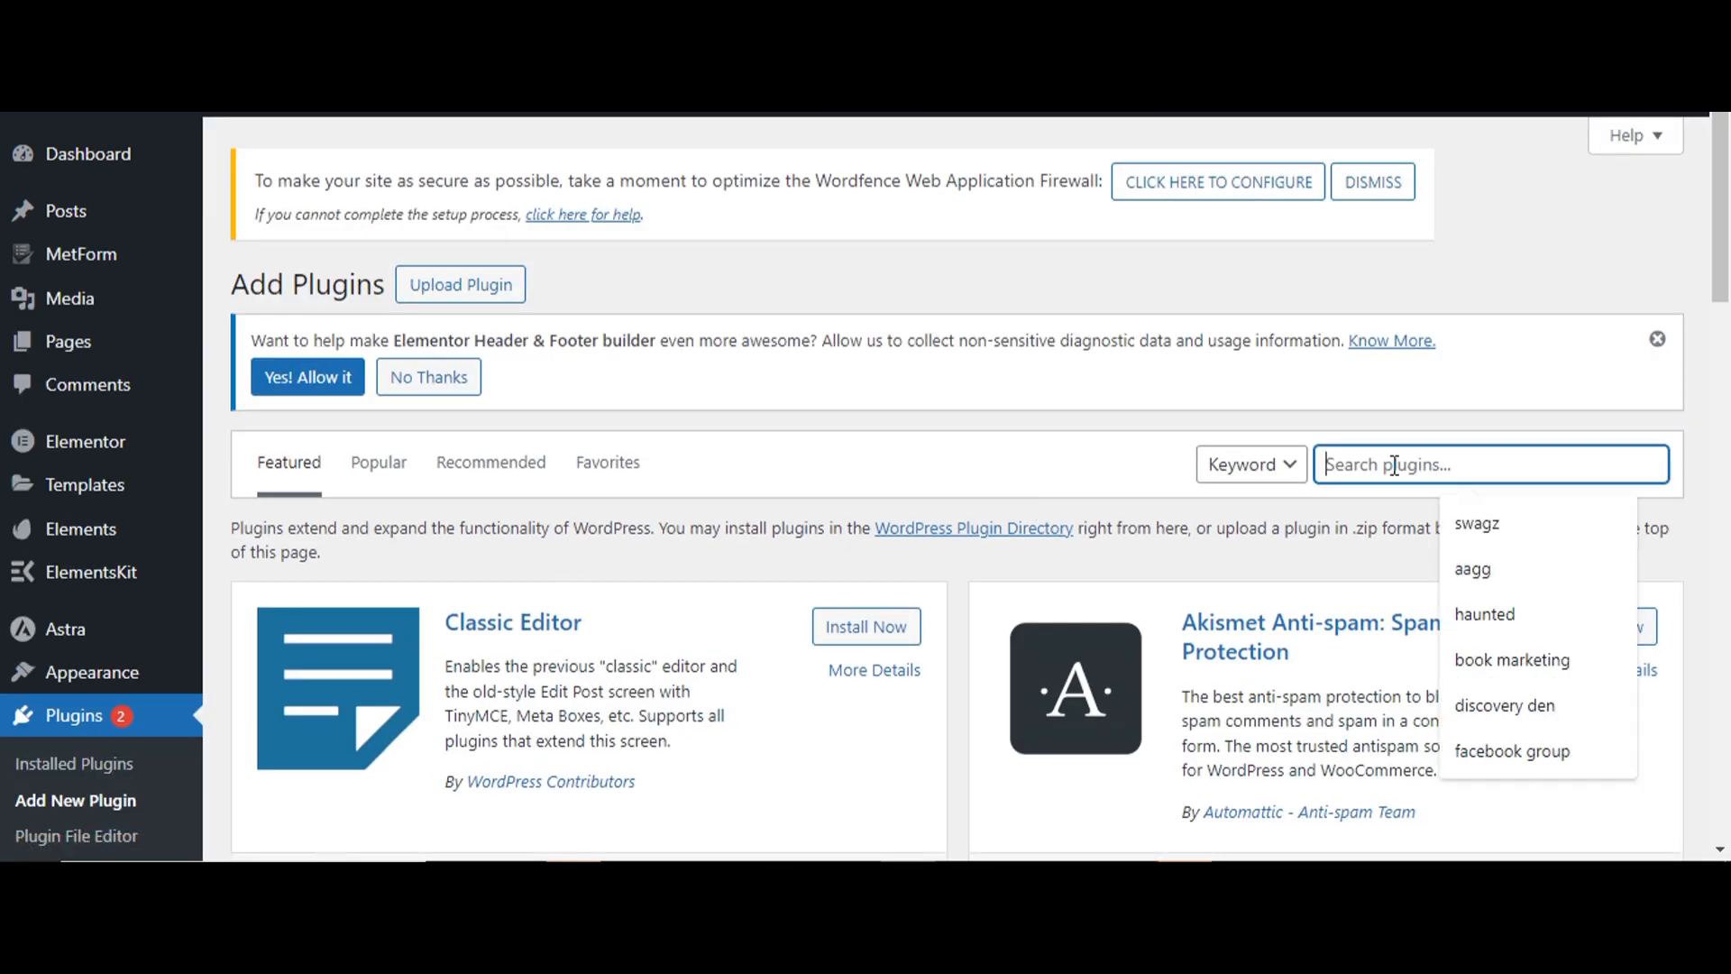
pyautogui.write('wp hide')
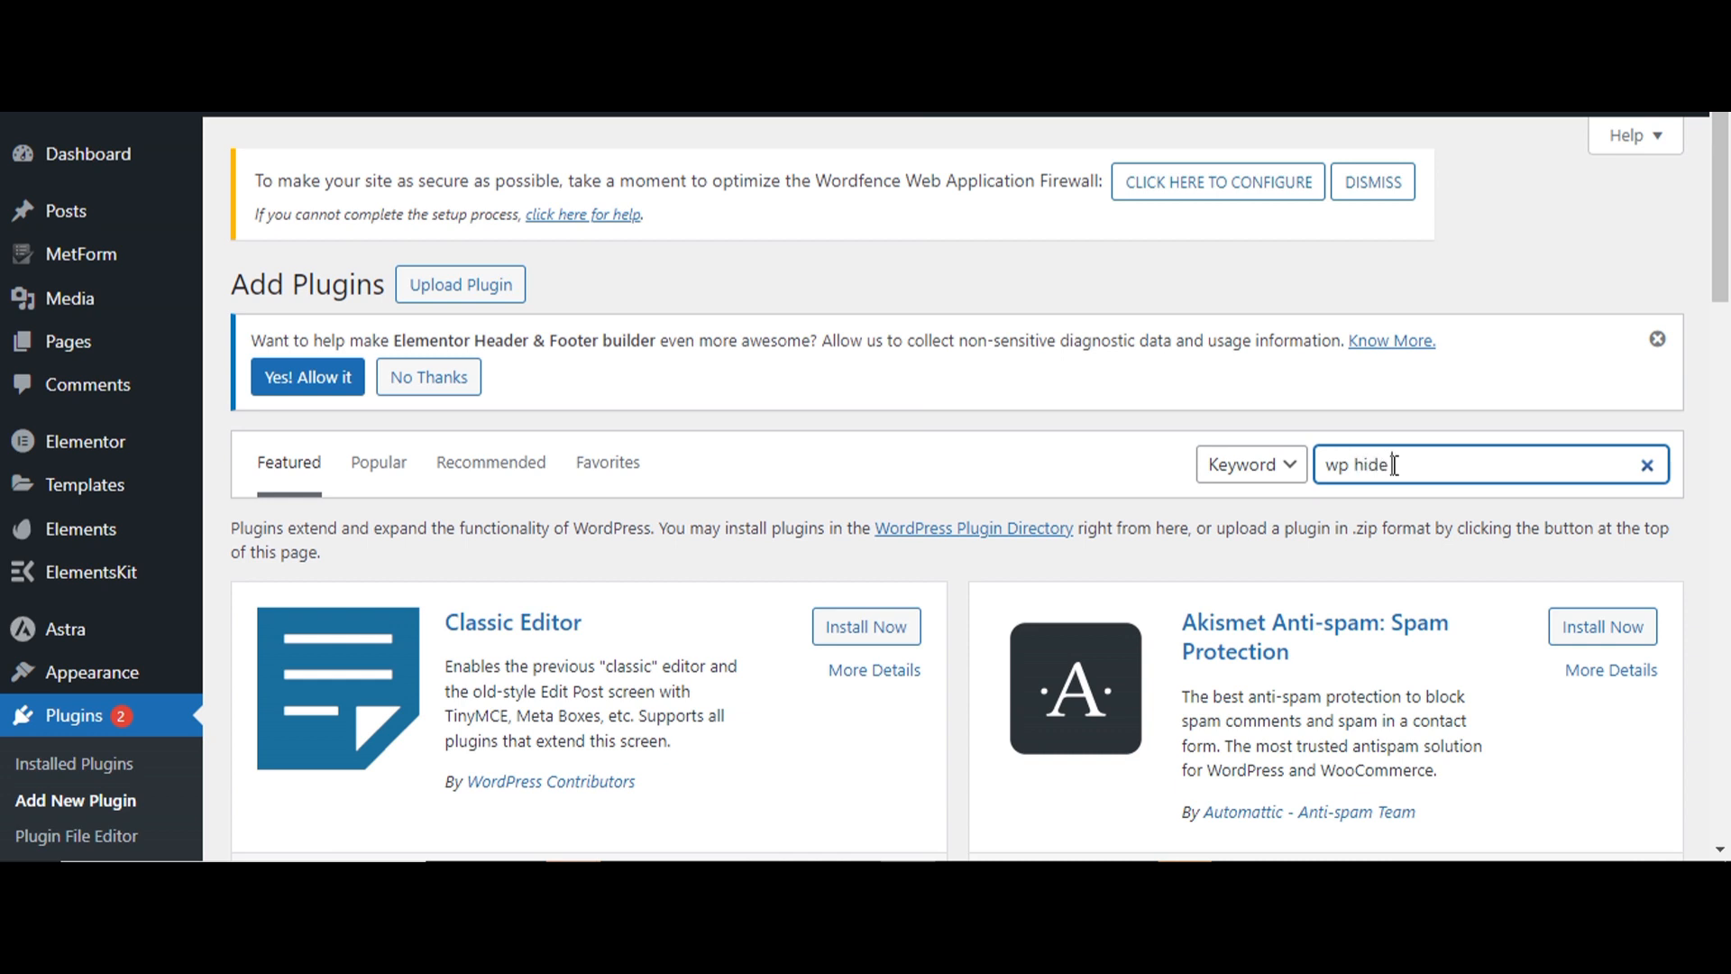
pyautogui.write('logn')
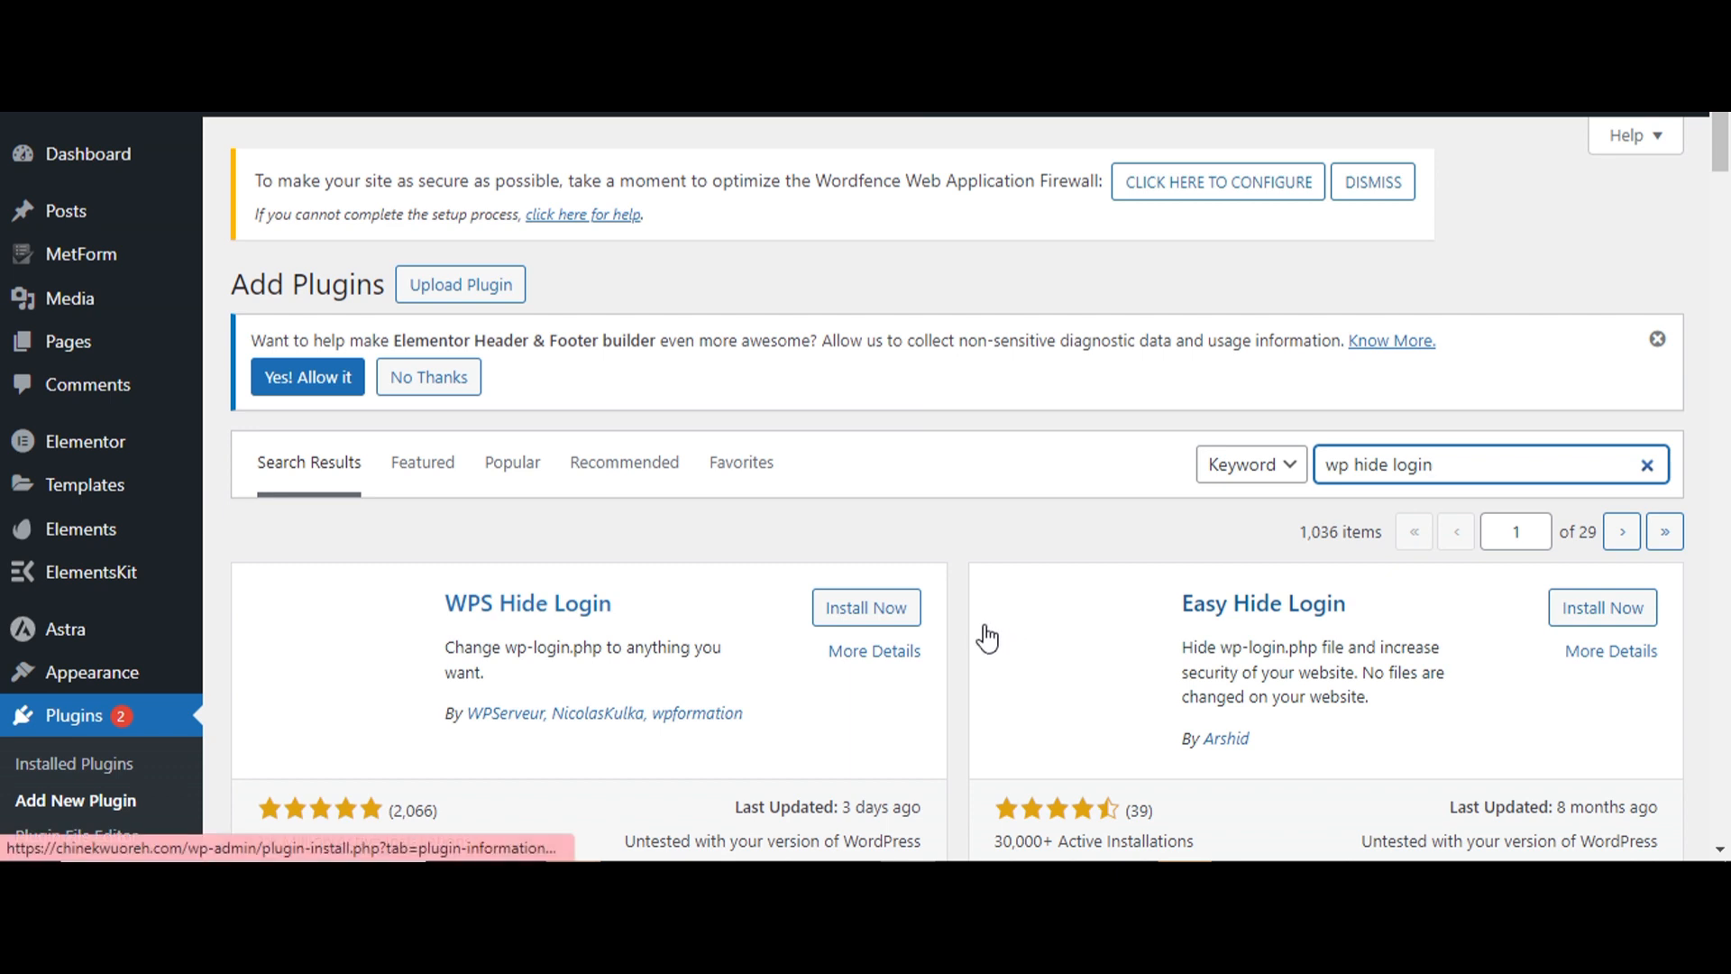
# Step: Install WPS Hide Login from the results and activate it
pyautogui.click(866, 608)
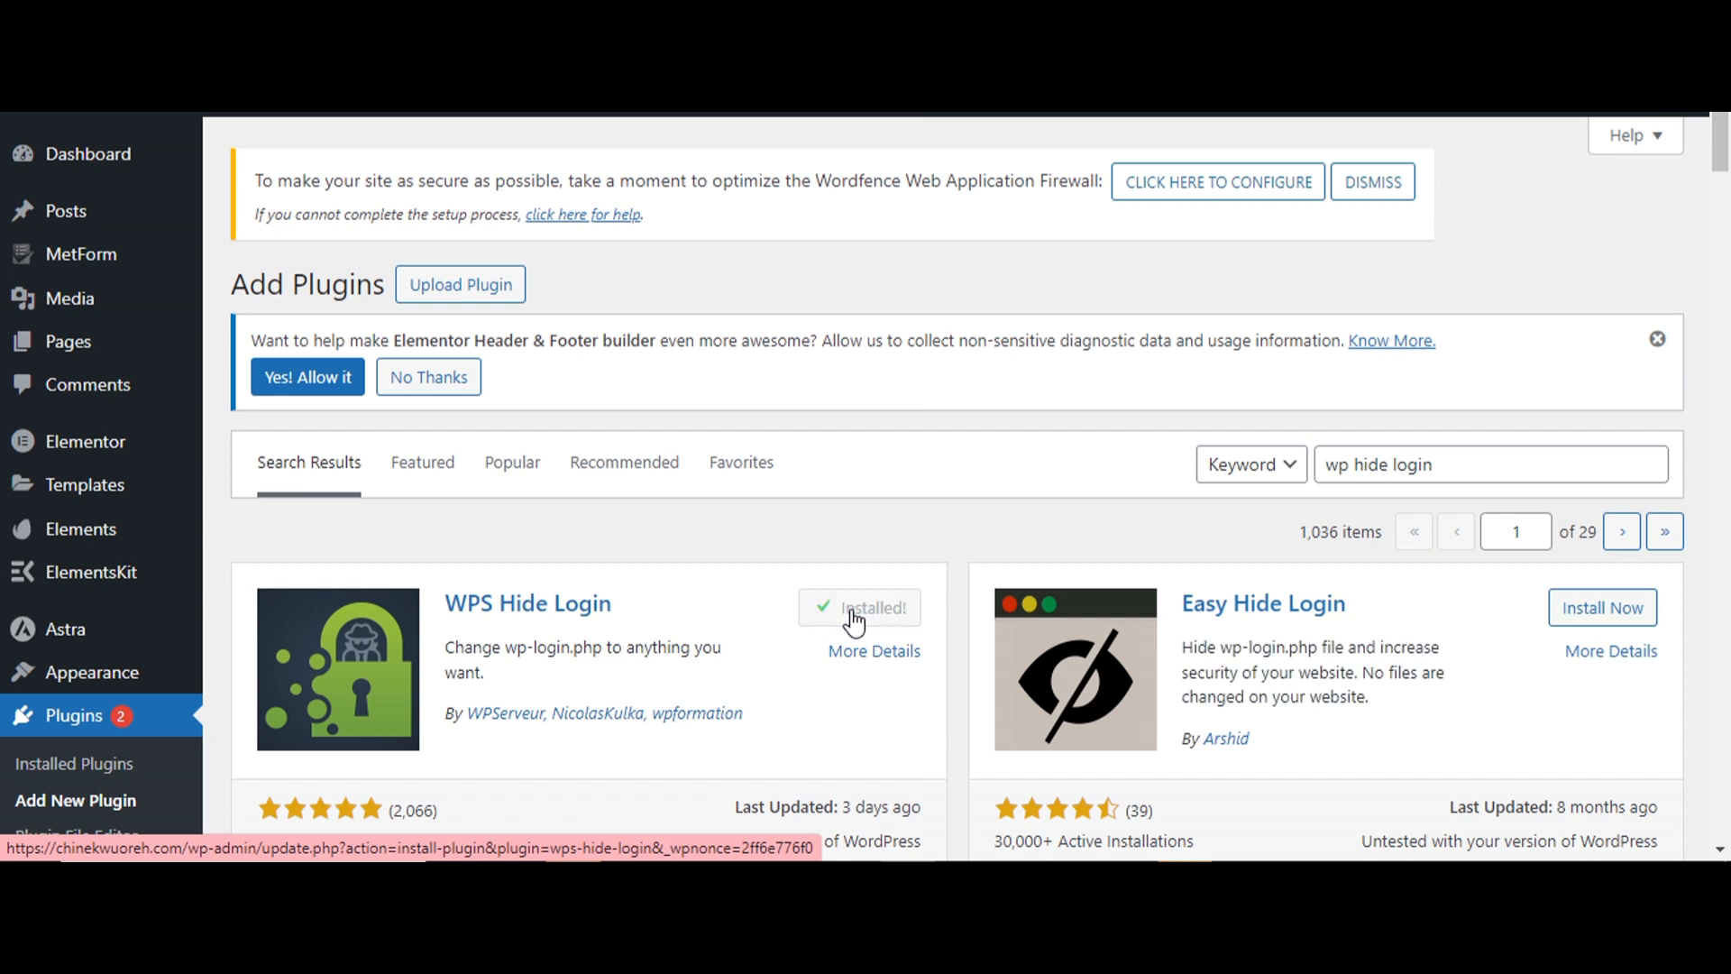
pyautogui.click(860, 607)
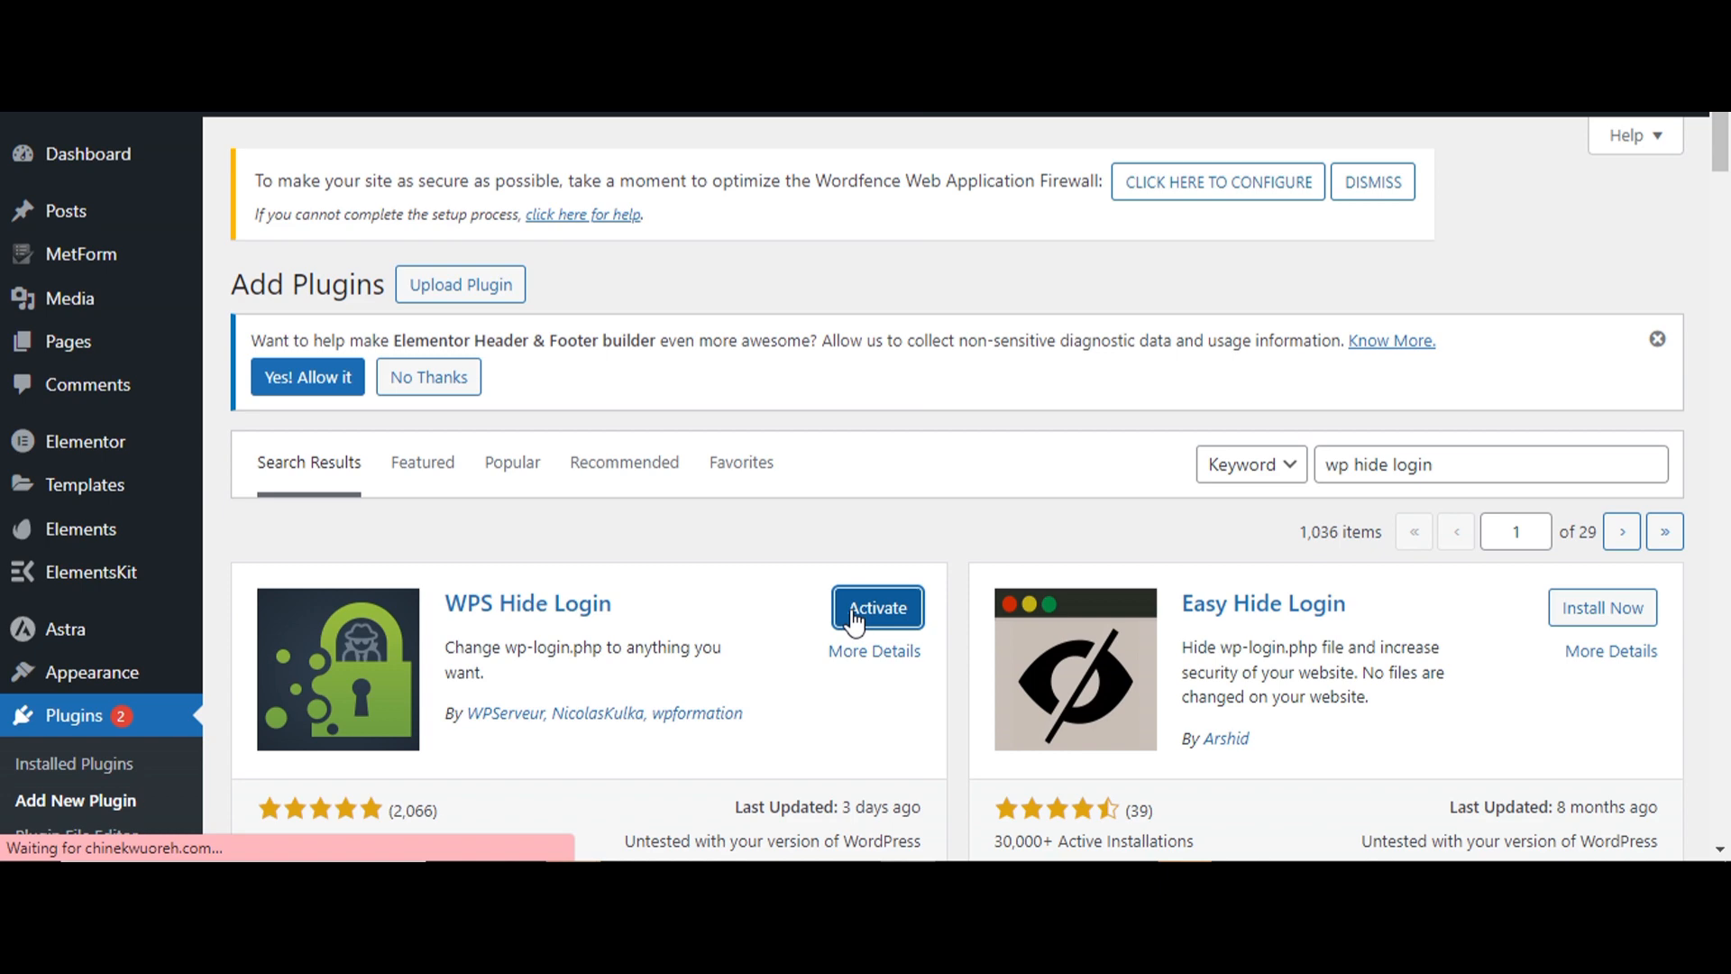
pyautogui.click(877, 607)
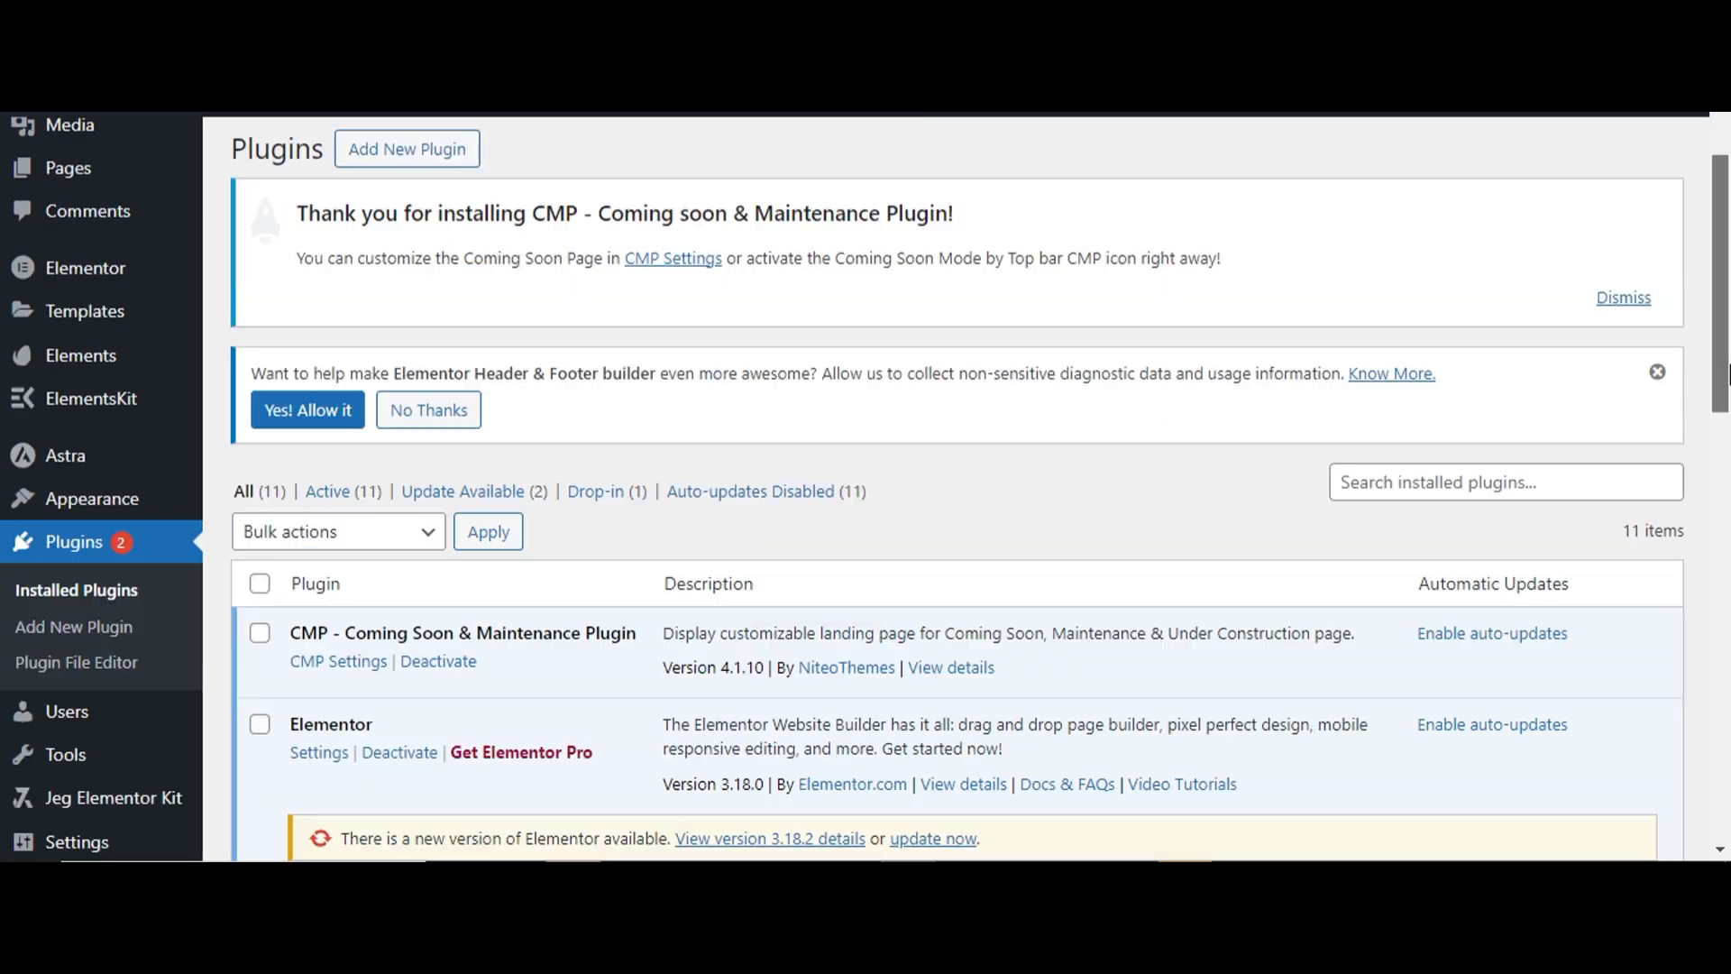
# Step: In General Settings, replace the WPS Hide Login url slug with bata-now
pyautogui.scroll(-3)
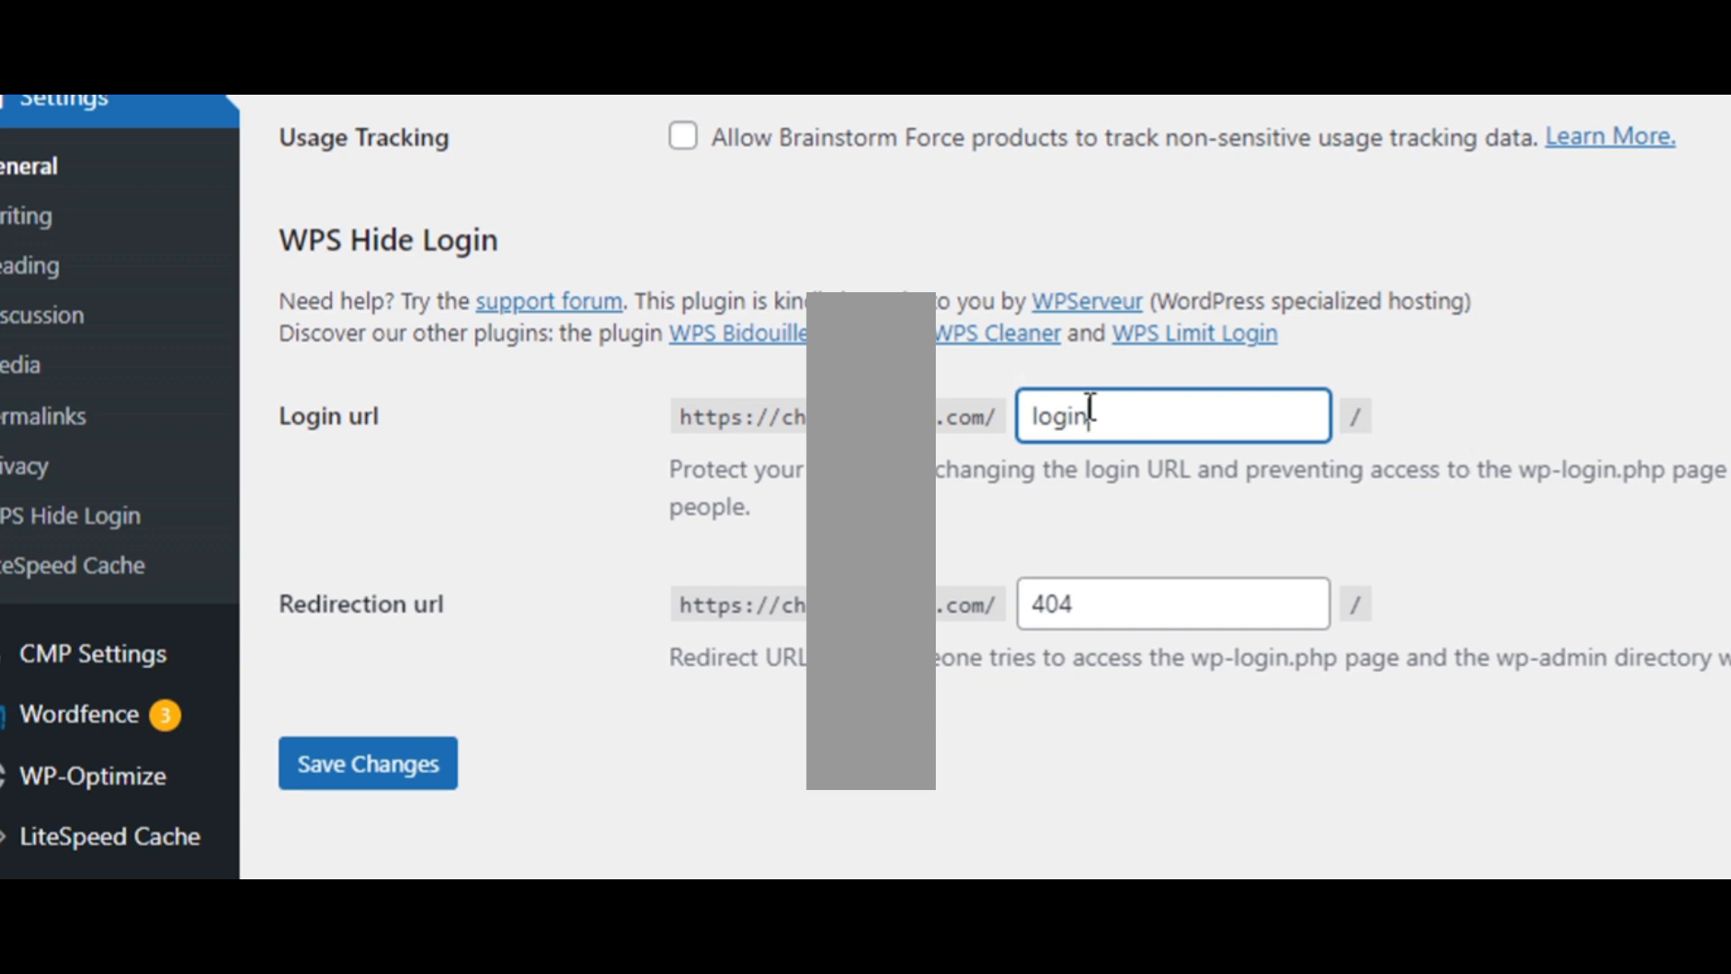
pyautogui.doubleClick(1058, 415)
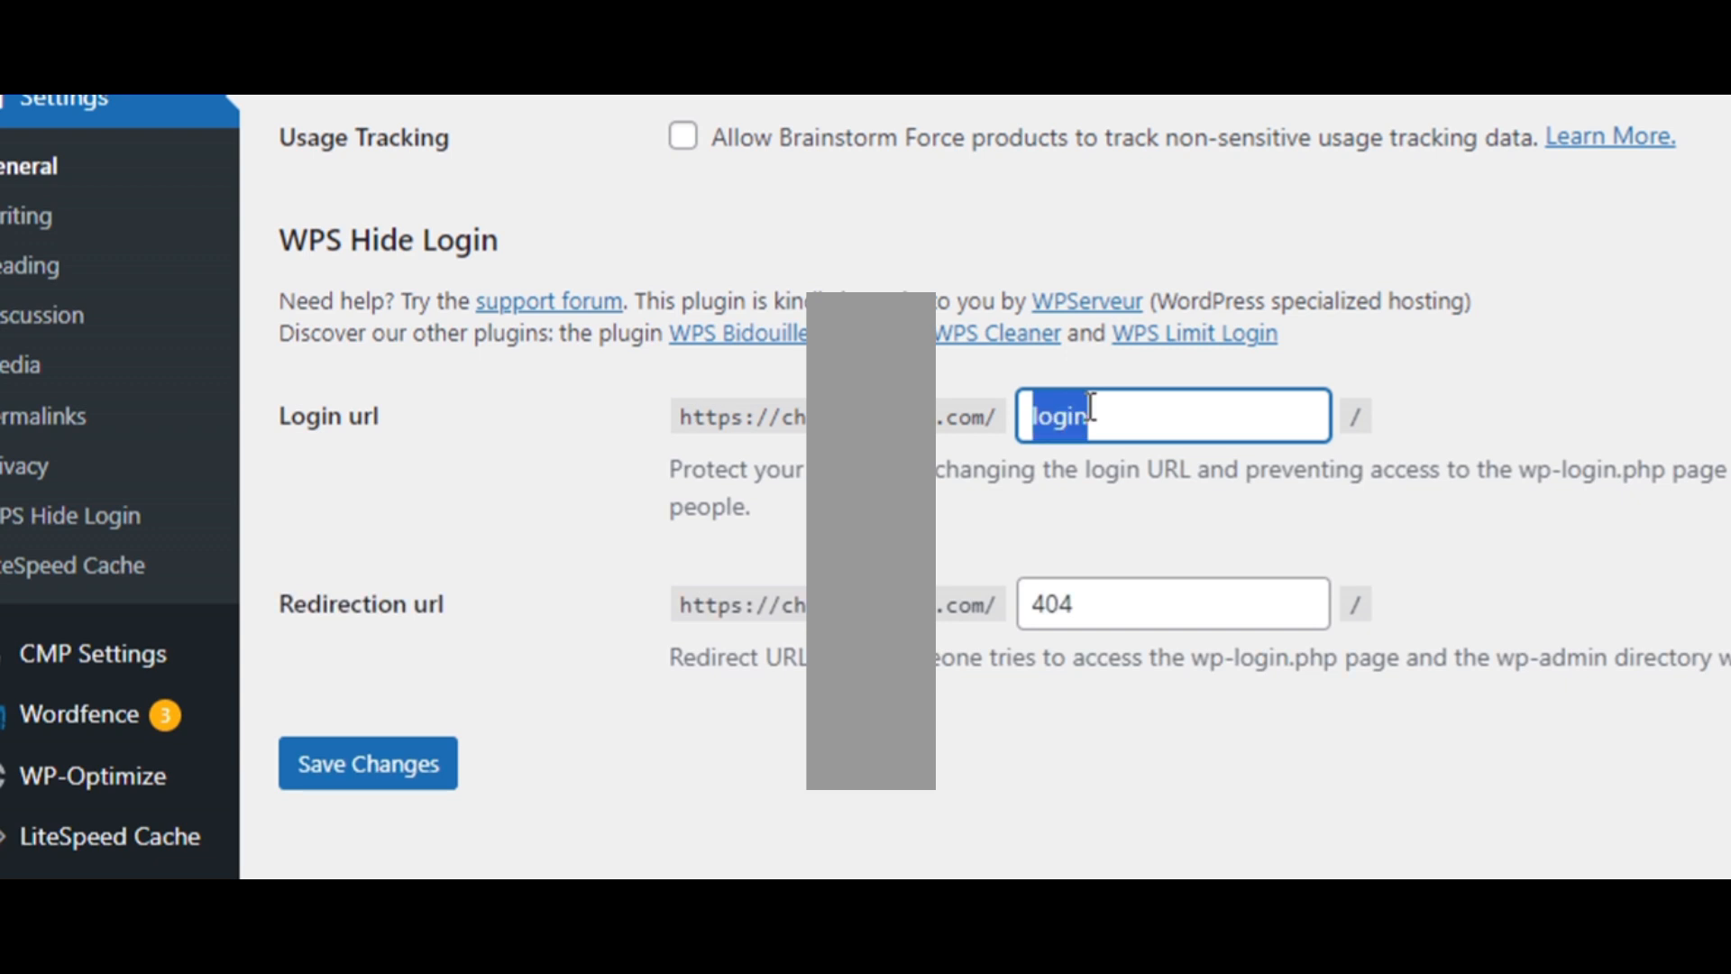
pyautogui.write('bata-now')
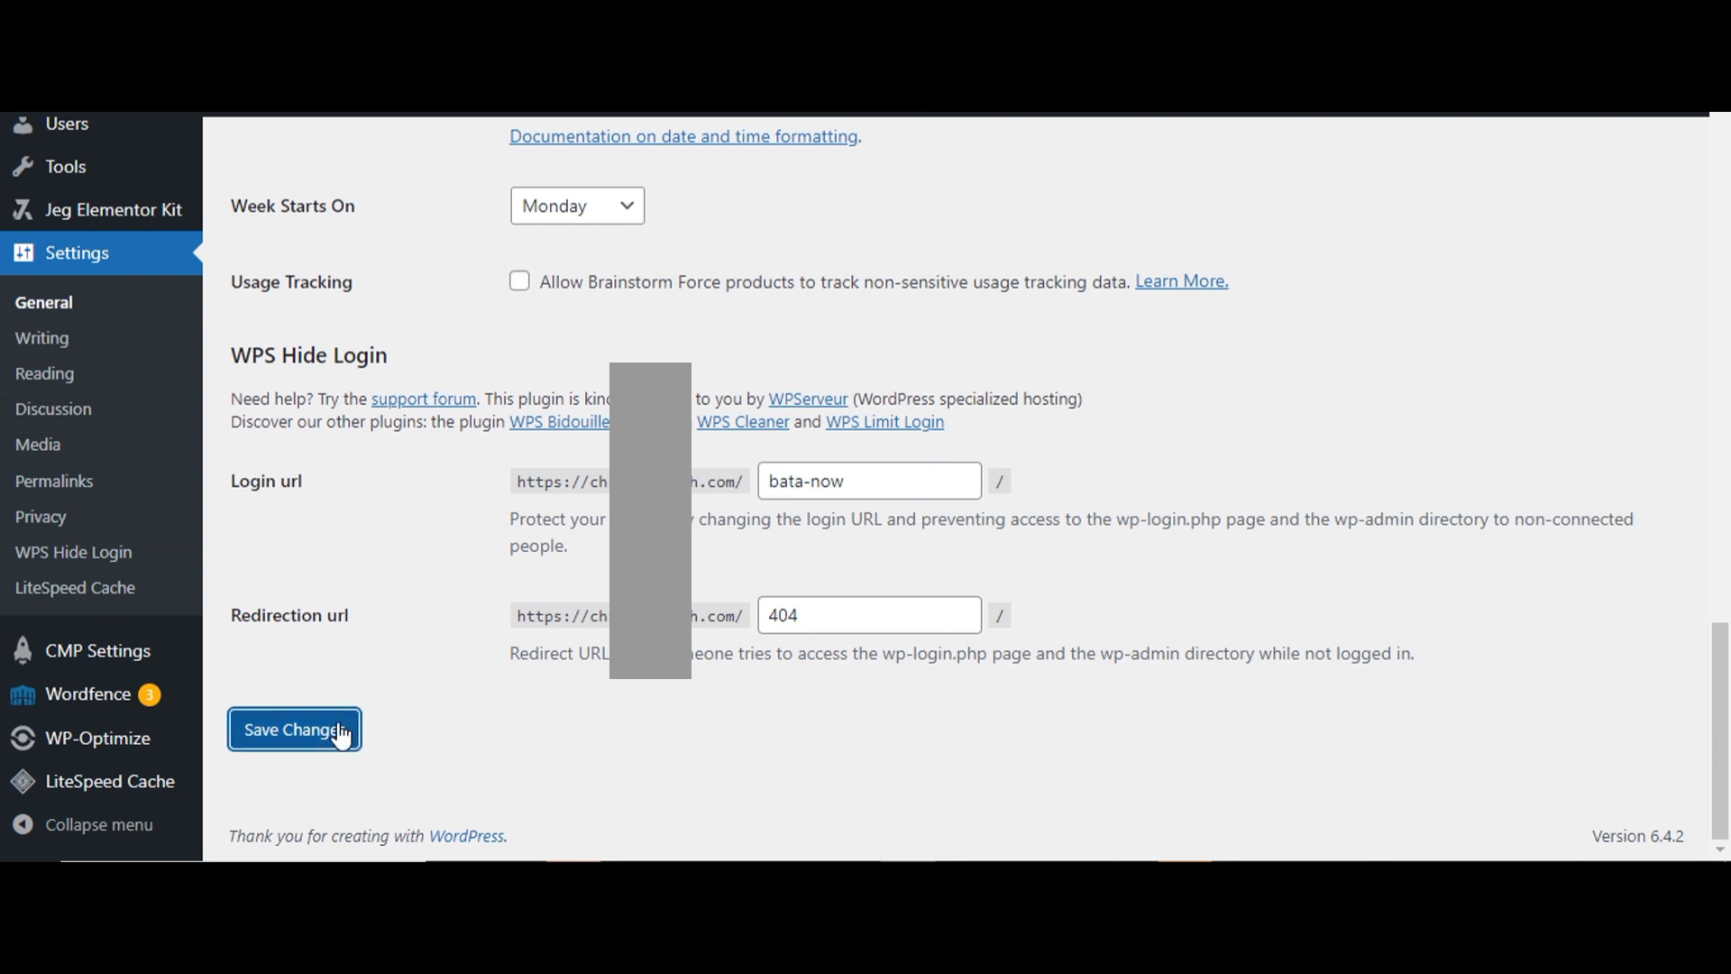
# Step: Save General Settings and check the notice announcing the login page at bata-now
pyautogui.click(294, 729)
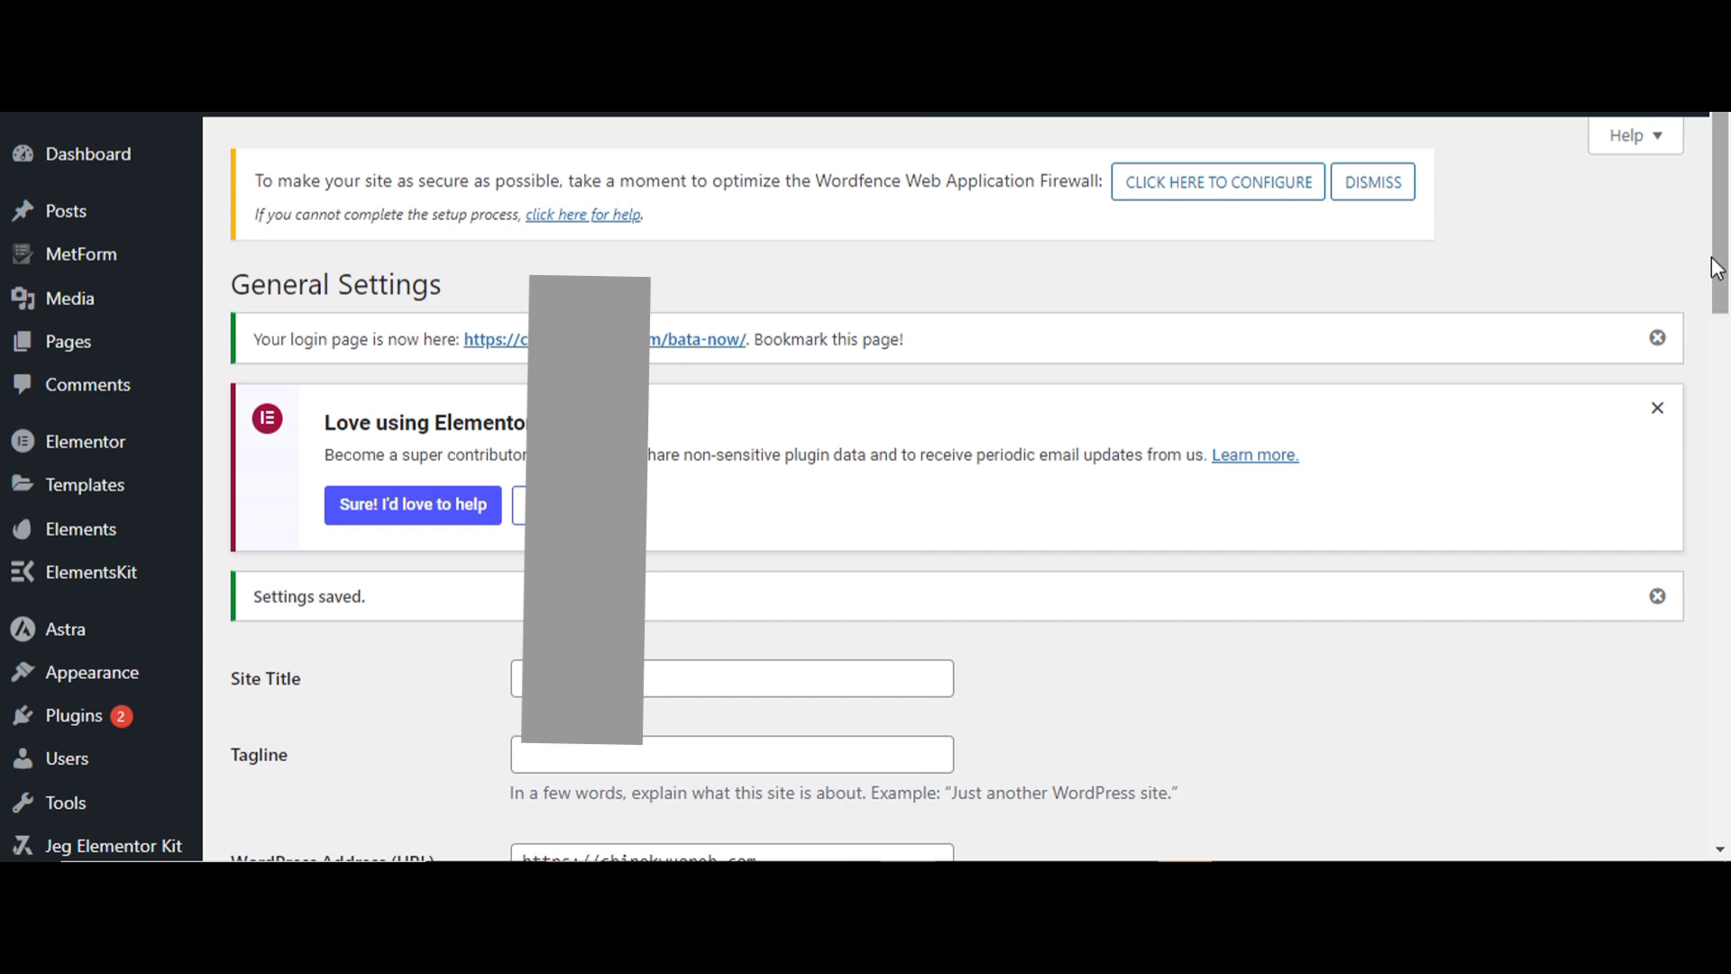
pyautogui.scroll(-3)
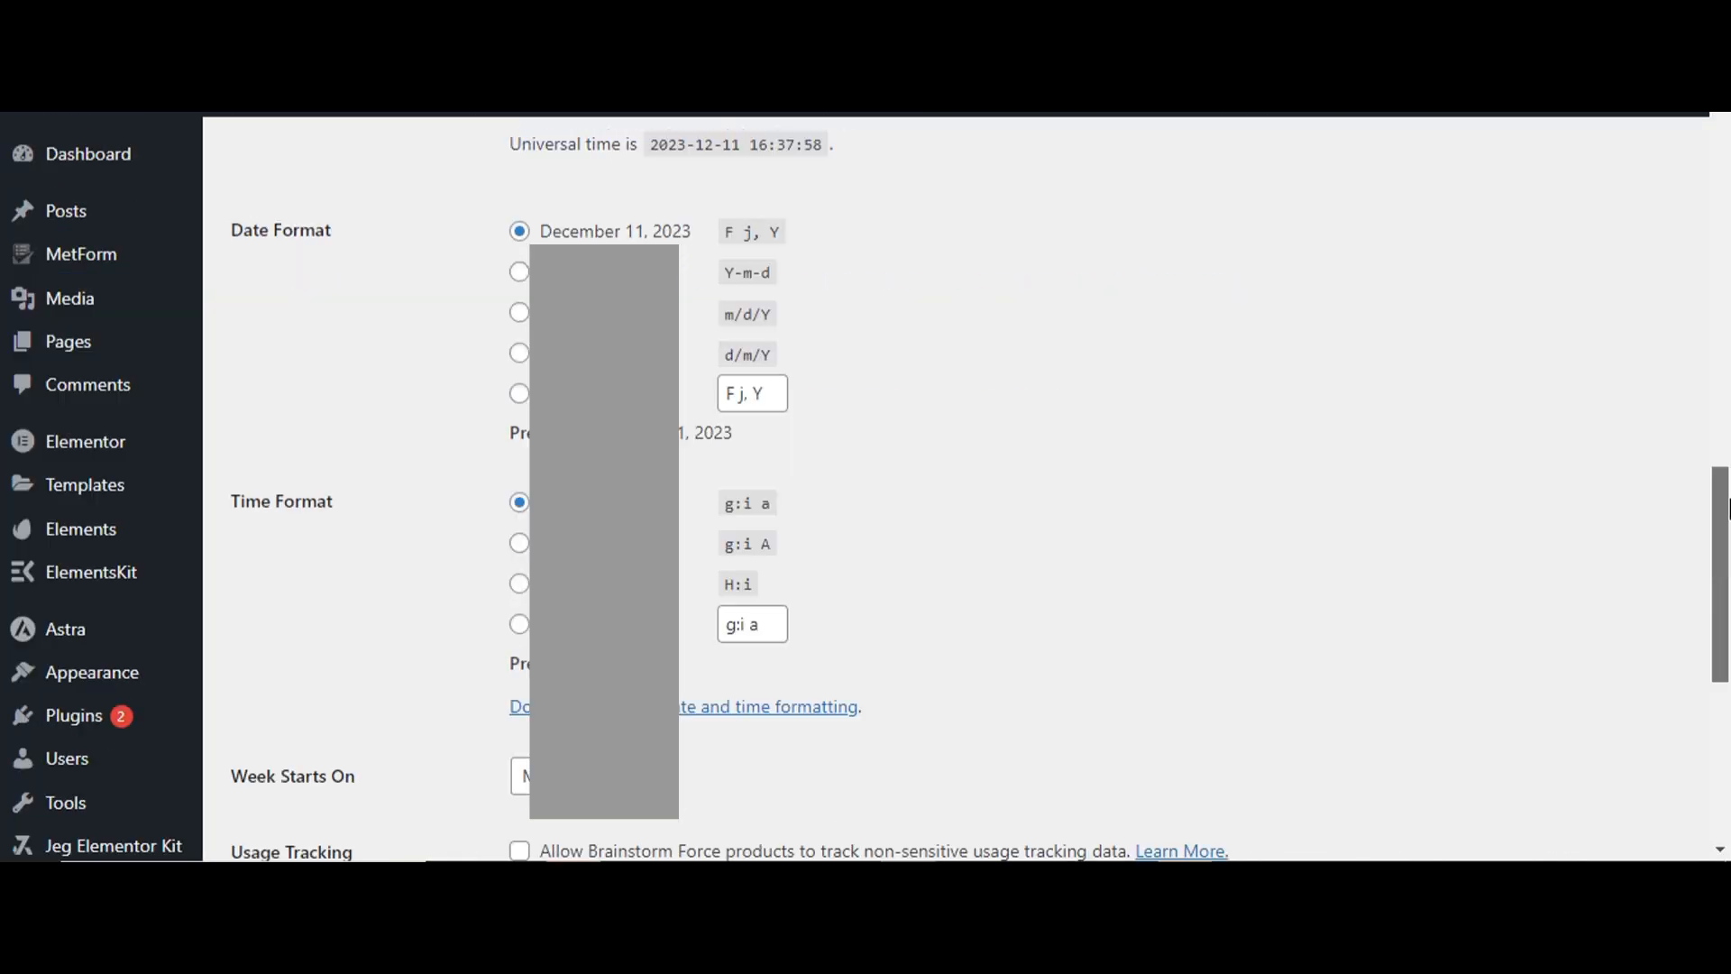
pyautogui.scroll(3)
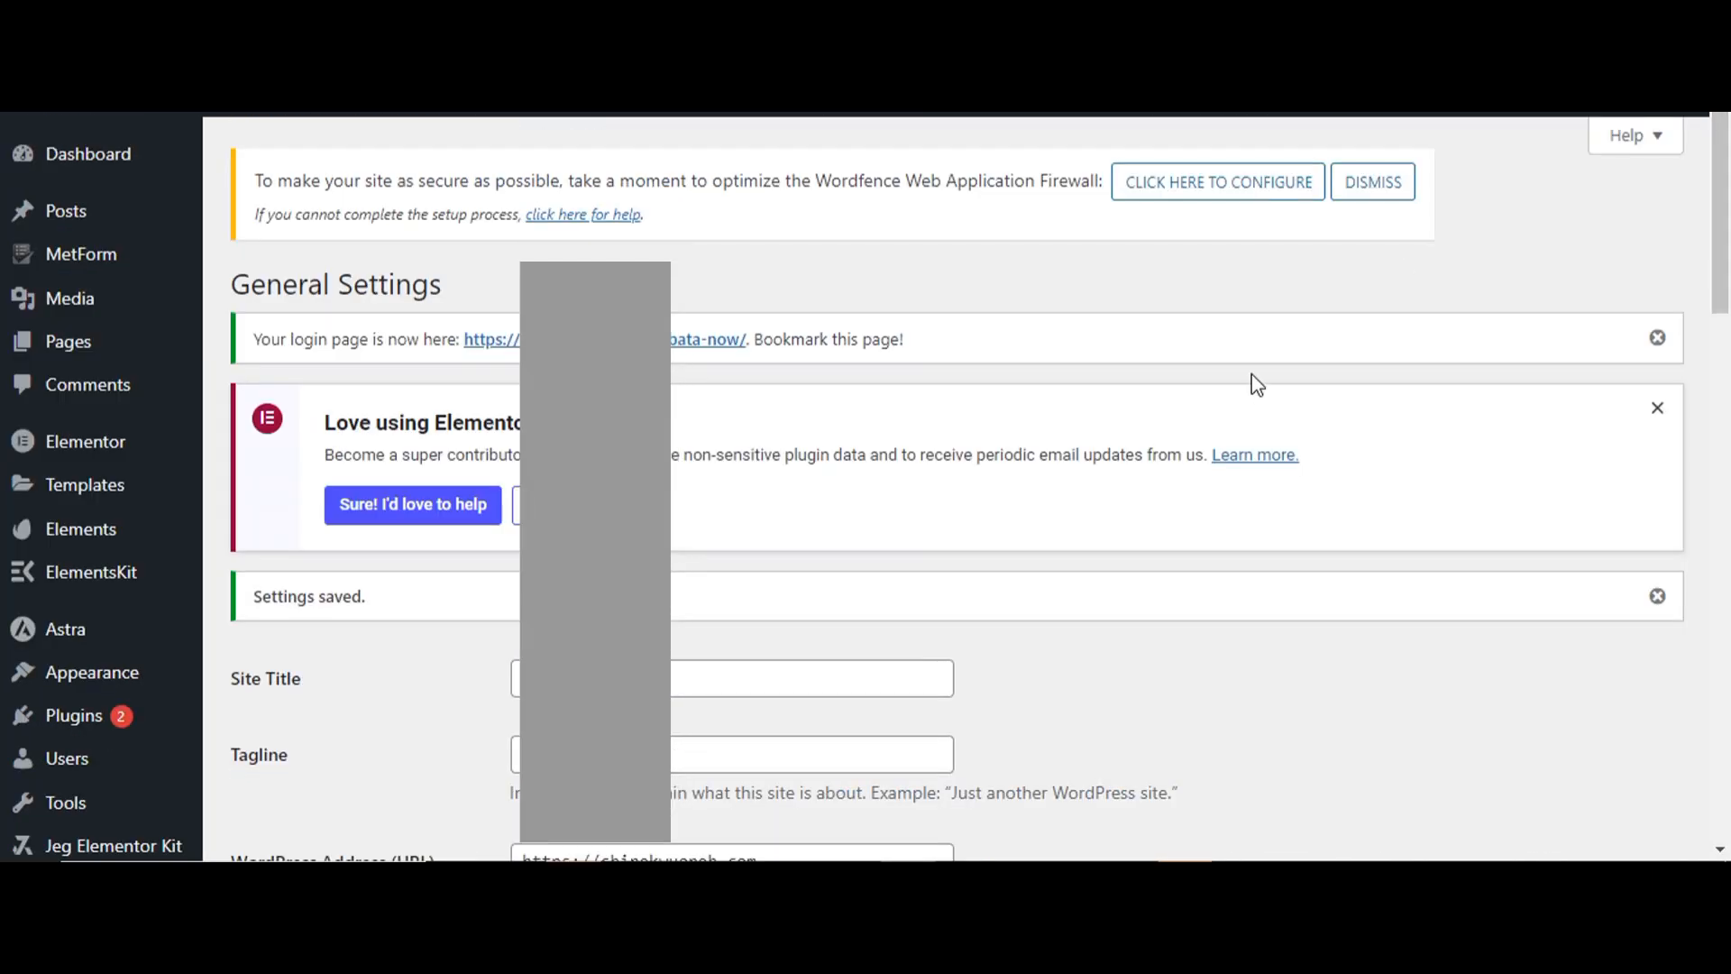